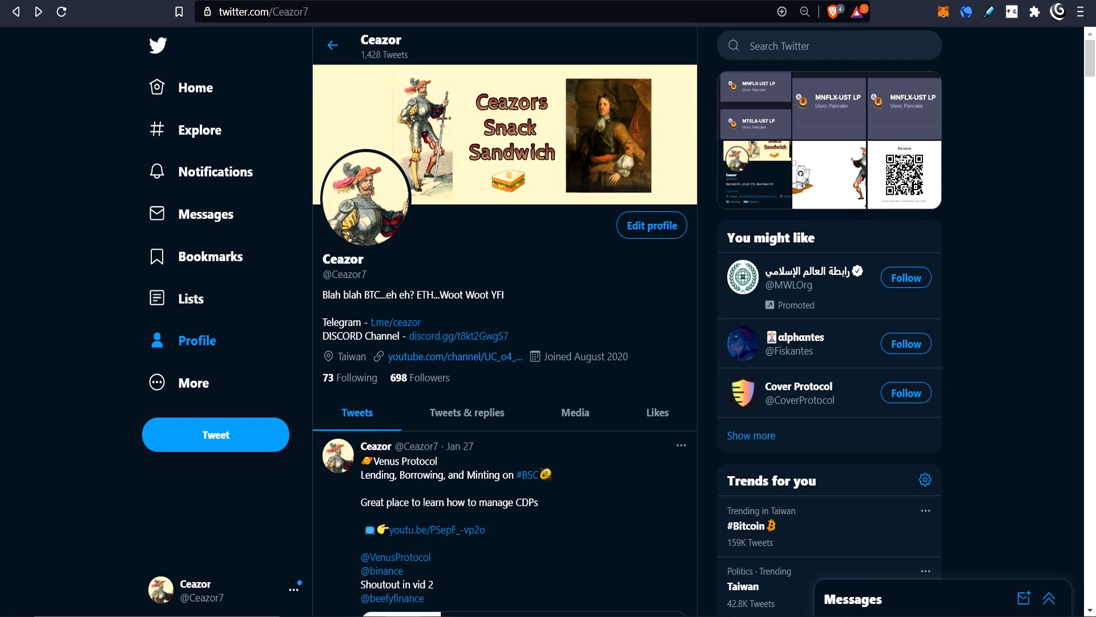
pyautogui.moveTo(751, 350)
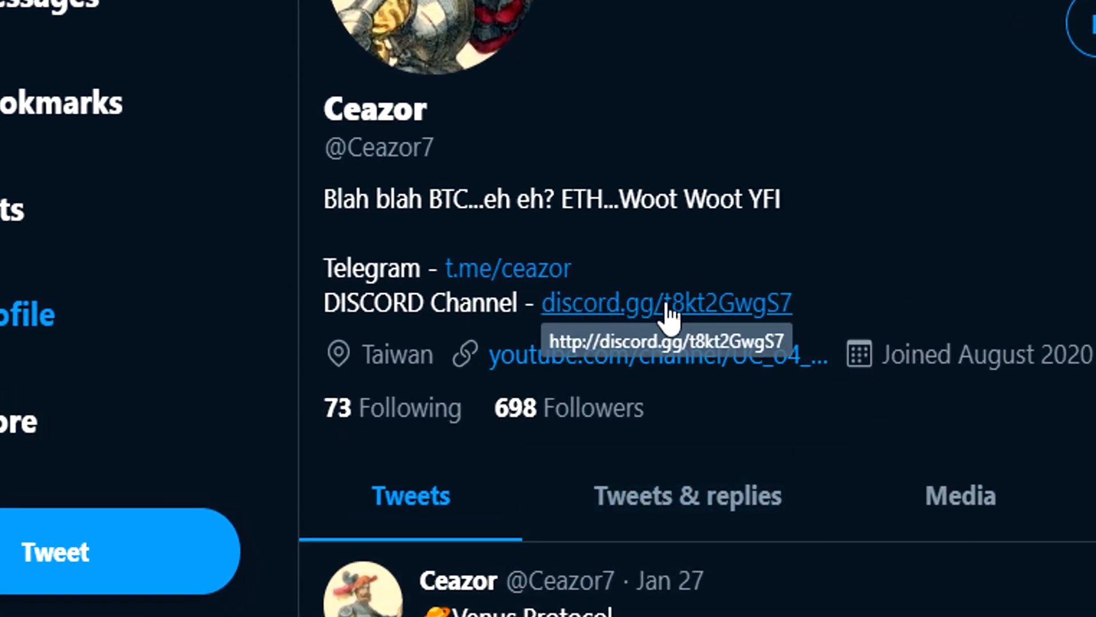
pyautogui.moveTo(670, 231)
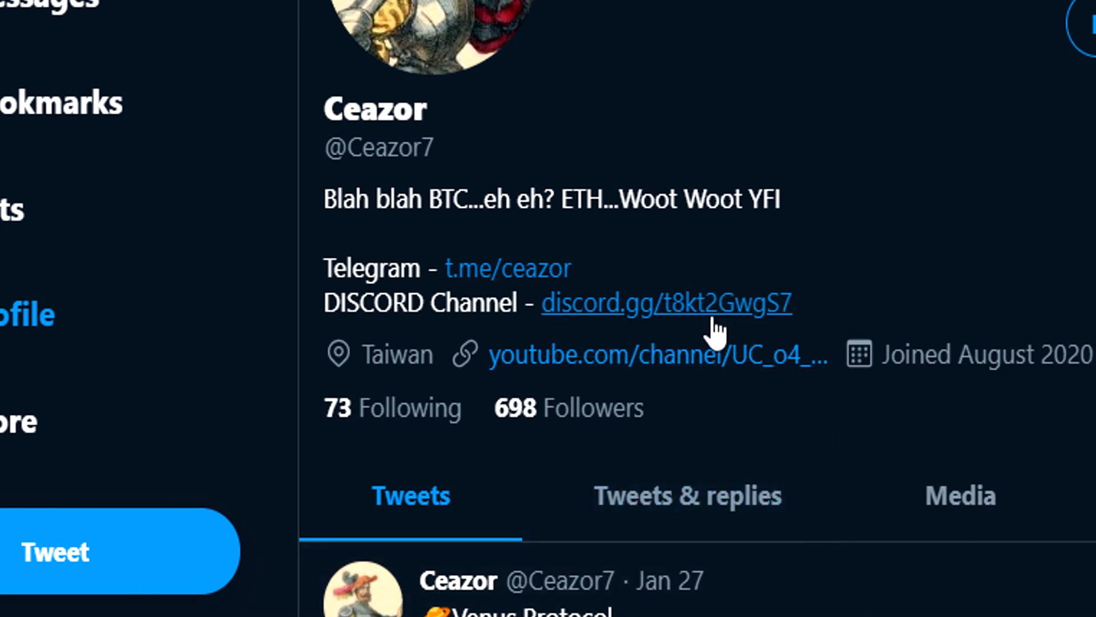
pyautogui.moveTo(781, 322)
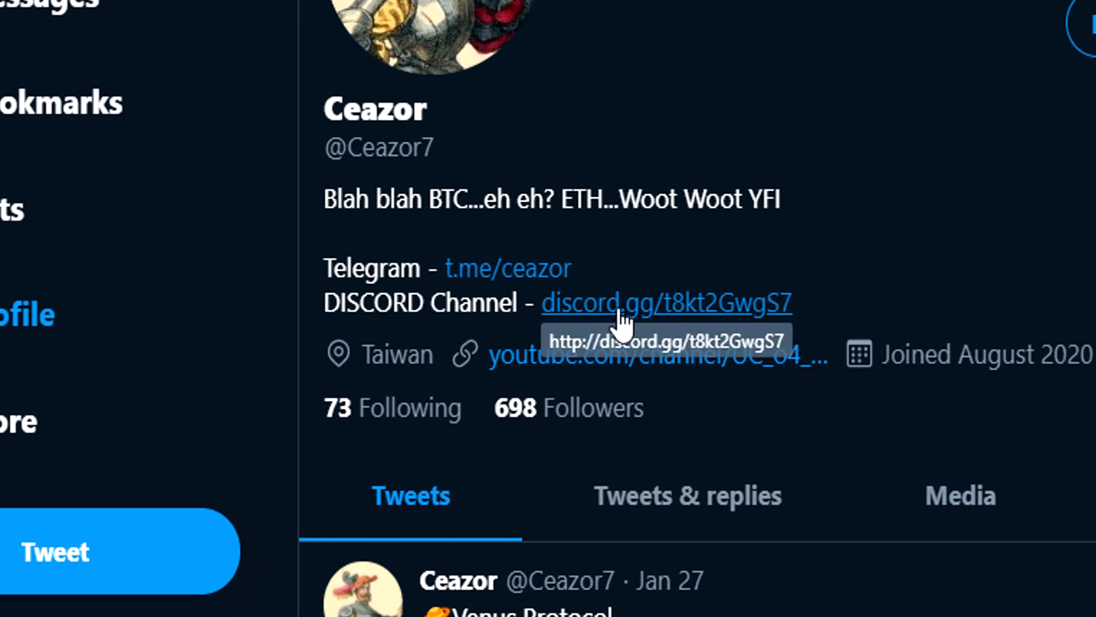
pyautogui.moveTo(183, 380)
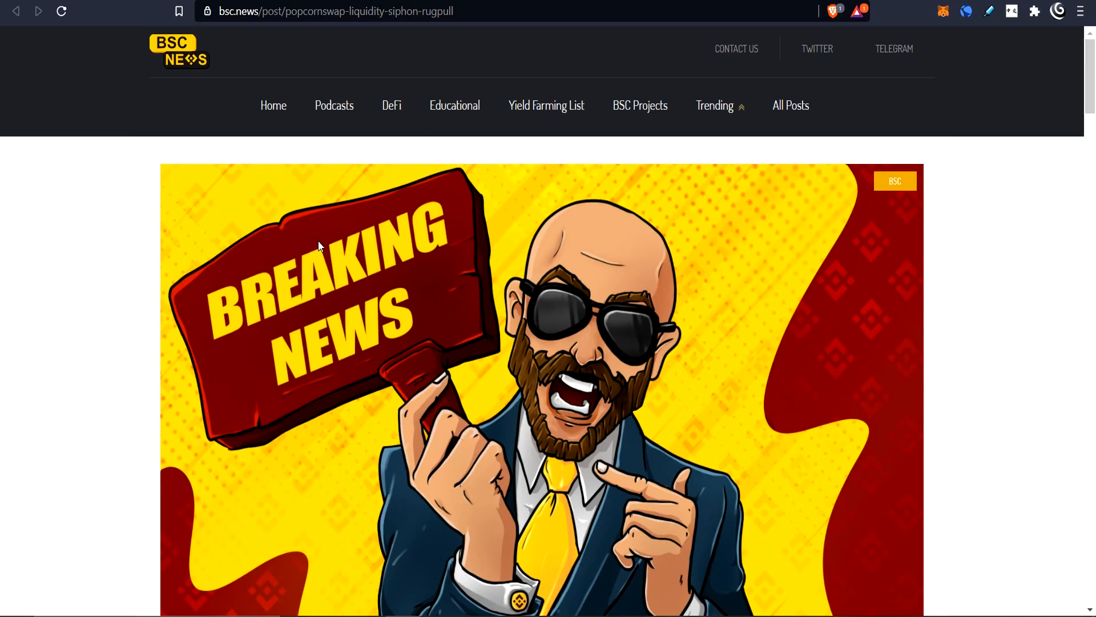
# Step: Scroll through the article and highlight the project name PopcornSwap in its headline
pyautogui.scroll(-3)
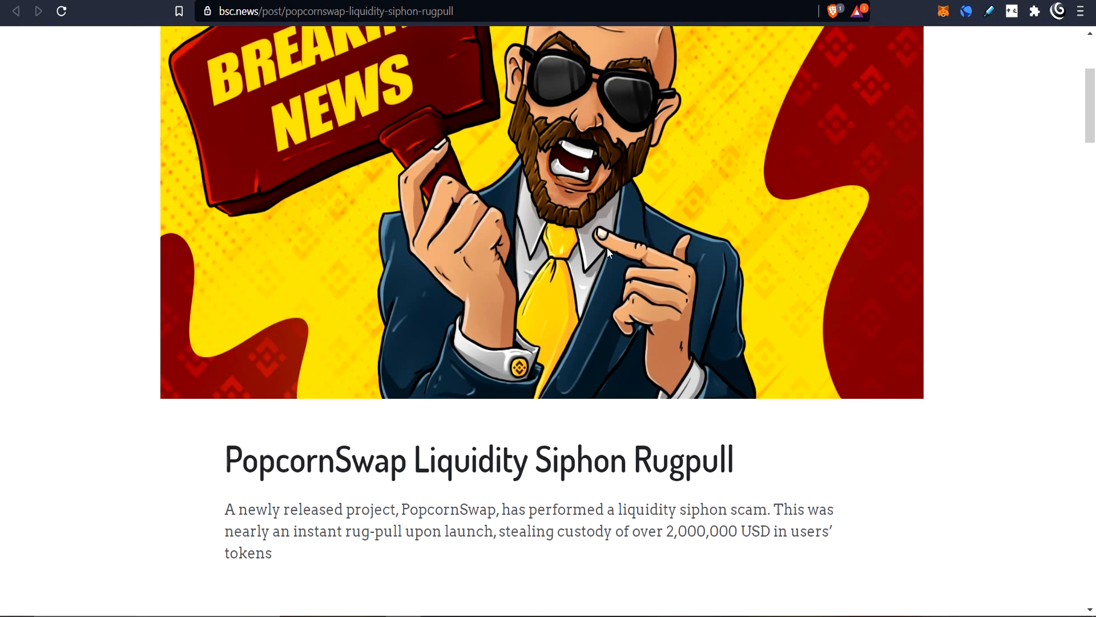
pyautogui.scroll(-3)
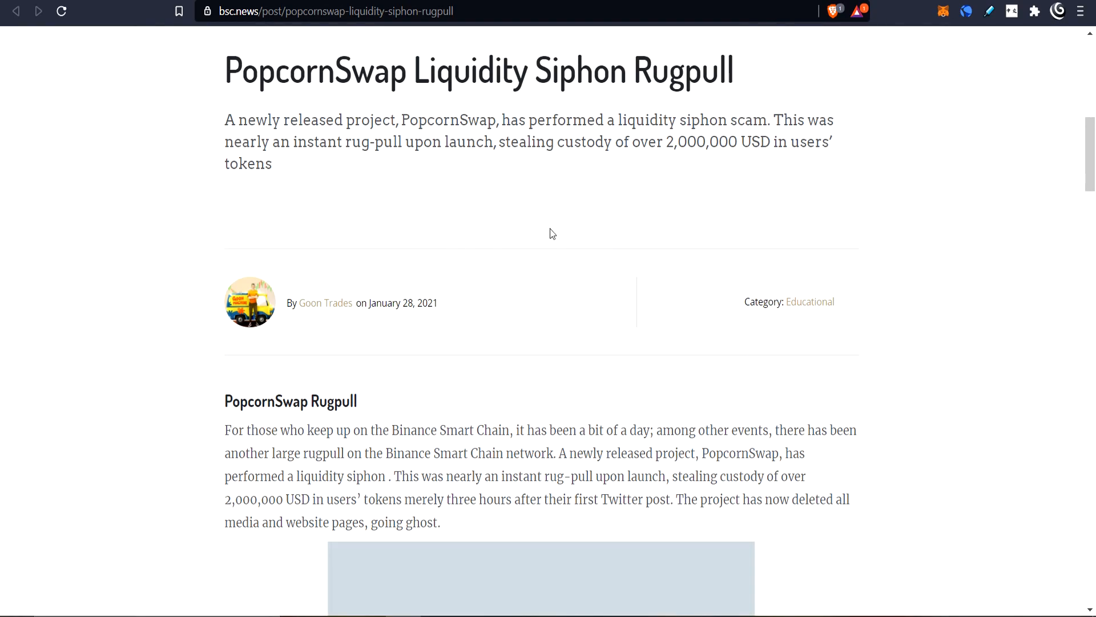
pyautogui.scroll(3)
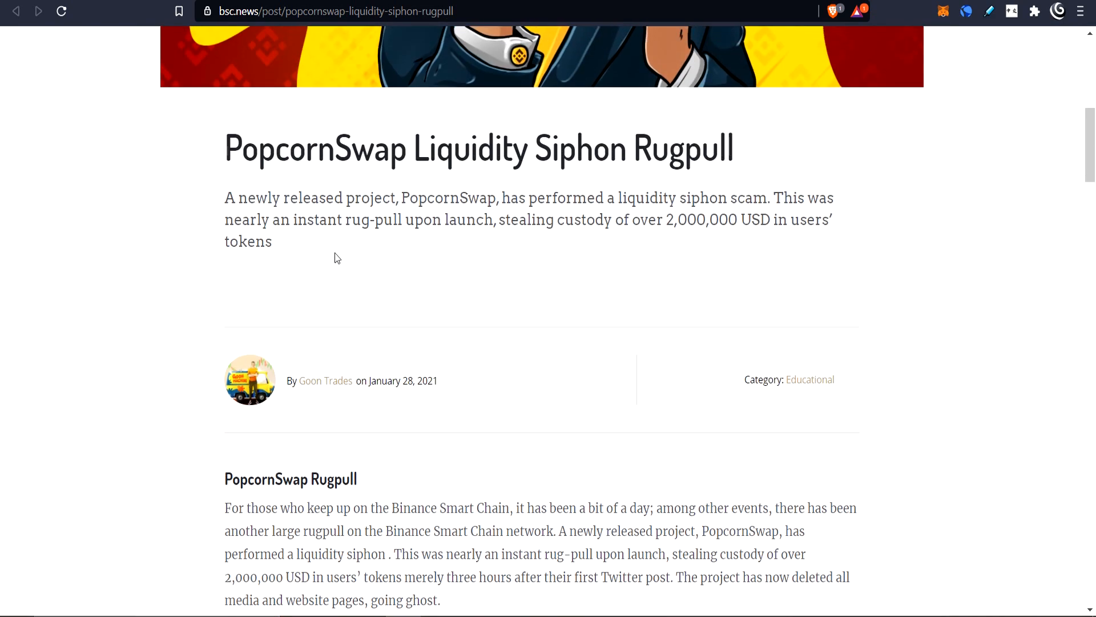
pyautogui.moveTo(225, 148); pyautogui.dragTo(352, 147)
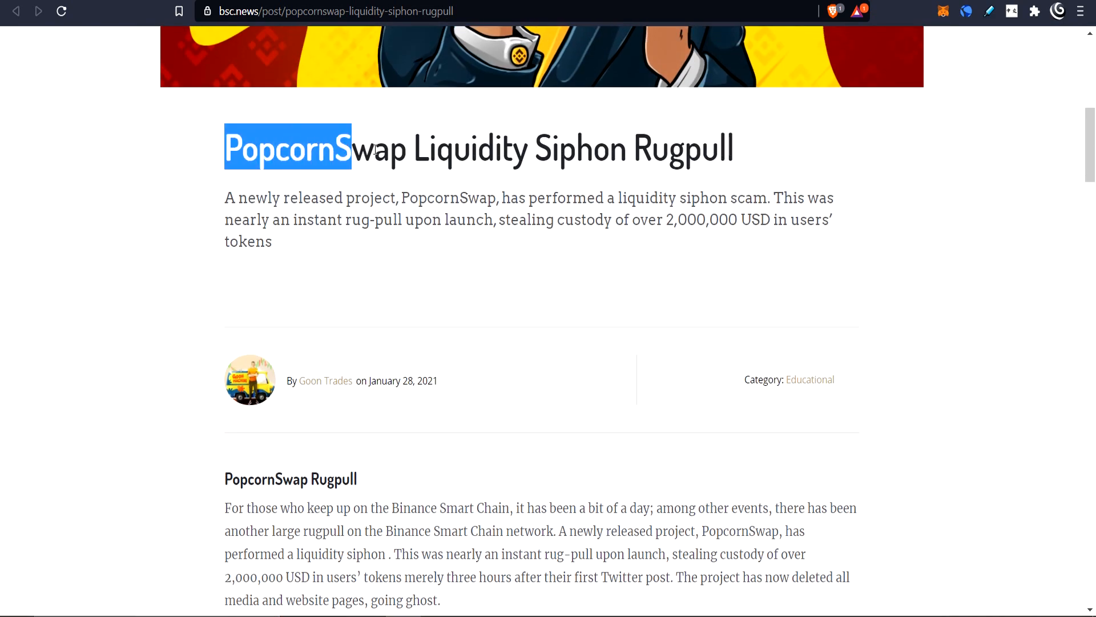
pyautogui.scroll(-3)
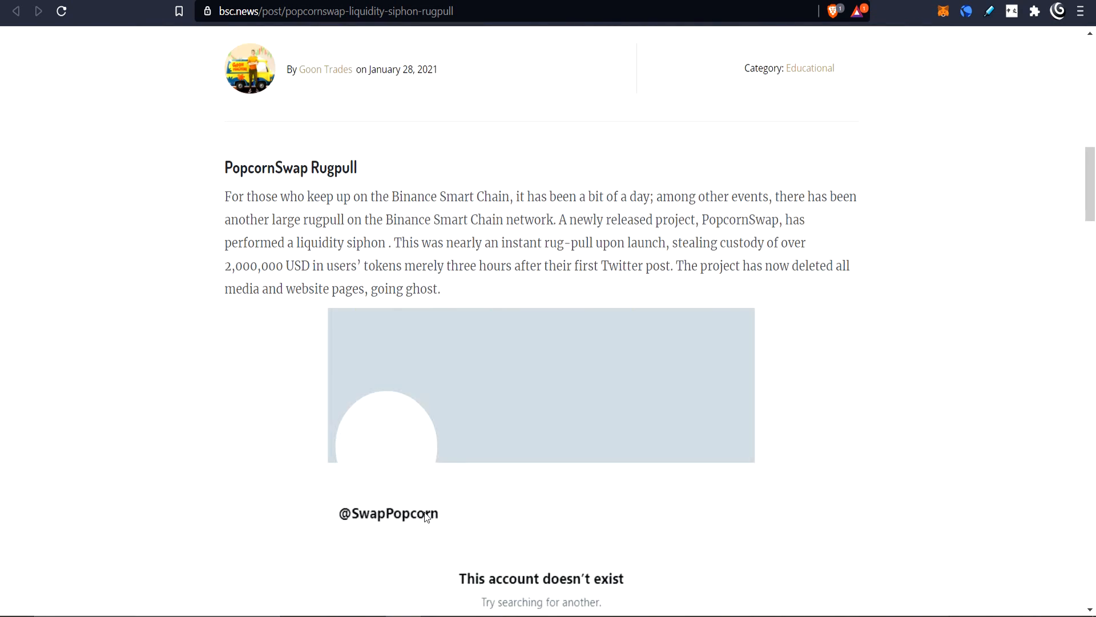
pyautogui.moveTo(490, 322)
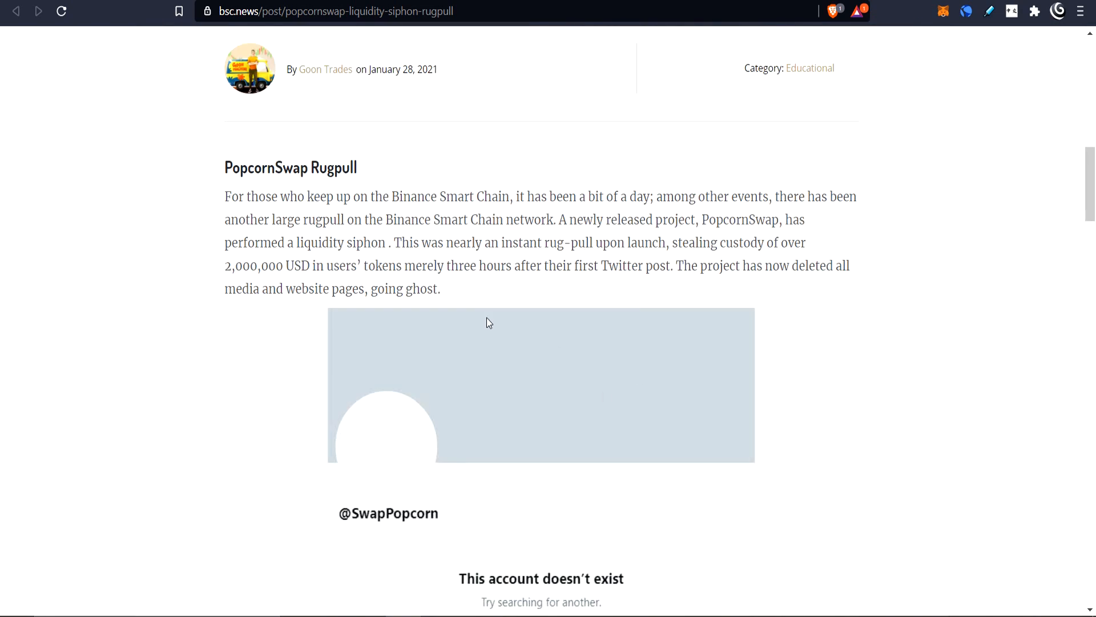
pyautogui.scroll(-3)
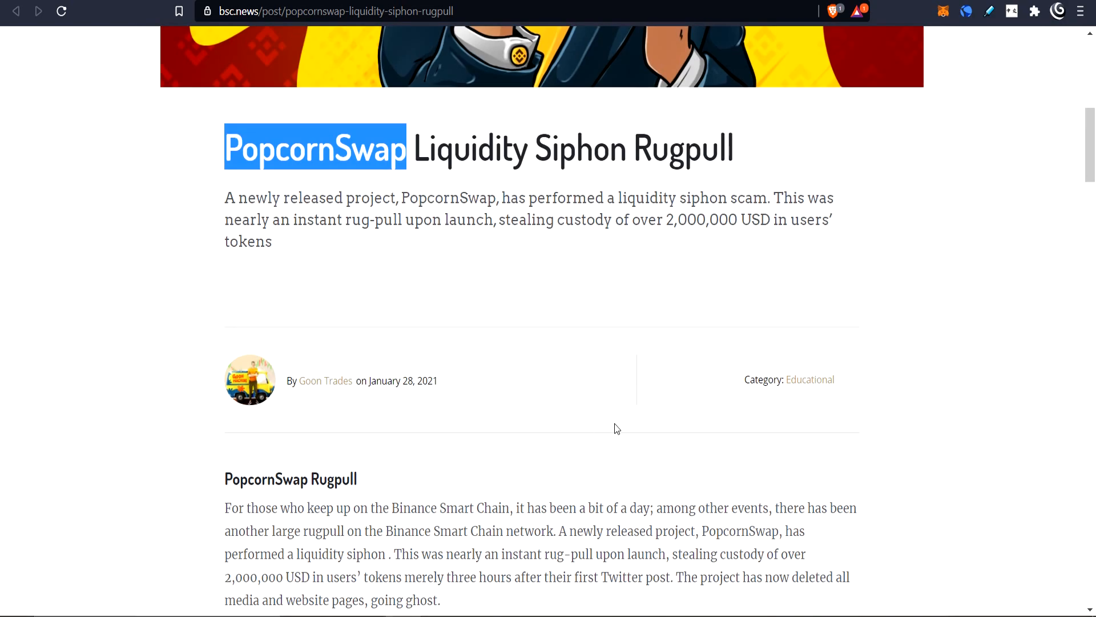
pyautogui.scroll(3)
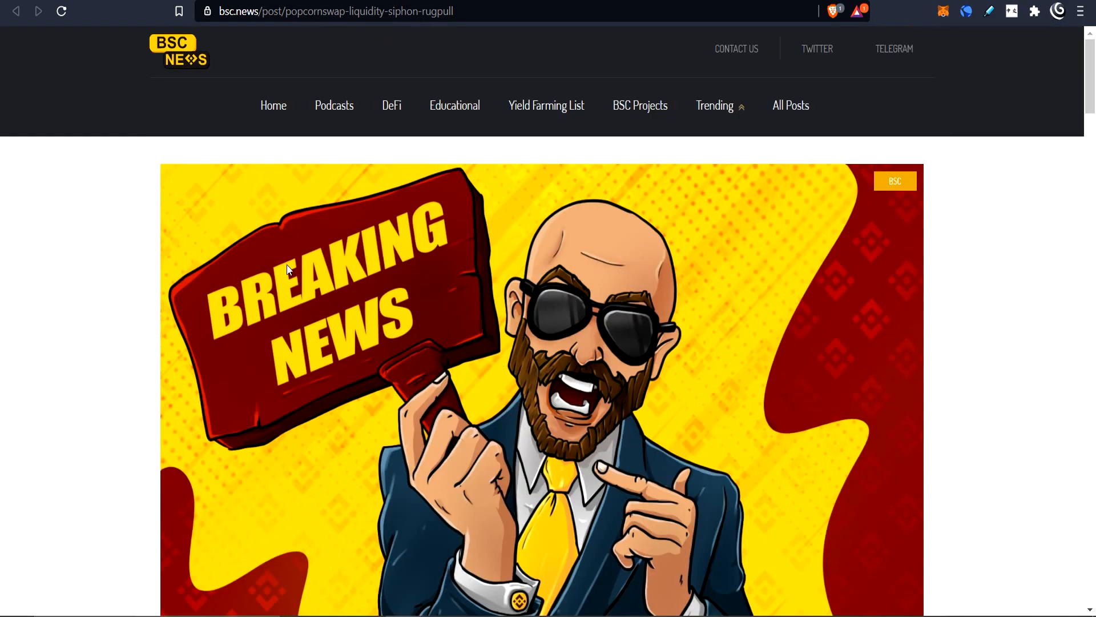
pyautogui.moveTo(251, 558)
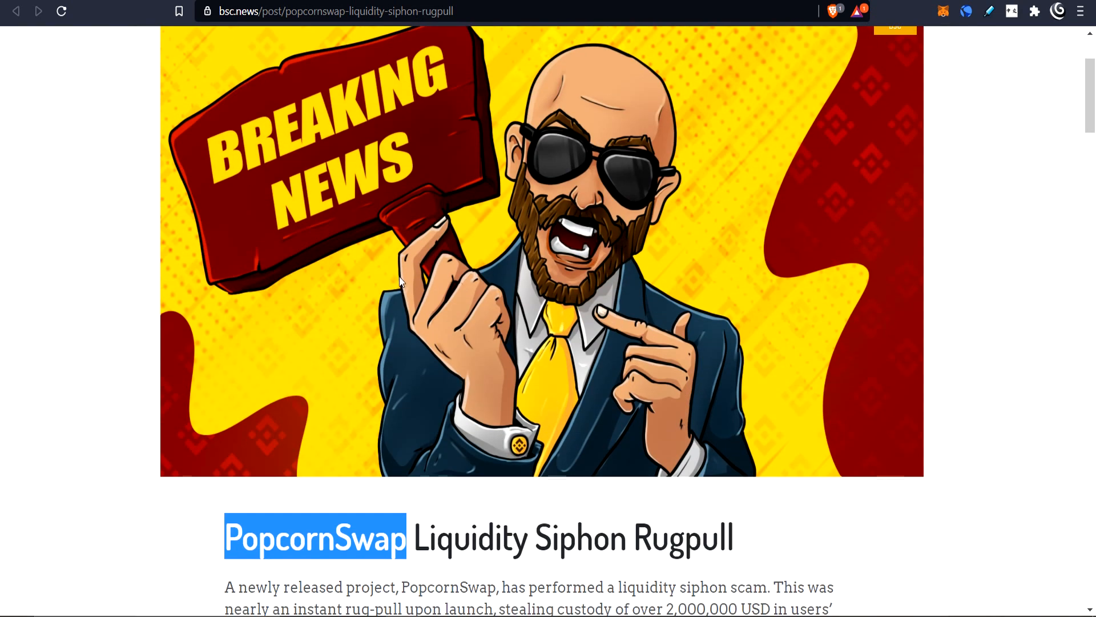
pyautogui.moveTo(622, 335)
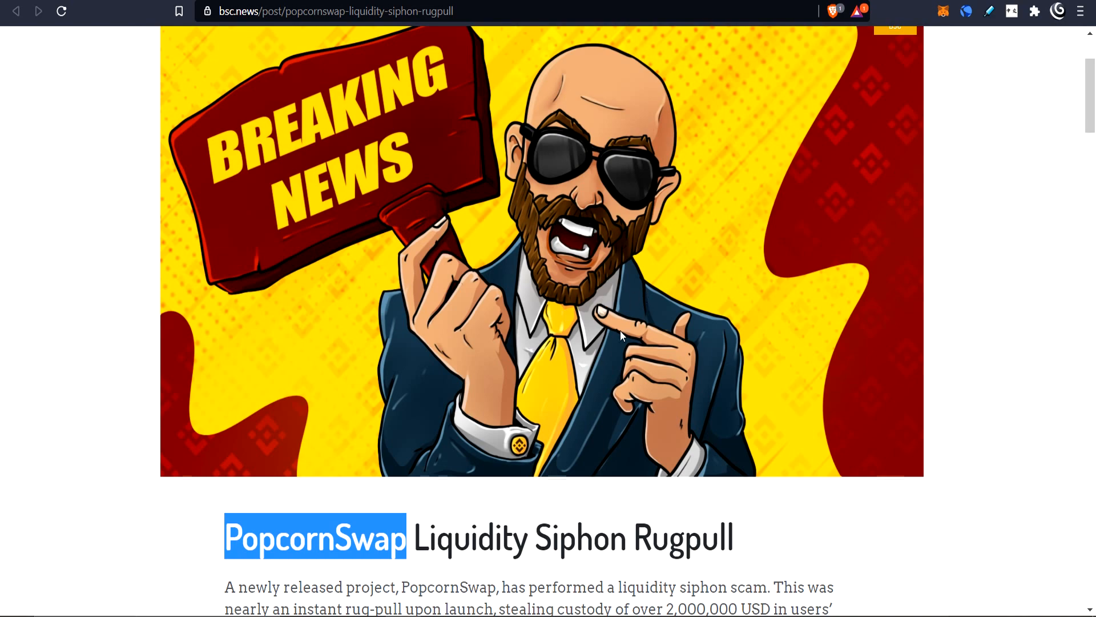
pyautogui.scroll(-3)
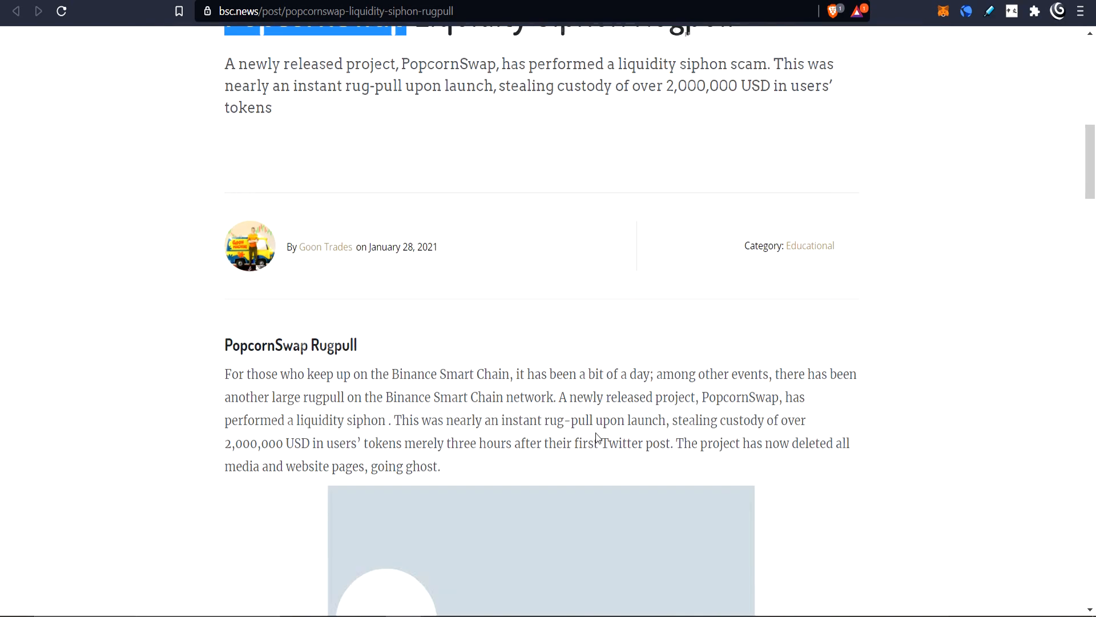
pyautogui.scroll(-3)
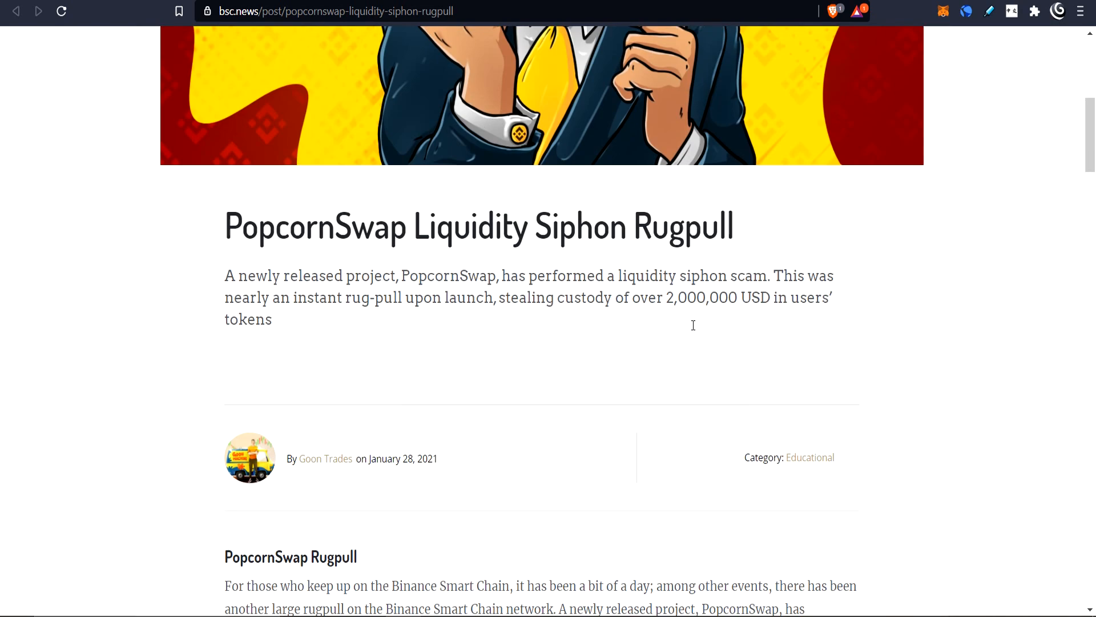
pyautogui.scroll(3)
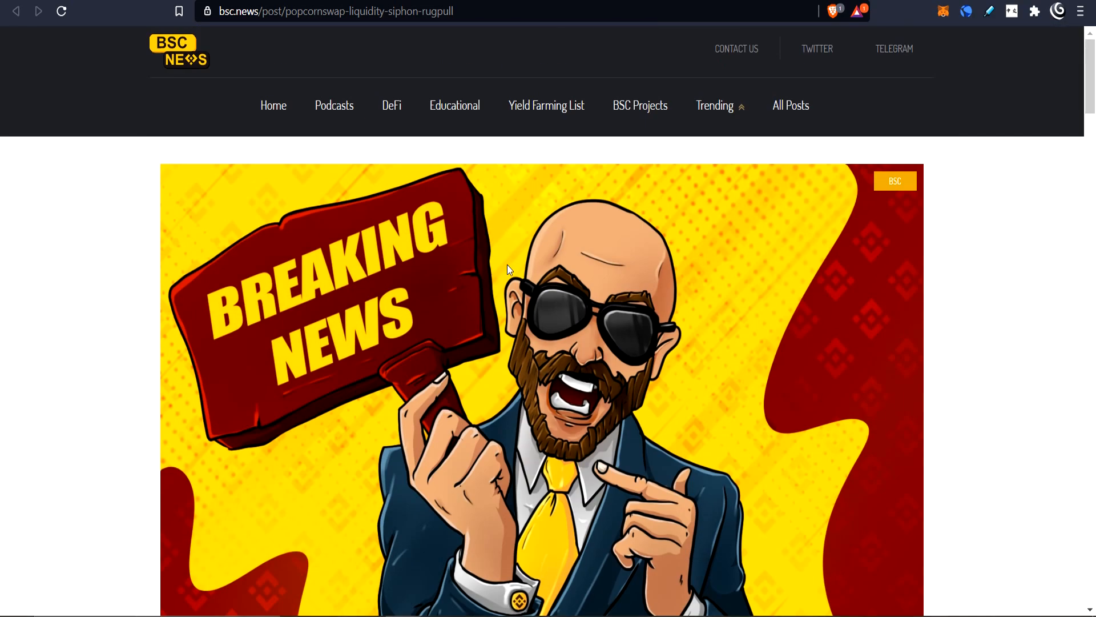
pyautogui.moveTo(637, 342)
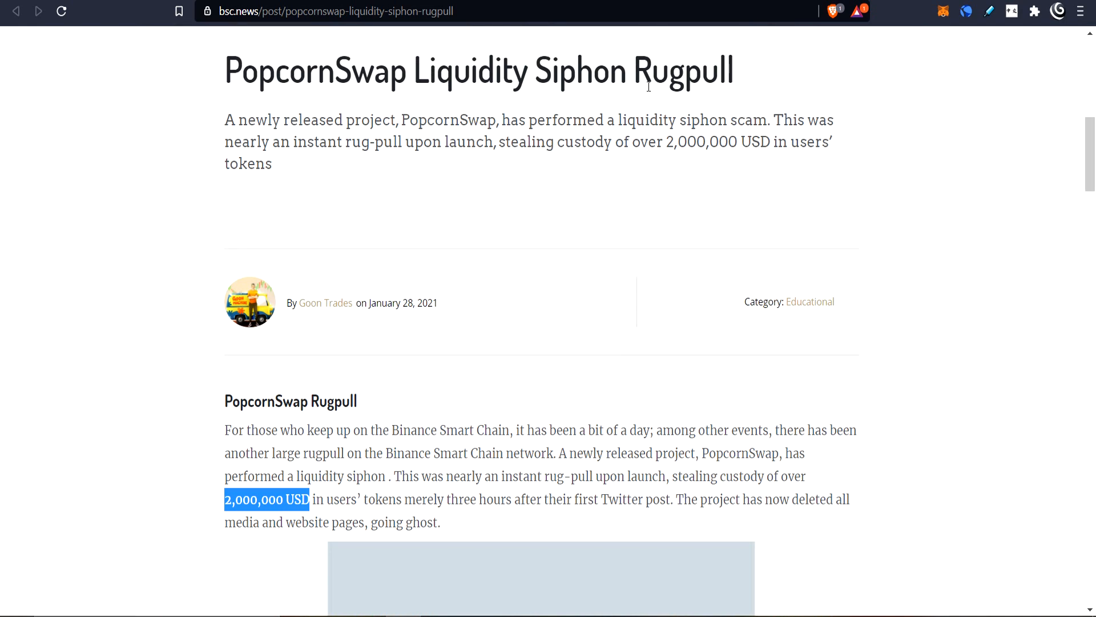
pyautogui.moveTo(424, 217)
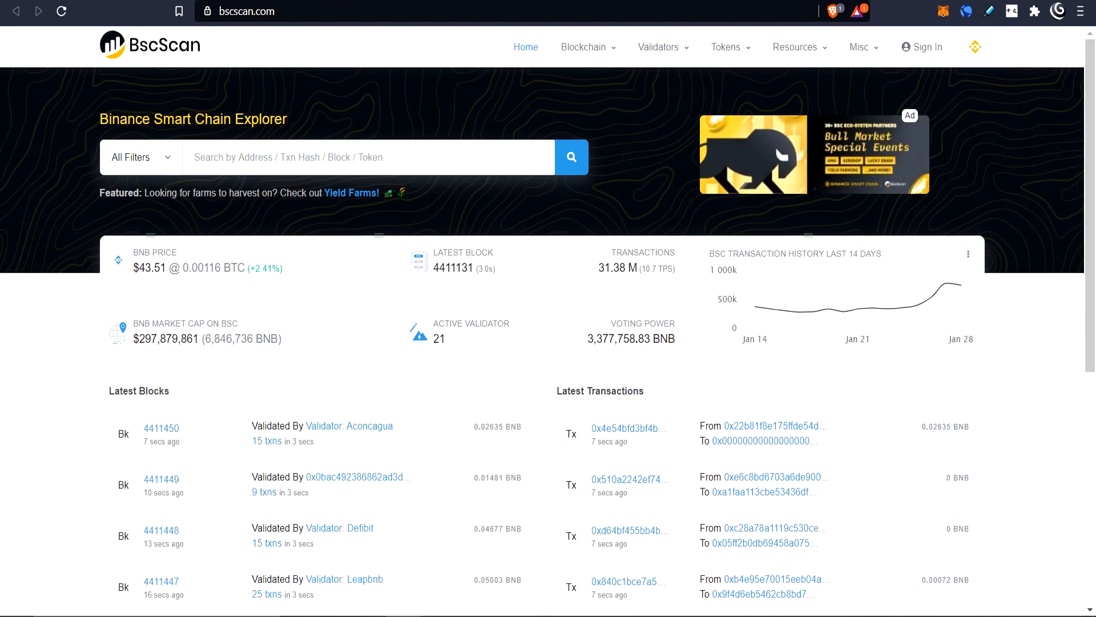
pyautogui.moveTo(189, 87)
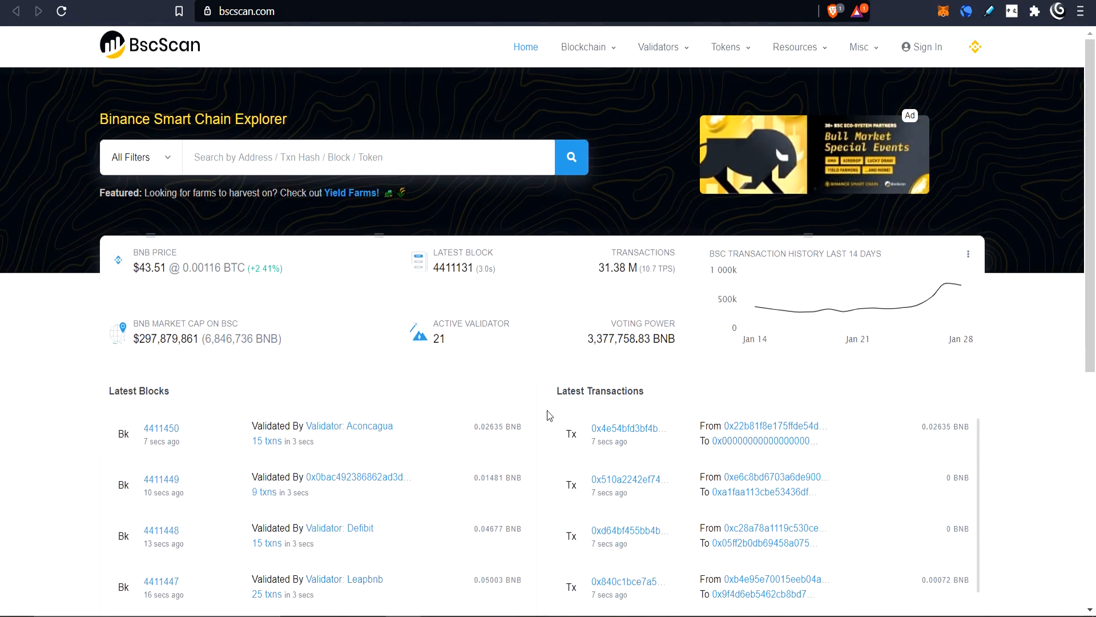
pyautogui.moveTo(722, 21)
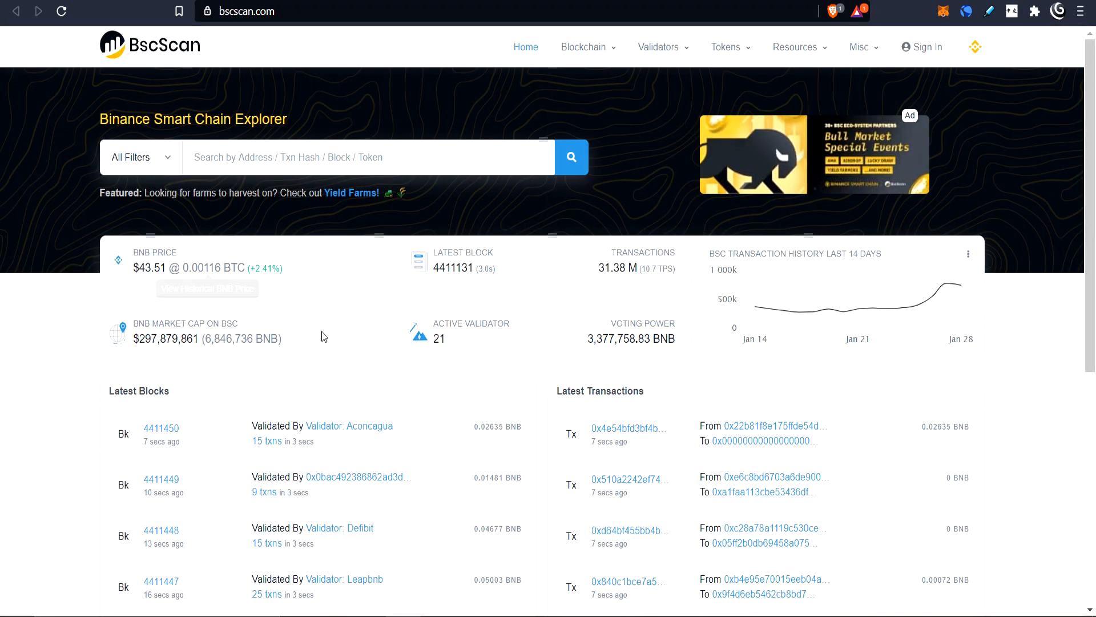
pyautogui.moveTo(685, 277)
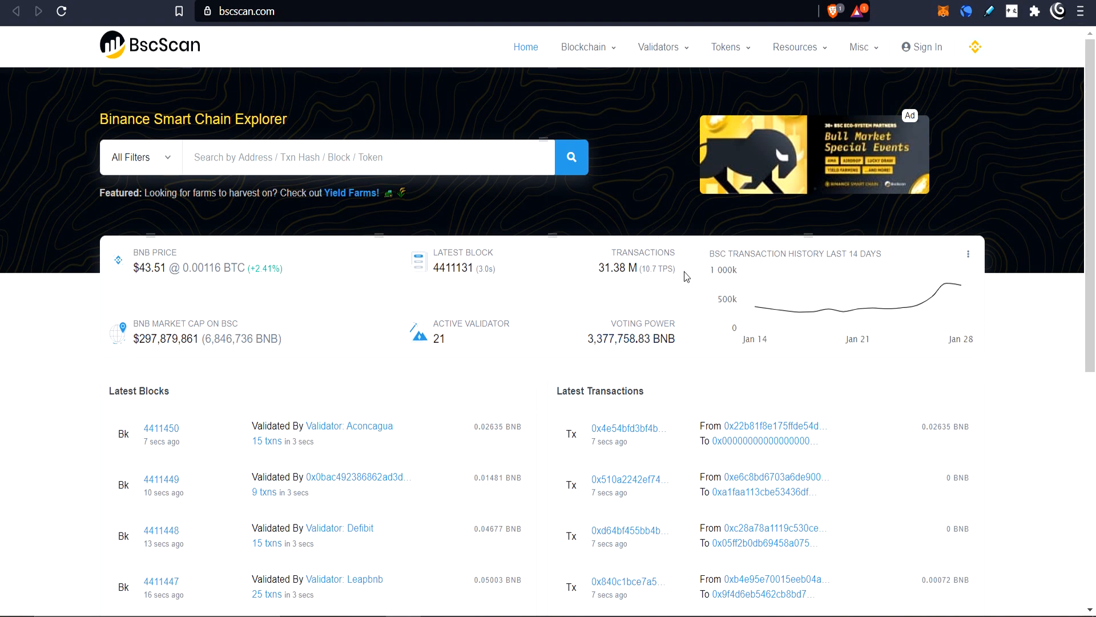
pyautogui.moveTo(414, 313)
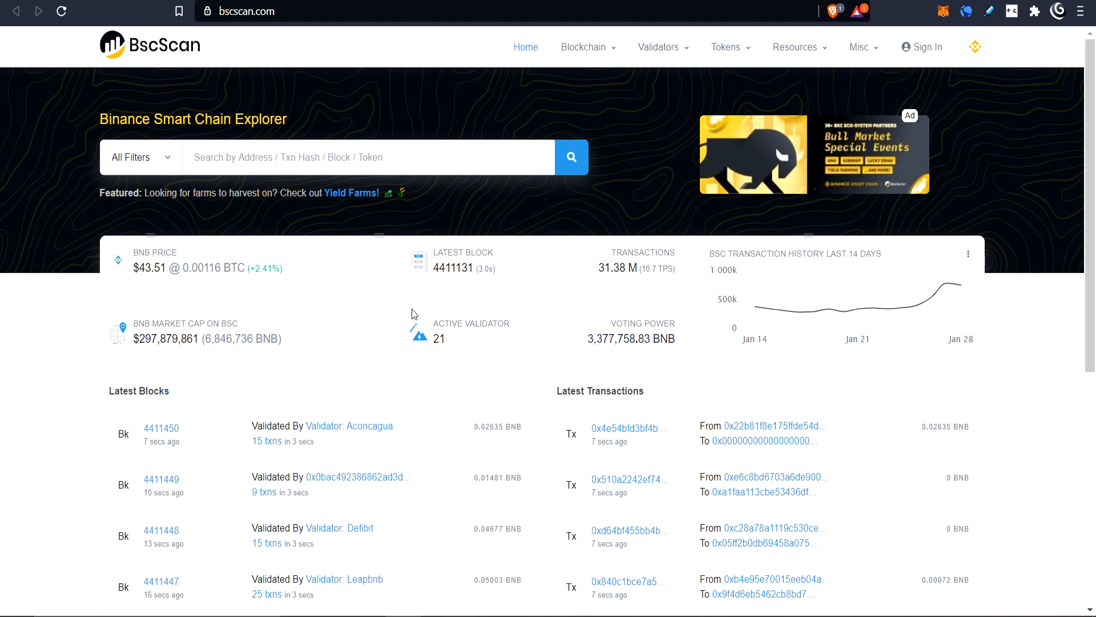
pyautogui.moveTo(544, 277)
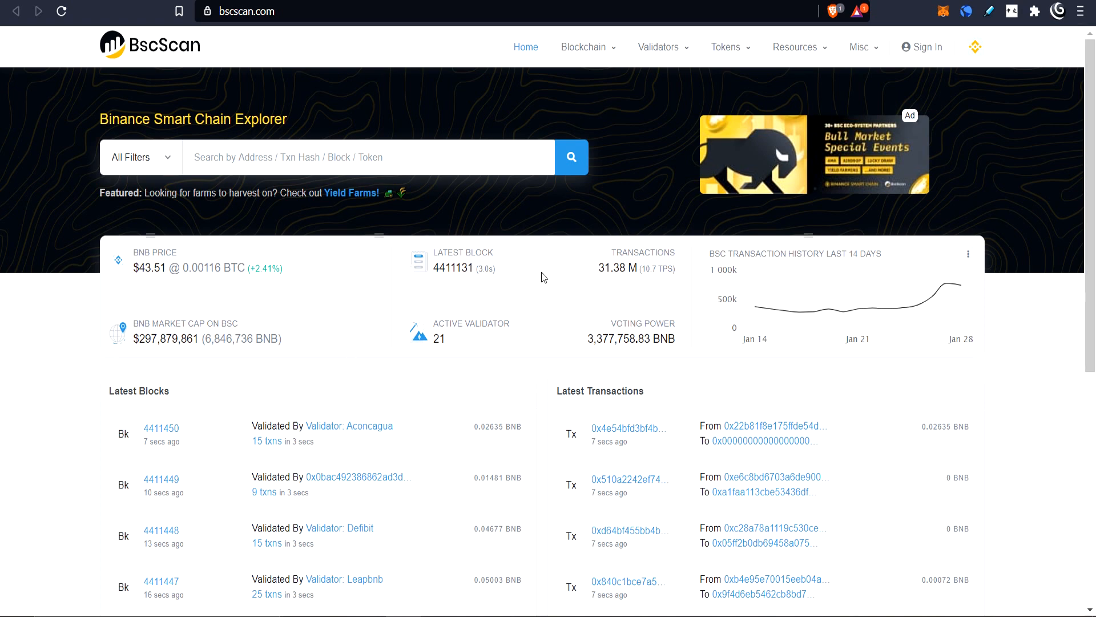
pyautogui.moveTo(330, 389)
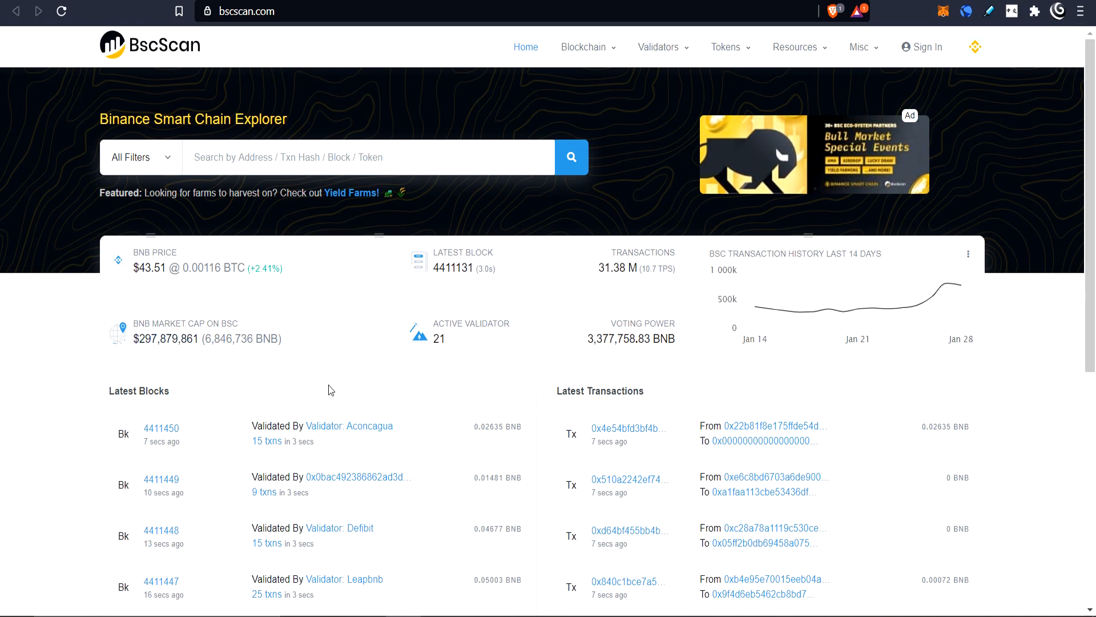
pyautogui.scroll(-3)
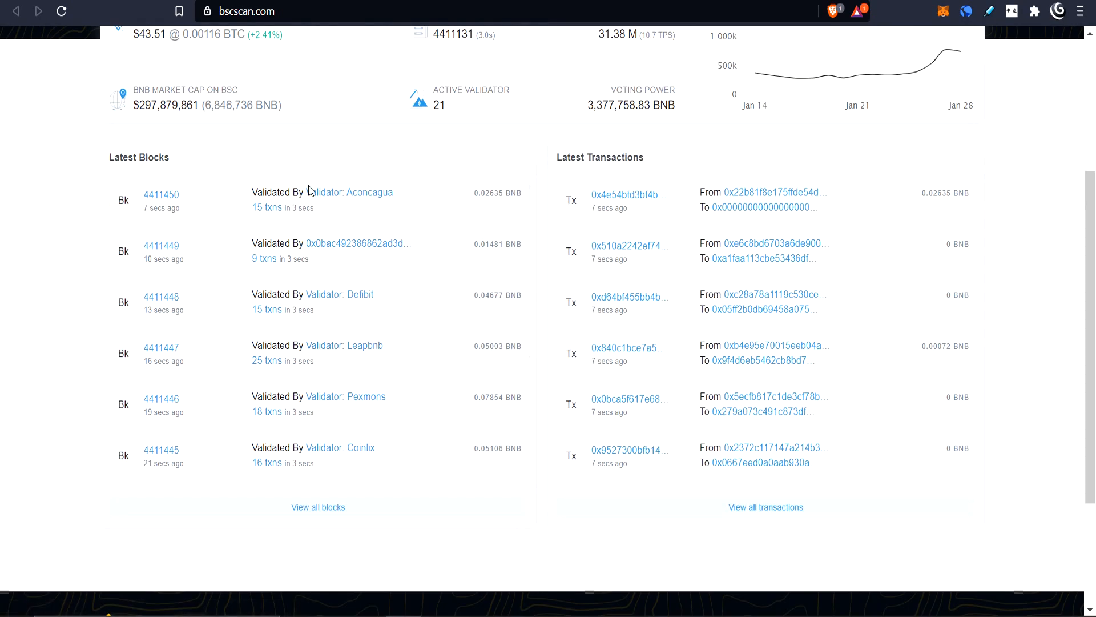
pyautogui.scroll(3)
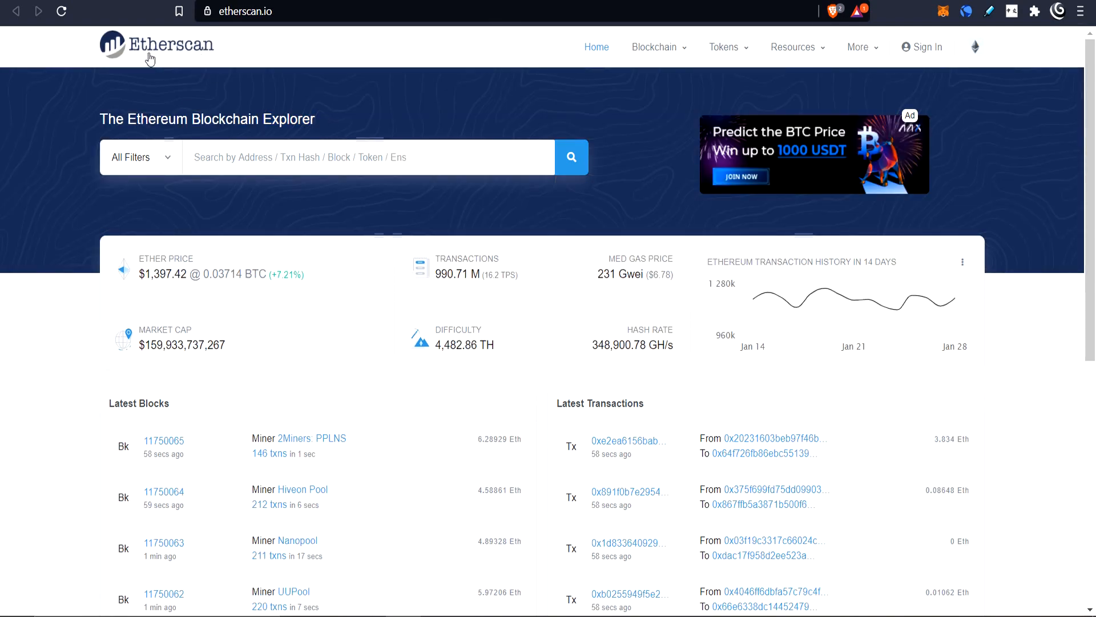
pyautogui.moveTo(611, 233)
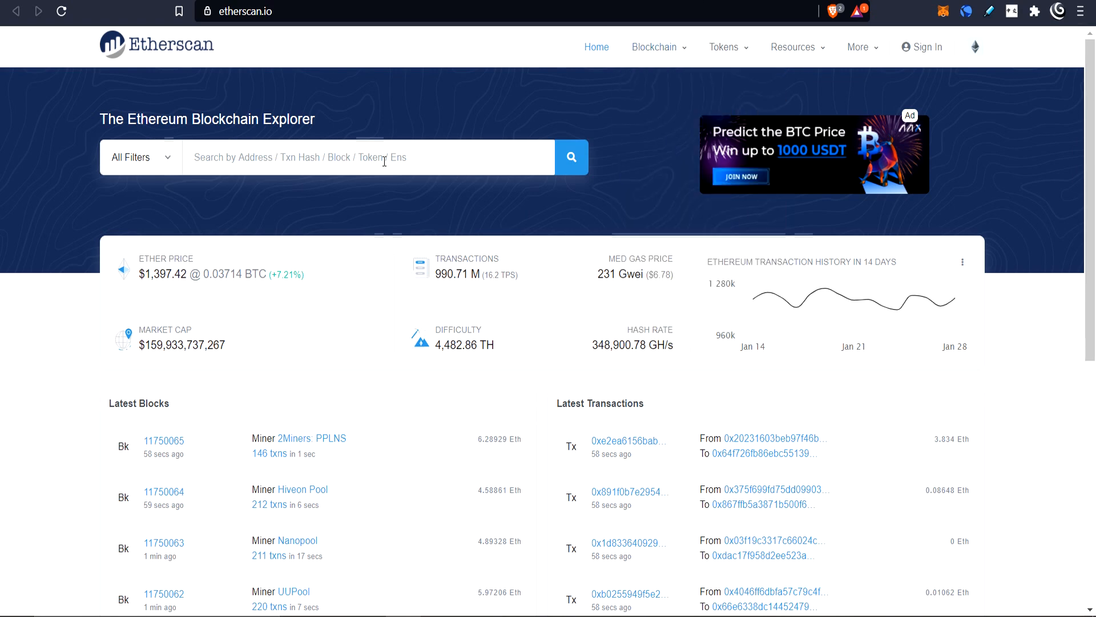
pyautogui.write('bscscan.com')
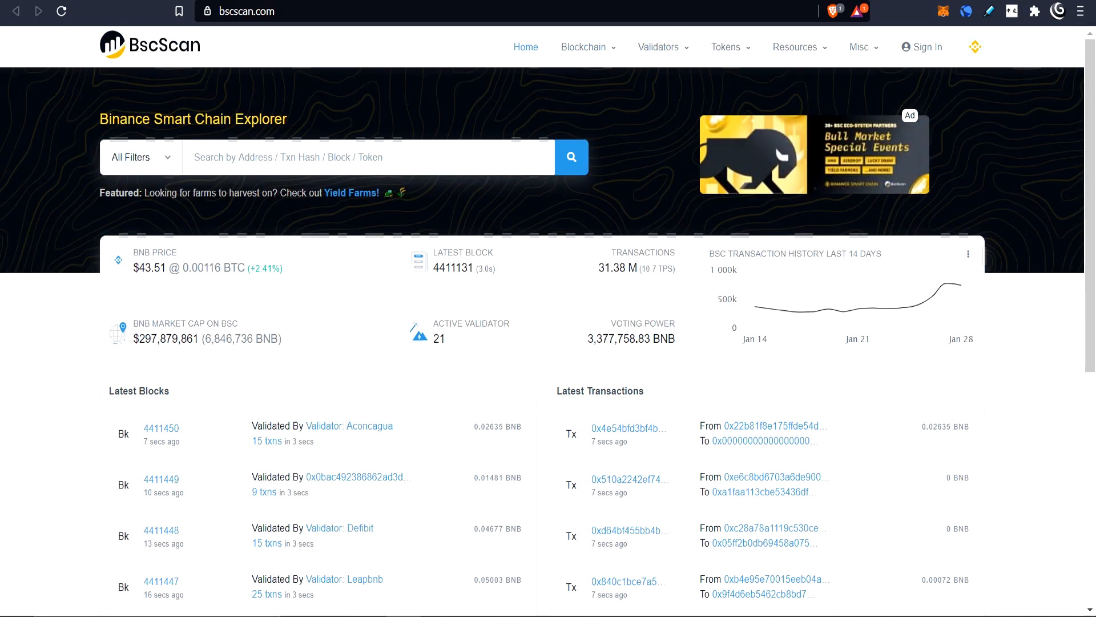
pyautogui.moveTo(524, 154)
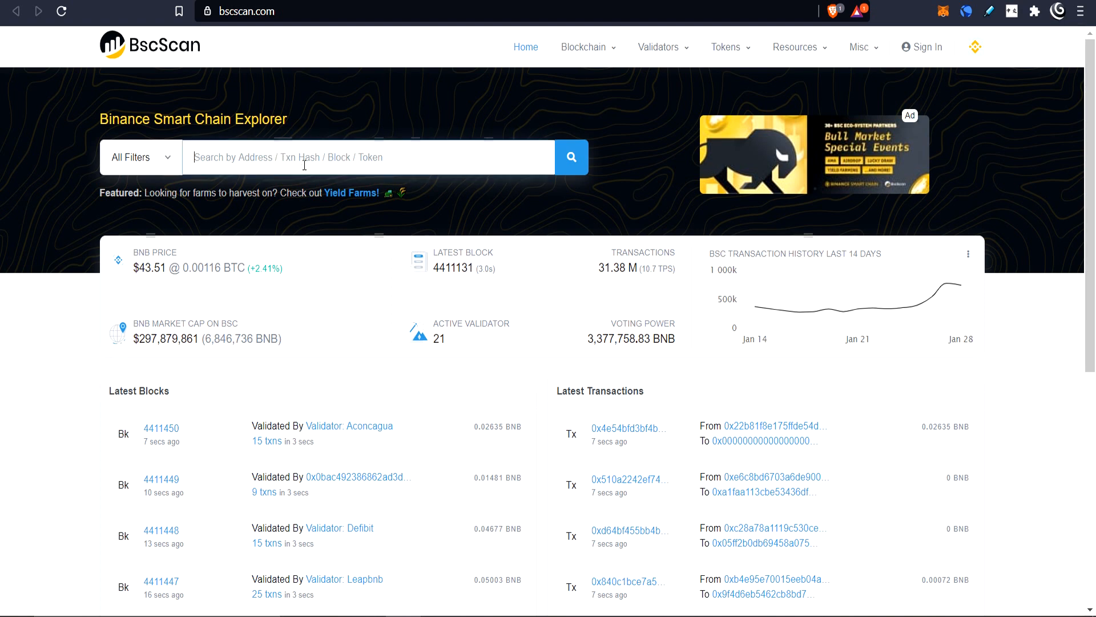
pyautogui.write('0xD9d3dd56936F90ea4c7617F554dfEFD45eF6Df0F')
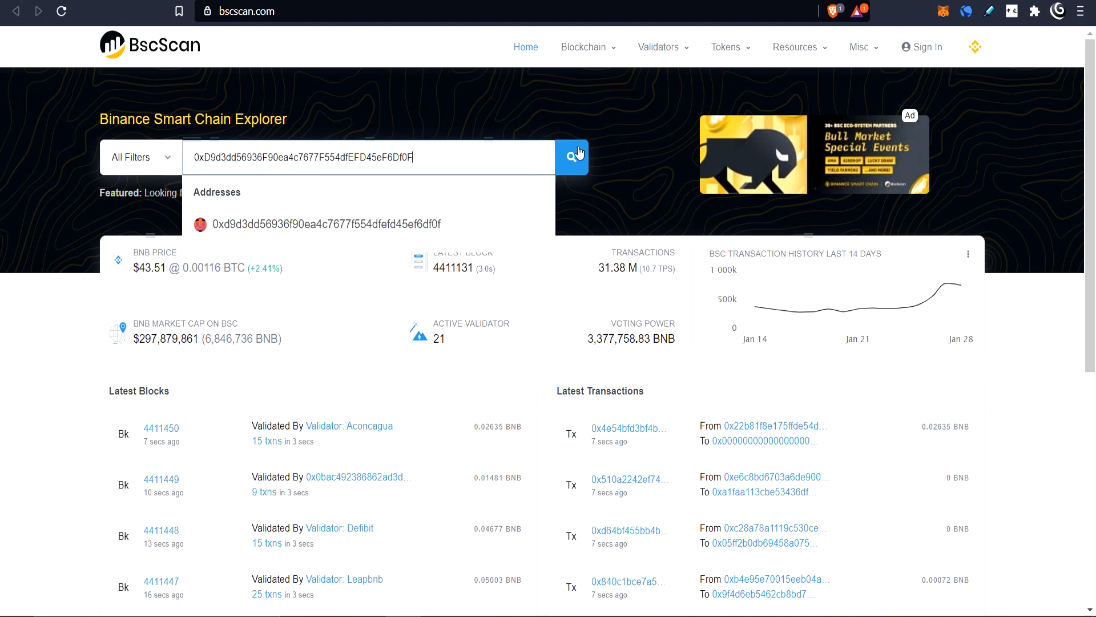
pyautogui.click(571, 156)
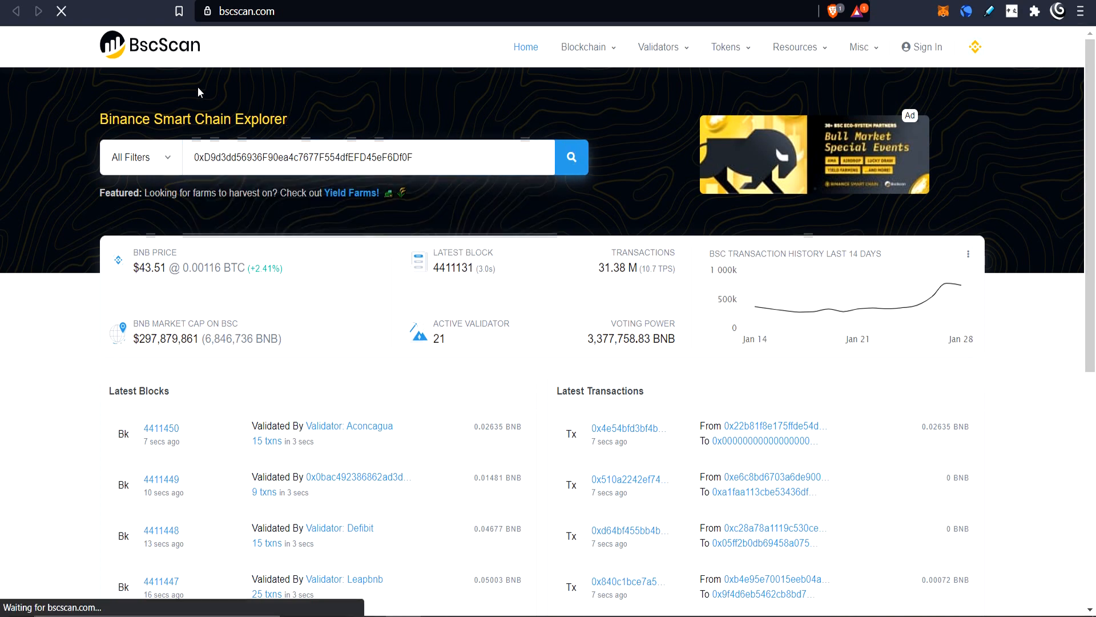
pyautogui.click(571, 157)
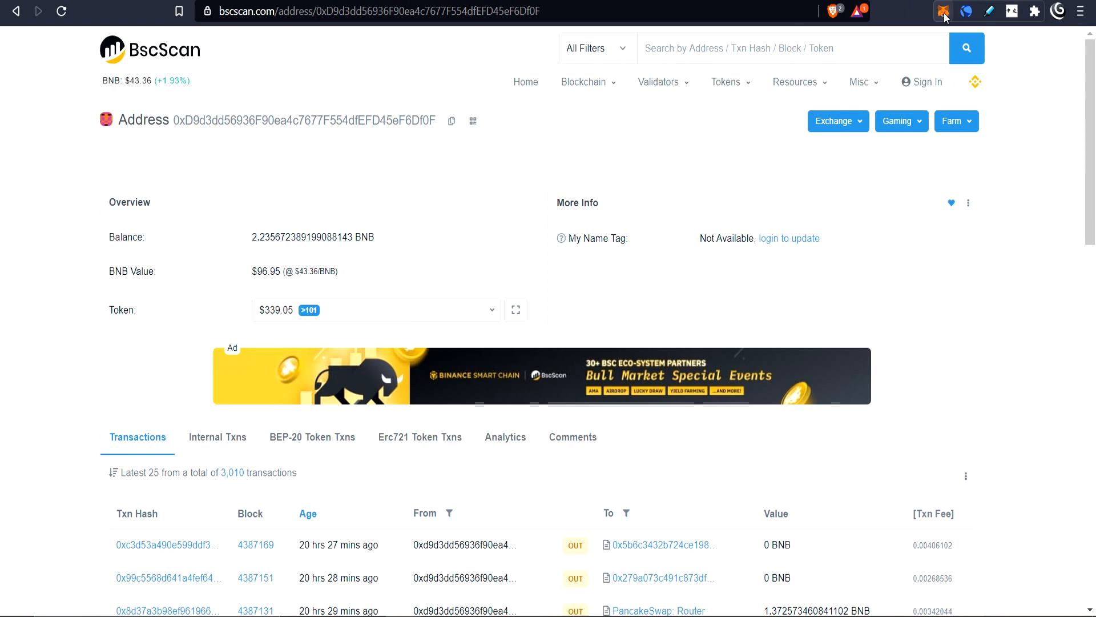
pyautogui.click(942, 12)
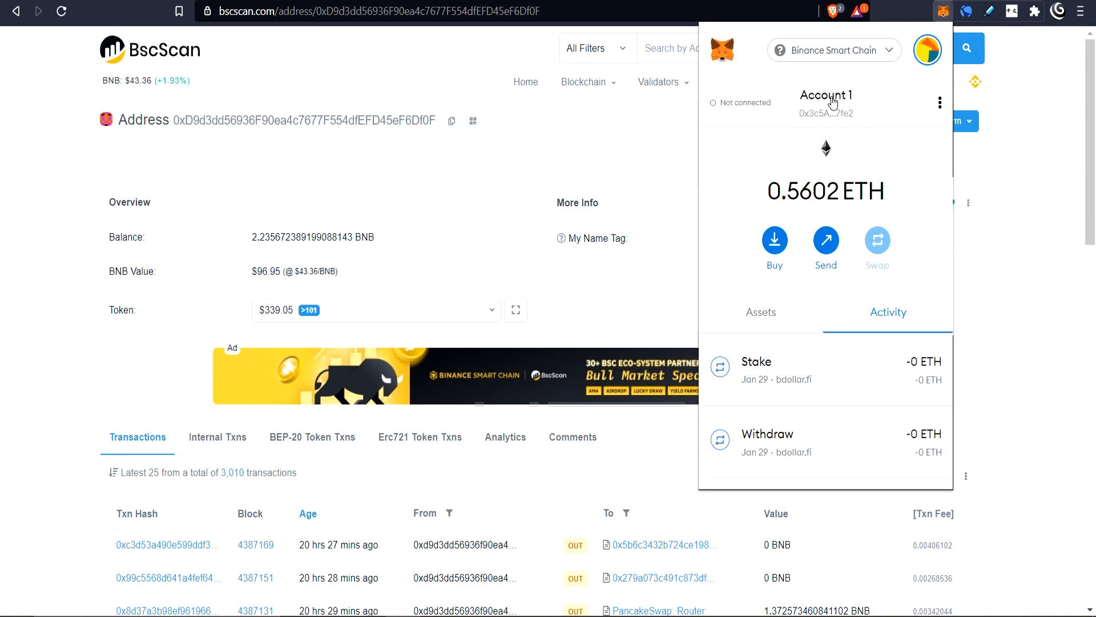
pyautogui.moveTo(268, 172)
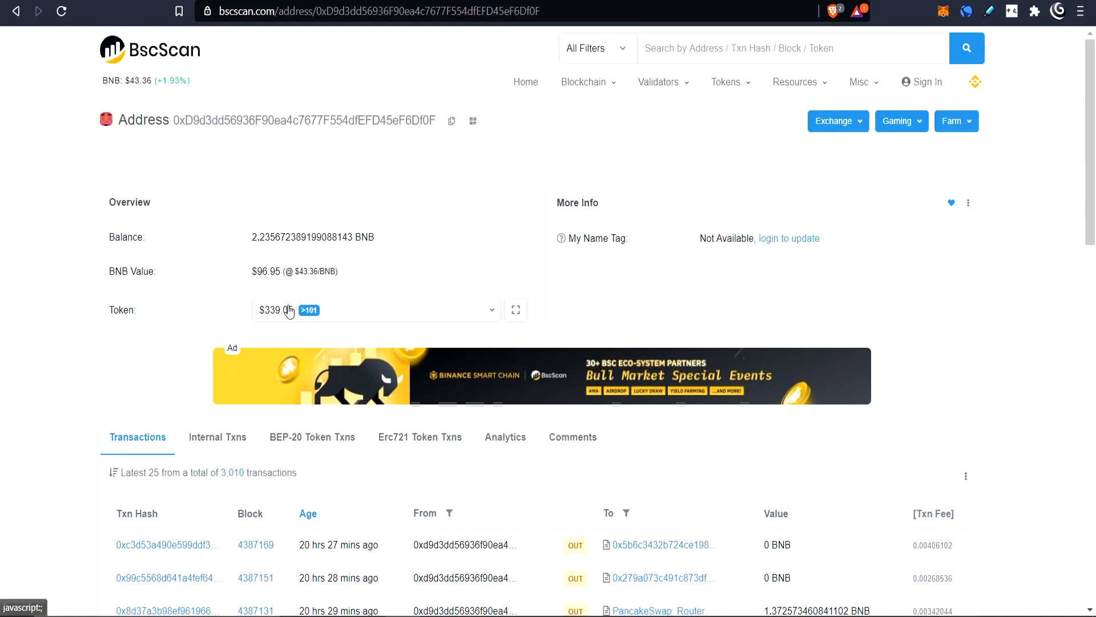
pyautogui.scroll(-3)
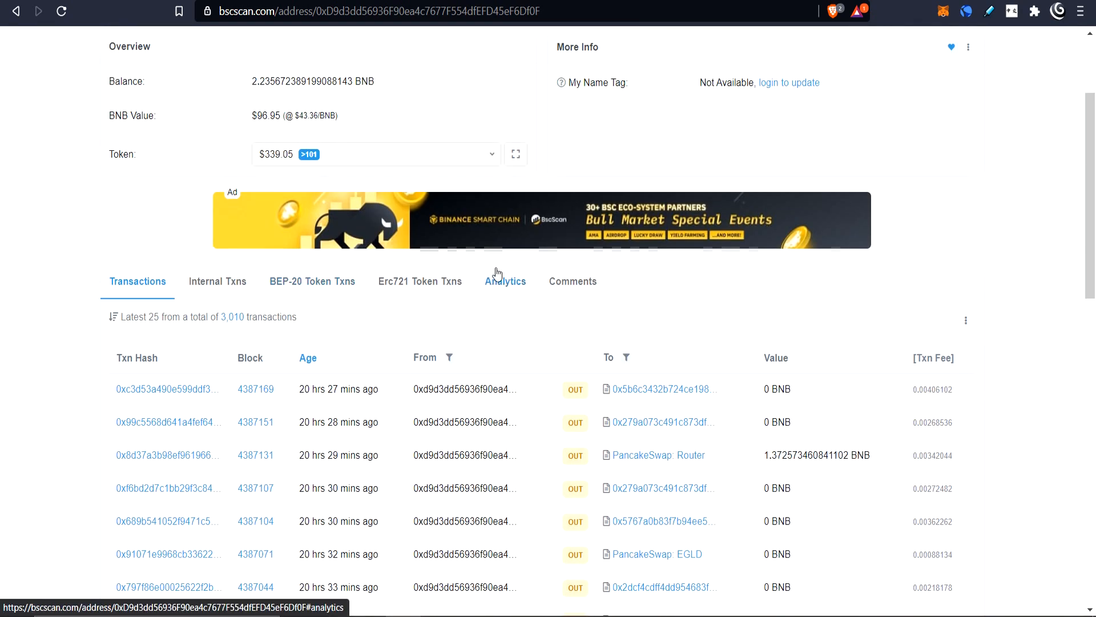
pyautogui.scroll(3)
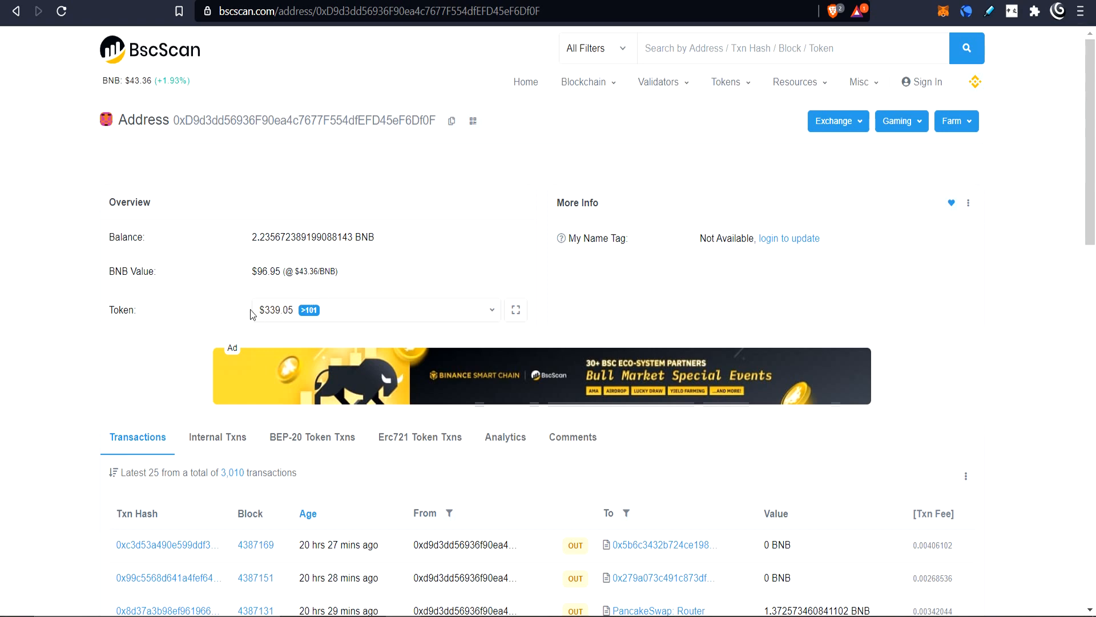
pyautogui.moveTo(406, 418)
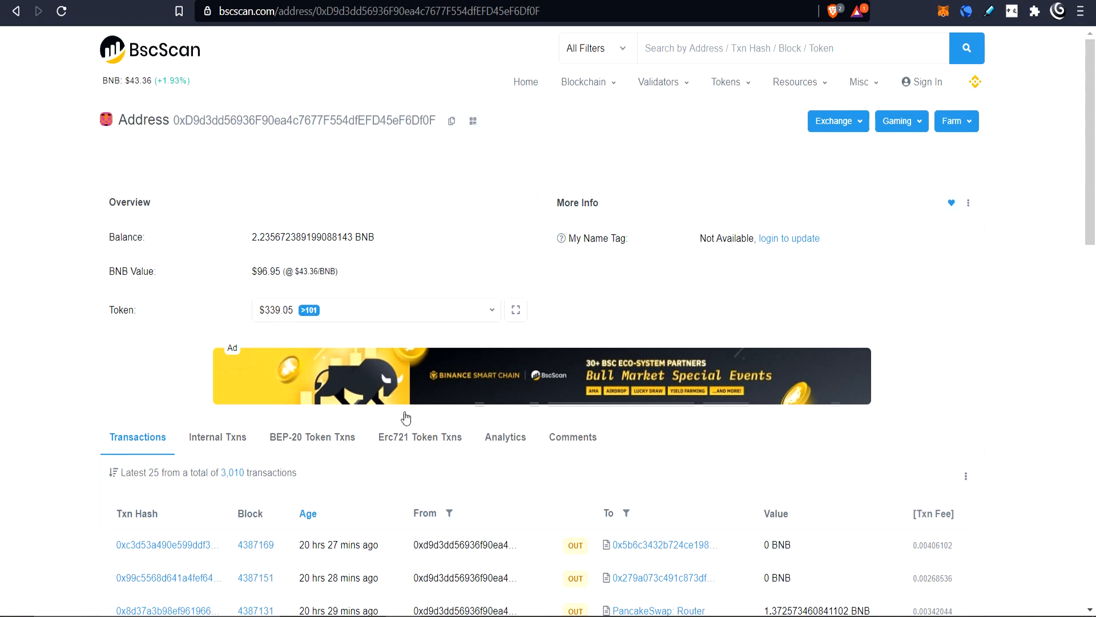
pyautogui.click(491, 311)
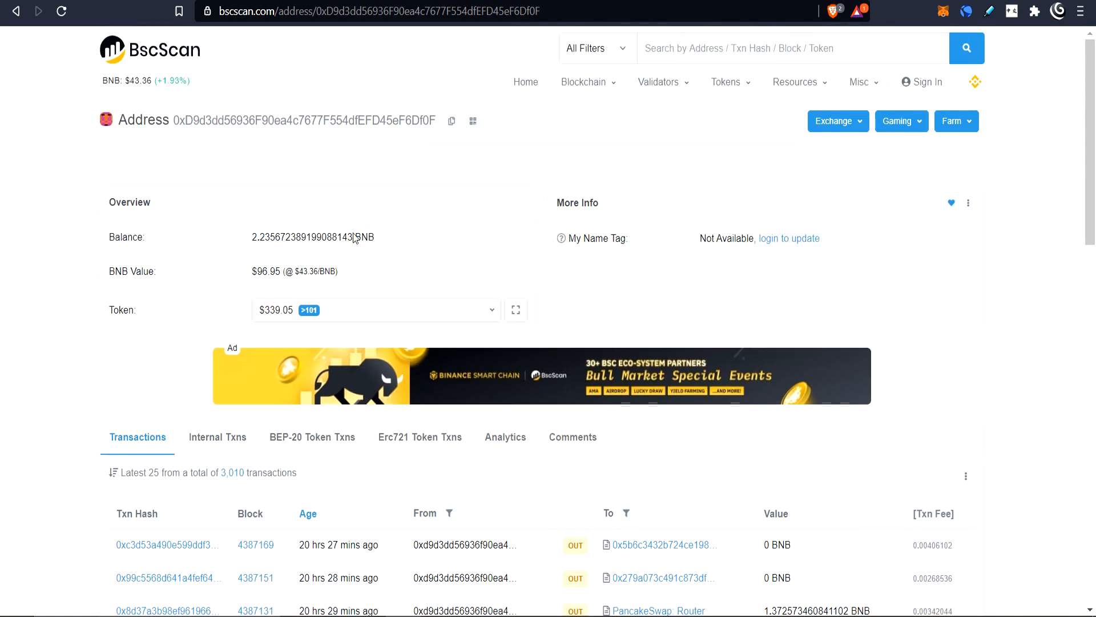
pyautogui.moveTo(453, 121)
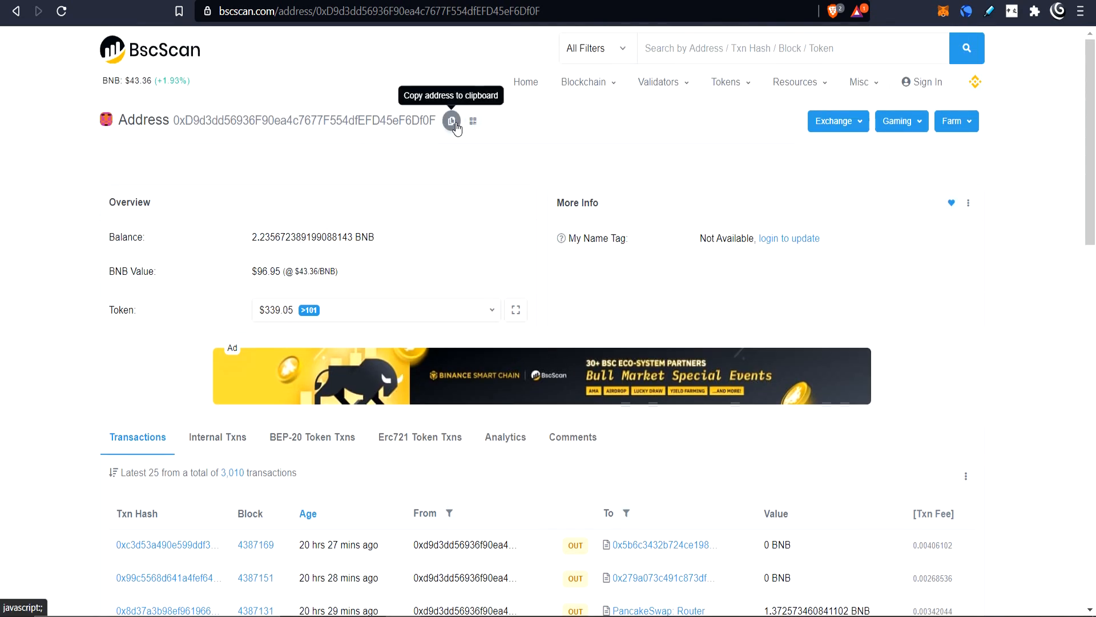
pyautogui.moveTo(473, 121)
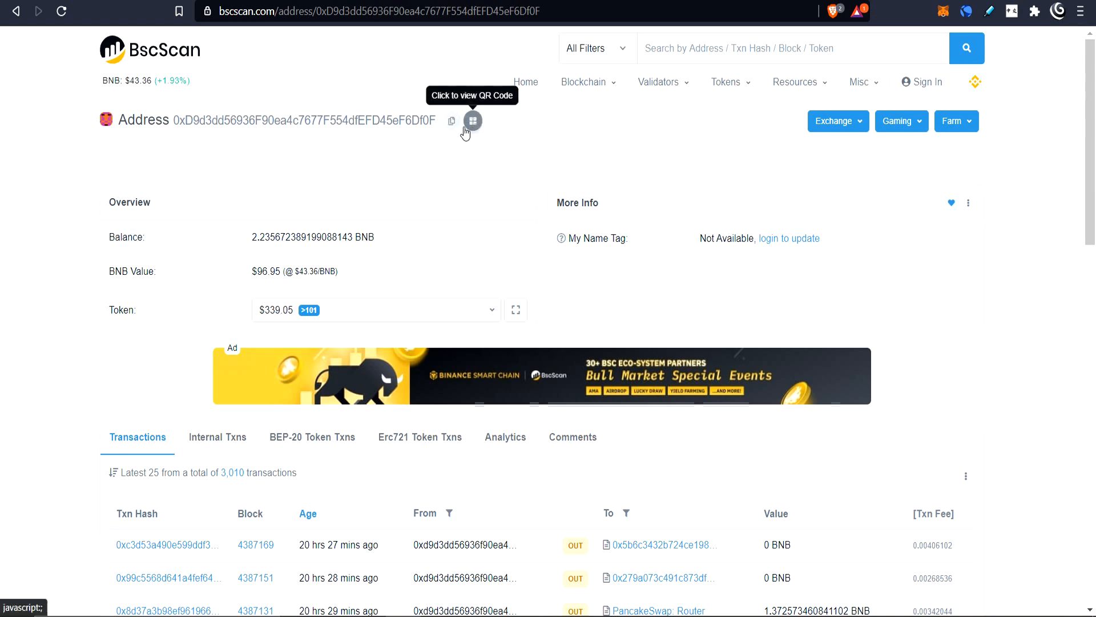
pyautogui.scroll(-3)
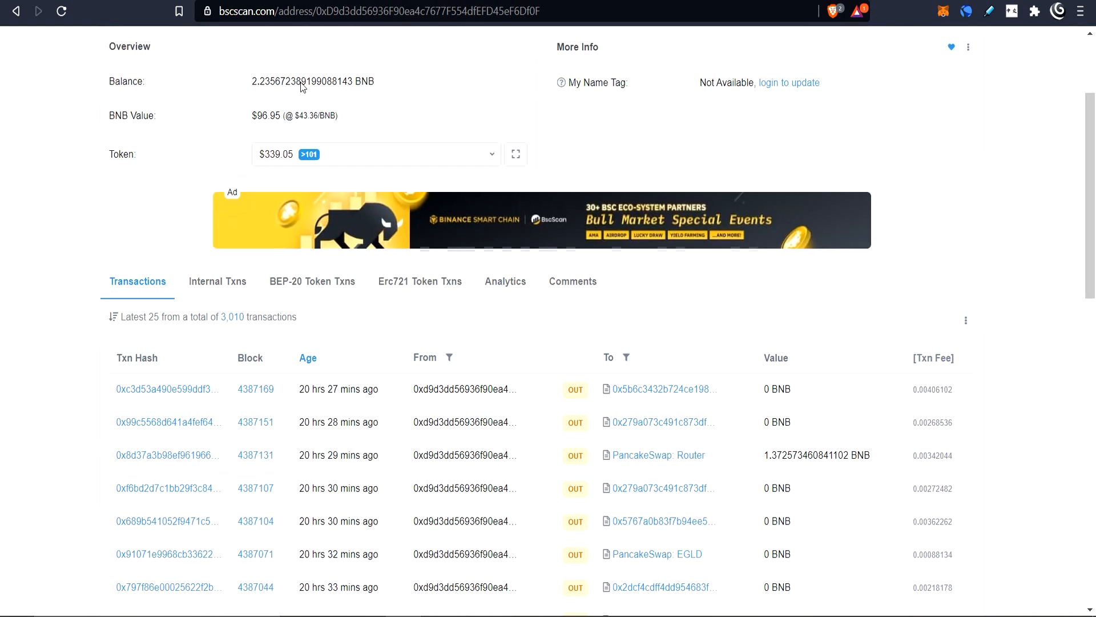
pyautogui.scroll(-3)
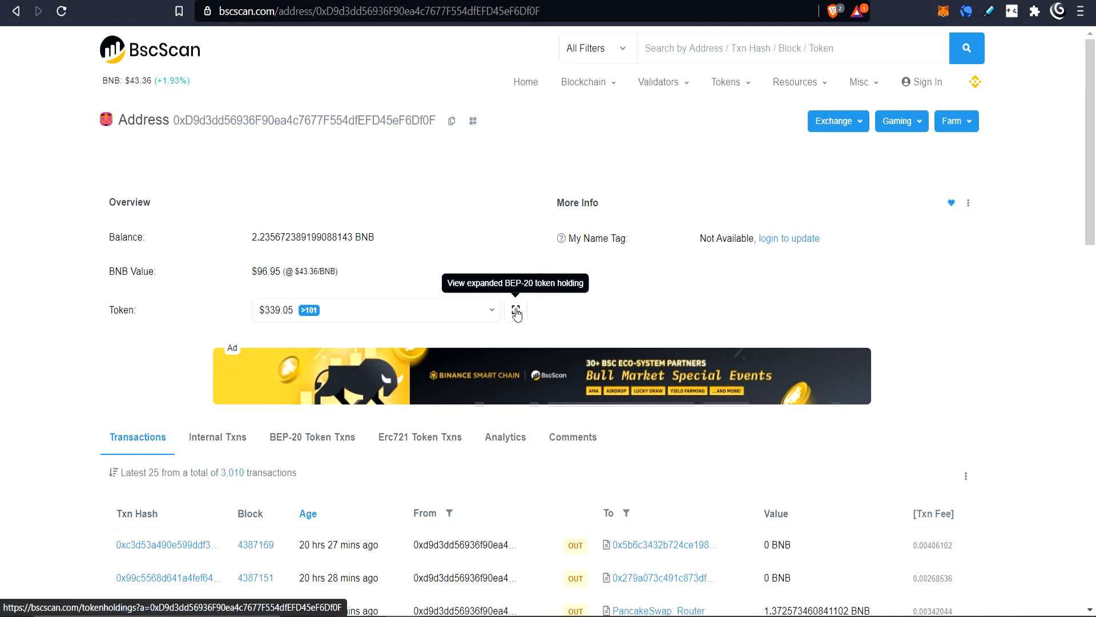
pyautogui.scroll(-3)
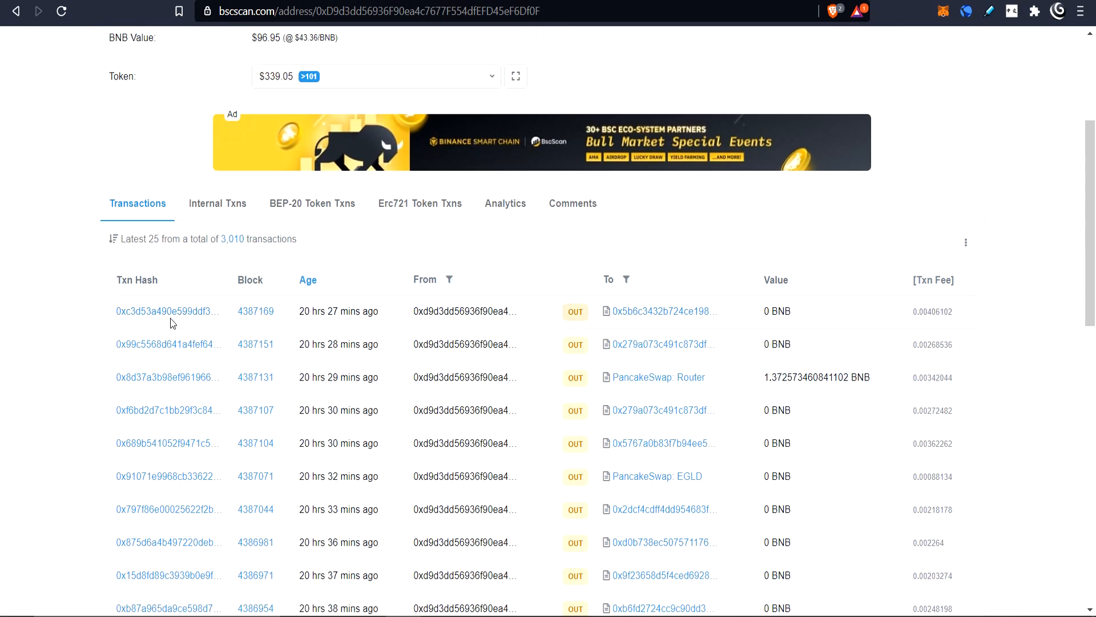
pyautogui.moveTo(179, 331)
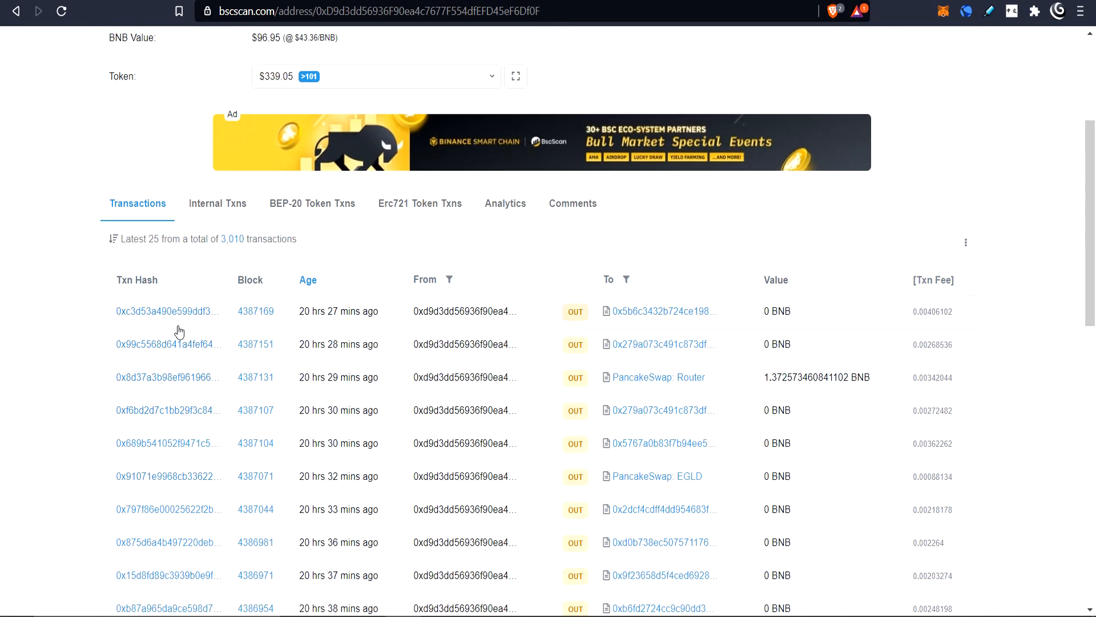
pyautogui.moveTo(148, 321)
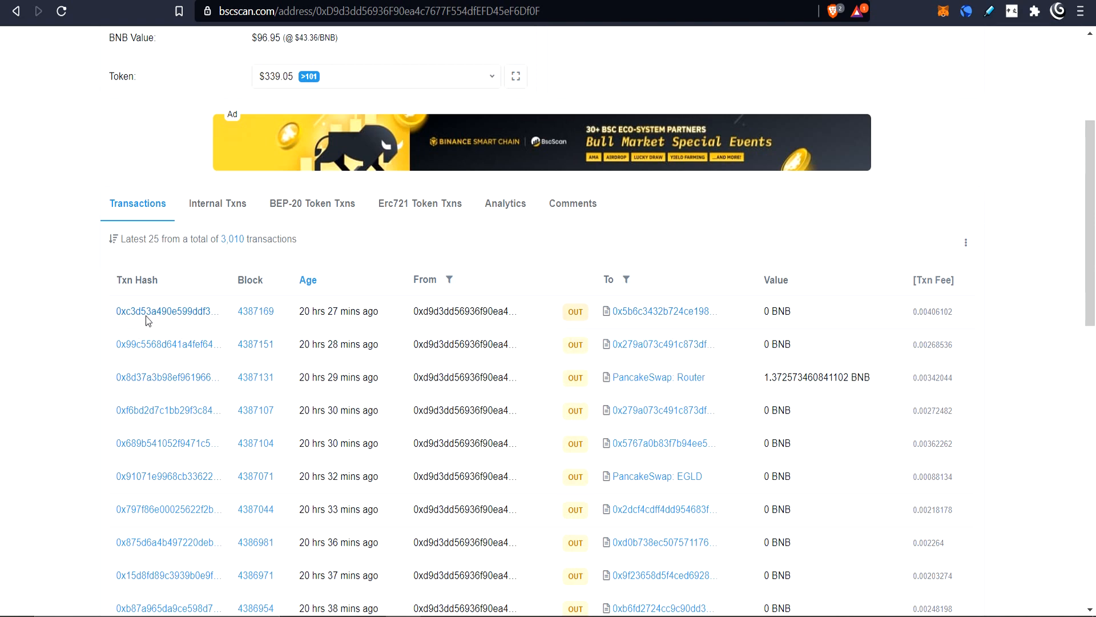
# Step: Open the most recent transaction's details and review its token transfers, $0.18 fee and BNB price
pyautogui.click(167, 310)
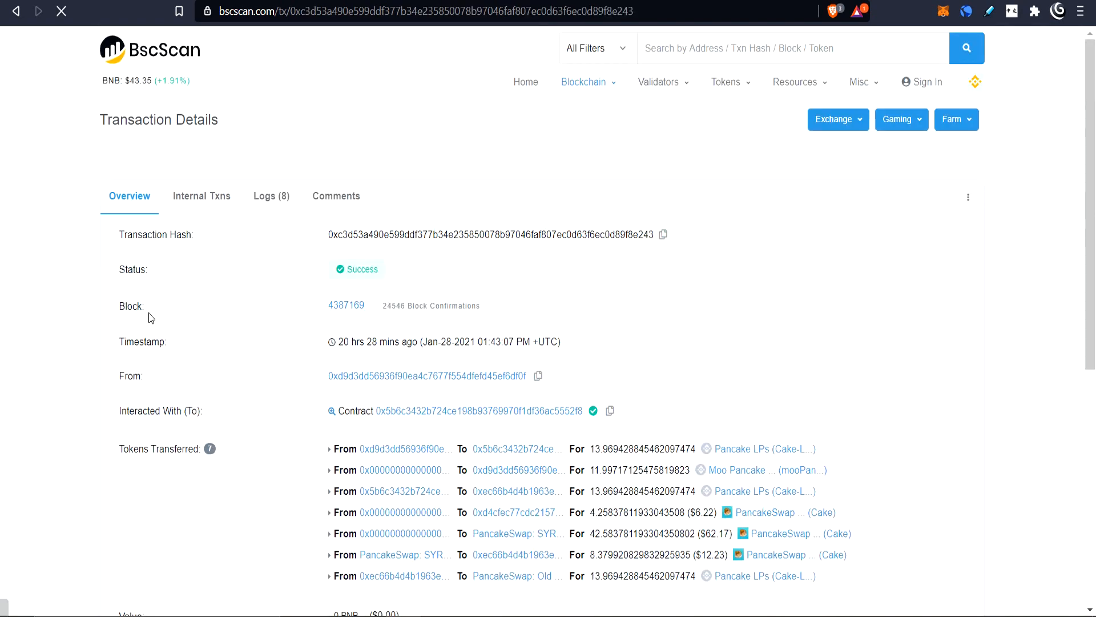
pyautogui.scroll(-3)
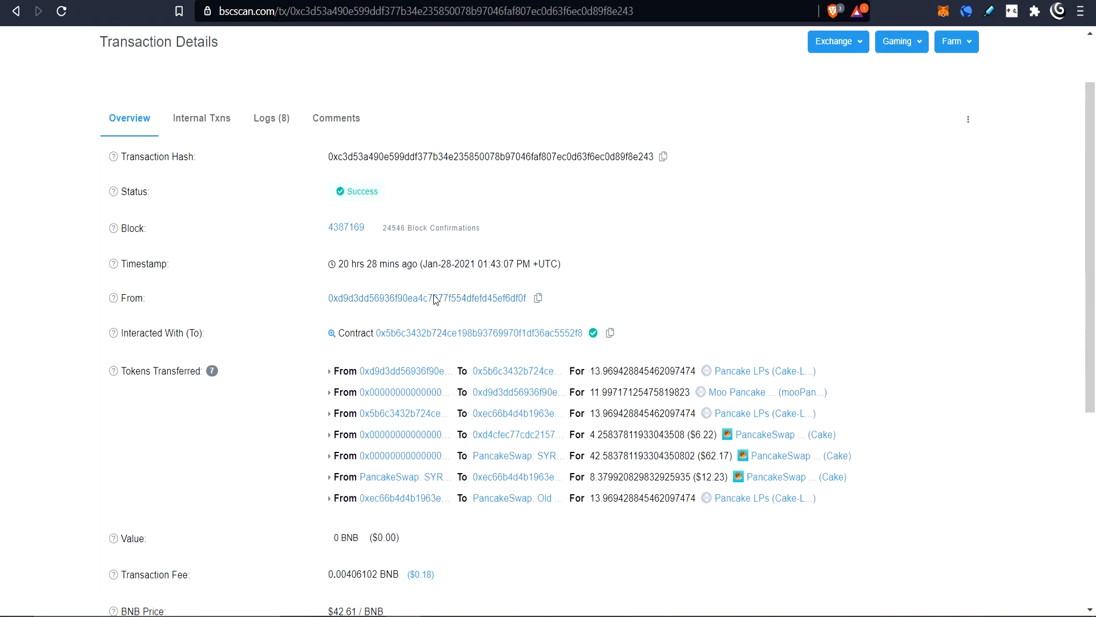
pyautogui.moveTo(507, 341)
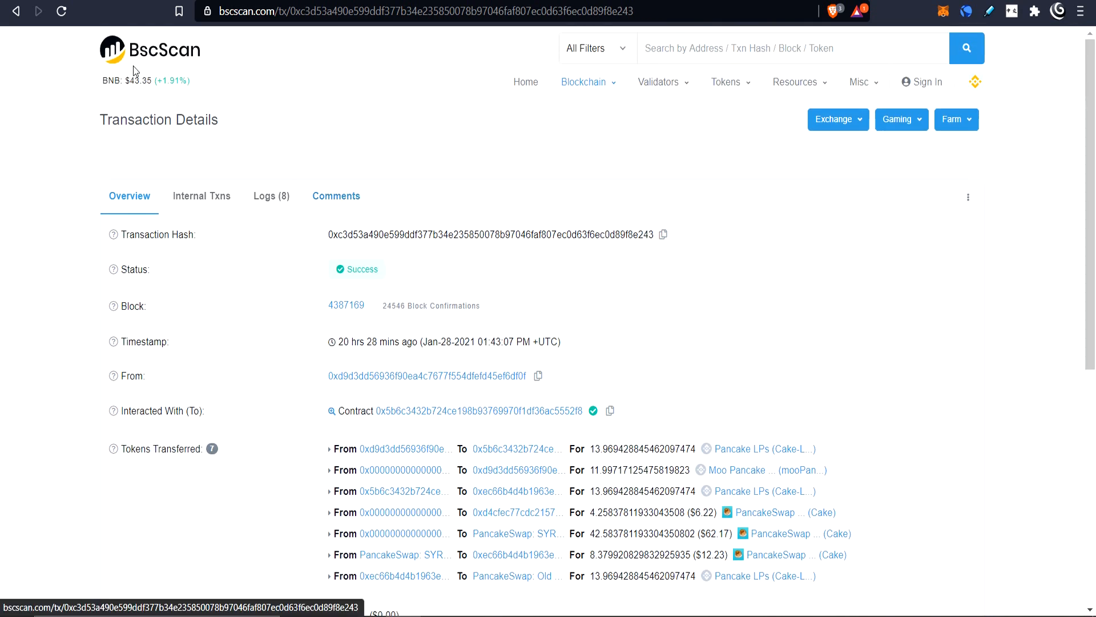
pyautogui.moveTo(443, 418)
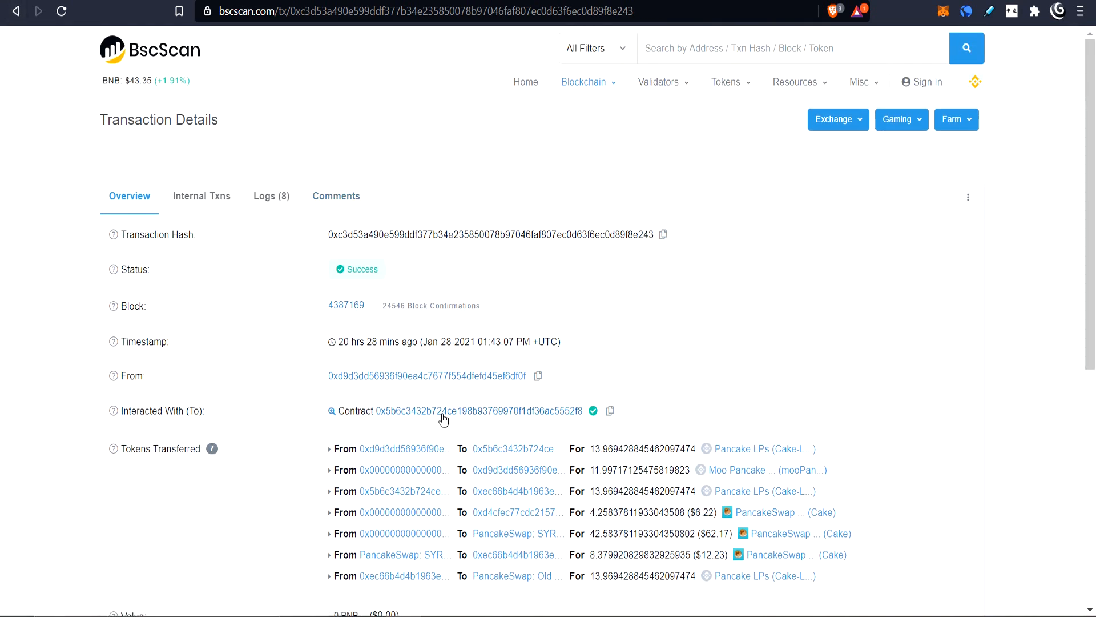
pyautogui.moveTo(491, 394)
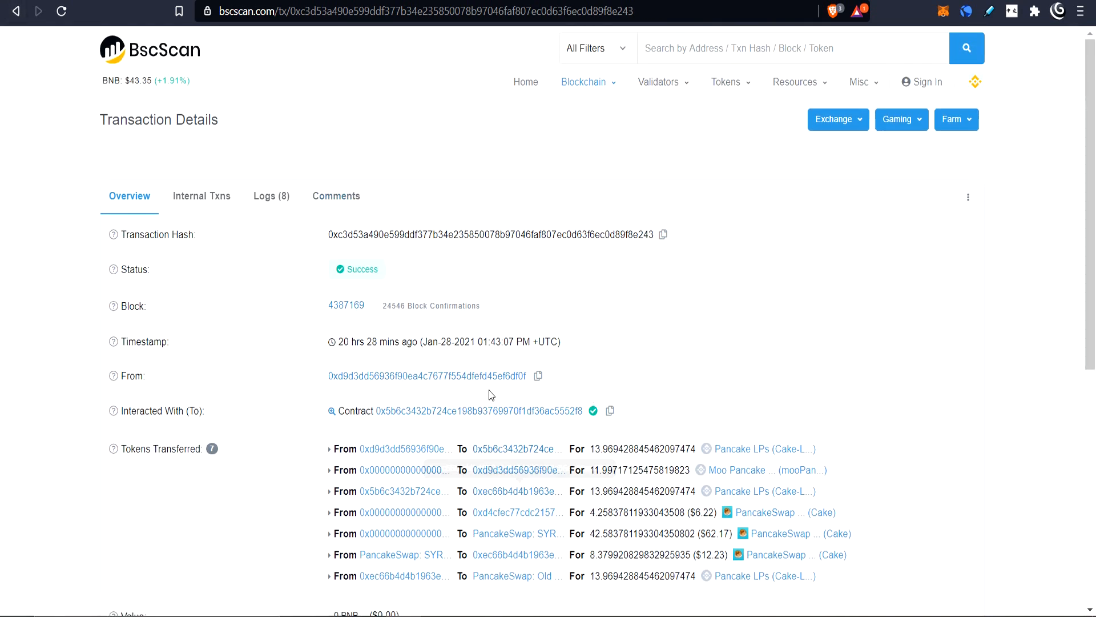
pyautogui.moveTo(448, 423)
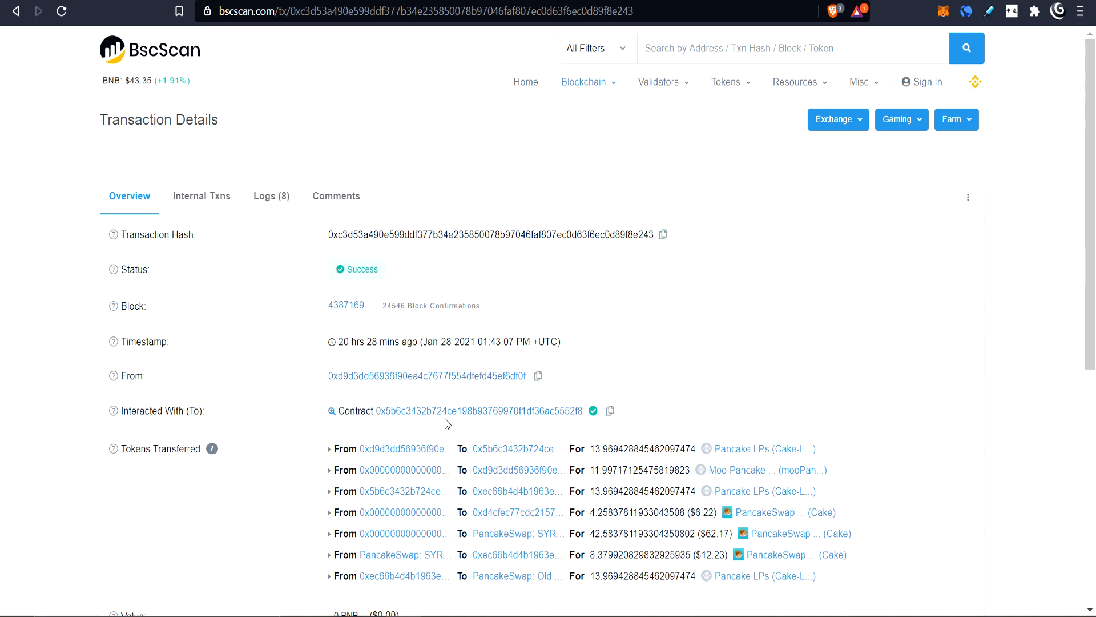
pyautogui.scroll(-3)
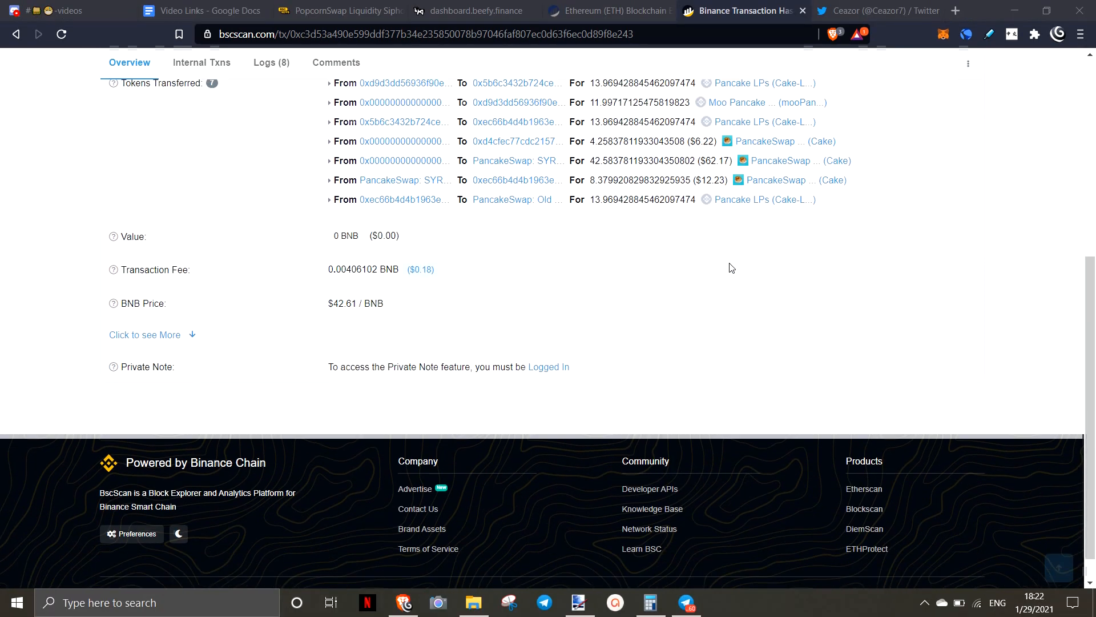
pyautogui.scroll(-3)
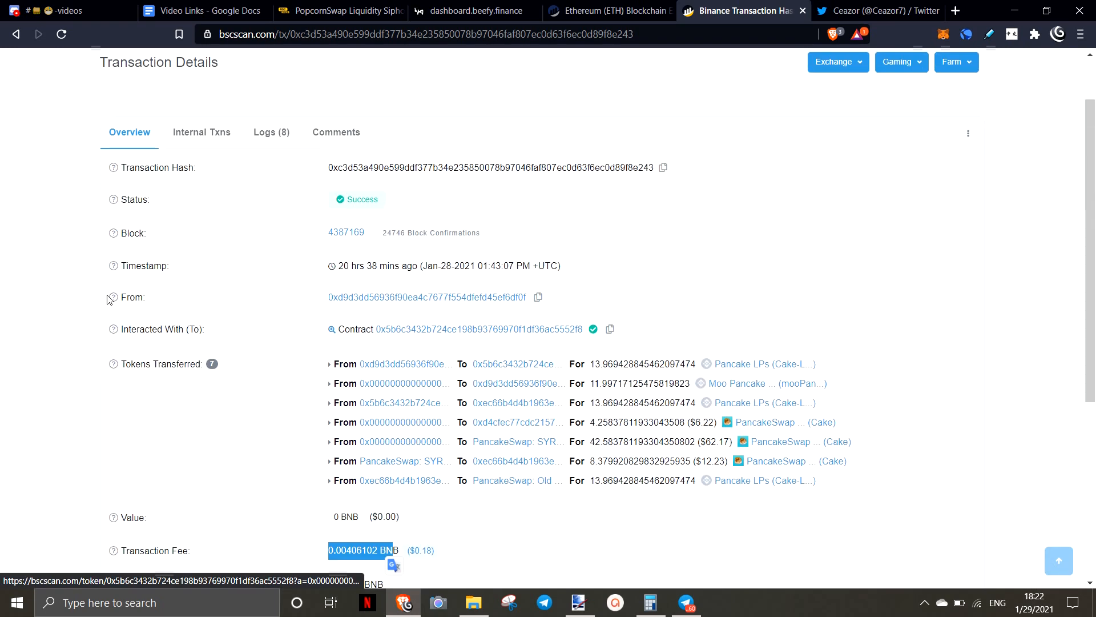
pyautogui.scroll(-3)
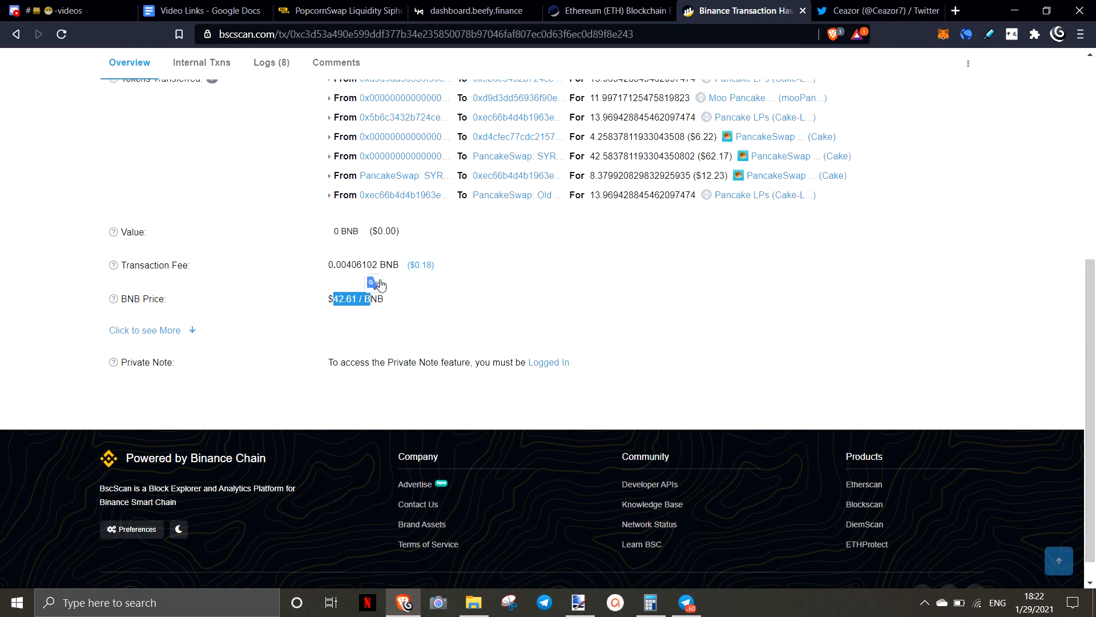
pyautogui.moveTo(428, 274)
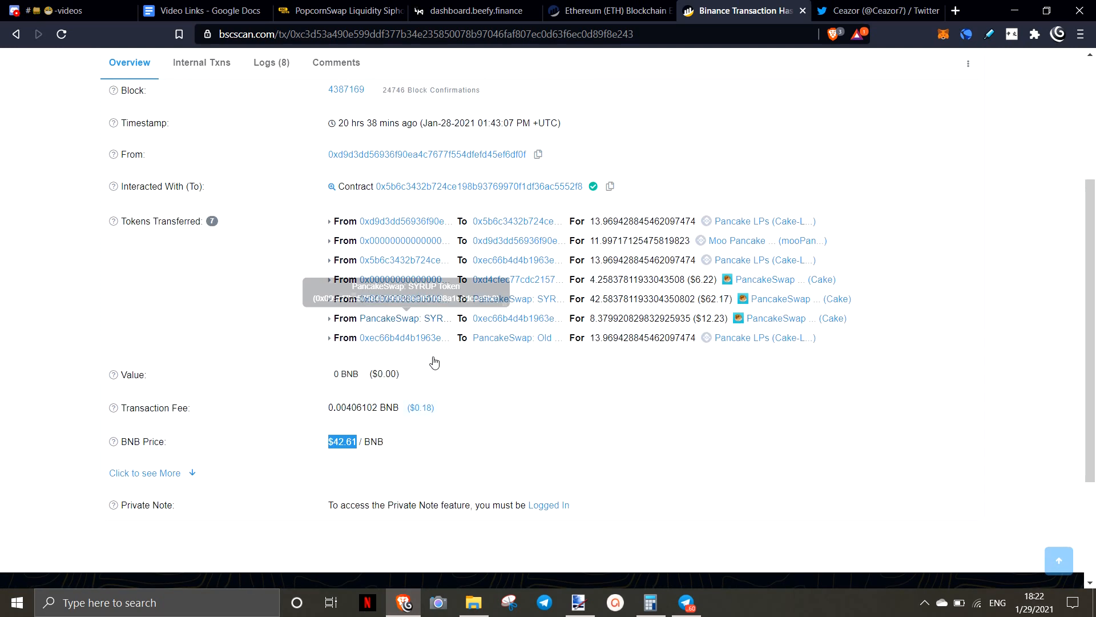
pyautogui.scroll(-3)
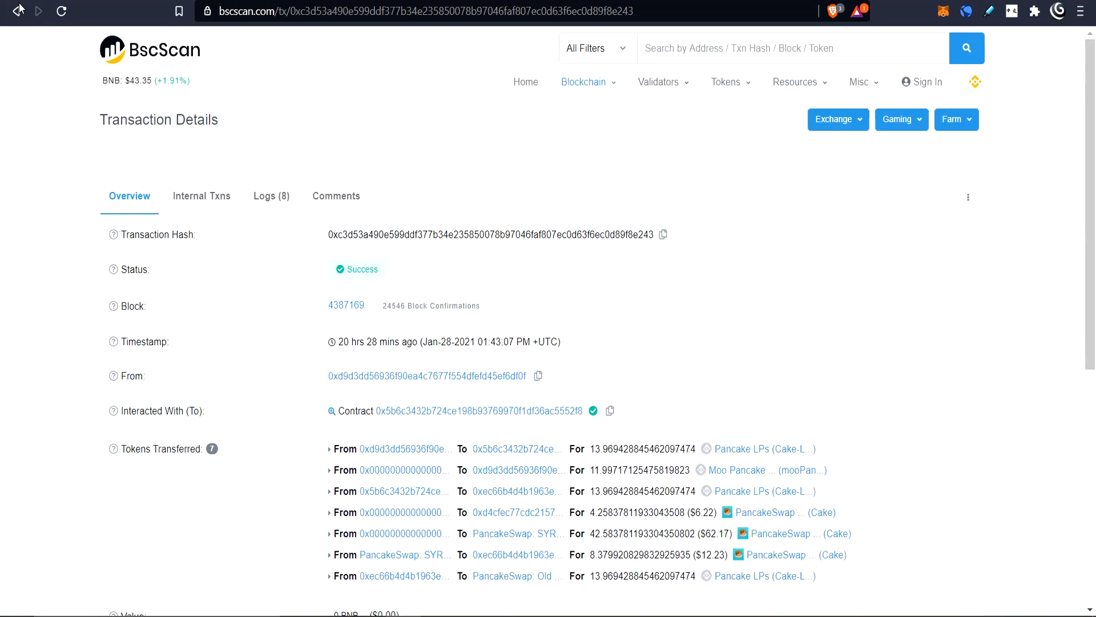
pyautogui.click(402, 375)
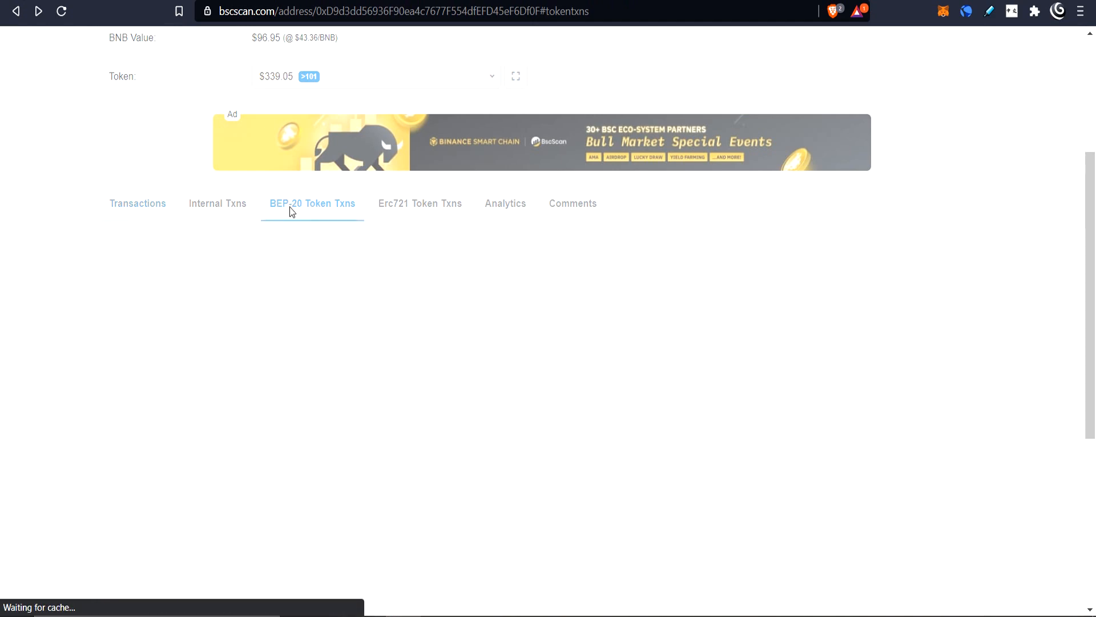
pyautogui.click(312, 203)
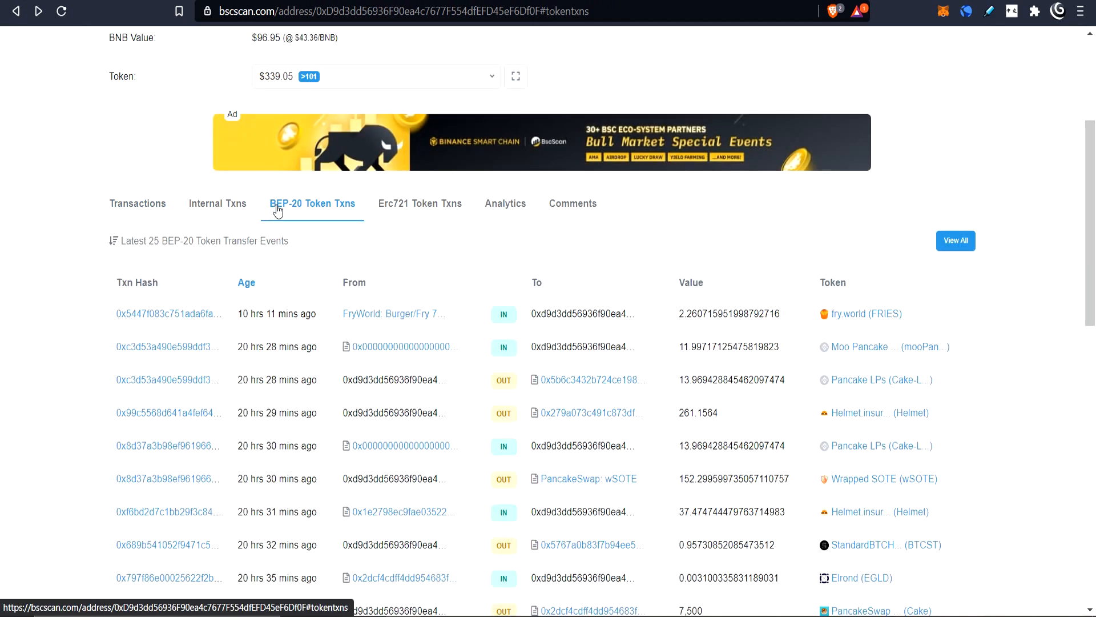
pyautogui.moveTo(289, 210)
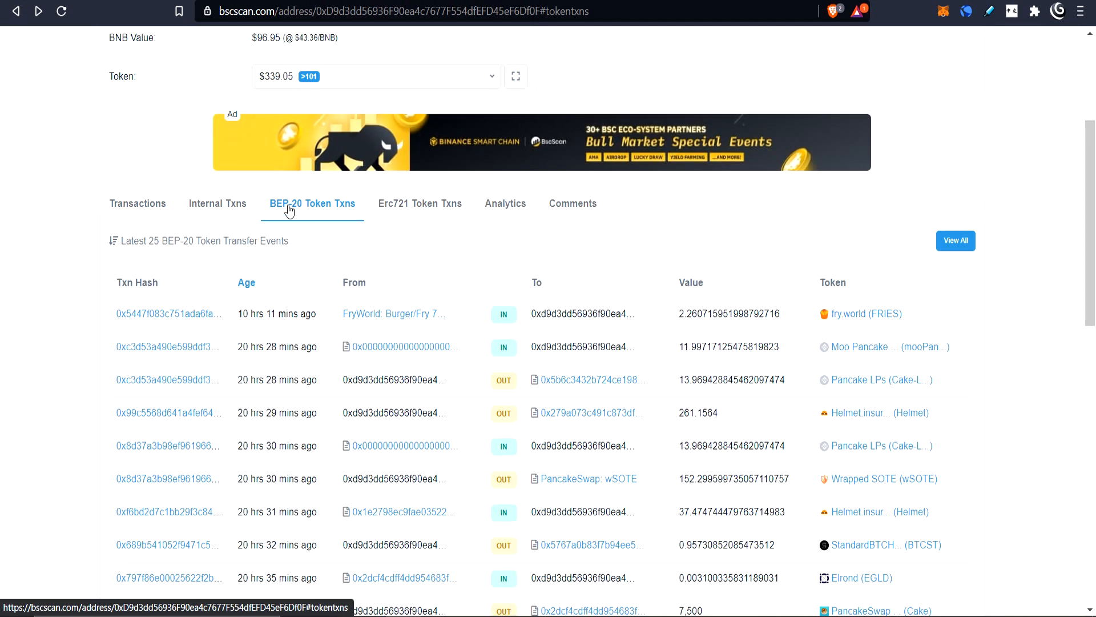
pyautogui.scroll(-3)
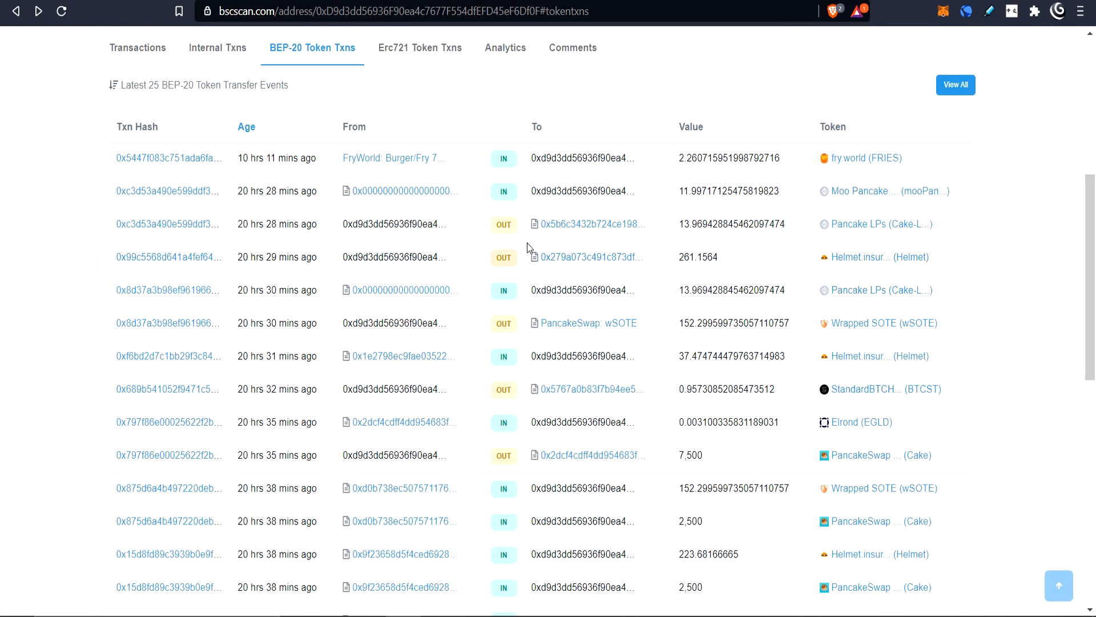
pyautogui.scroll(3)
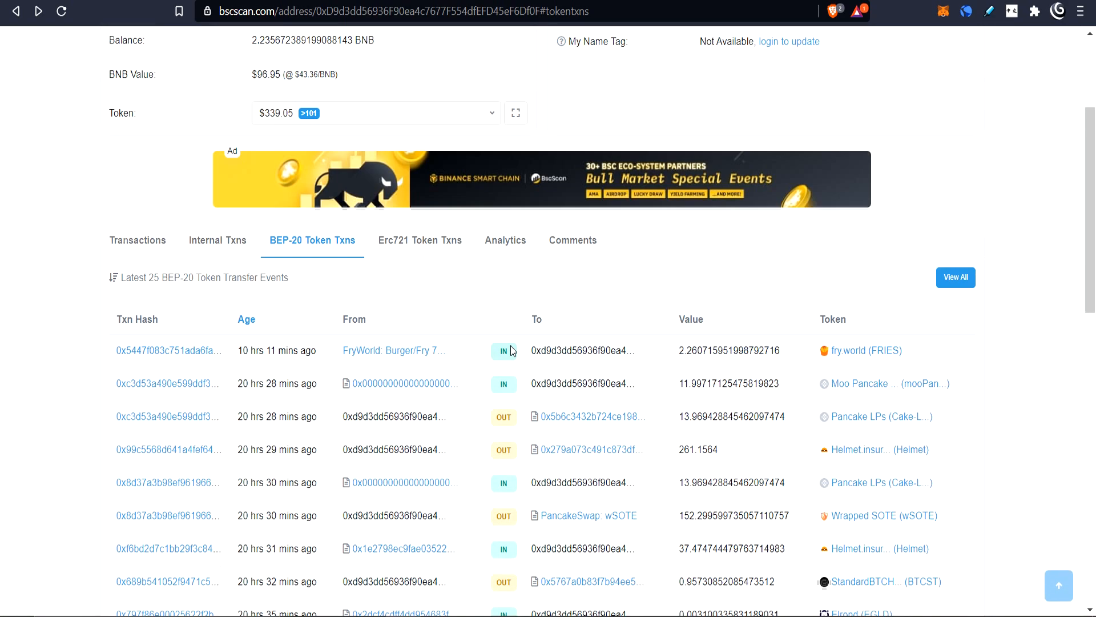
pyautogui.scroll(-3)
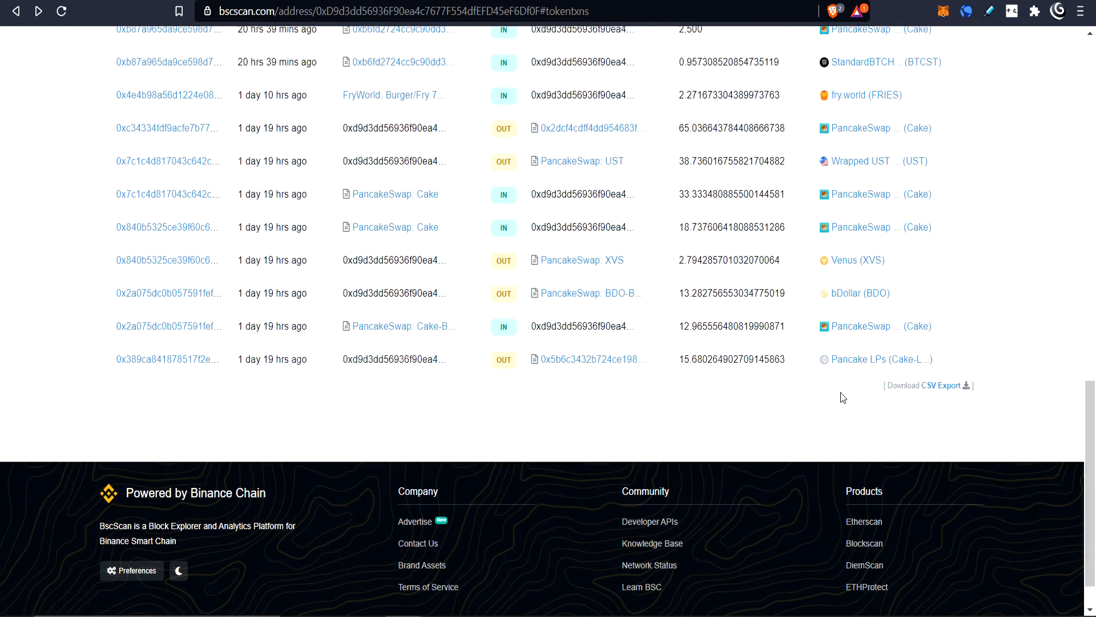
pyautogui.scroll(3)
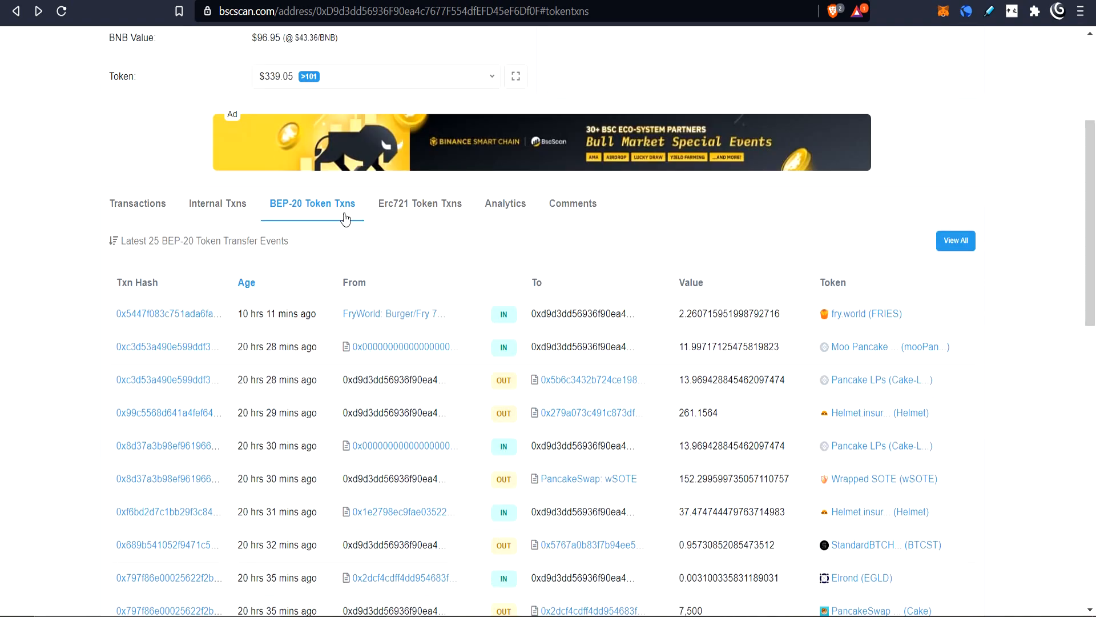
pyautogui.scroll(3)
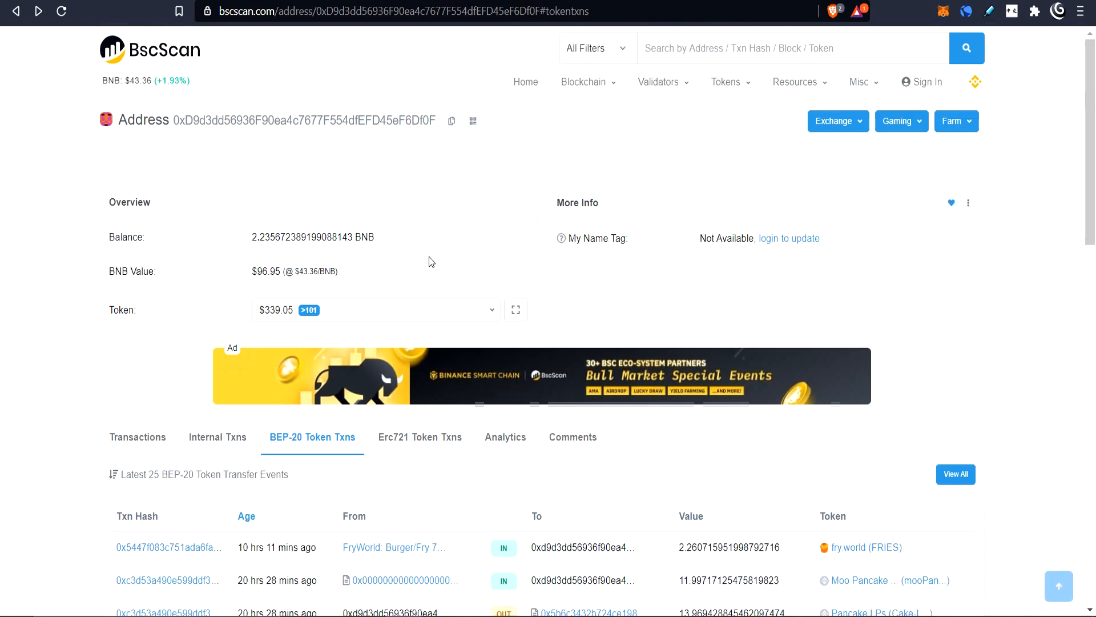
# Step: Open the Token Holdings page listing the address's 117 tokens worth about $436.65
pyautogui.click(515, 311)
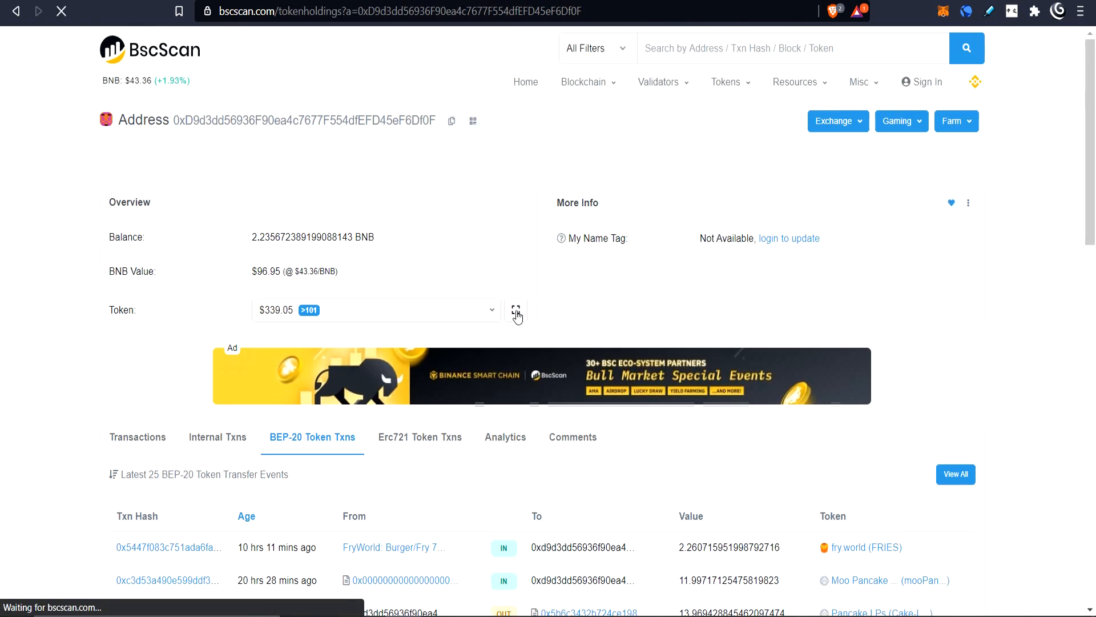
pyautogui.click(515, 311)
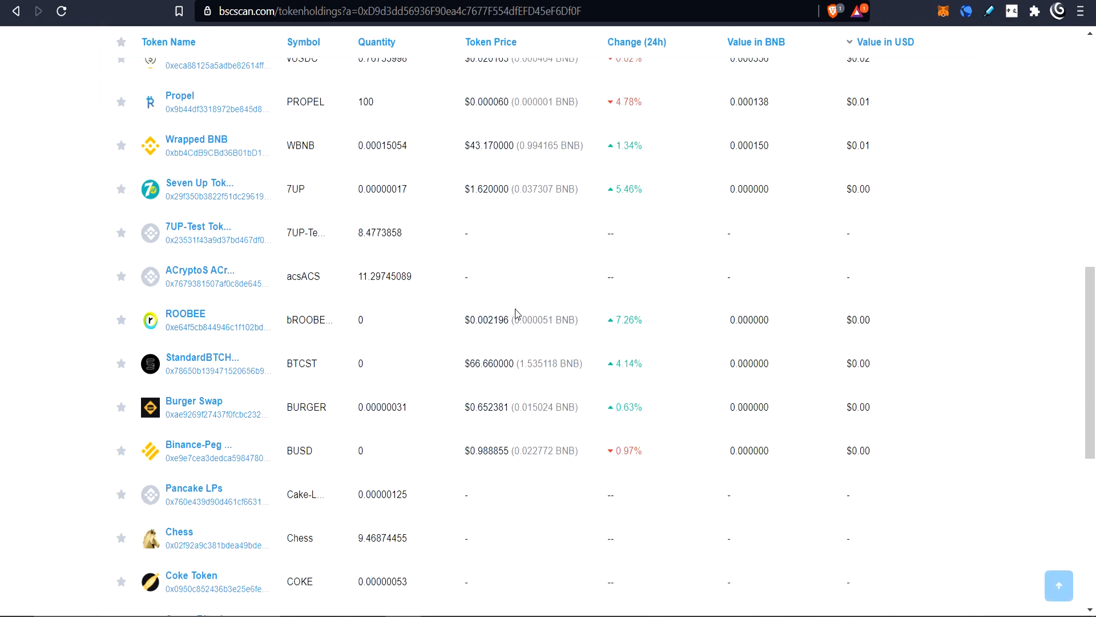
pyautogui.scroll(3)
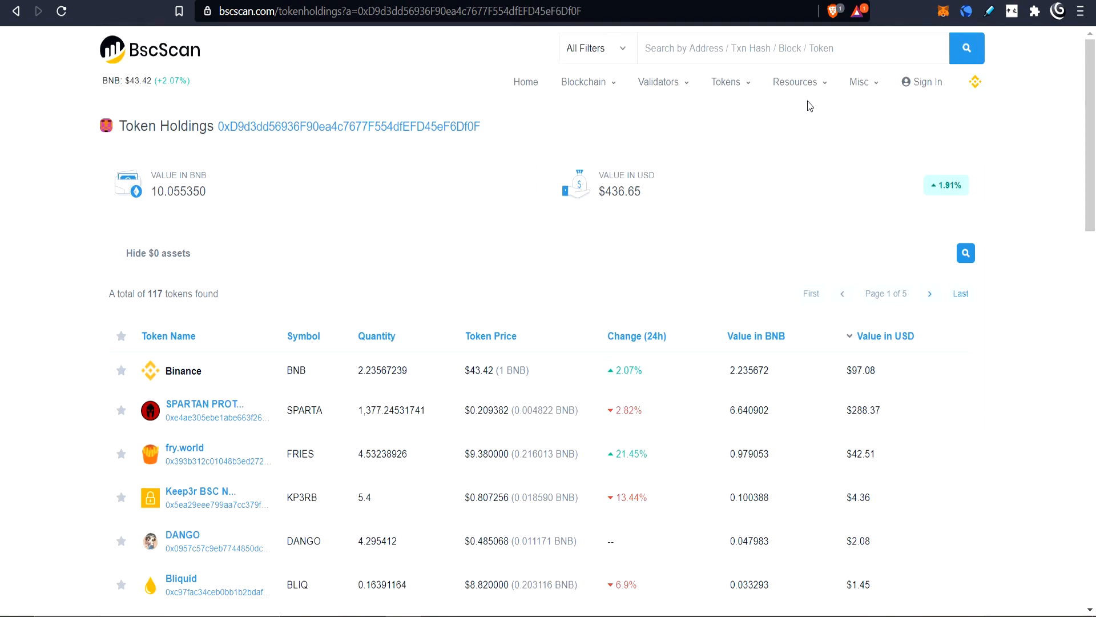
pyautogui.scroll(-3)
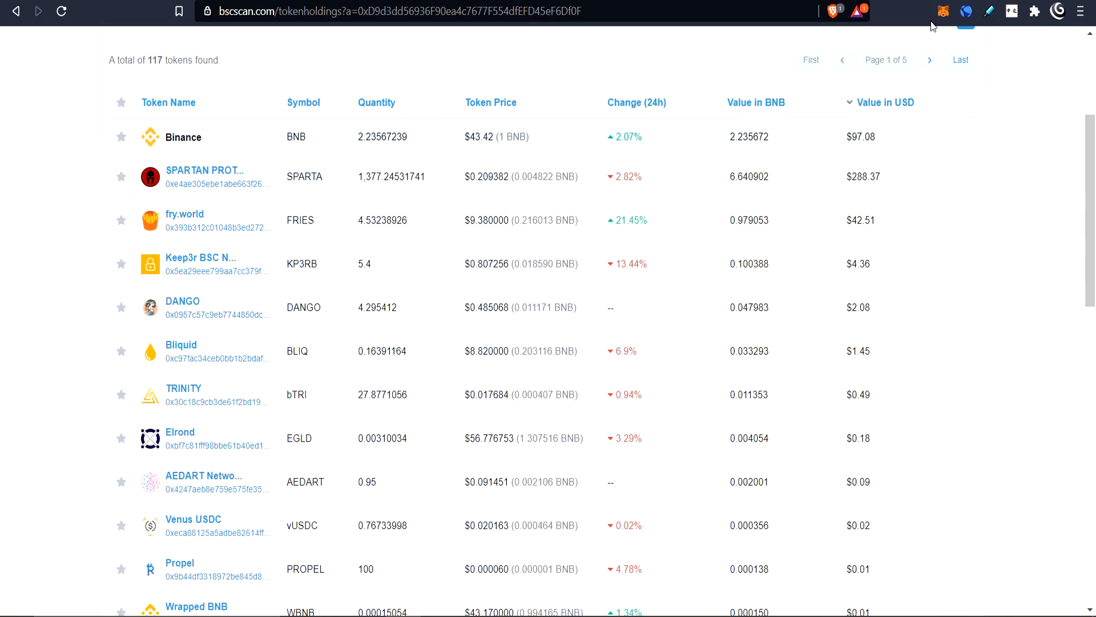
# Step: Check MetaMask Account 1's Binance Smart Chain assets: 0.5602 ETH and zero-balance DRUGS, USDC, TKN
pyautogui.click(943, 11)
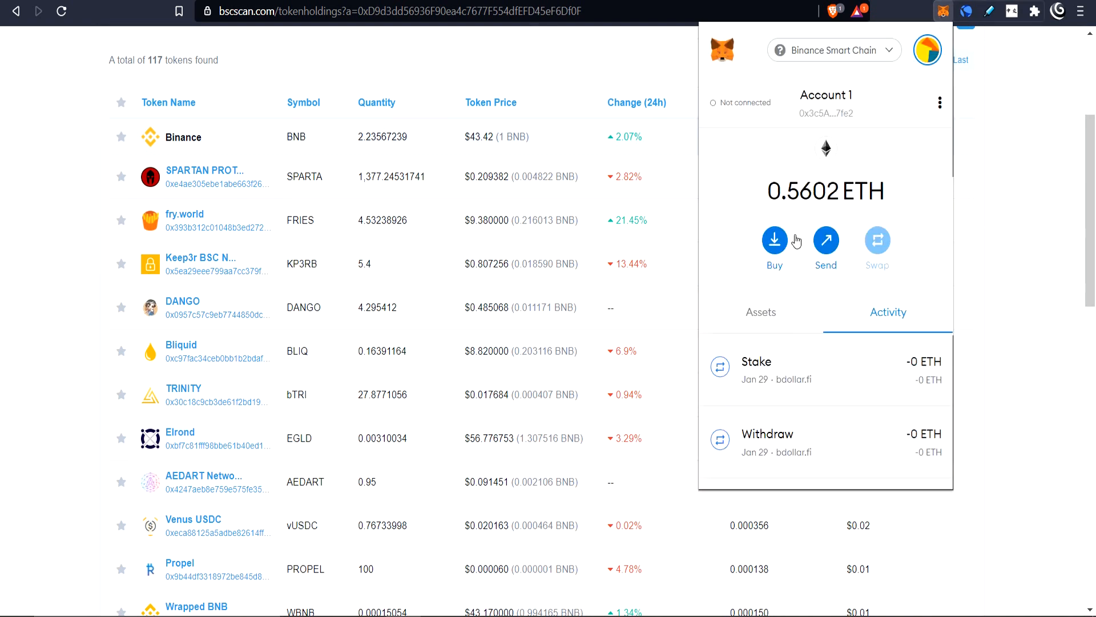
pyautogui.click(761, 312)
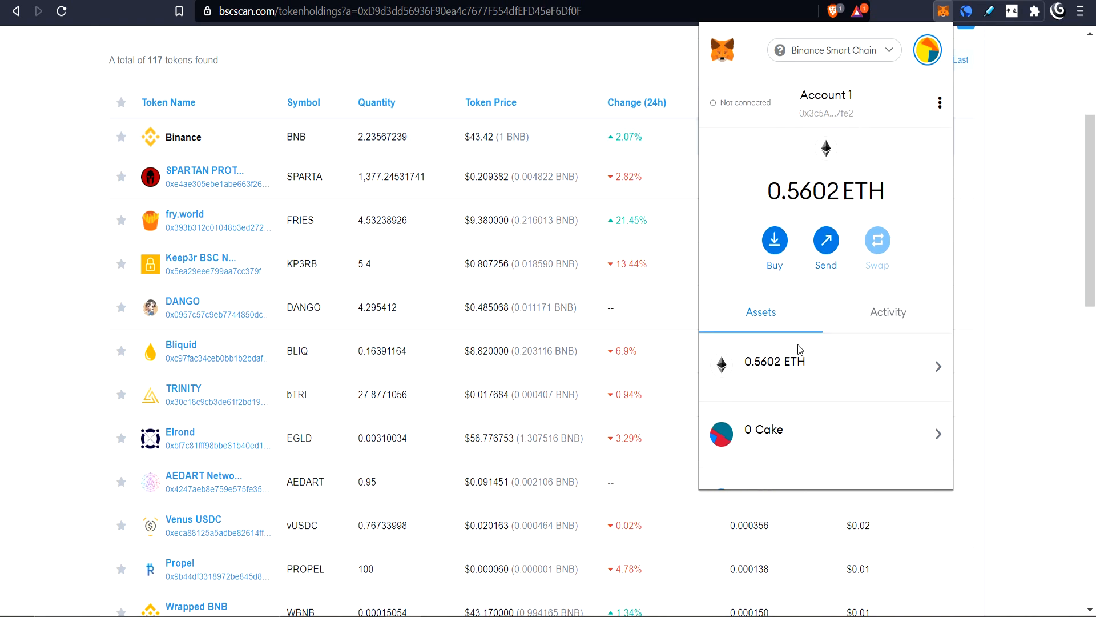
pyautogui.scroll(-3)
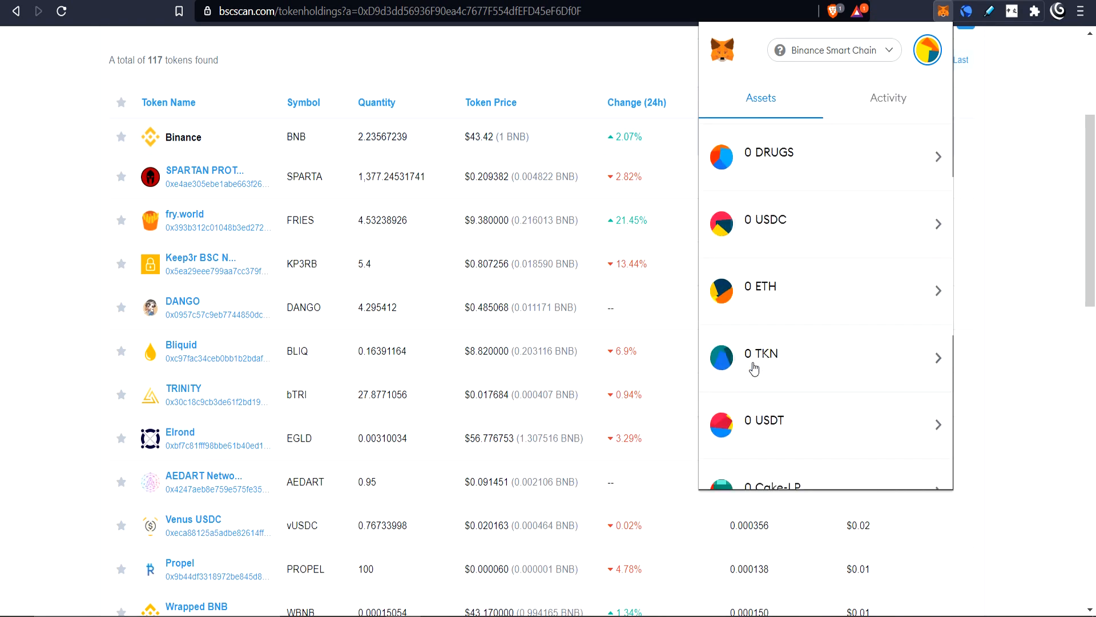
pyautogui.scroll(-3)
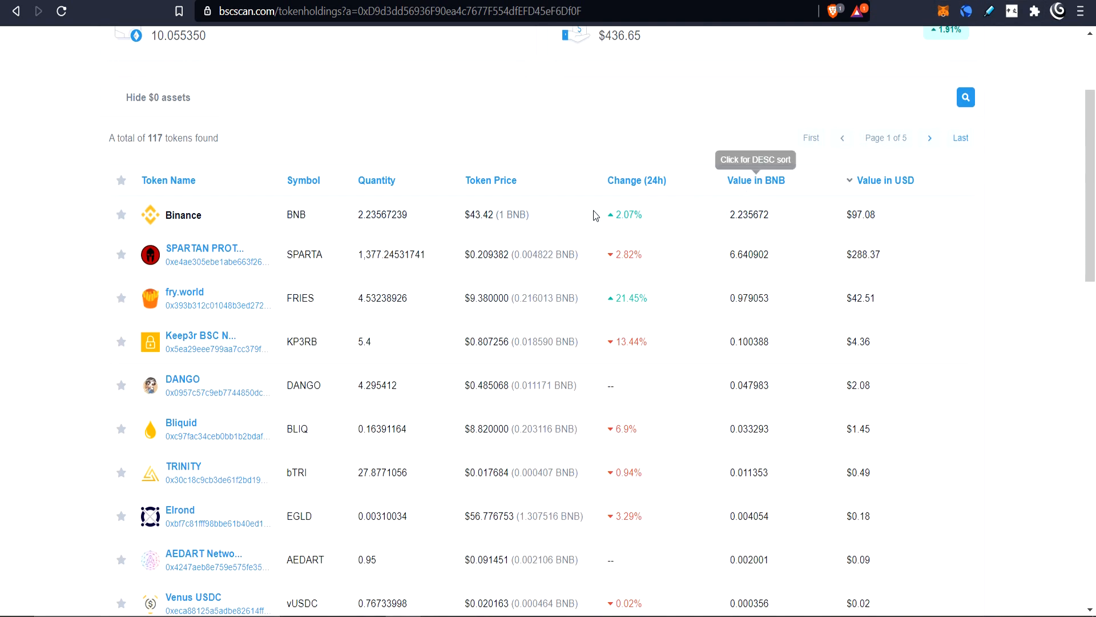
# Step: Raise Show Records above 25 so the 117 token holdings, including Moo vault tokens, span two pages
pyautogui.scroll(-3)
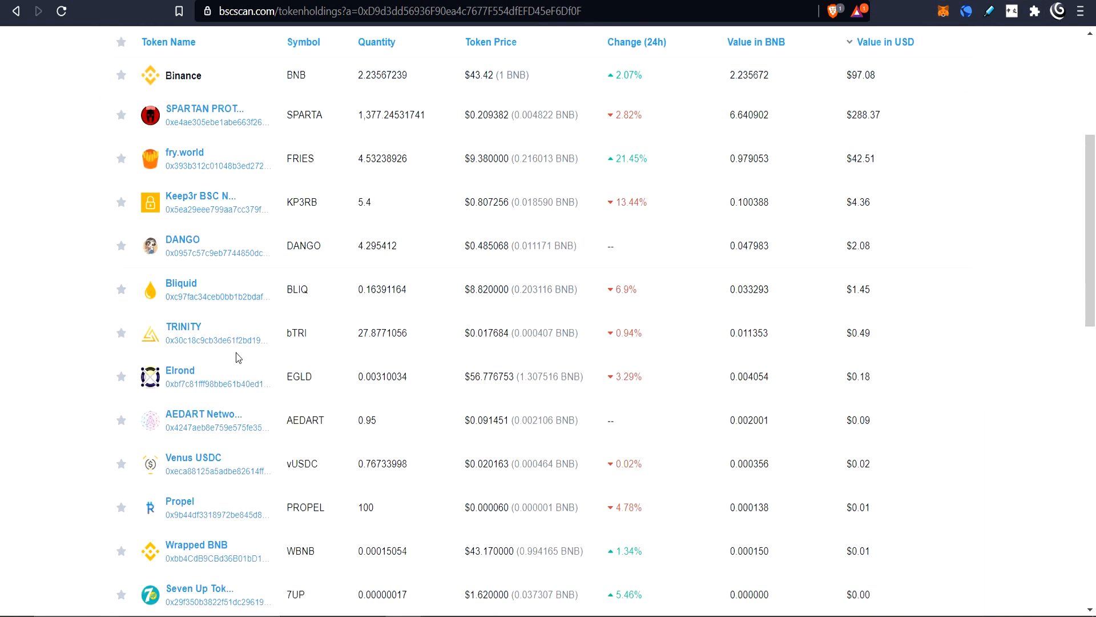
pyautogui.scroll(-3)
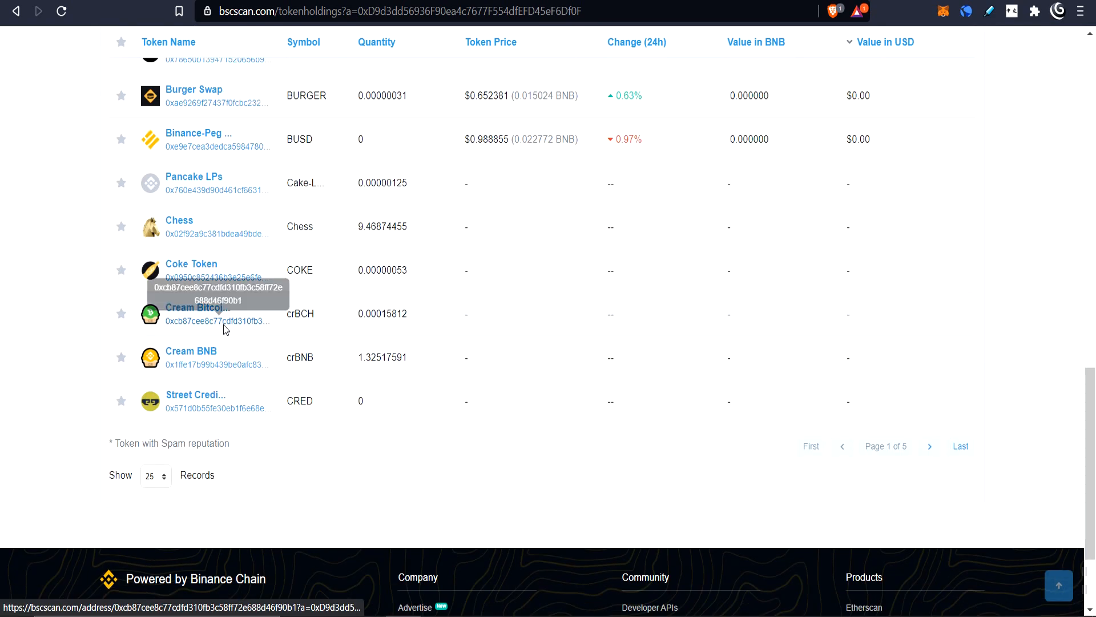
pyautogui.click(155, 475)
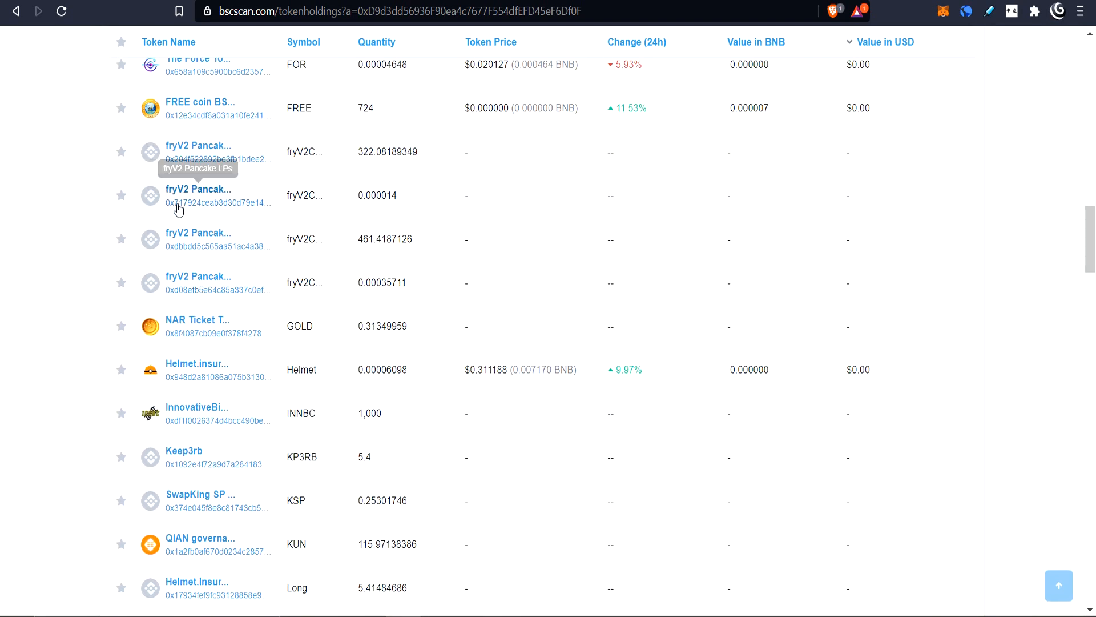
pyautogui.moveTo(176, 329)
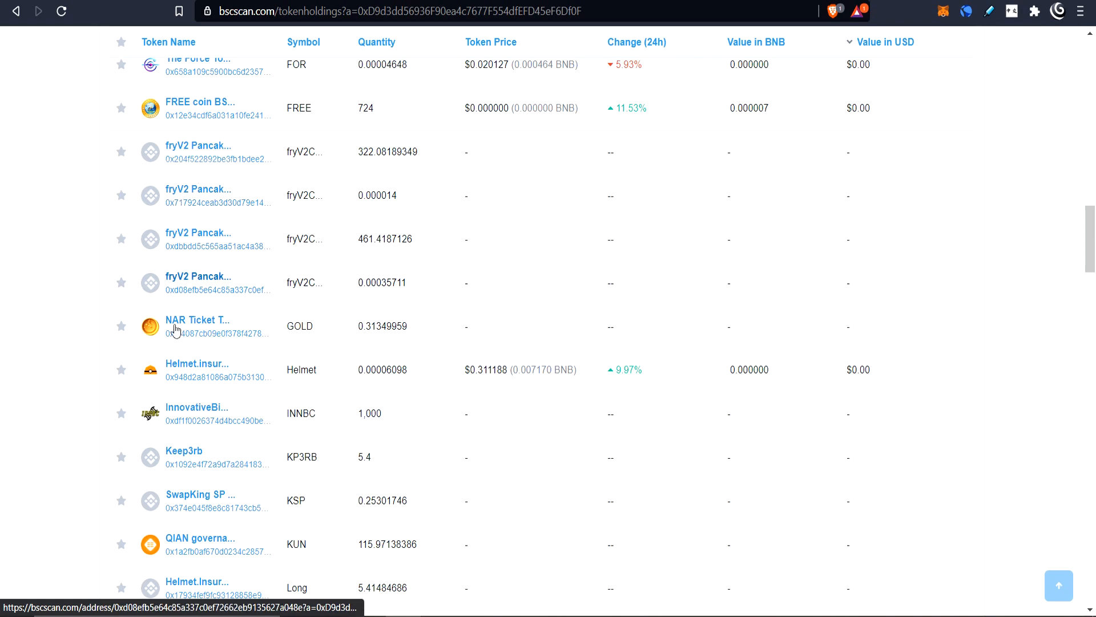
pyautogui.scroll(-3)
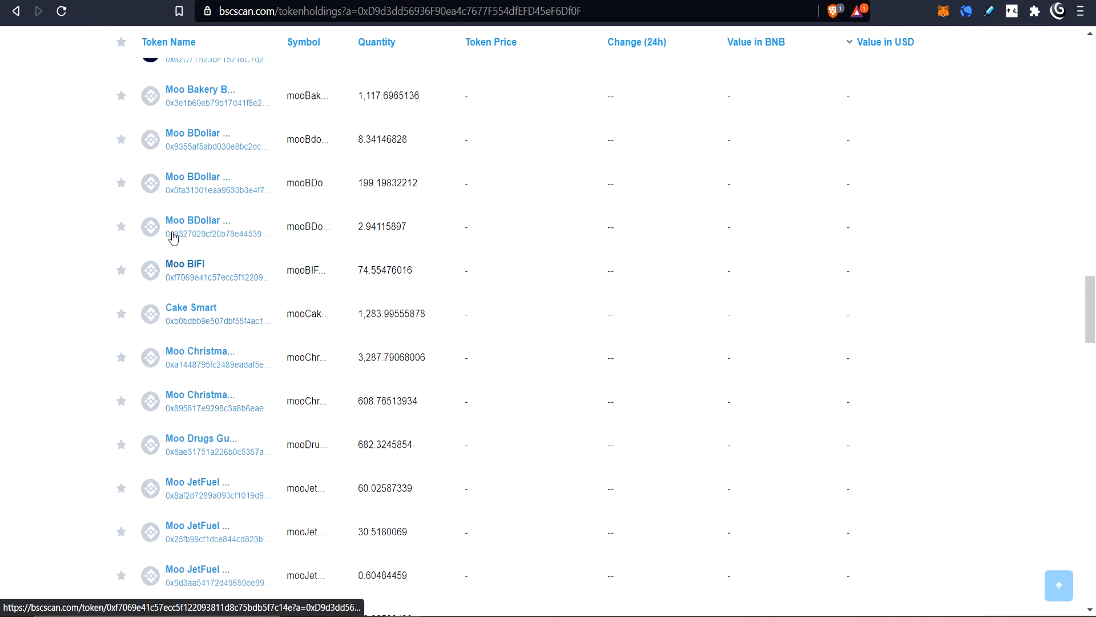
pyautogui.scroll(3)
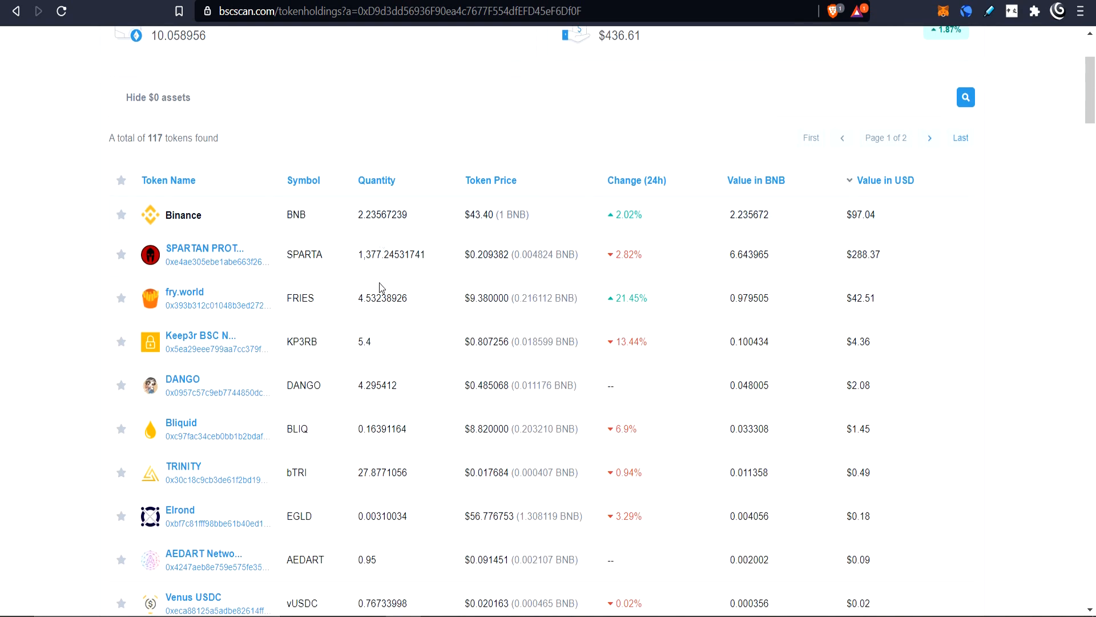
pyautogui.scroll(-3)
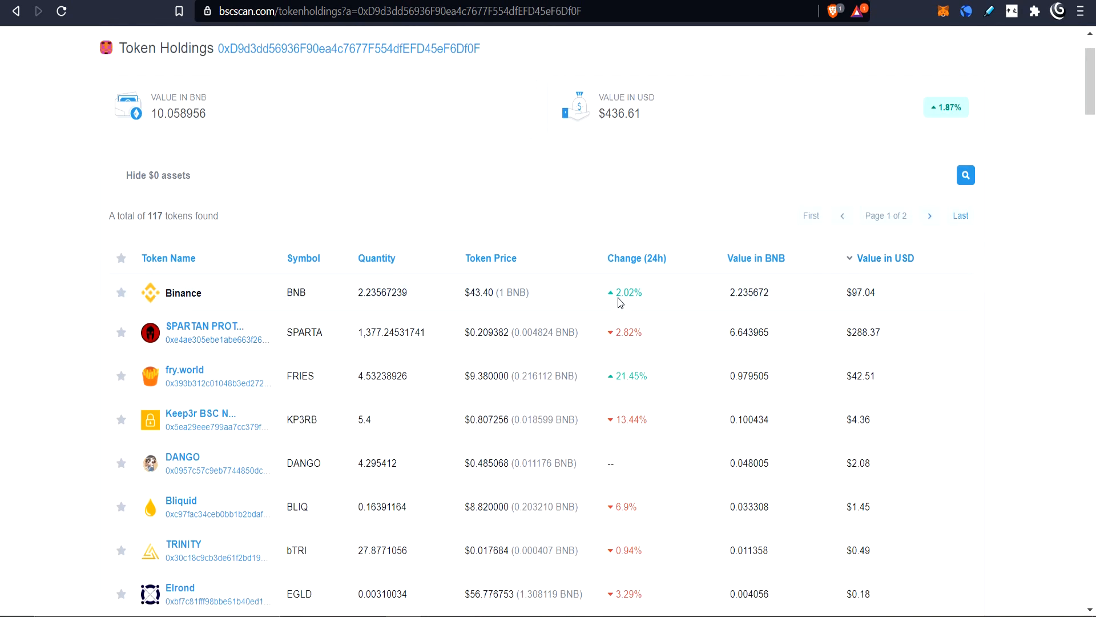
pyautogui.moveTo(579, 352)
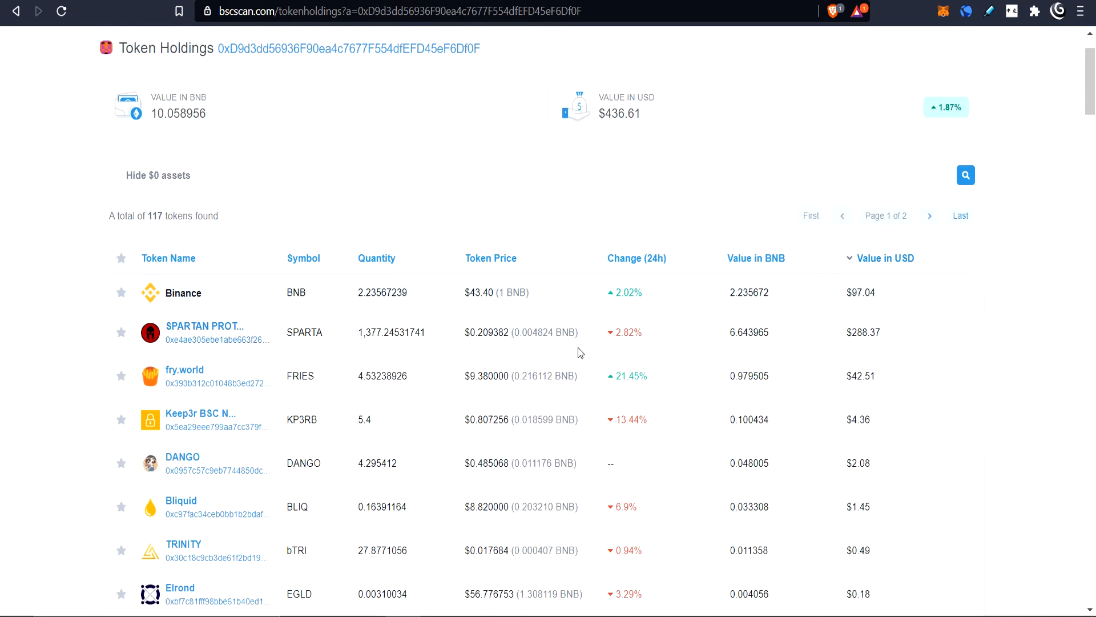
pyautogui.scroll(-3)
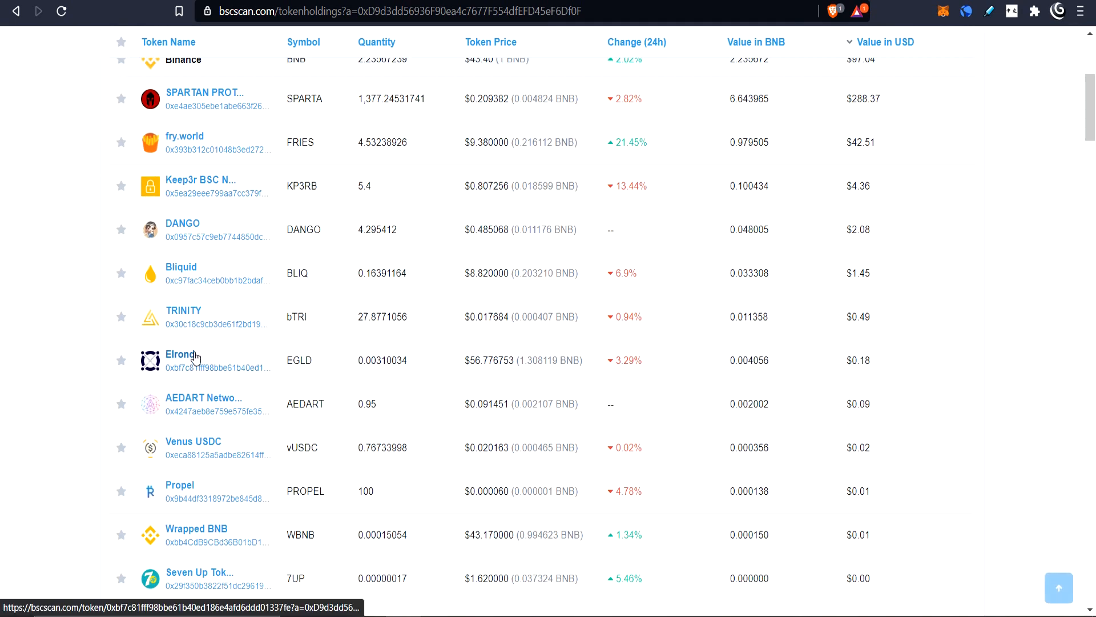
pyautogui.scroll(3)
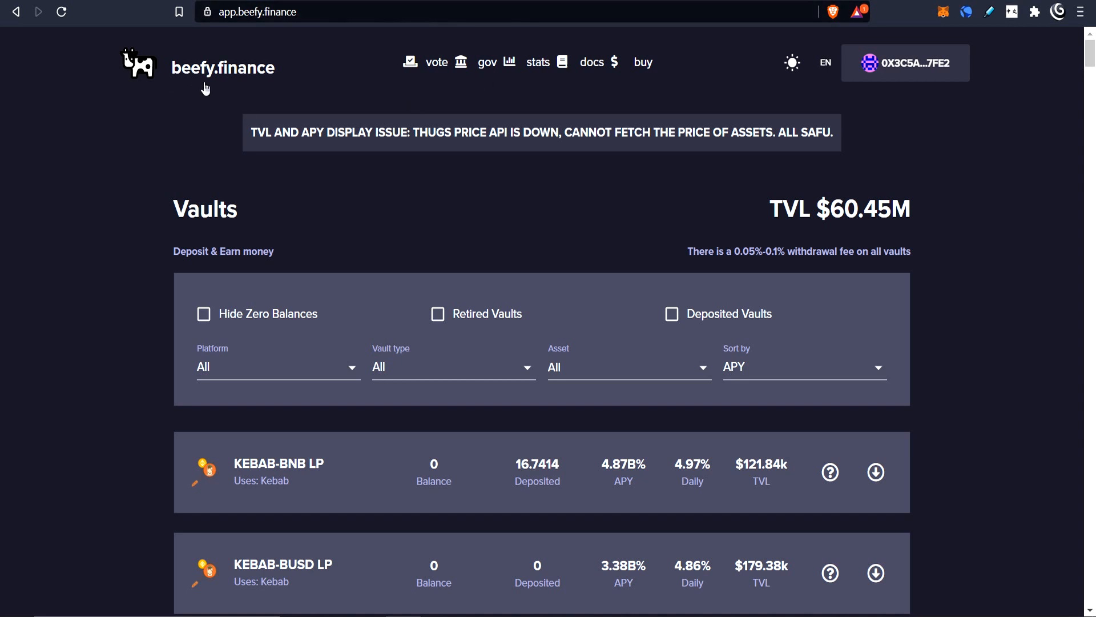
pyautogui.moveTo(481, 353)
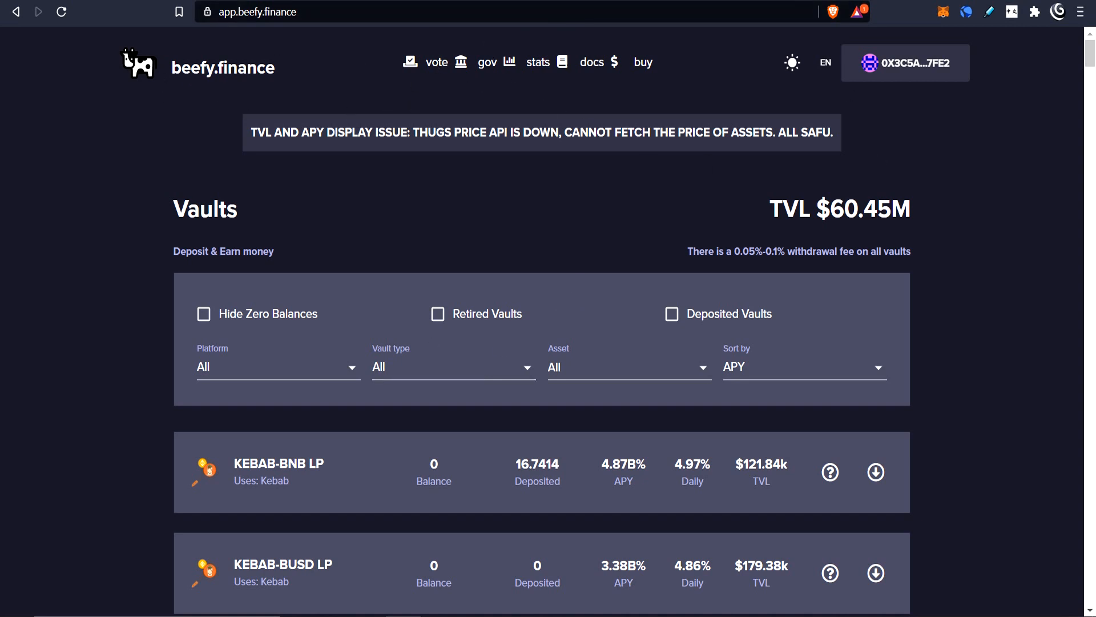
pyautogui.moveTo(380, 85)
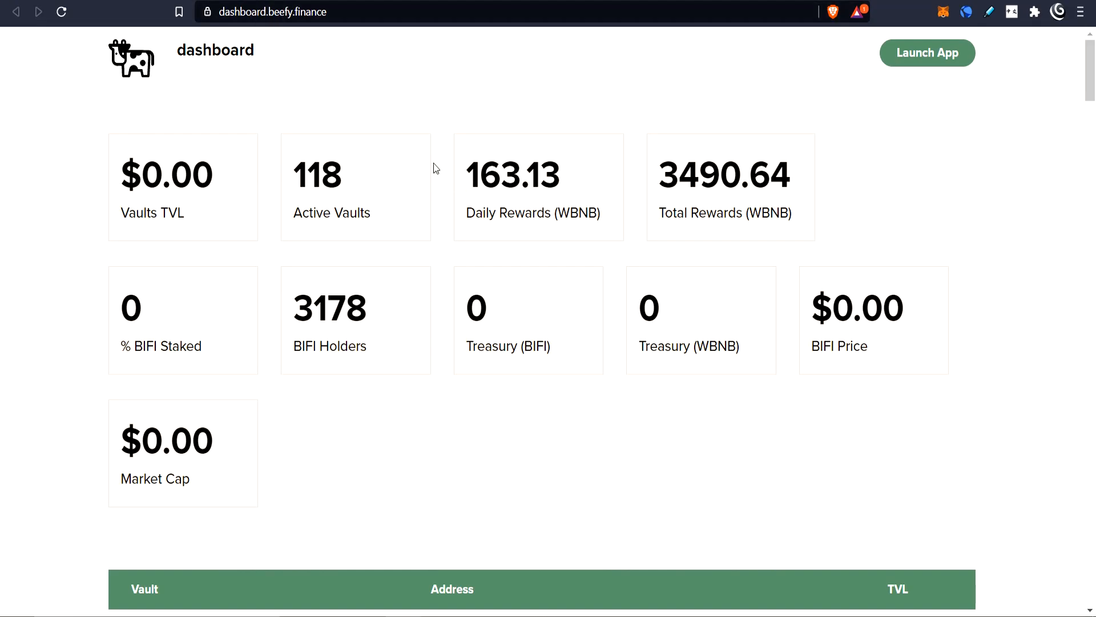
pyautogui.scroll(-3)
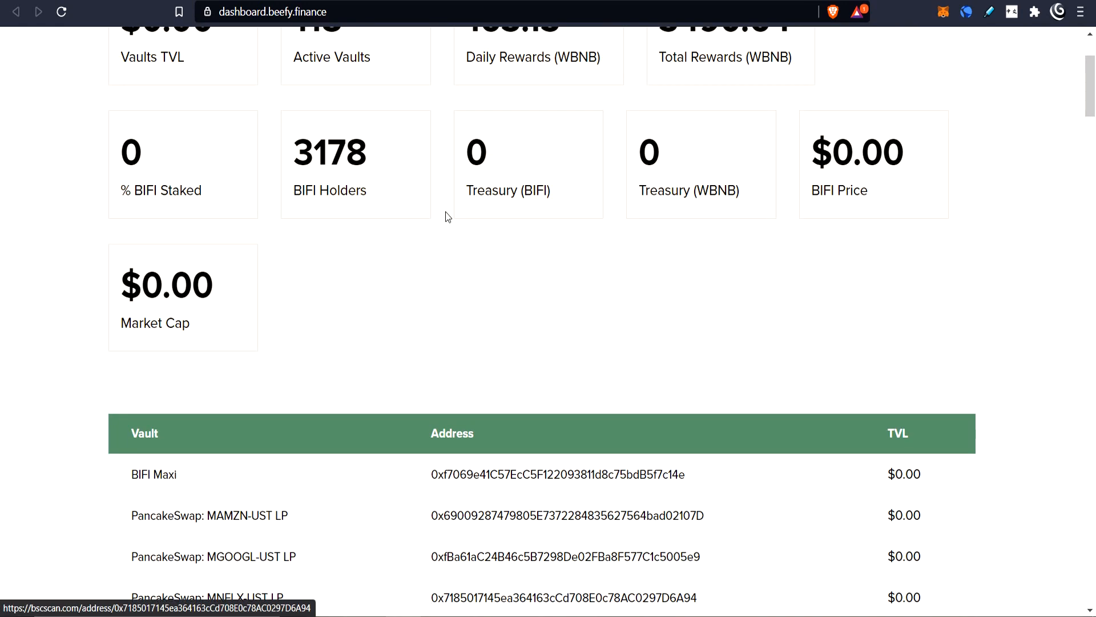
pyautogui.scroll(-3)
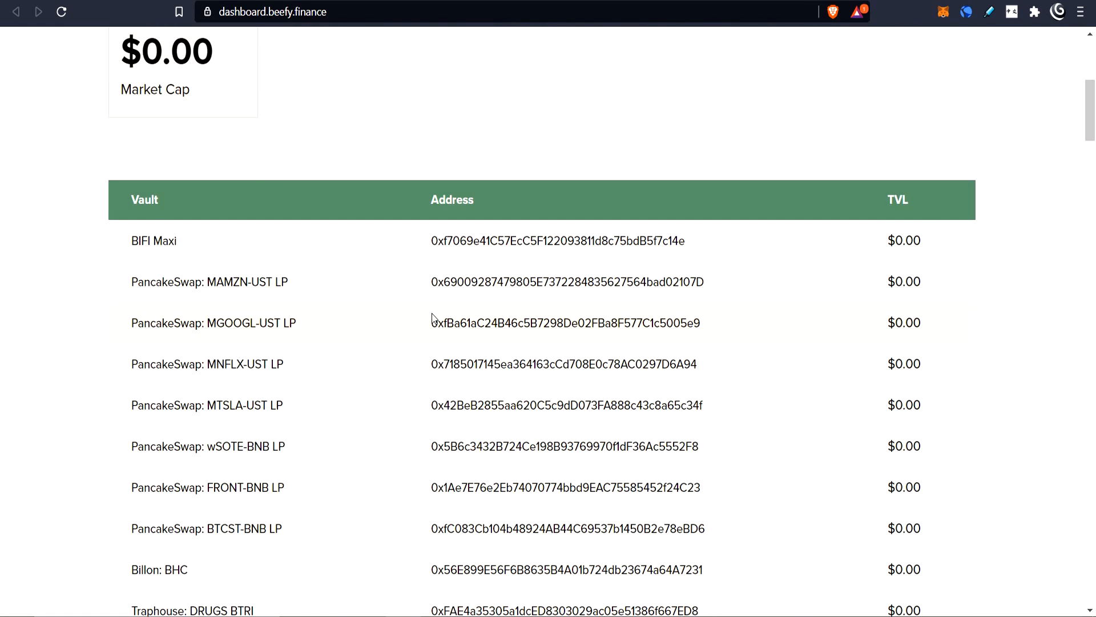
pyautogui.scroll(-3)
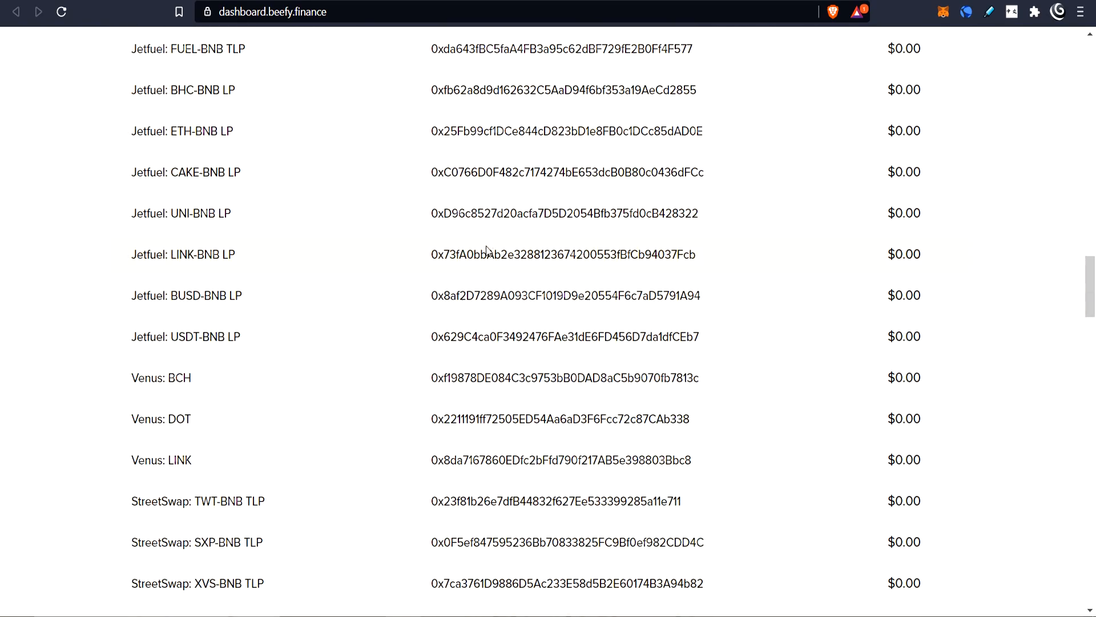
pyautogui.scroll(3)
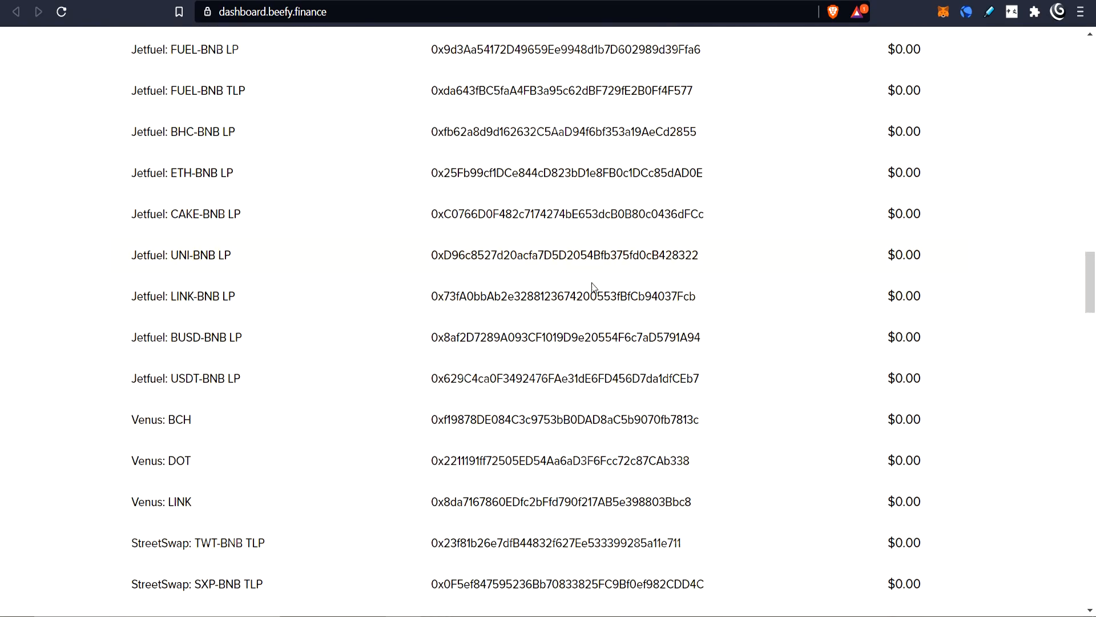
pyautogui.scroll(-3)
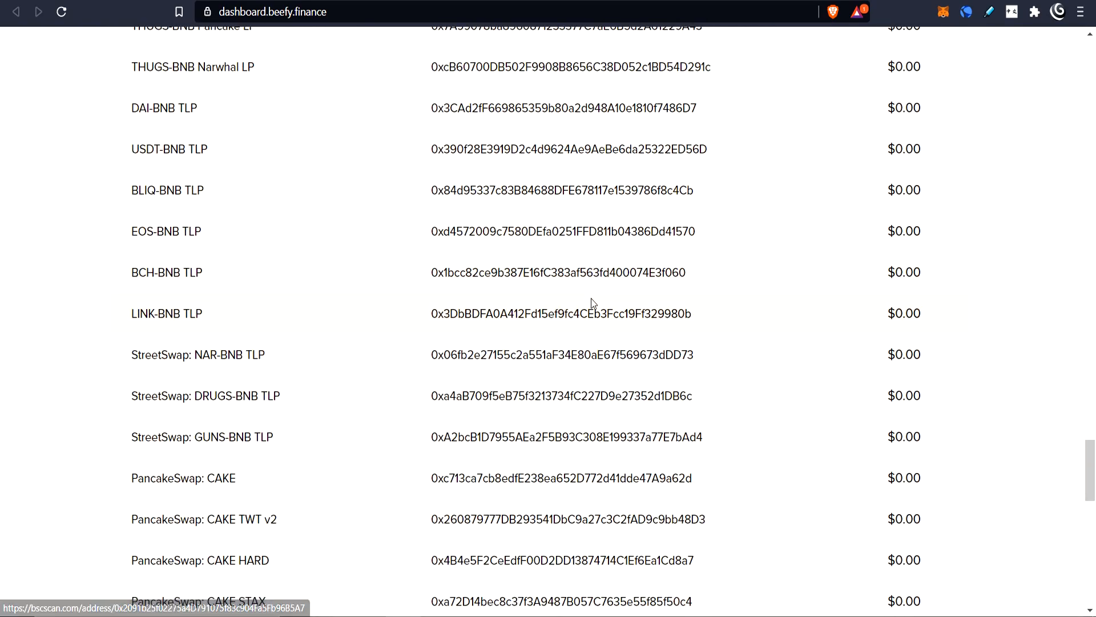
pyautogui.scroll(-3)
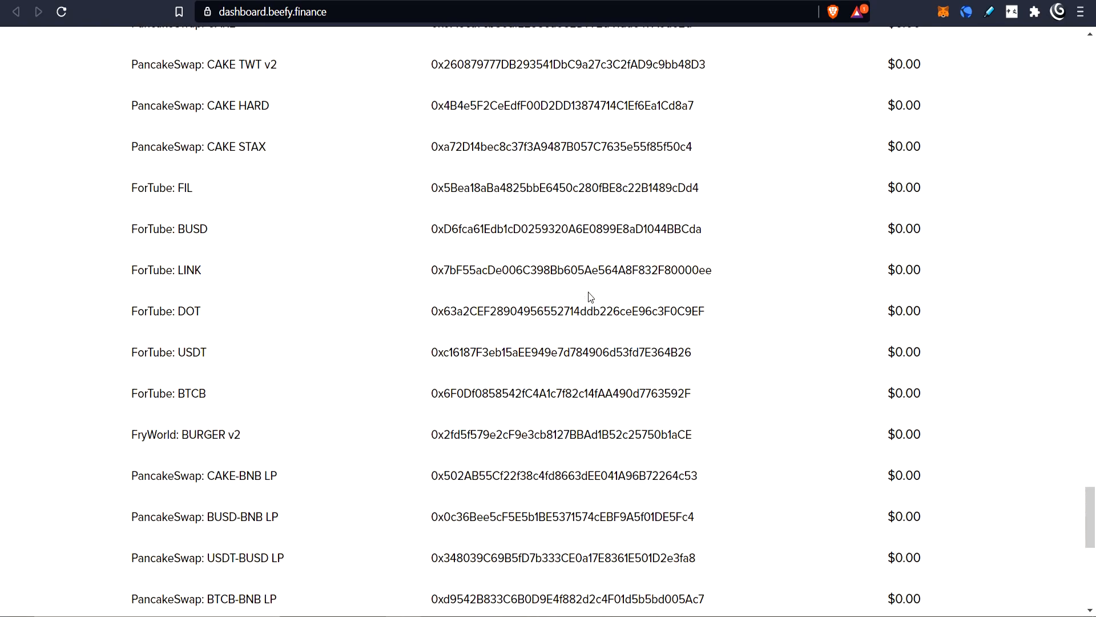
pyautogui.scroll(-3)
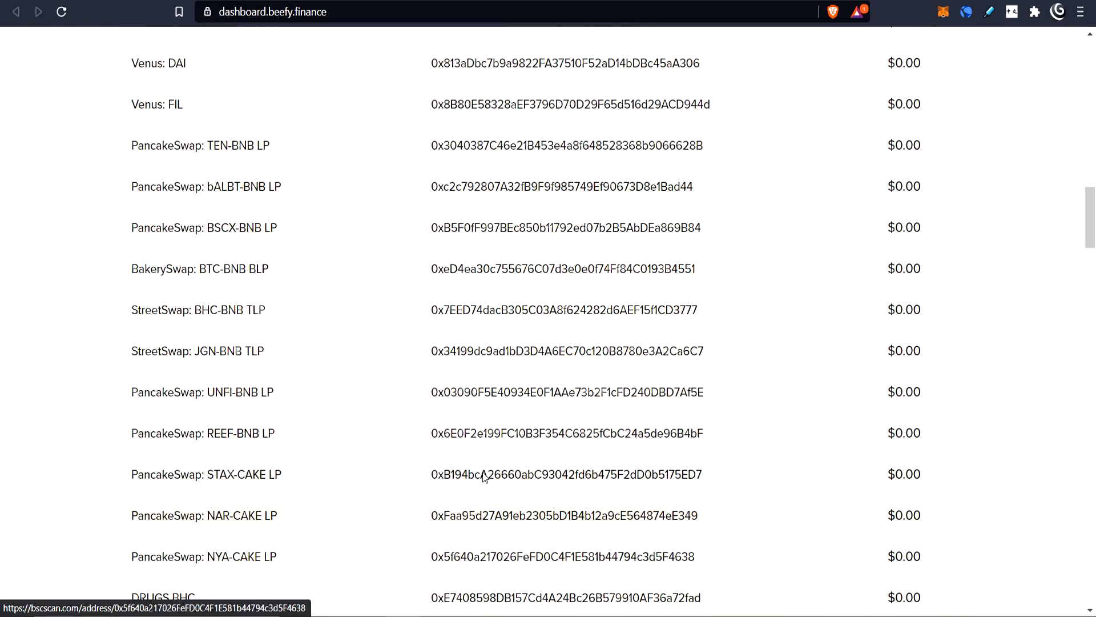
pyautogui.scroll(-3)
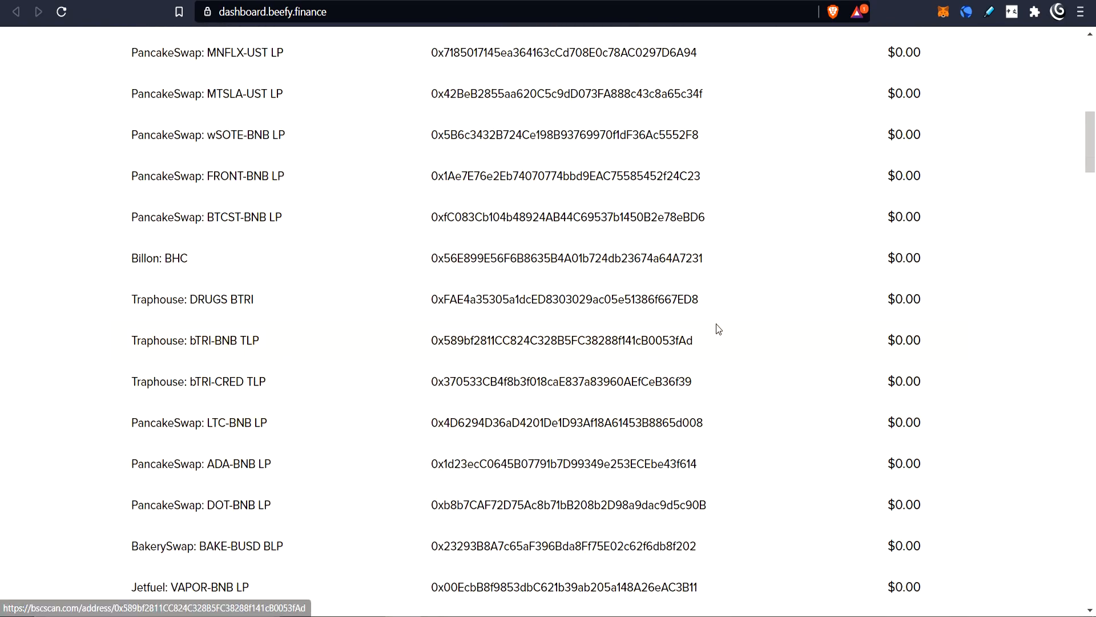
pyautogui.scroll(3)
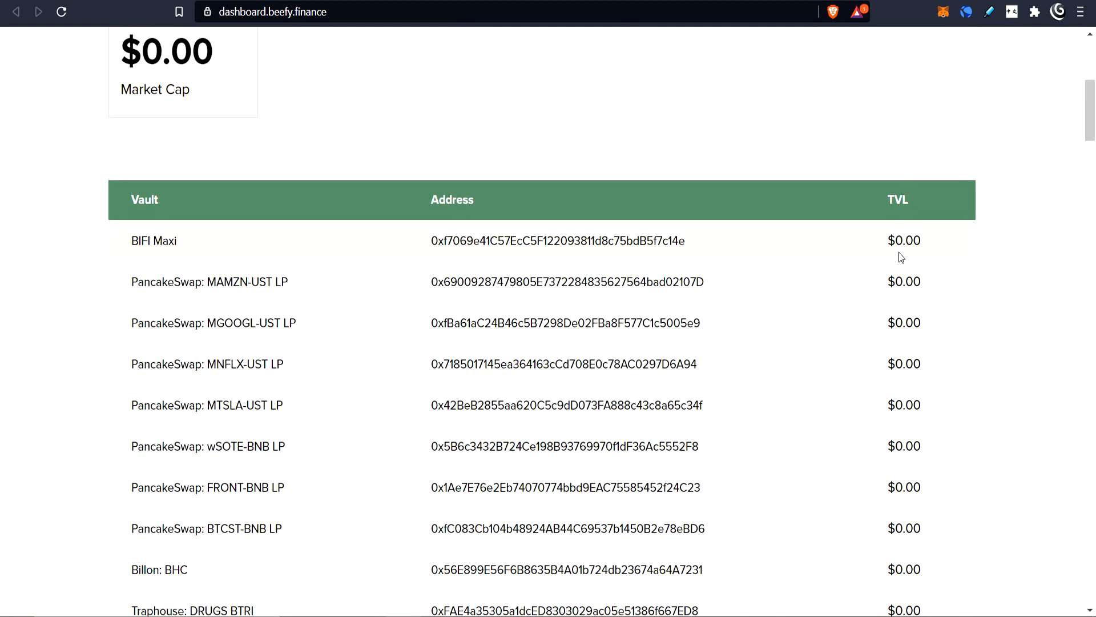
pyautogui.scroll(-3)
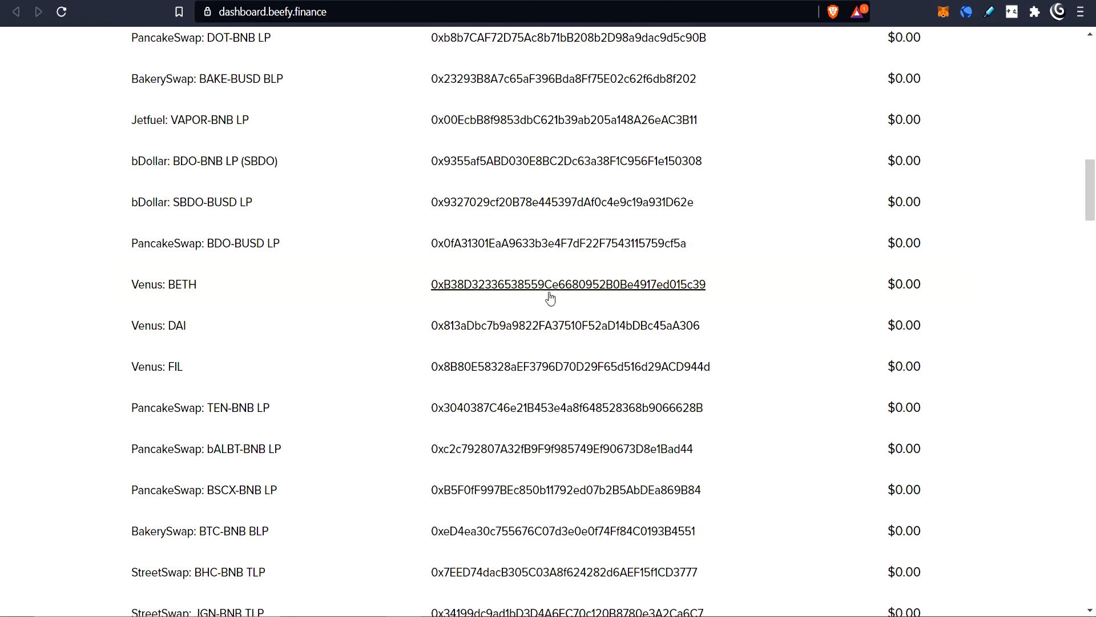
pyautogui.scroll(-3)
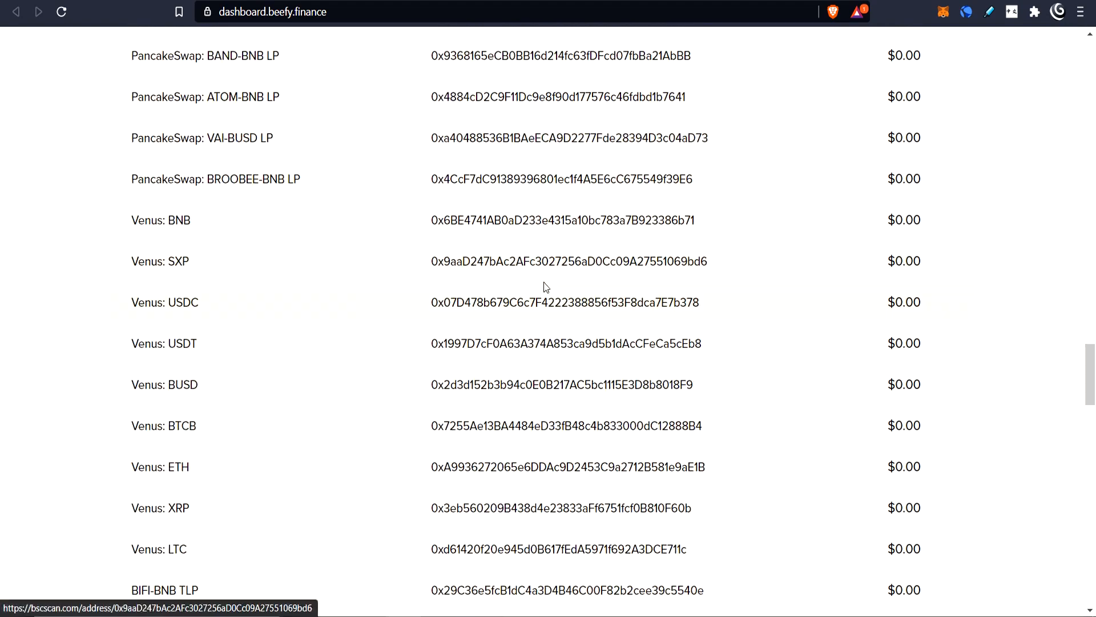
pyautogui.scroll(-3)
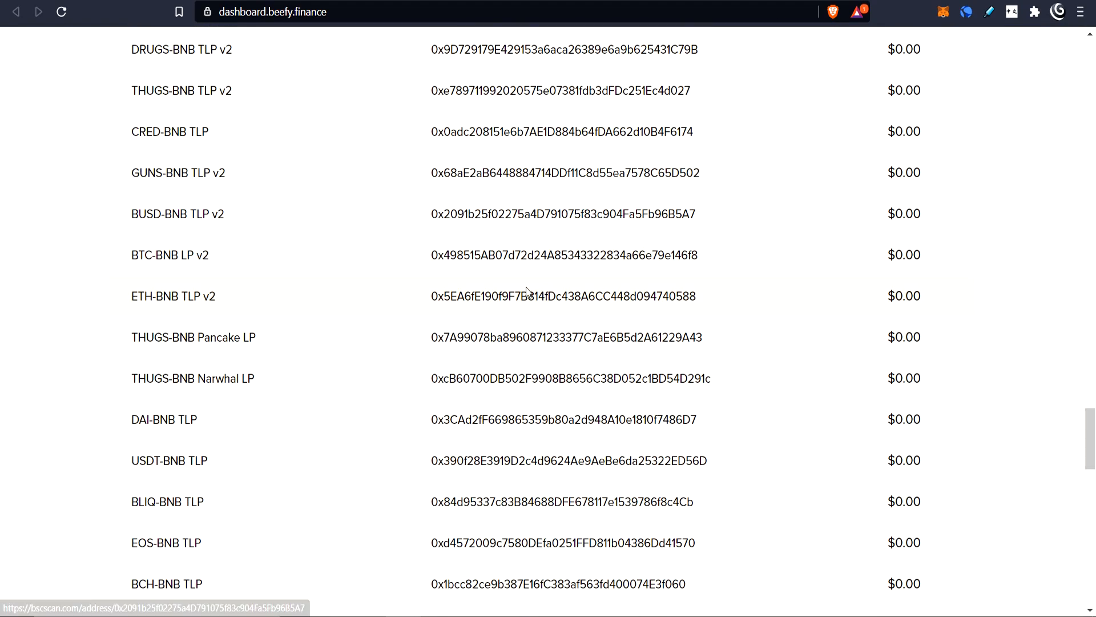
pyautogui.scroll(-3)
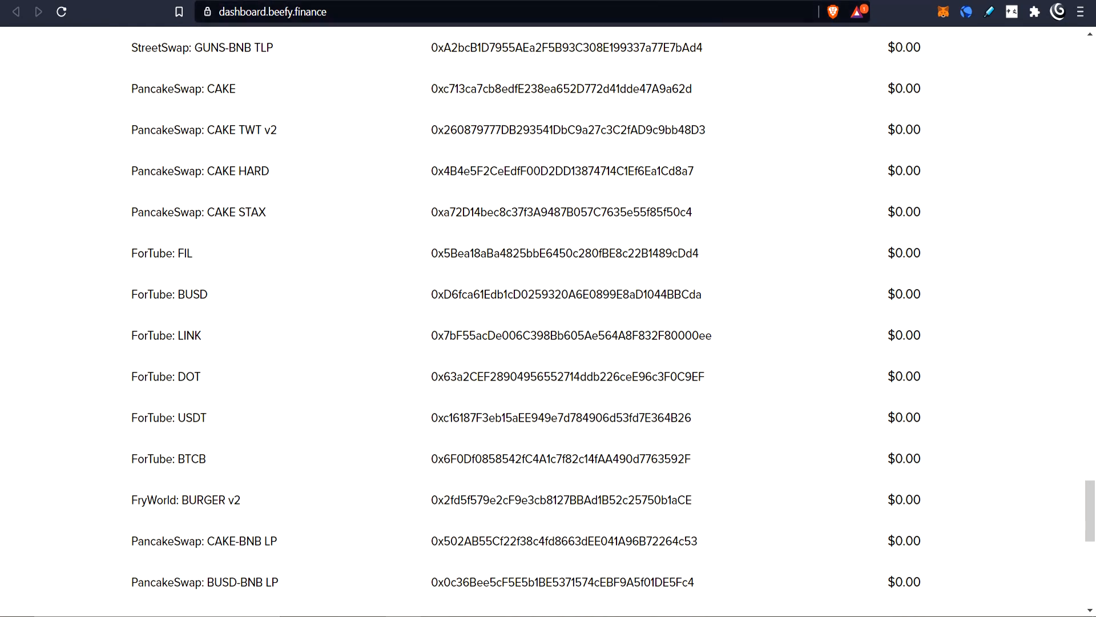
# Step: Go to autofarm.network and expand the CAKE vault's details with 352.6% total APY, then return to Beefy
pyautogui.write('autofarm.network')
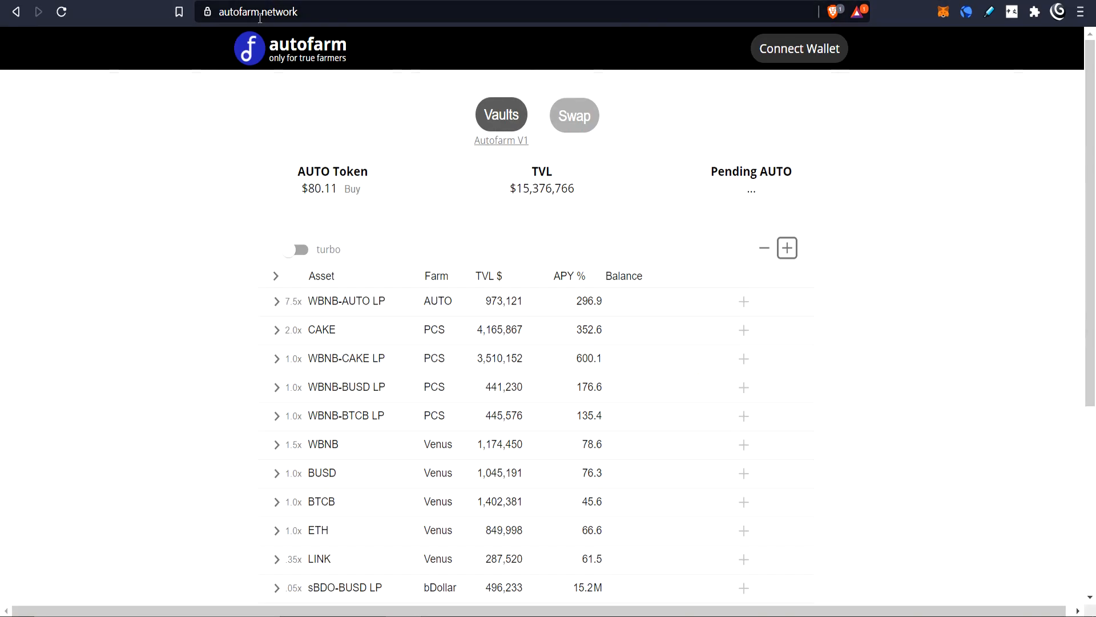
pyautogui.moveTo(454, 272)
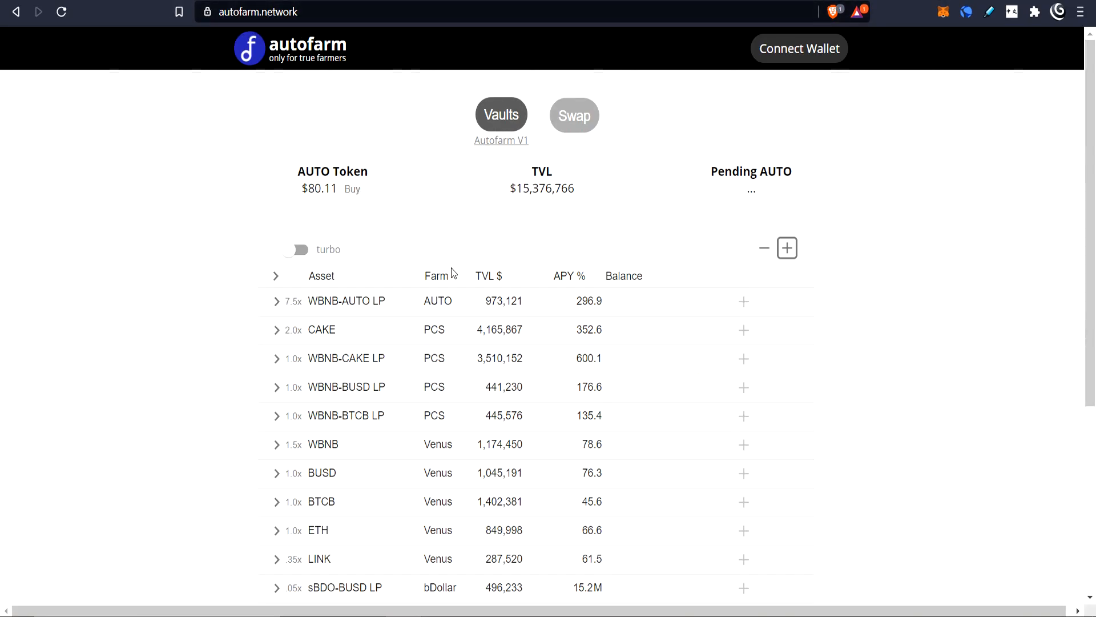
pyautogui.scroll(-3)
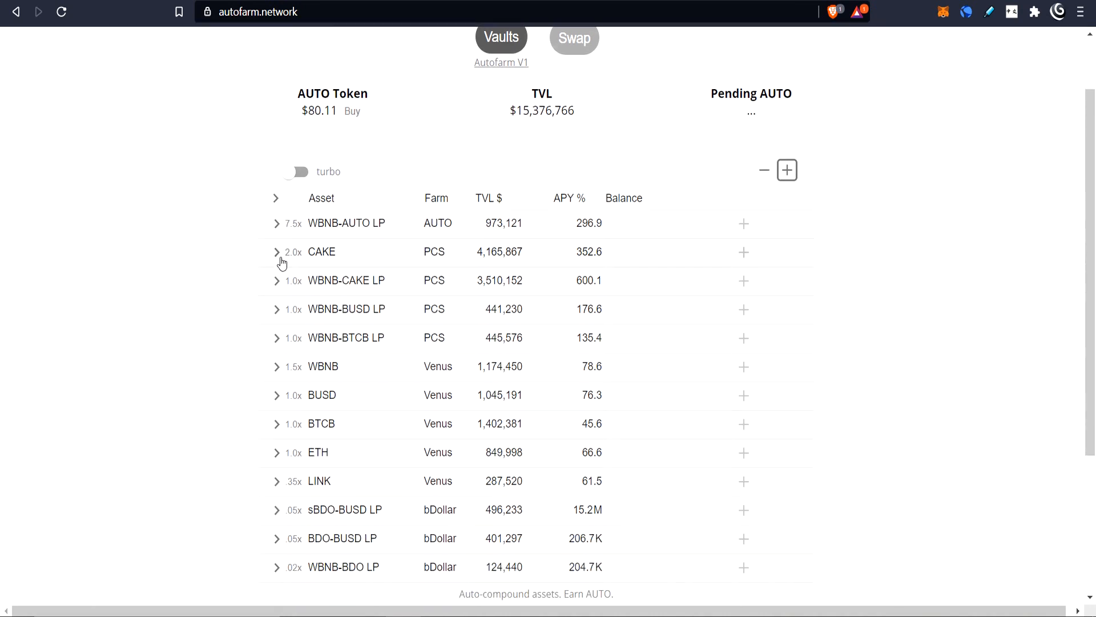
pyautogui.click(276, 252)
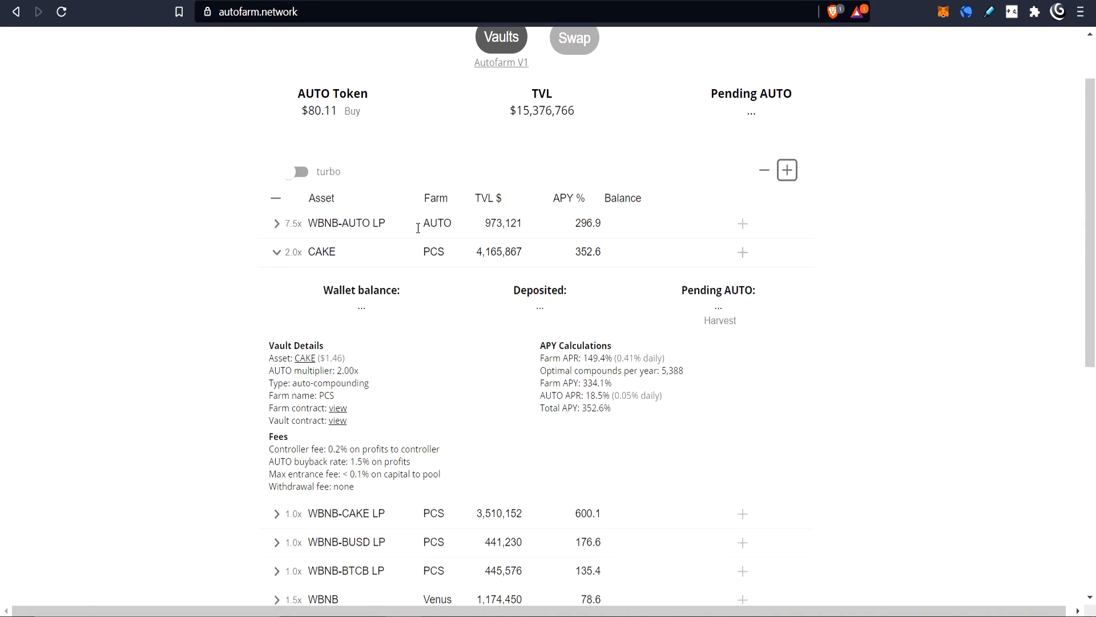
pyautogui.scroll(-3)
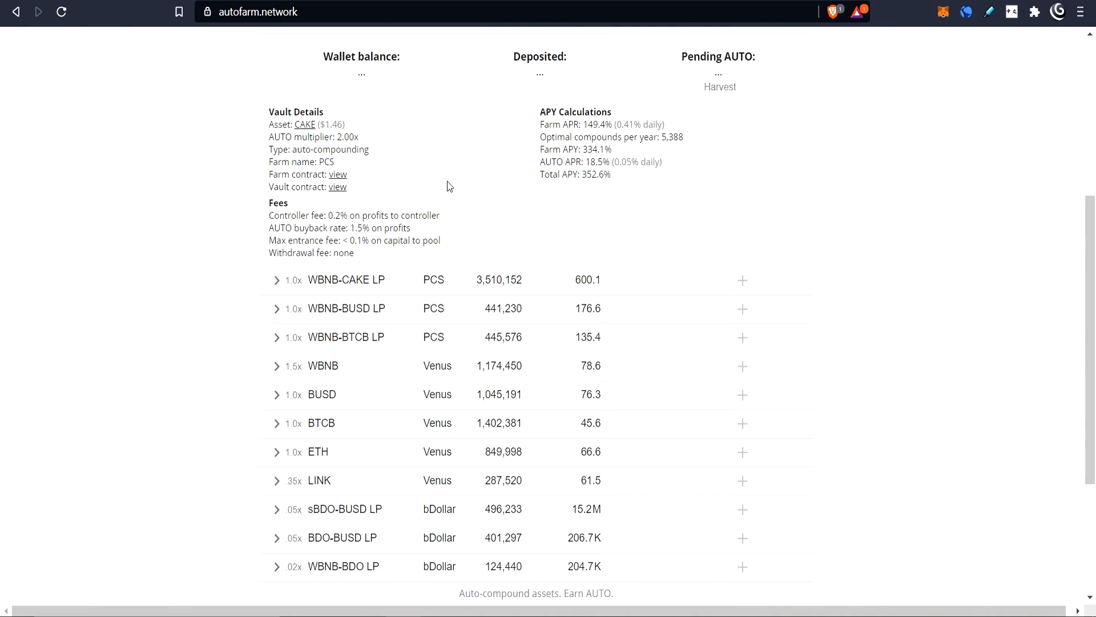
pyautogui.click(276, 252)
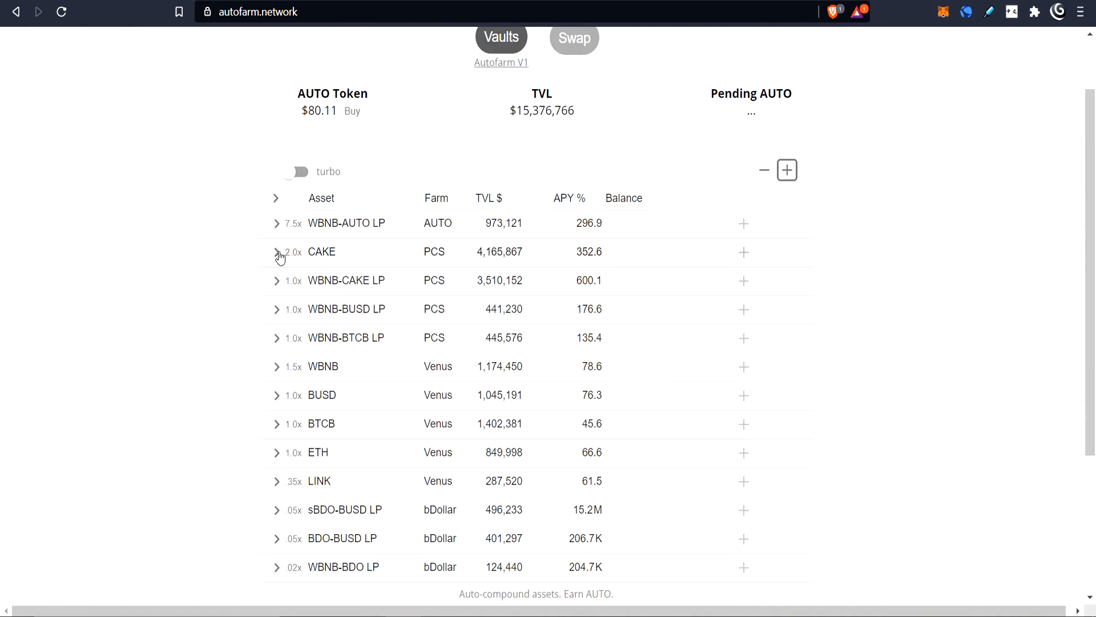
pyautogui.click(276, 251)
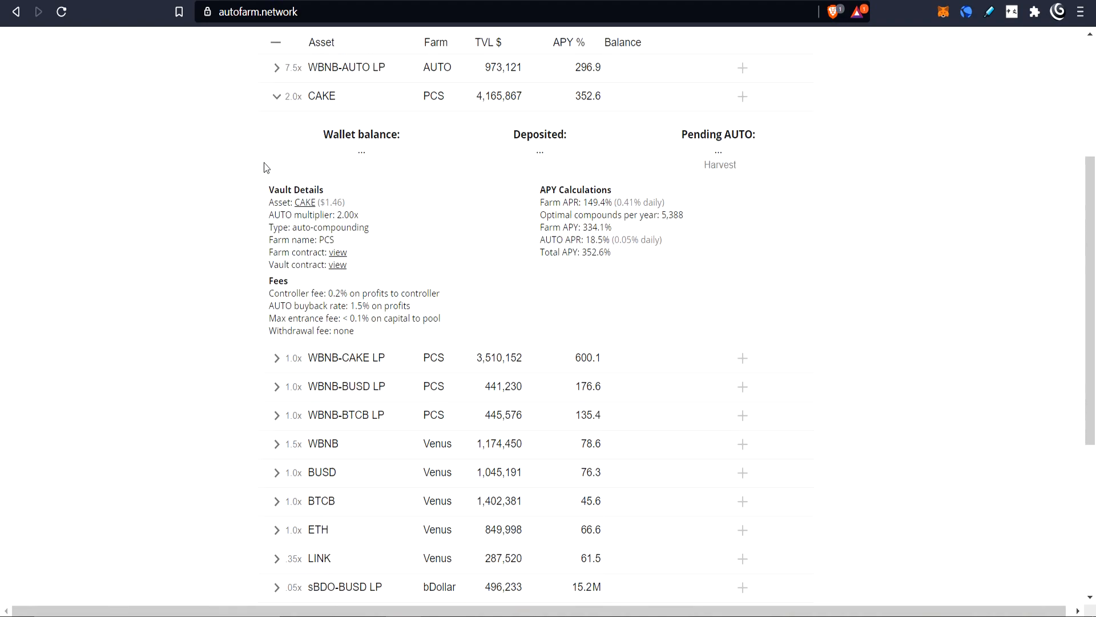
pyautogui.click(275, 67)
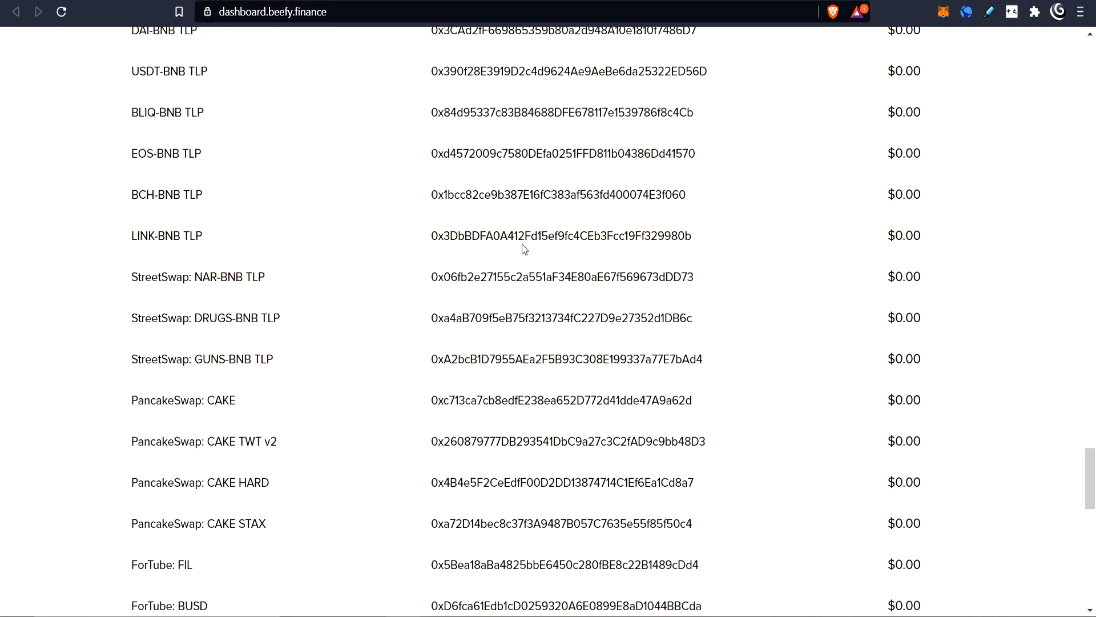
pyautogui.scroll(3)
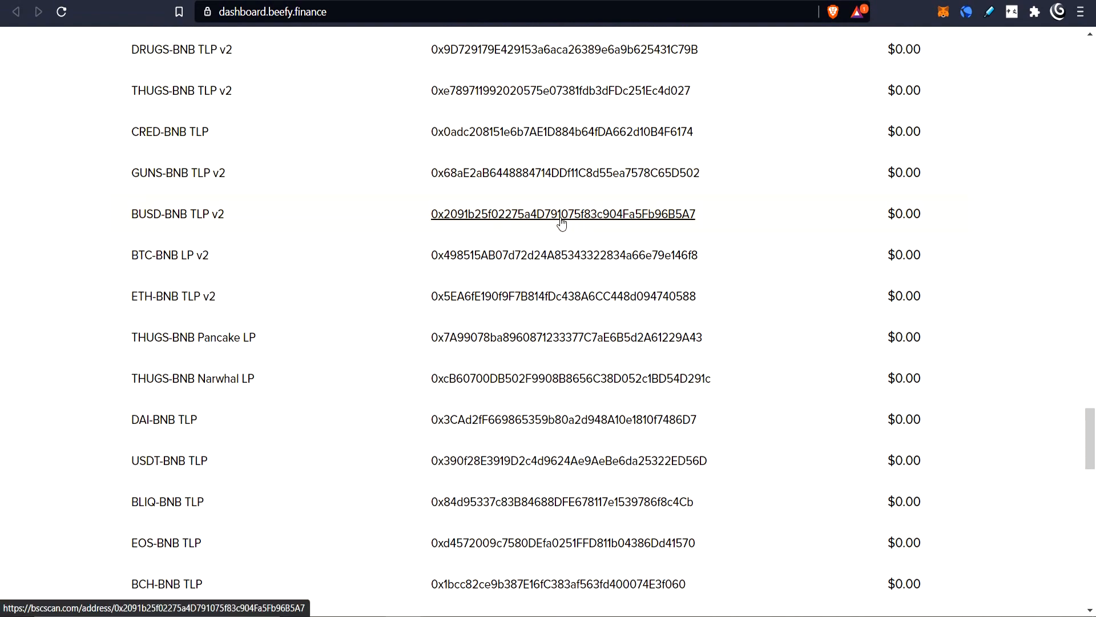
pyautogui.scroll(-3)
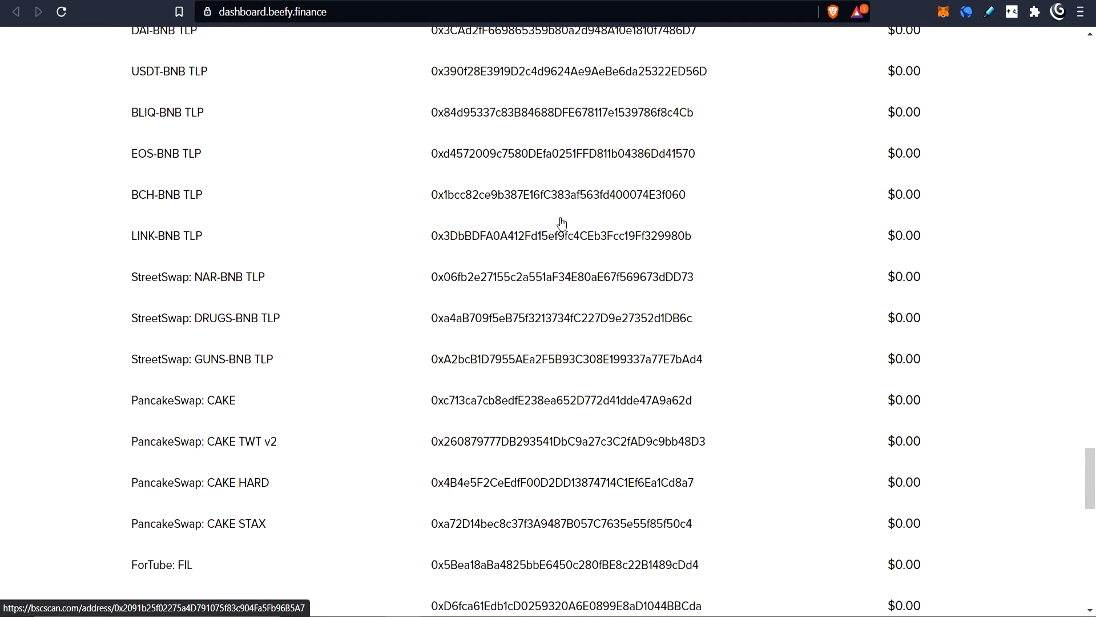
pyautogui.scroll(-3)
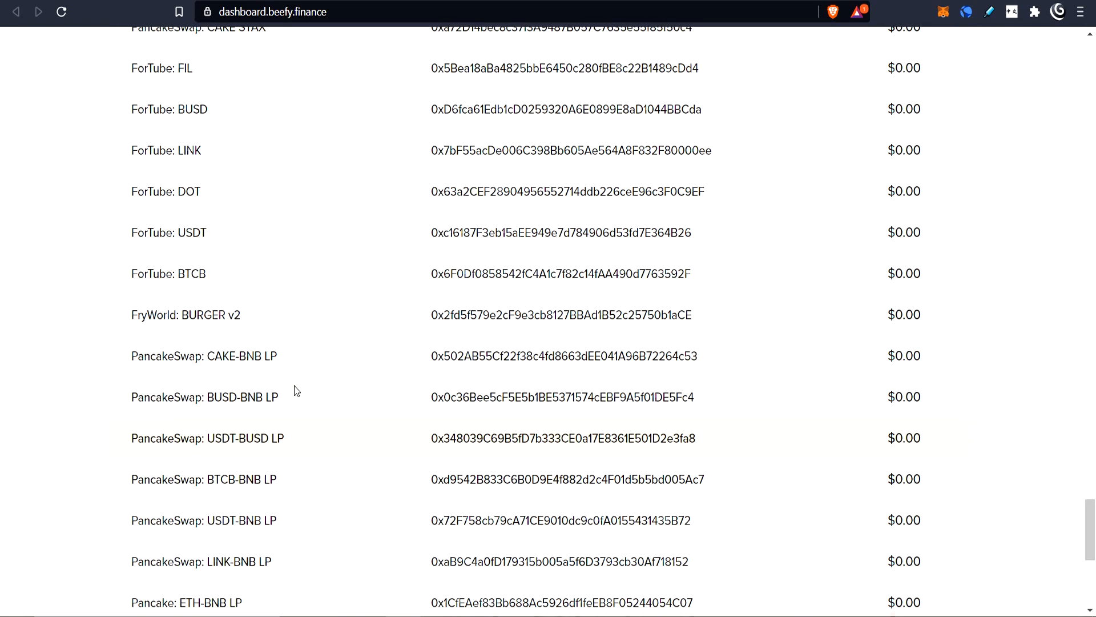
pyautogui.scroll(-3)
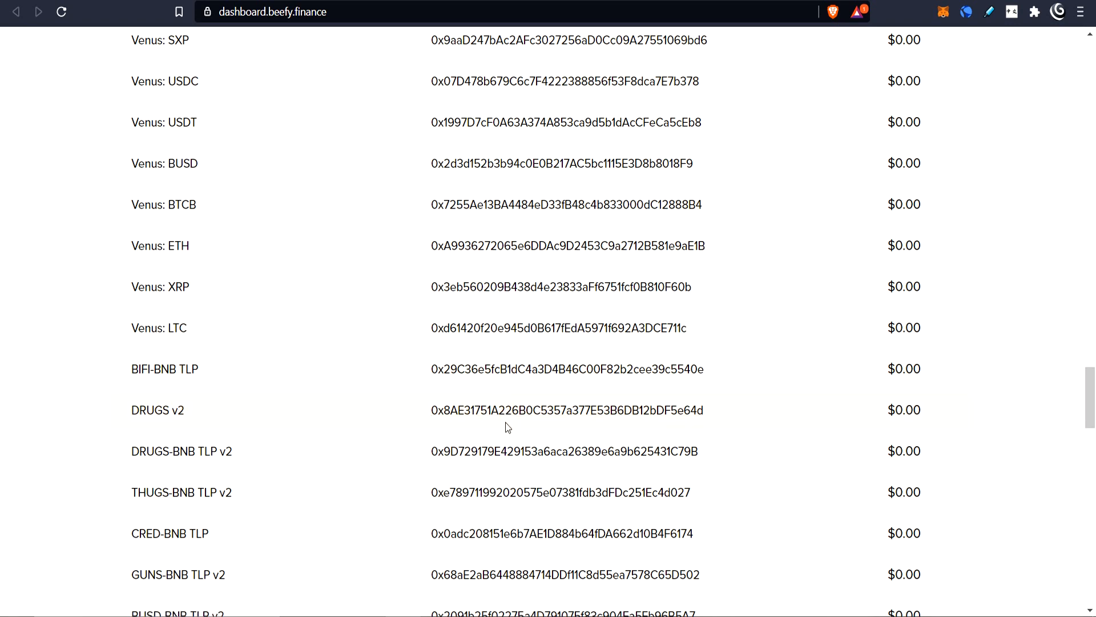
pyautogui.moveTo(520, 418)
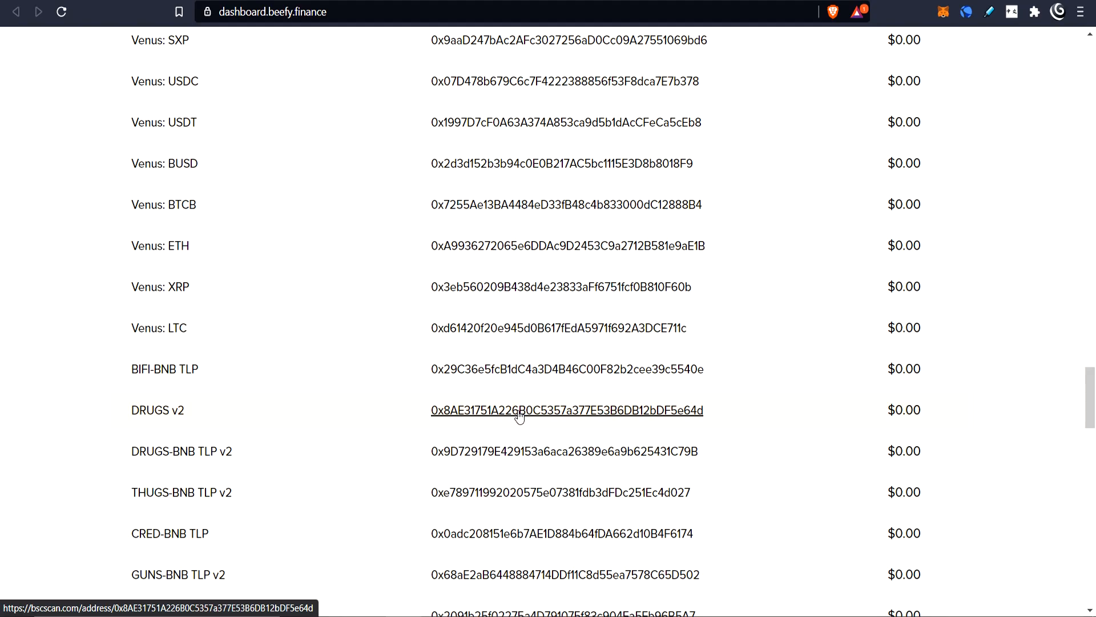
# Step: Open the DRUGS v2 vault's BscScan contract page with token tracker Moo Drugs Guns V2
pyautogui.click(525, 410)
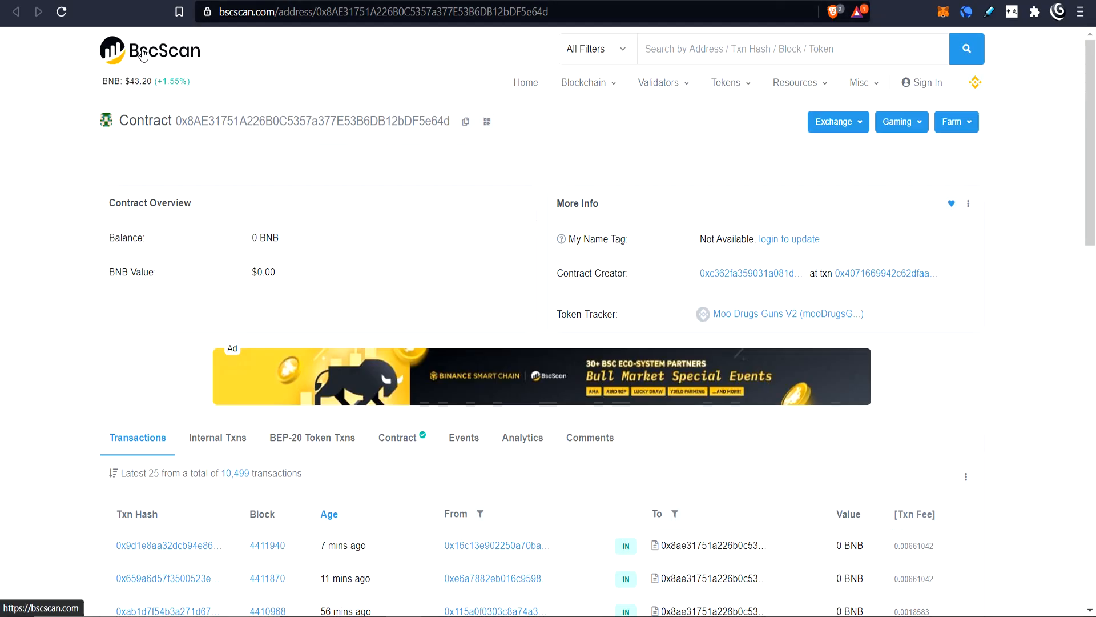
pyautogui.moveTo(179, 126)
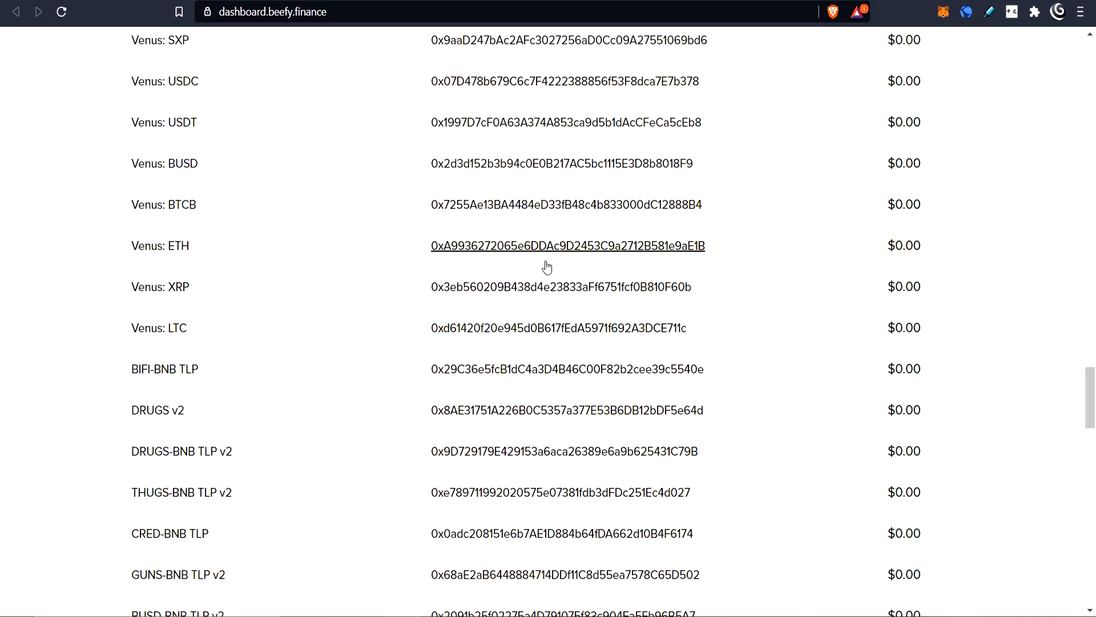
pyautogui.click(567, 410)
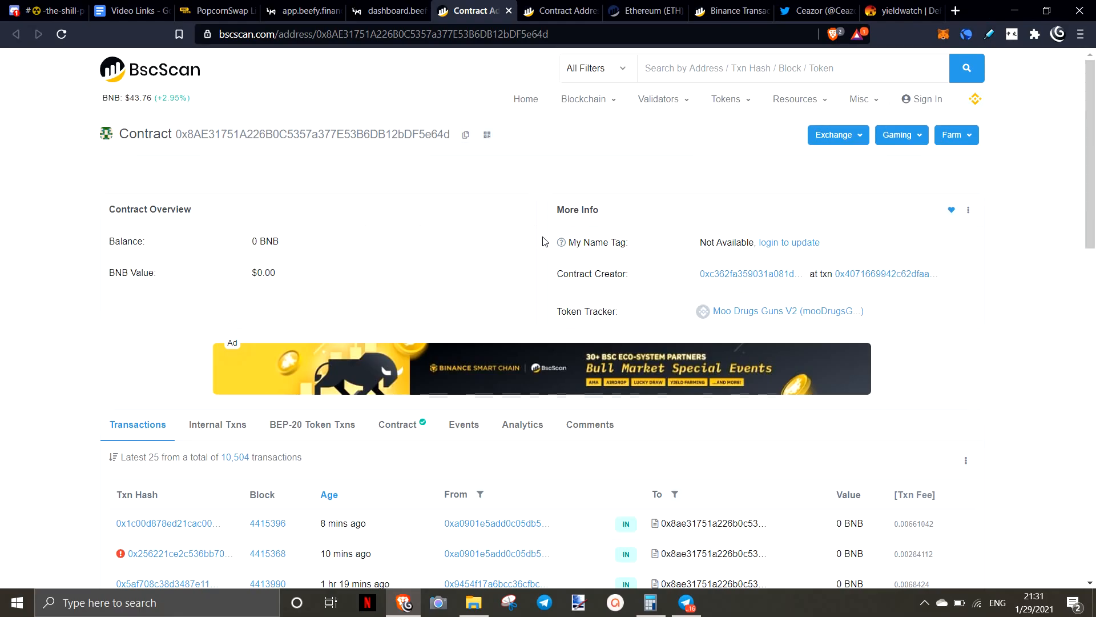
pyautogui.moveTo(414, 356)
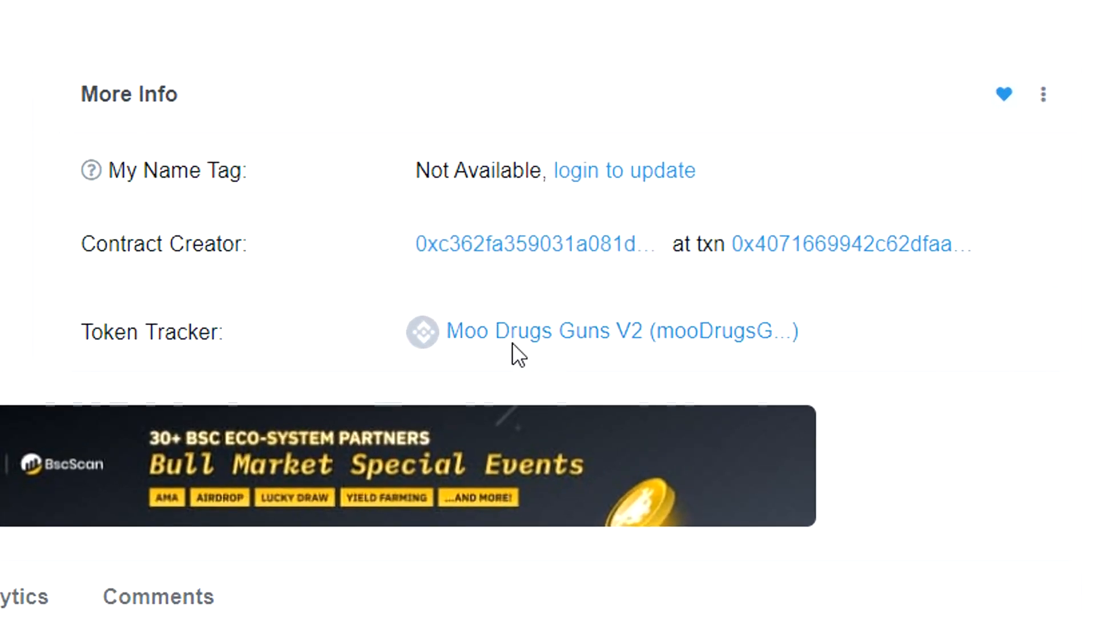
pyautogui.moveTo(459, 345)
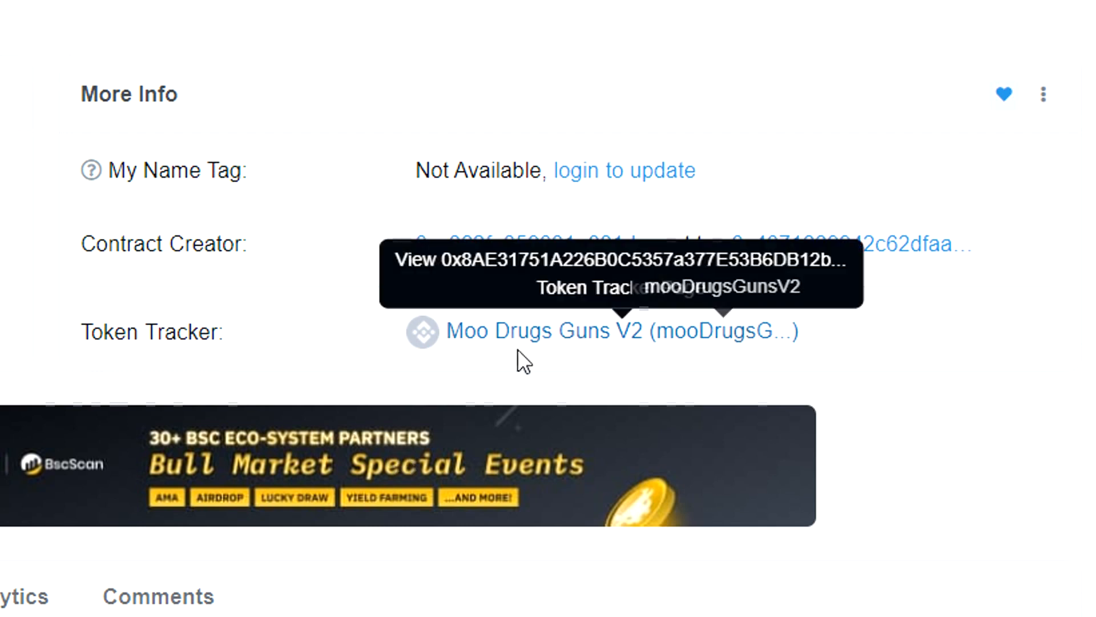
pyautogui.moveTo(462, 360)
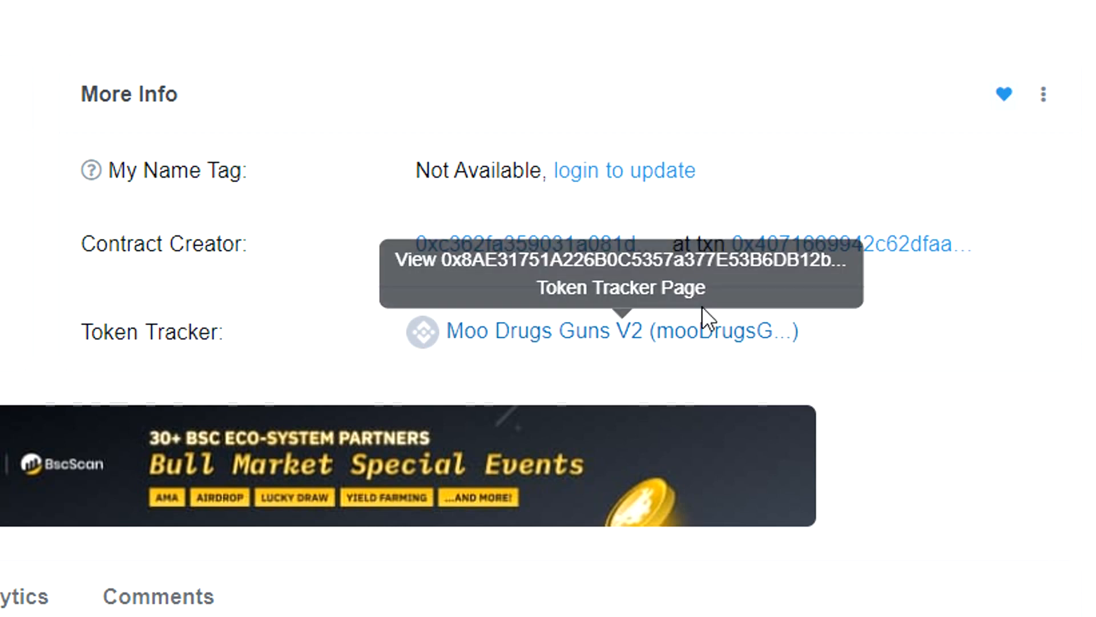
pyautogui.moveTo(558, 355)
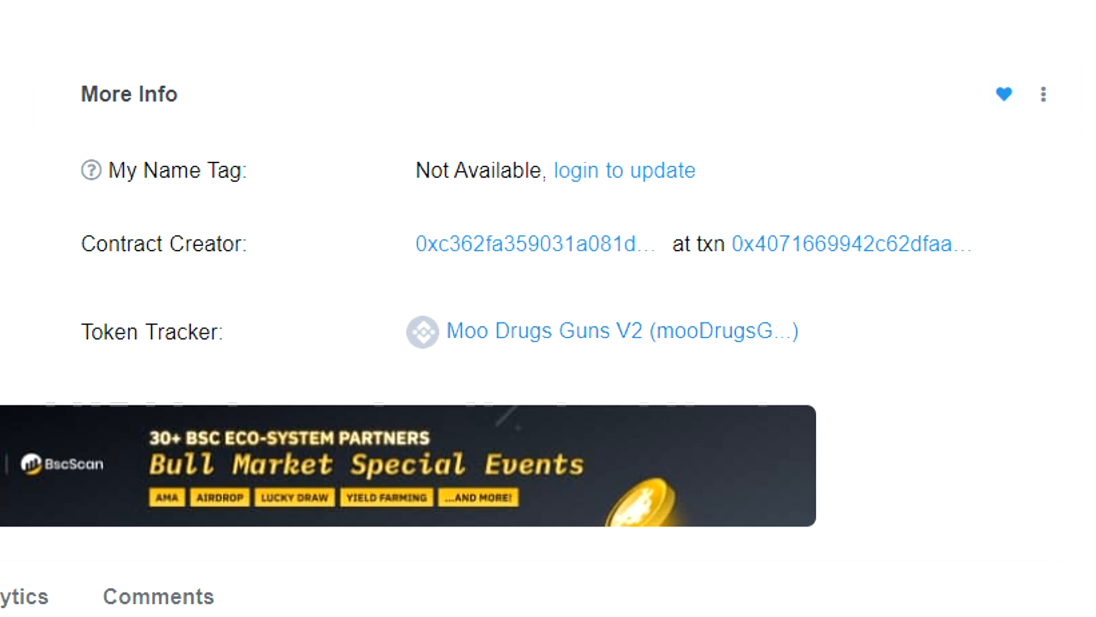
pyautogui.moveTo(610, 357)
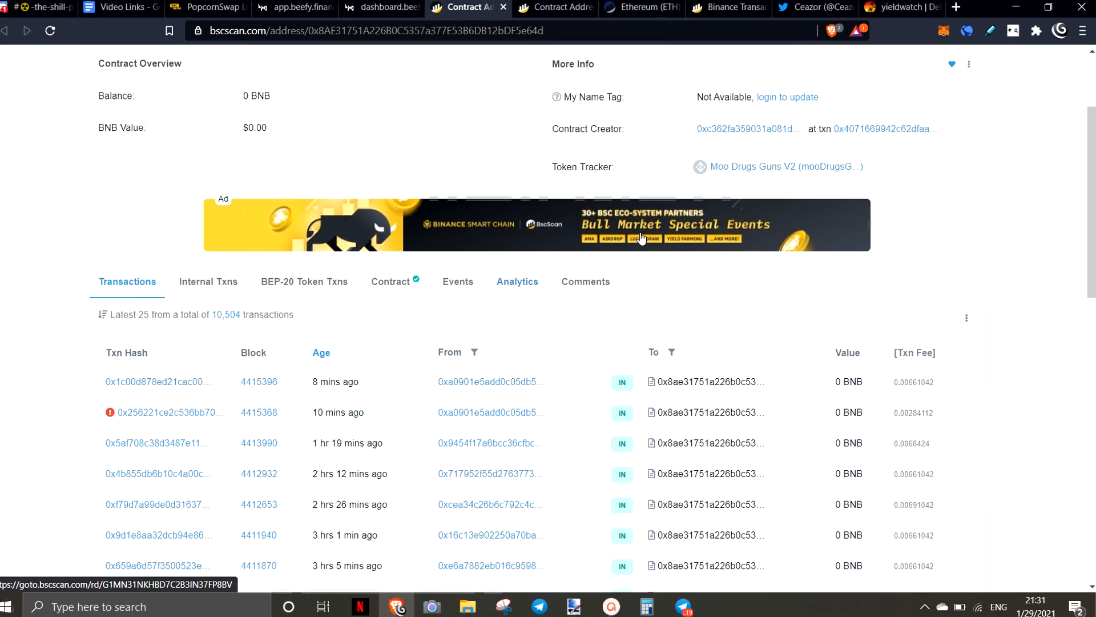
# Step: Review the vault's DRUGS v2 BEP-20 token transfers, then show its verified BeefyVaultV2 source code
pyautogui.scroll(-3)
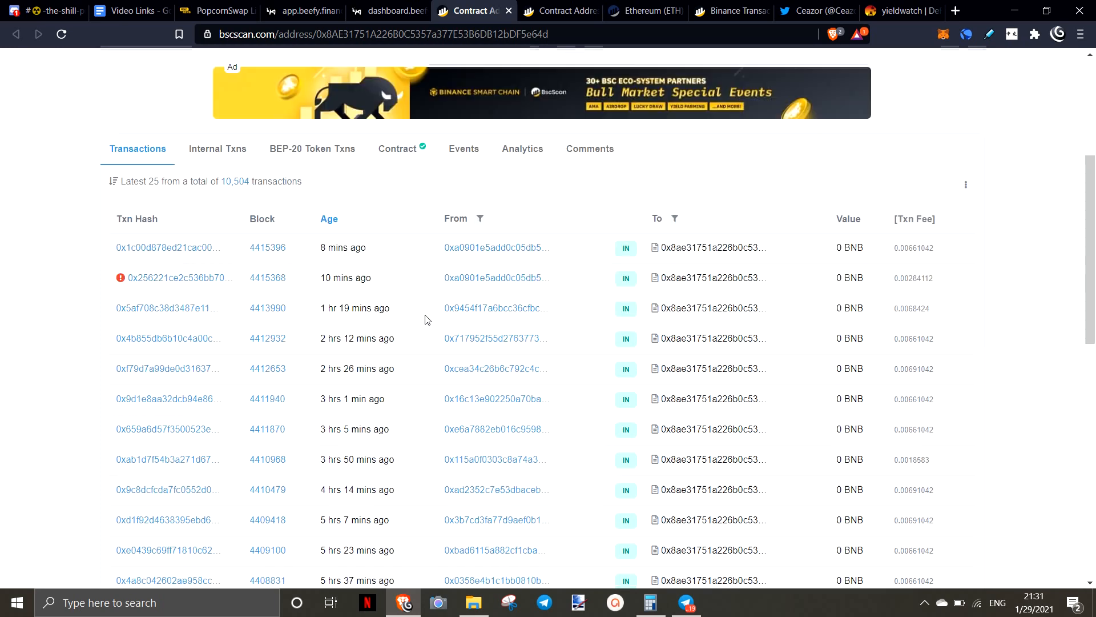
pyautogui.click(312, 353)
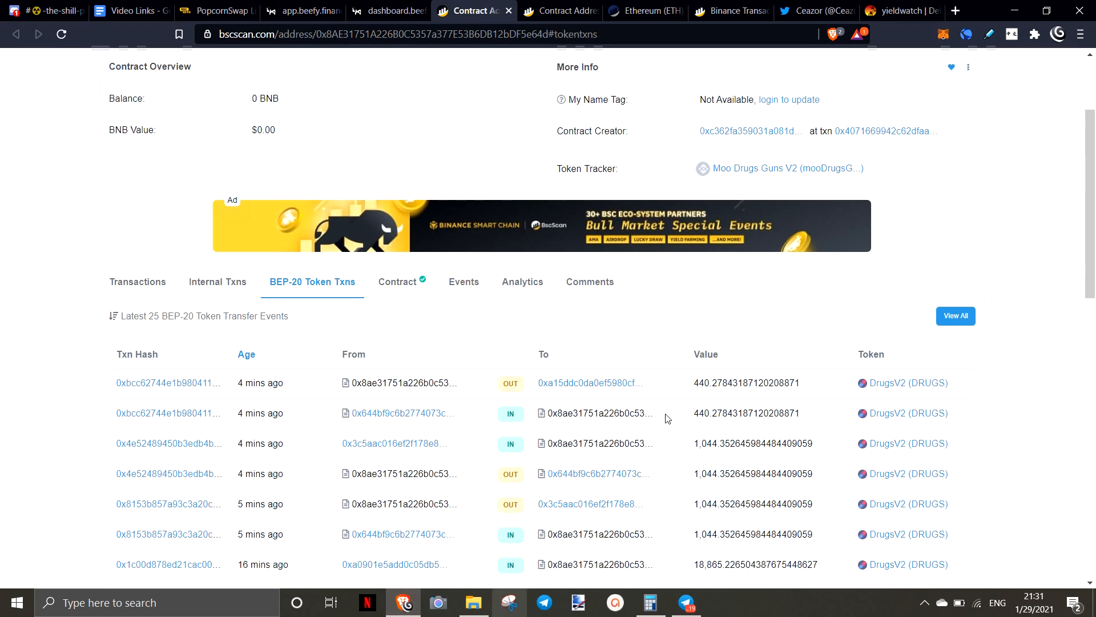
pyautogui.moveTo(900, 430)
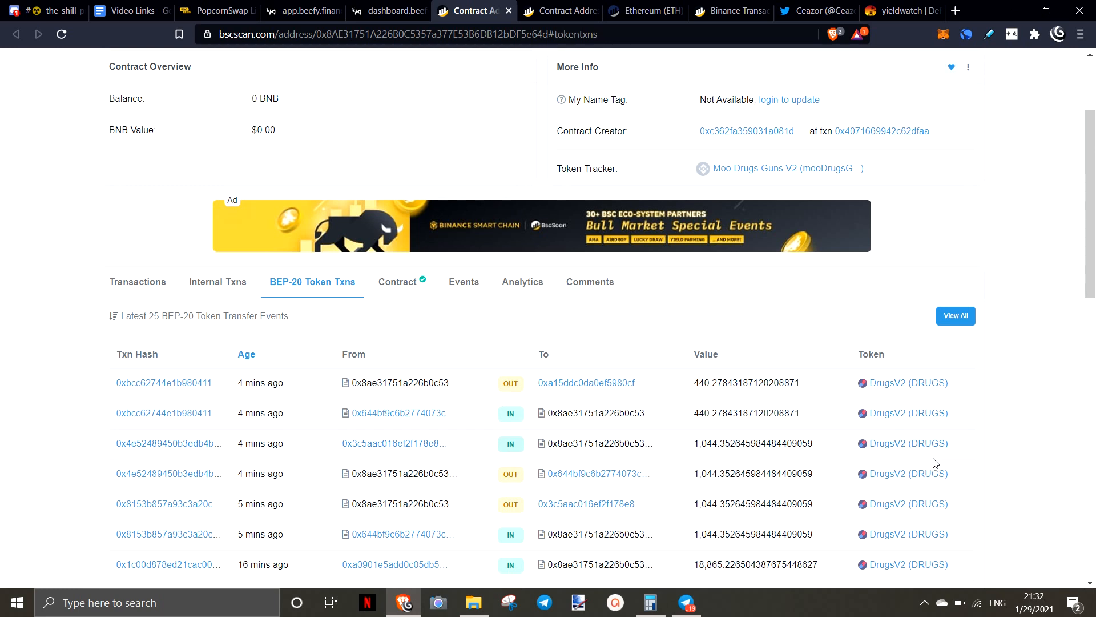
pyautogui.moveTo(900, 444)
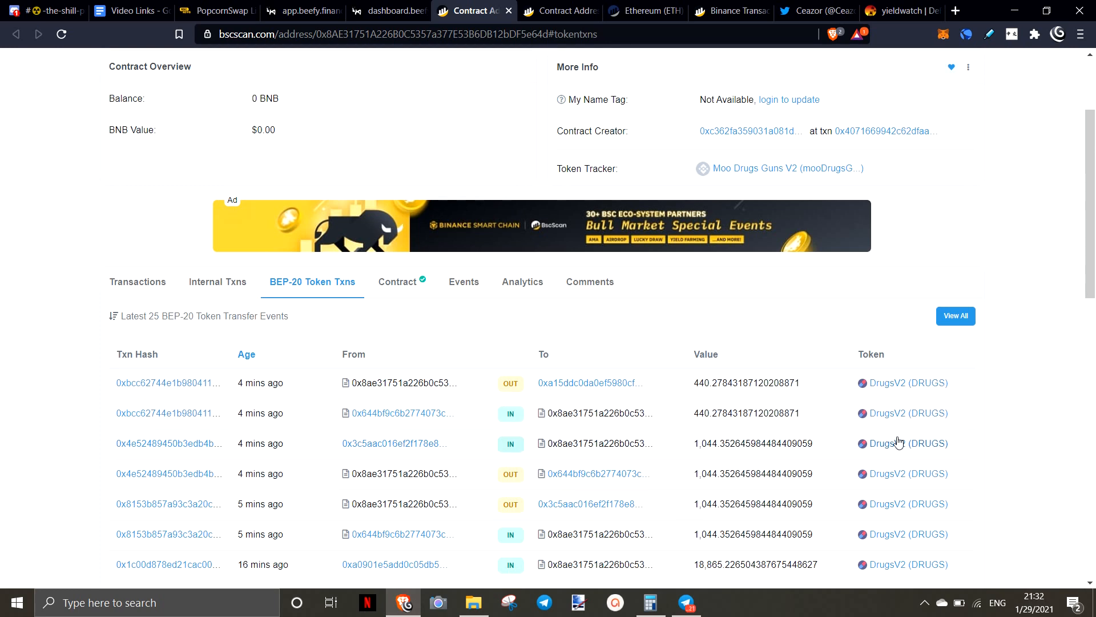
pyautogui.scroll(-3)
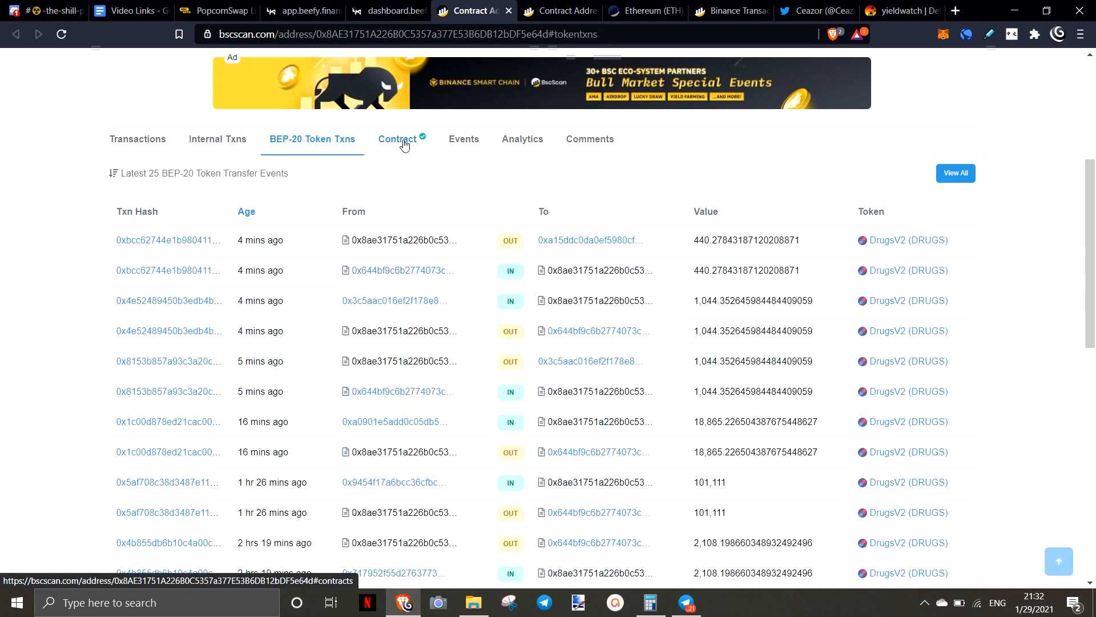
pyautogui.click(398, 138)
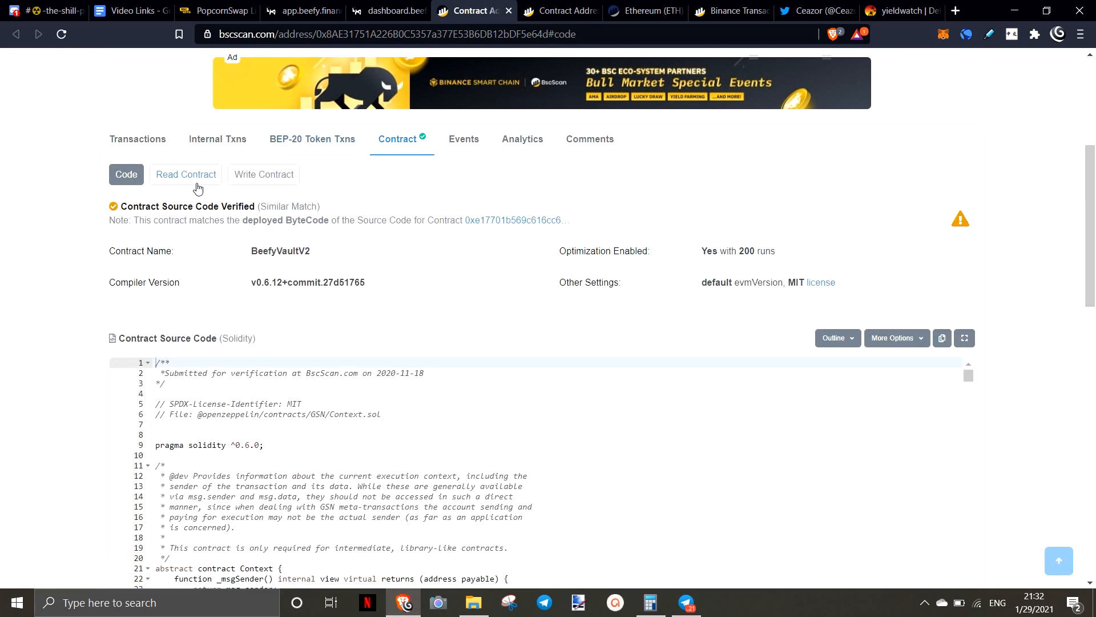
# Step: Read the vault's contract values (owner, stratCandidate, strategy 0x644bf9c6…) and open the strategy address in a new tab
pyautogui.click(185, 174)
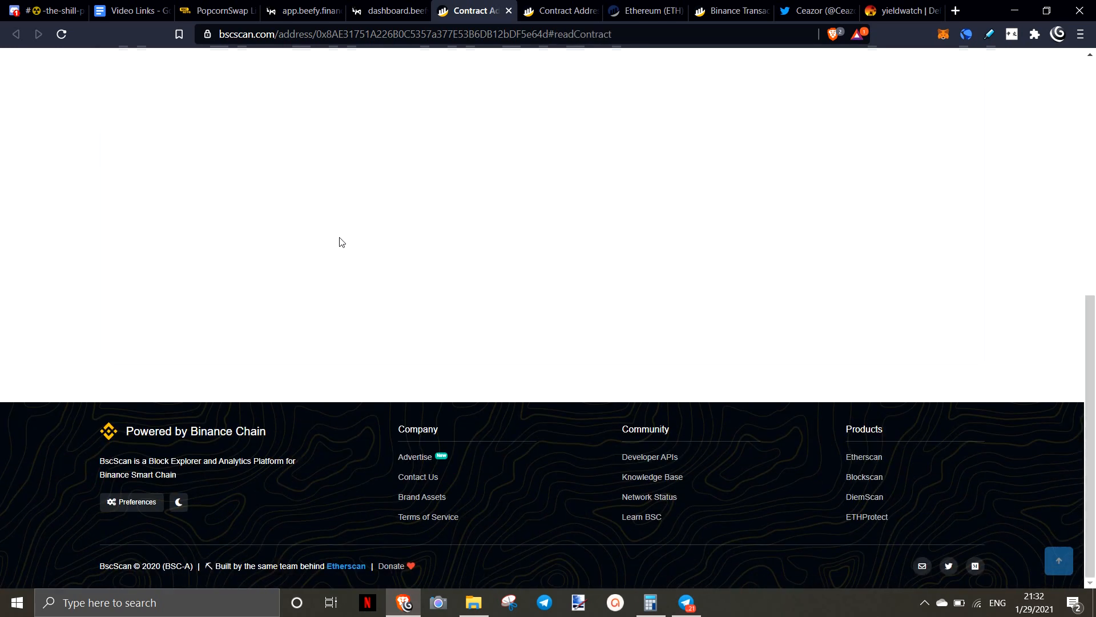
pyautogui.scroll(3)
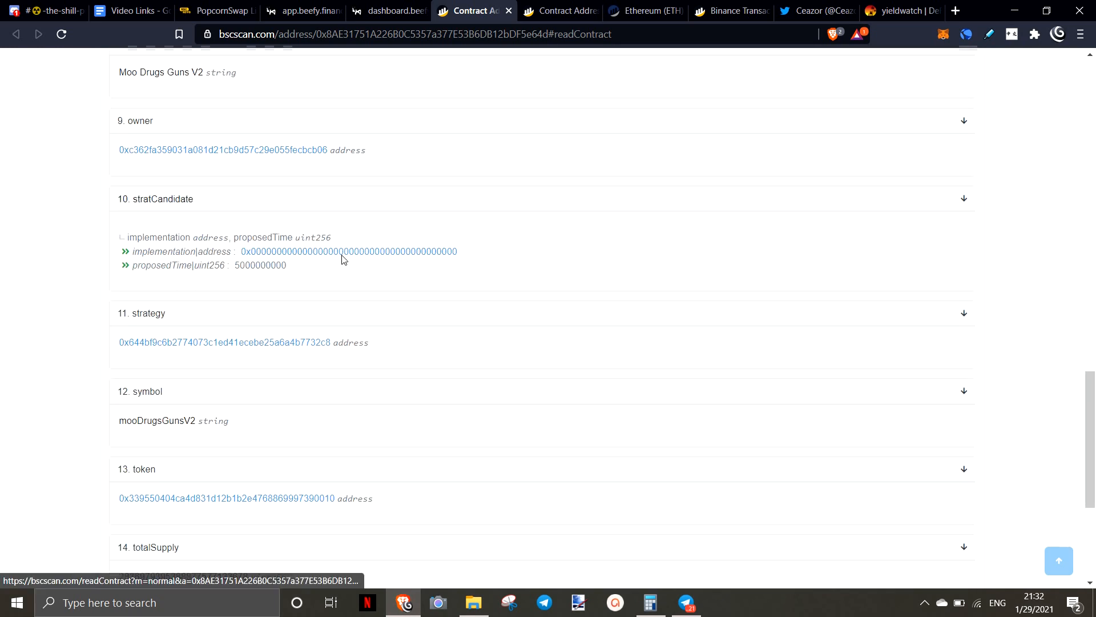
pyautogui.moveTo(188, 315)
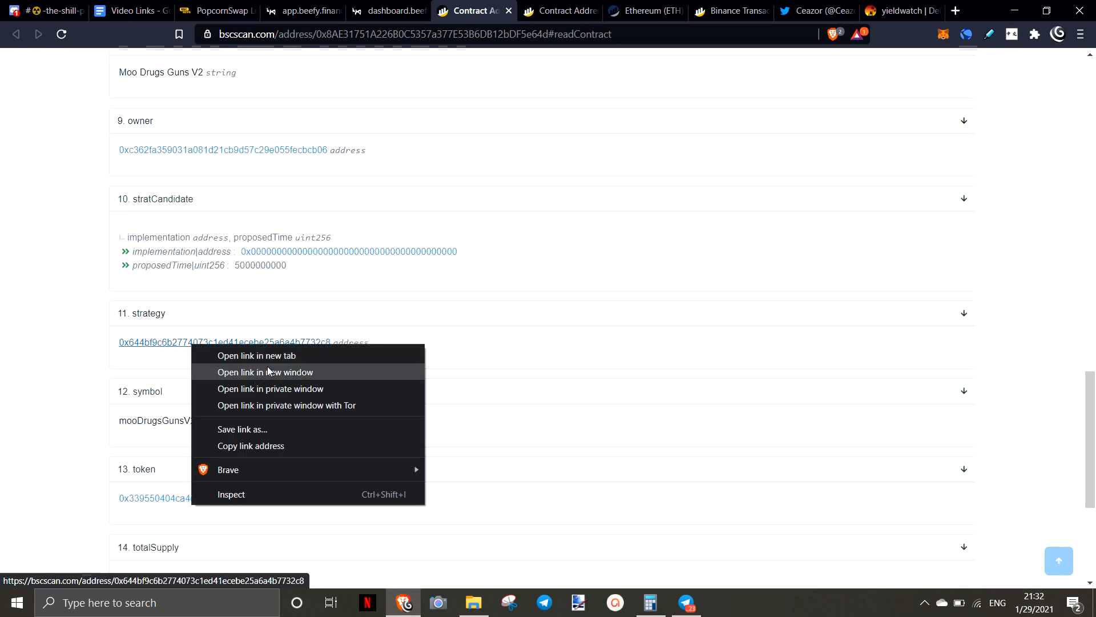
pyautogui.click(256, 356)
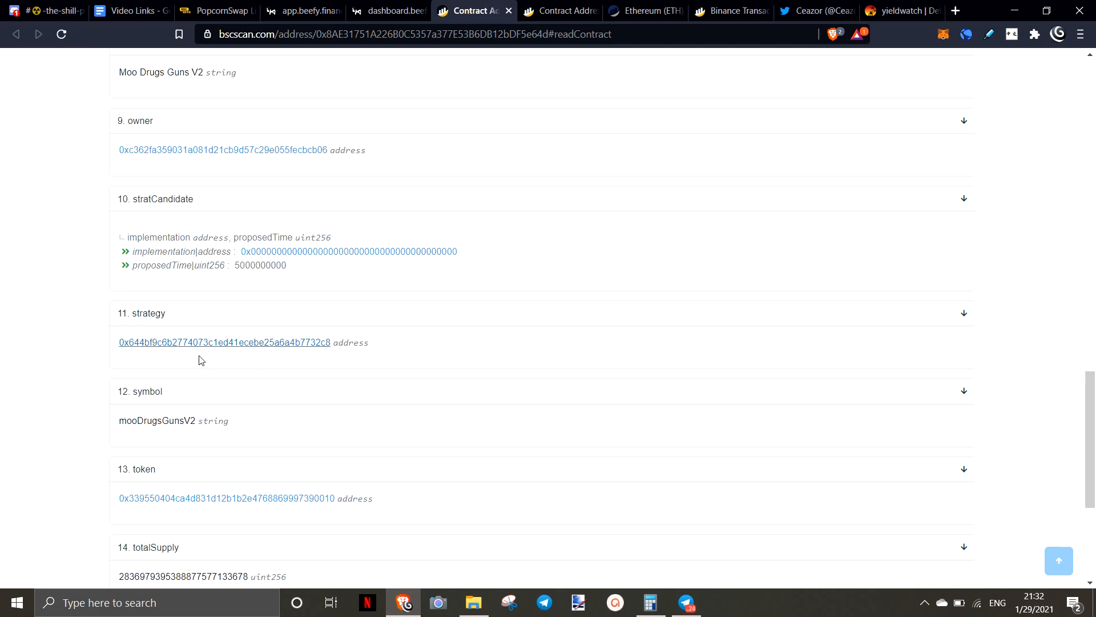
pyautogui.moveTo(278, 347)
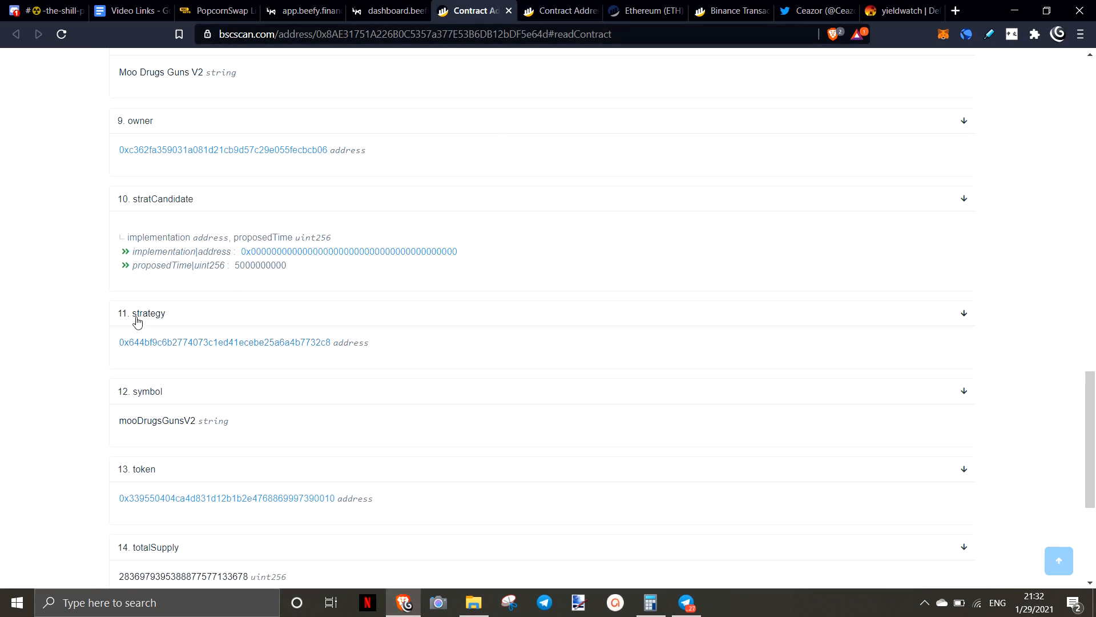
# Step: Show strategy contract 0x644bF9c6…'s BEP-20 token transfers of DrugsV2, Super Hoes and Ditto
pyautogui.click(223, 342)
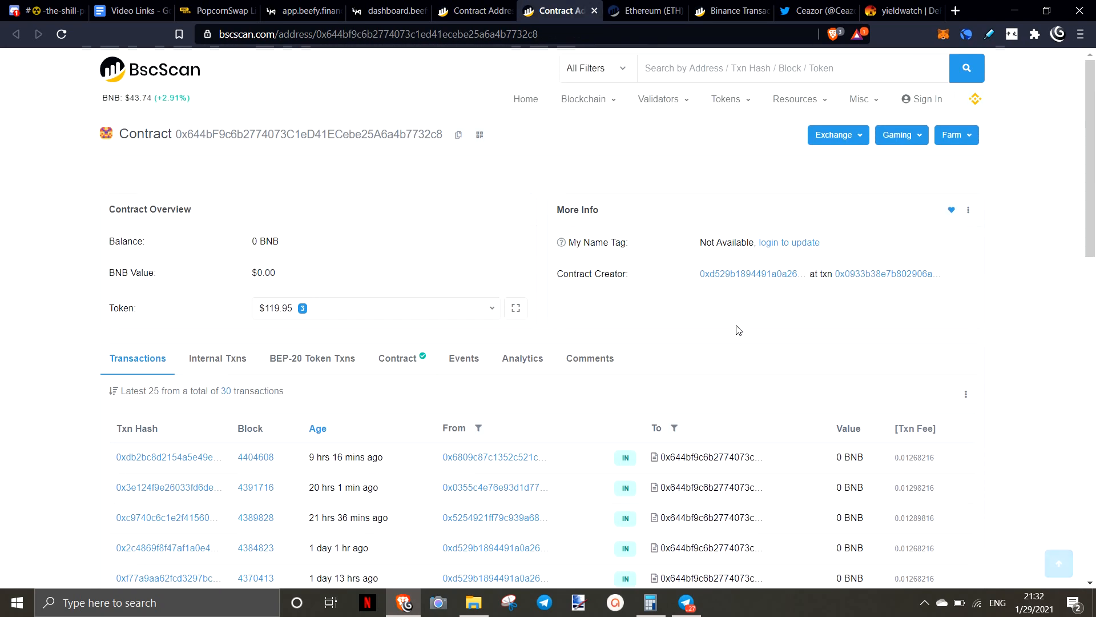
pyautogui.click(312, 357)
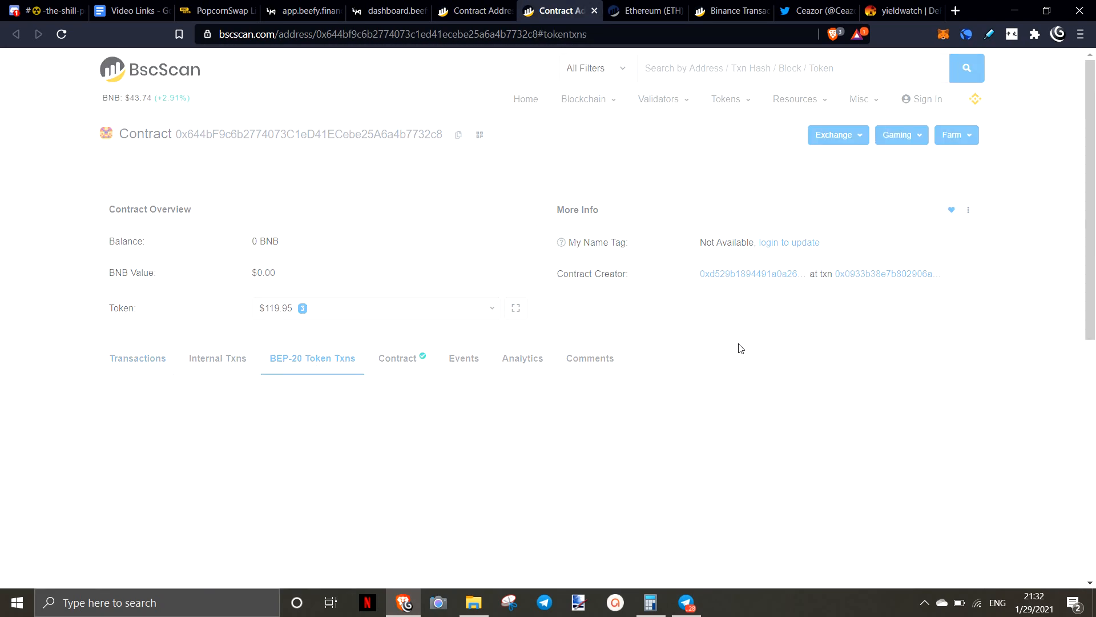
pyautogui.scroll(-3)
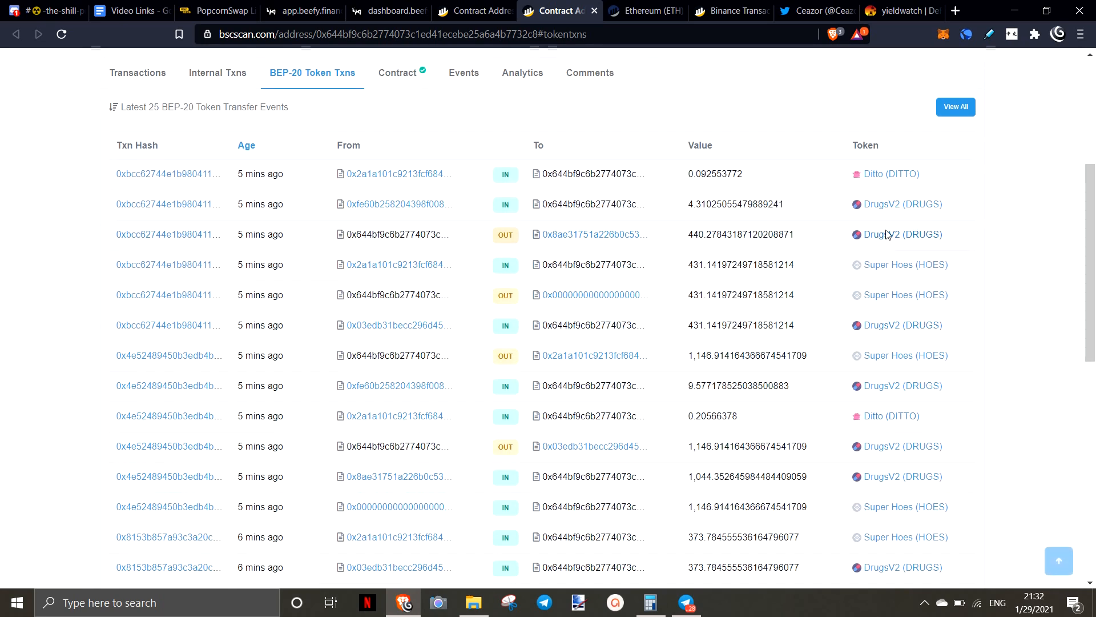
pyautogui.moveTo(883, 196)
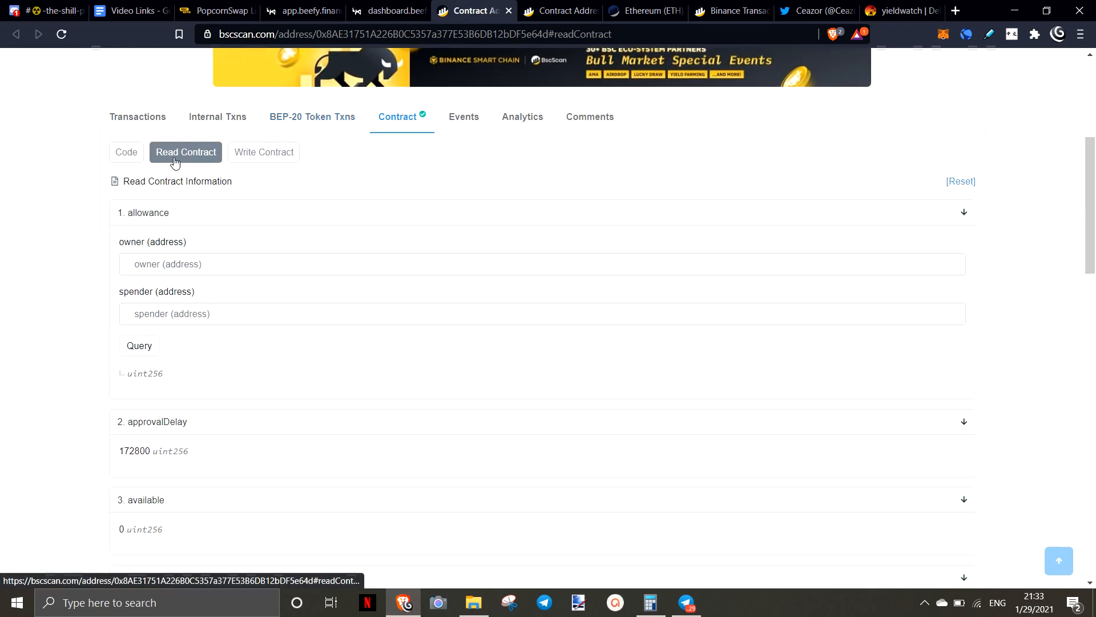
# Step: Scroll through the vault's Read Contract fields: approvalDelay 172800, available 0 and balance
pyautogui.scroll(-3)
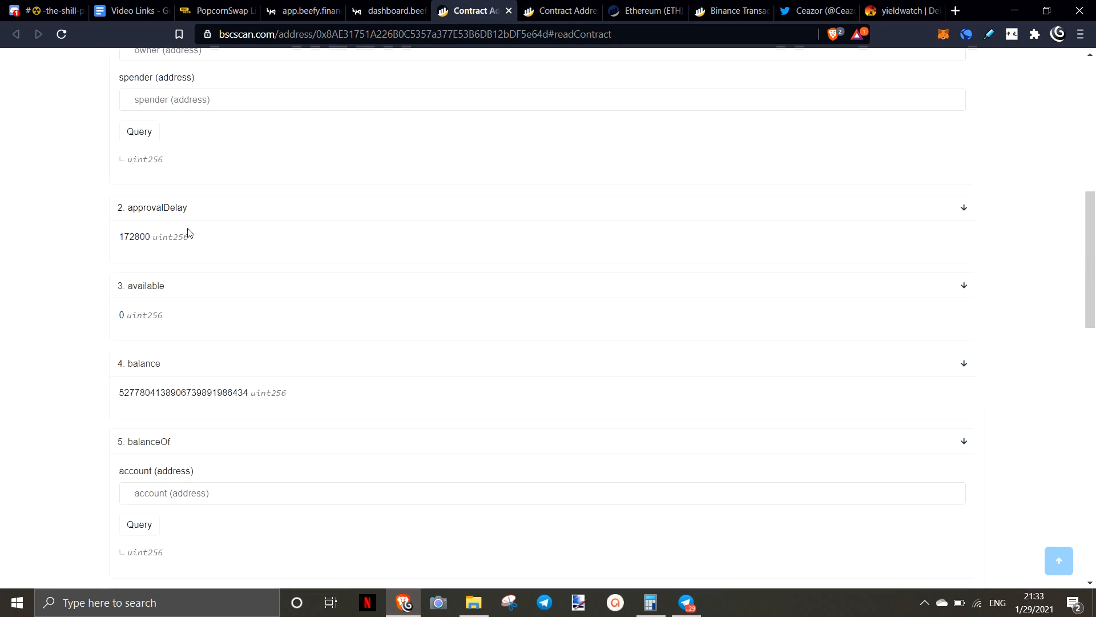
pyautogui.scroll(-3)
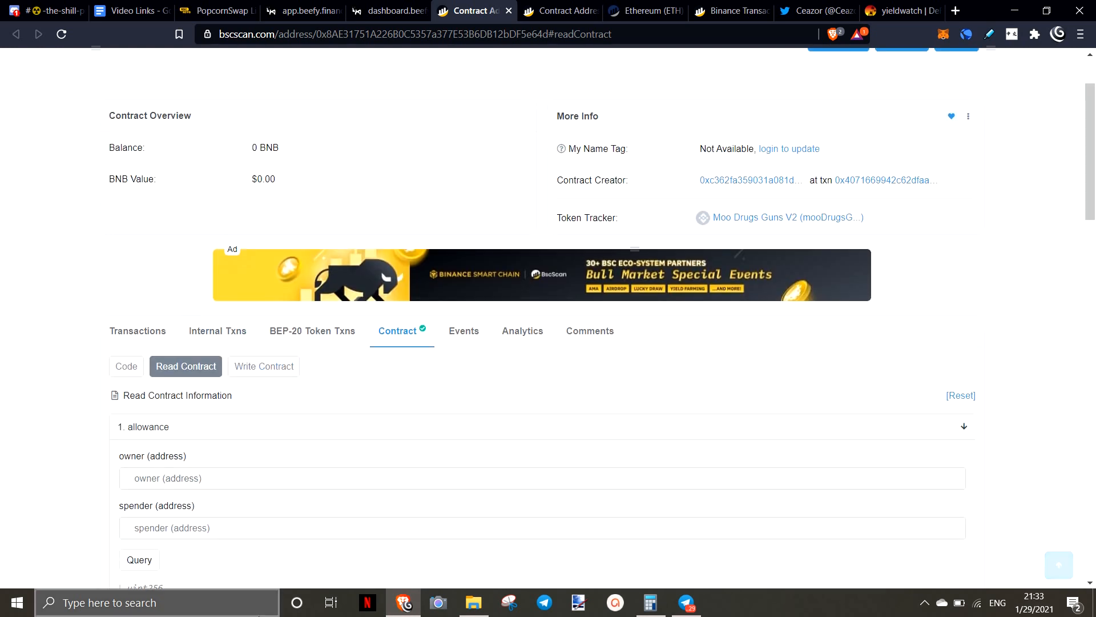
pyautogui.scroll(-3)
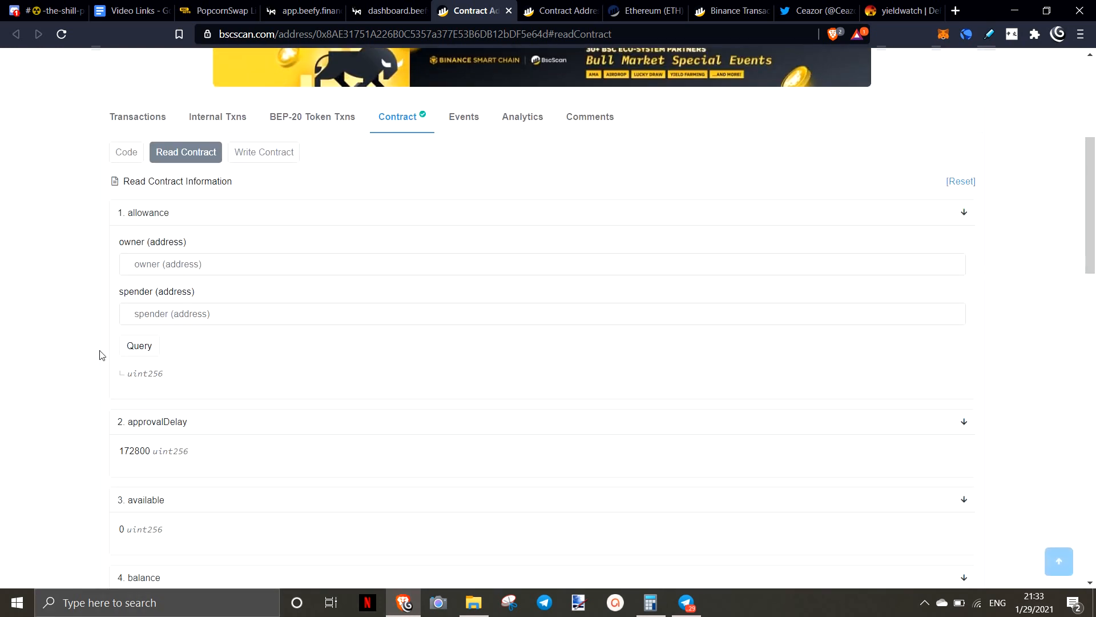
pyautogui.moveTo(290, 206)
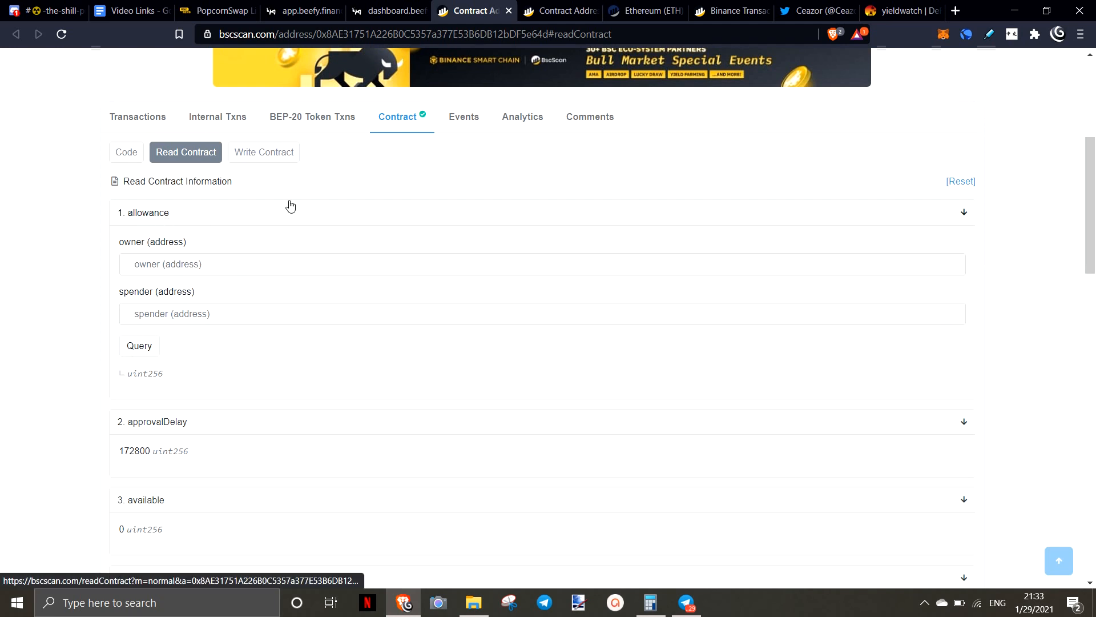
pyautogui.moveTo(154, 238)
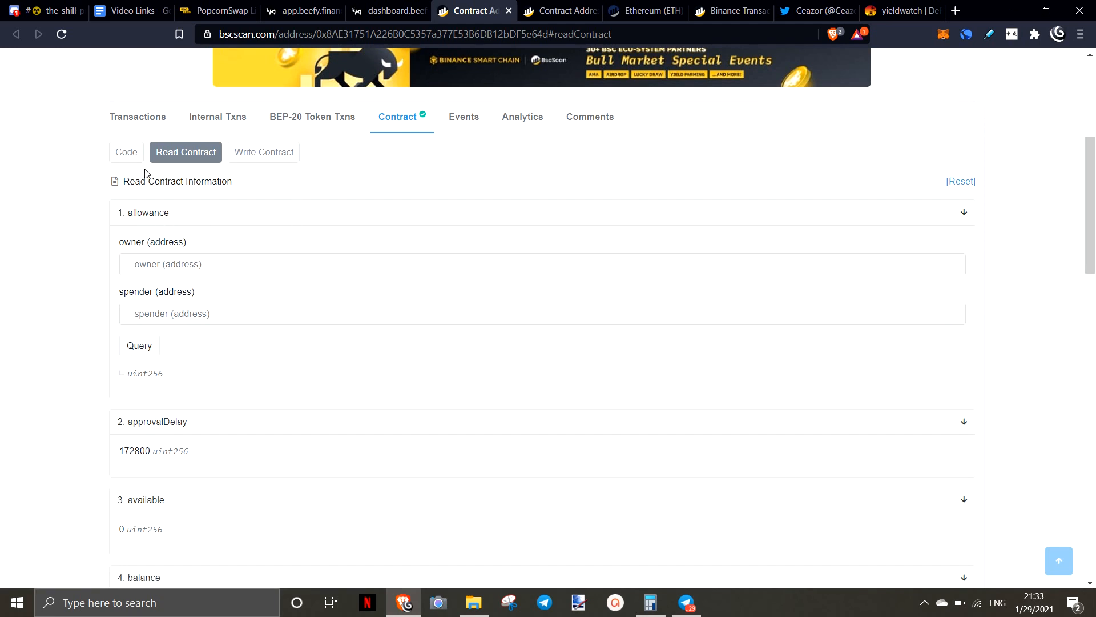
pyautogui.moveTo(265, 155)
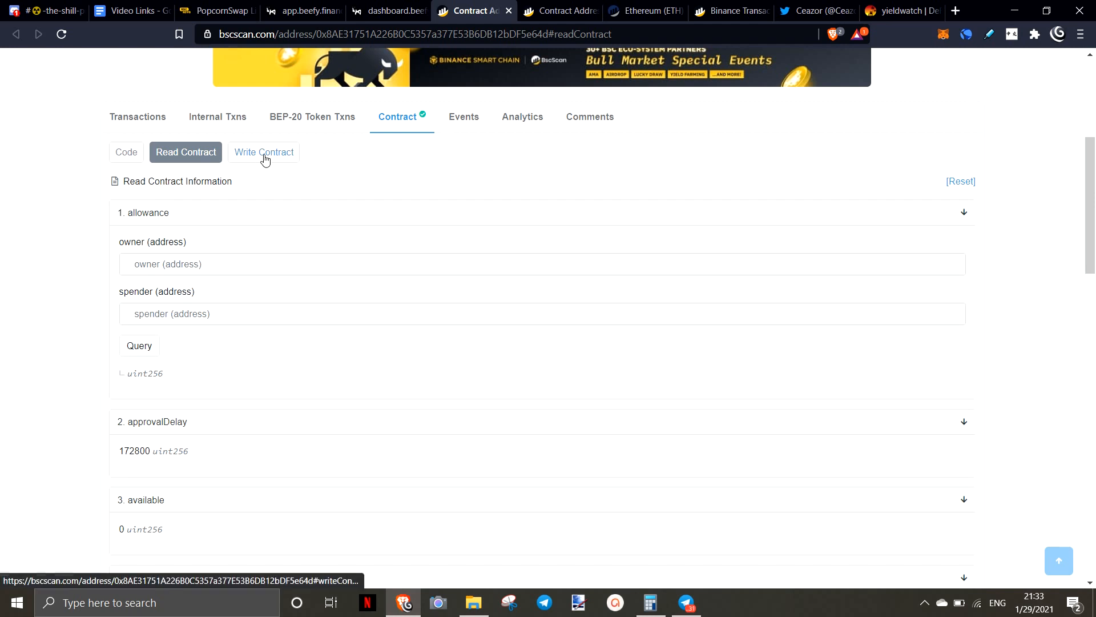
# Step: Show the vault's Write Contract functions and scroll down to withdraw and withdrawAll (function 14)
pyautogui.click(264, 152)
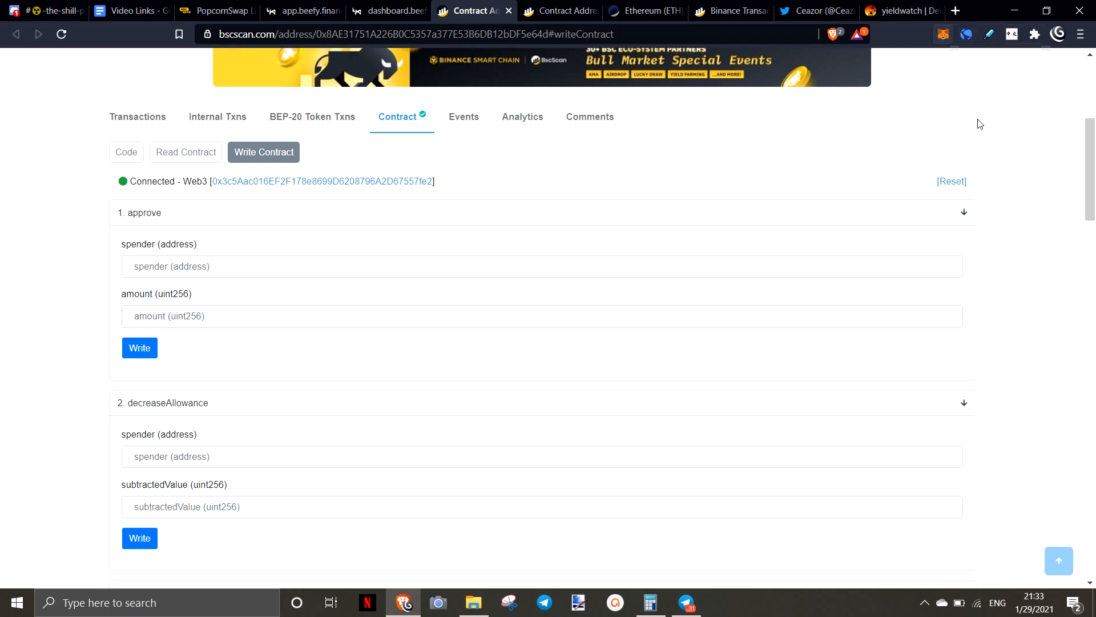
pyautogui.moveTo(470, 256)
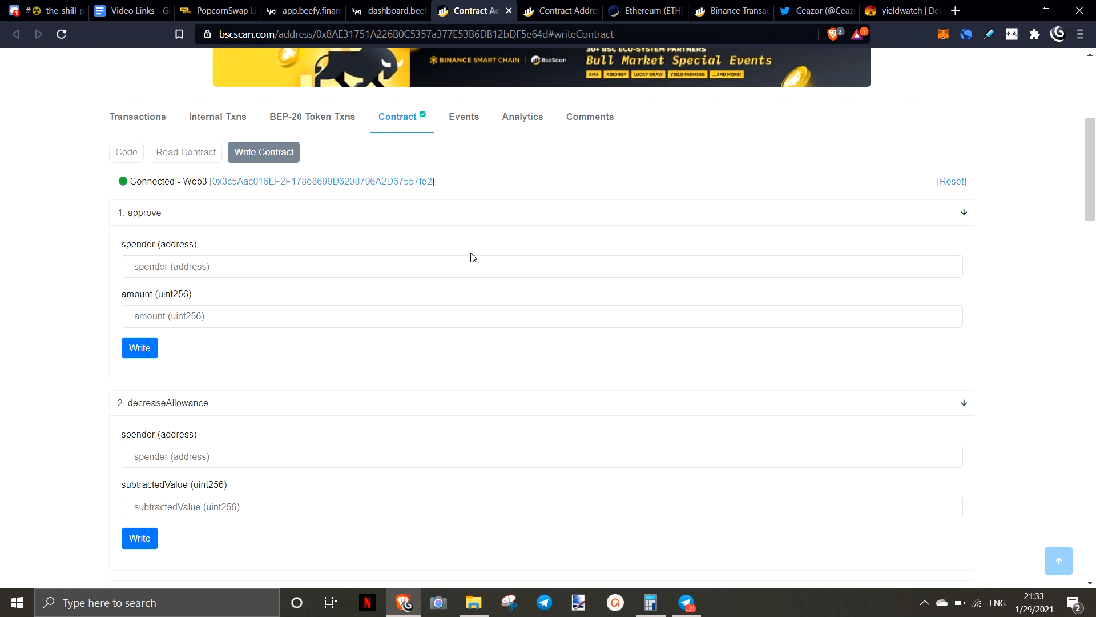
pyautogui.moveTo(423, 184)
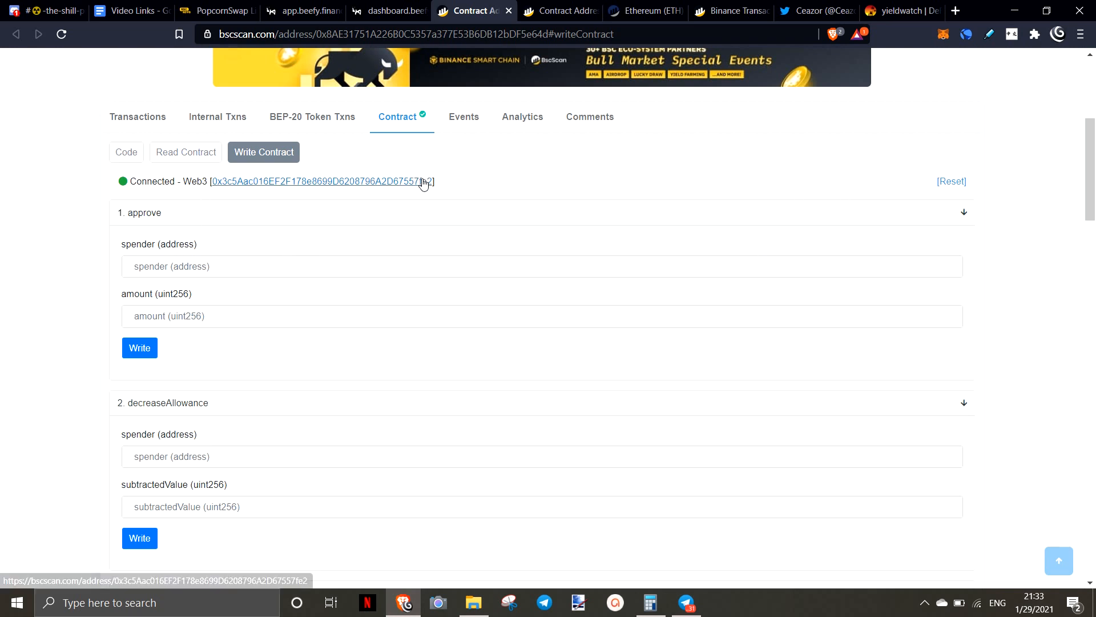
pyautogui.moveTo(120, 192)
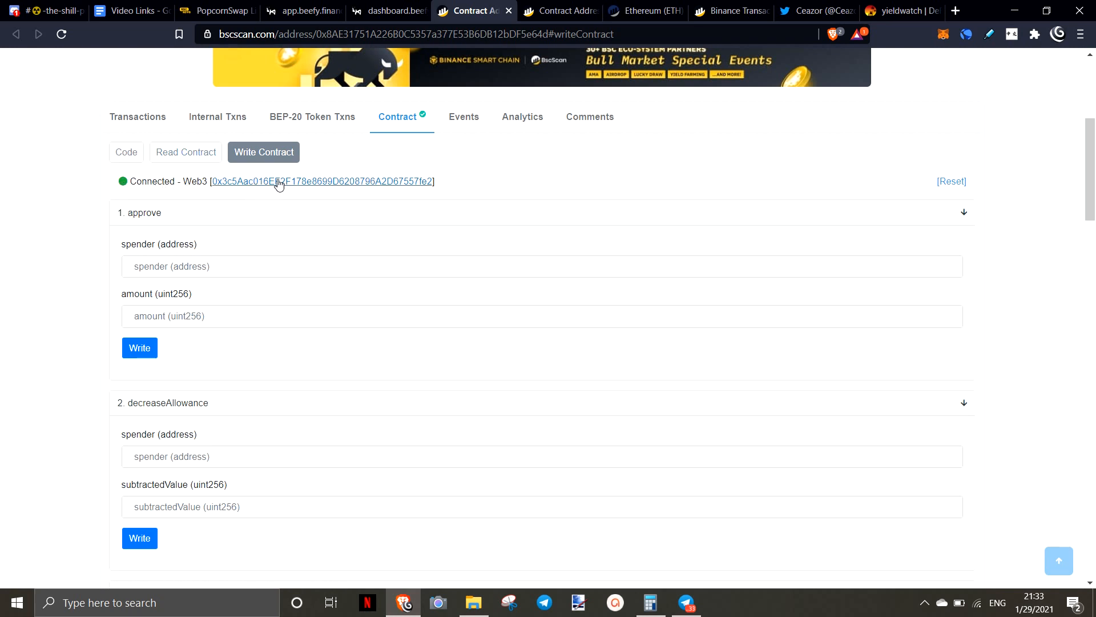
pyautogui.scroll(-3)
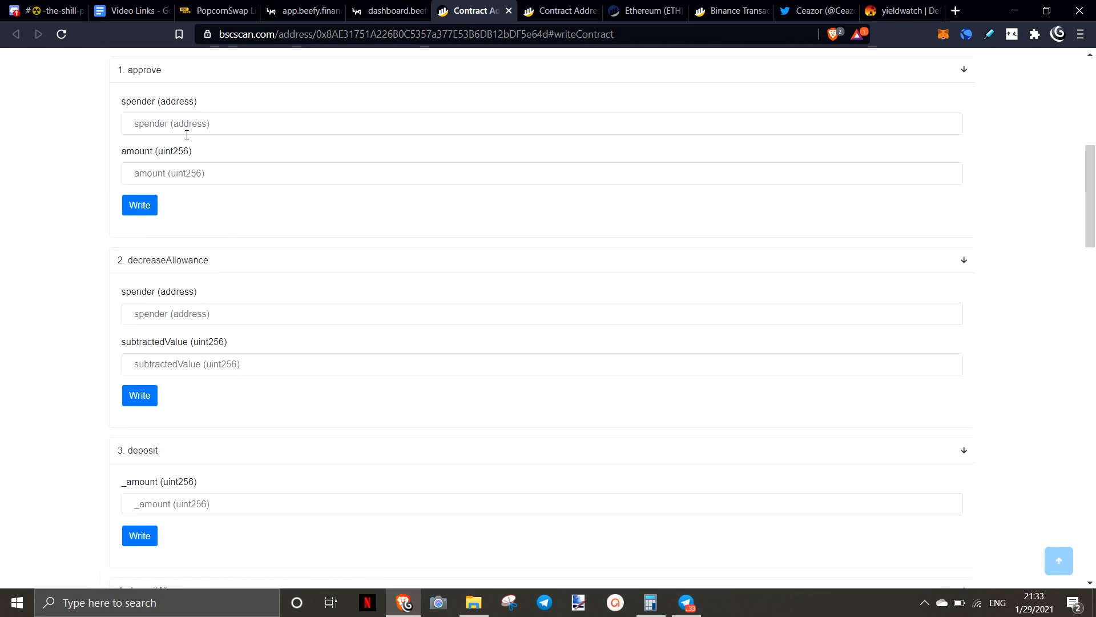
pyautogui.scroll(-3)
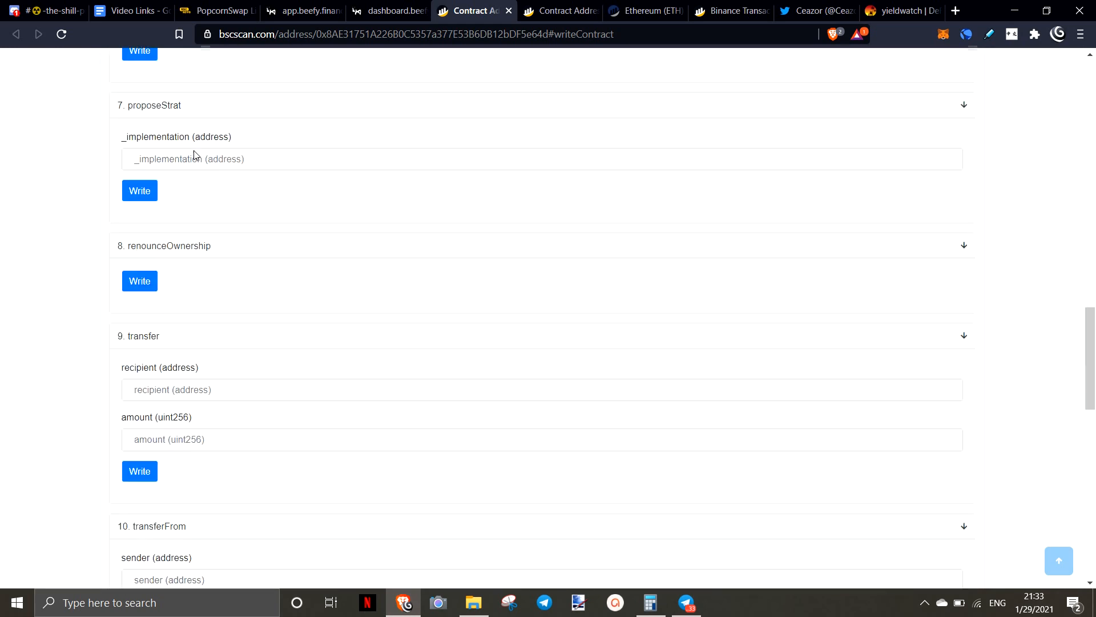
pyautogui.scroll(-3)
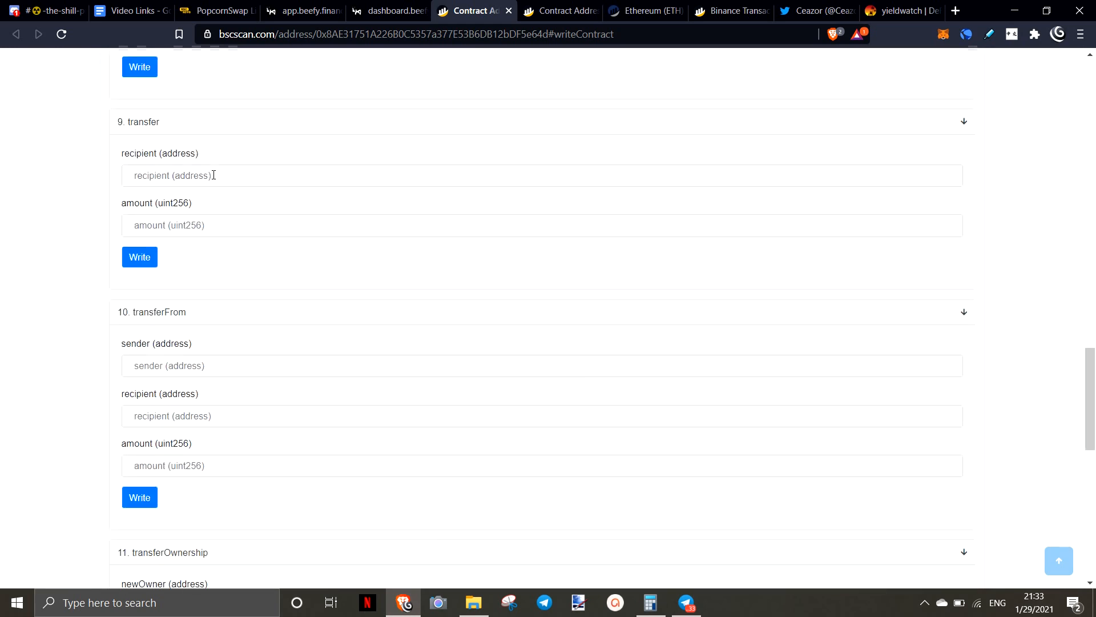
pyautogui.scroll(-3)
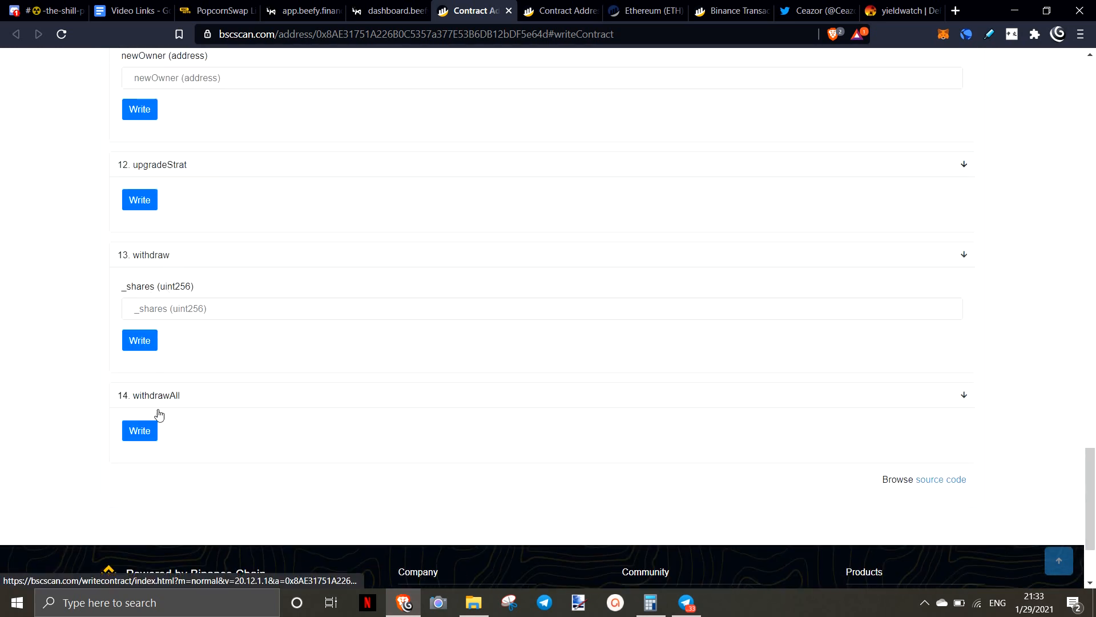
pyautogui.moveTo(217, 222)
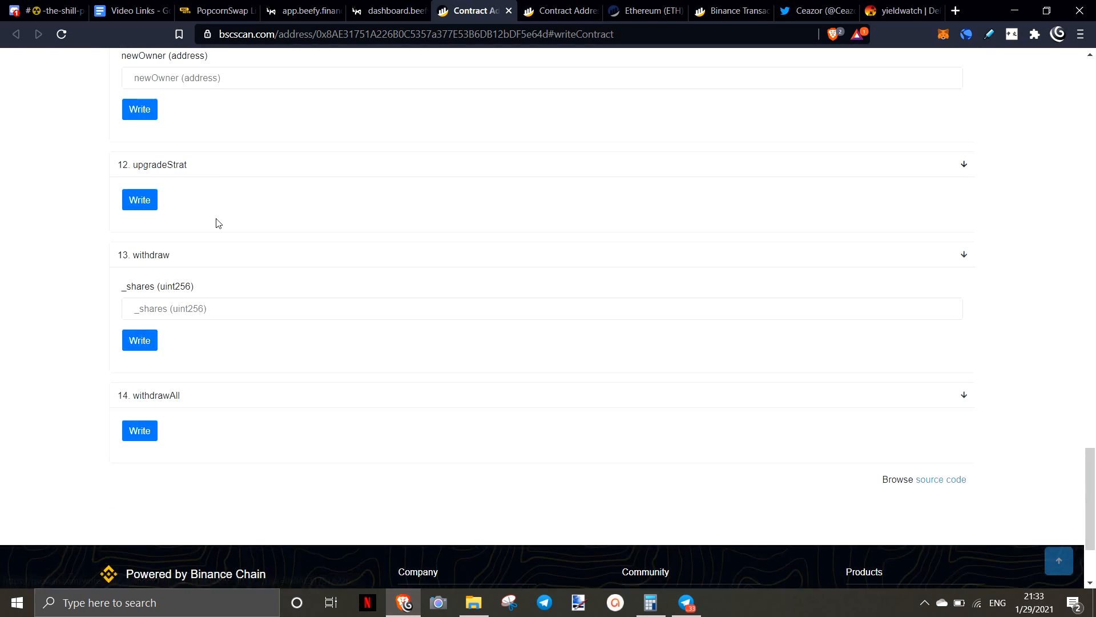
pyautogui.scroll(-3)
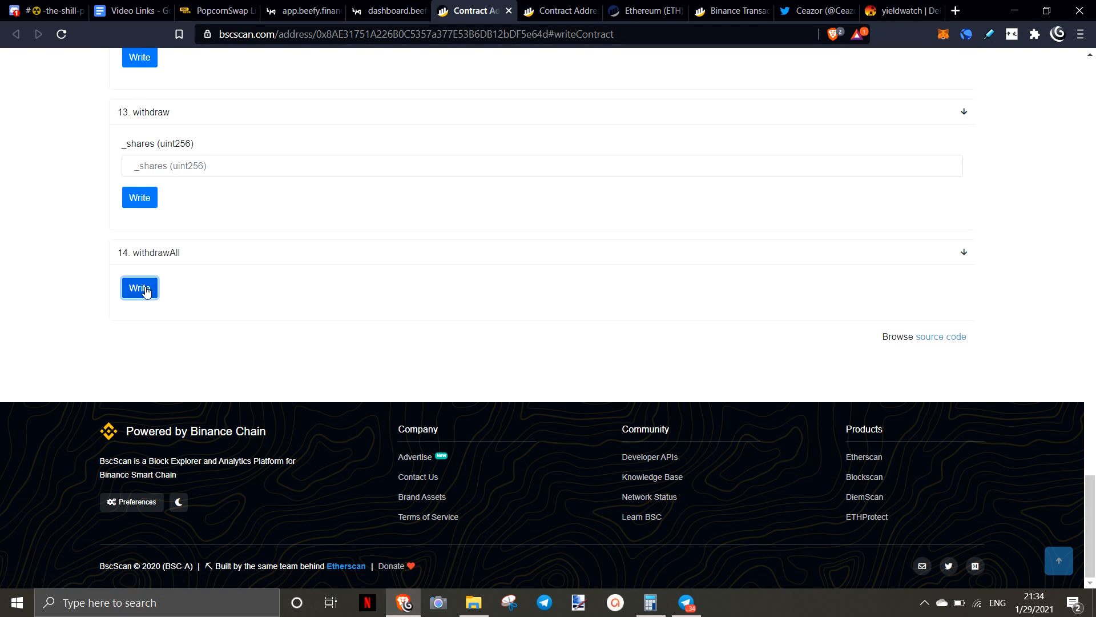
# Step: Call withdrawAll on the vault and confirm the transaction in MetaMask
pyautogui.click(139, 287)
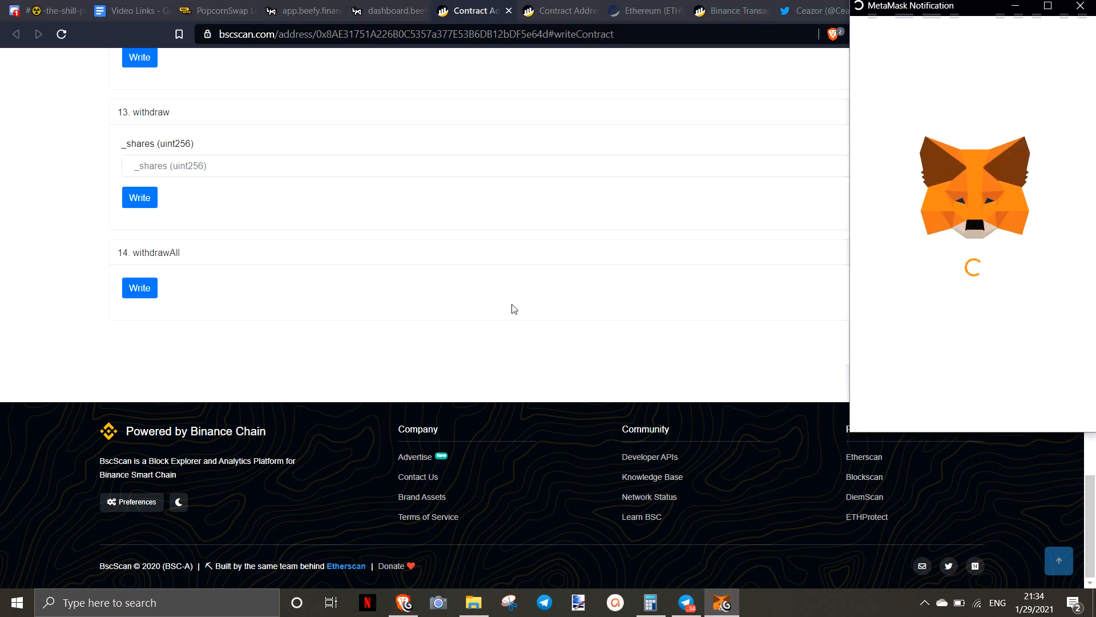
pyautogui.moveTo(1022, 152)
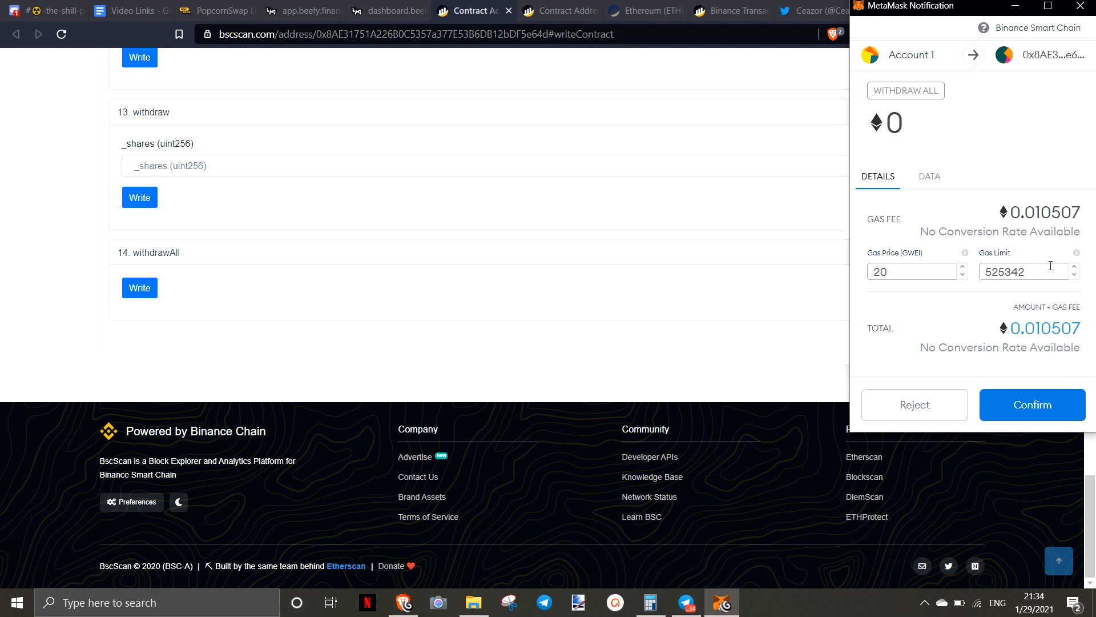
pyautogui.click(1033, 405)
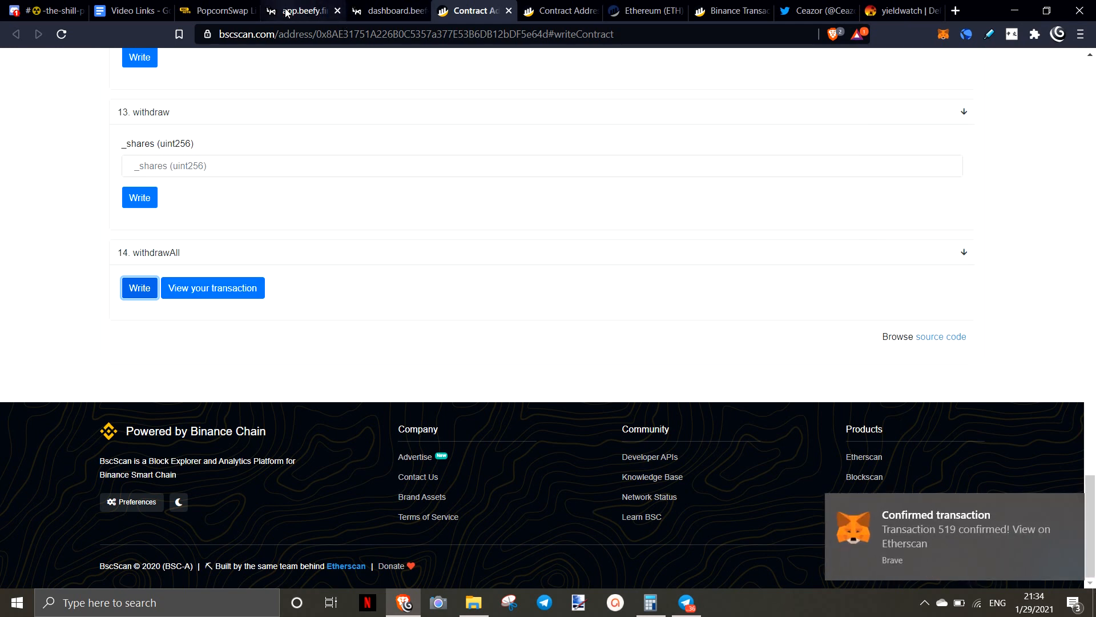
# Step: Check Beefy's DRUGS v2 vault: 1043.3215 balance, 0 deposited
pyautogui.click(301, 10)
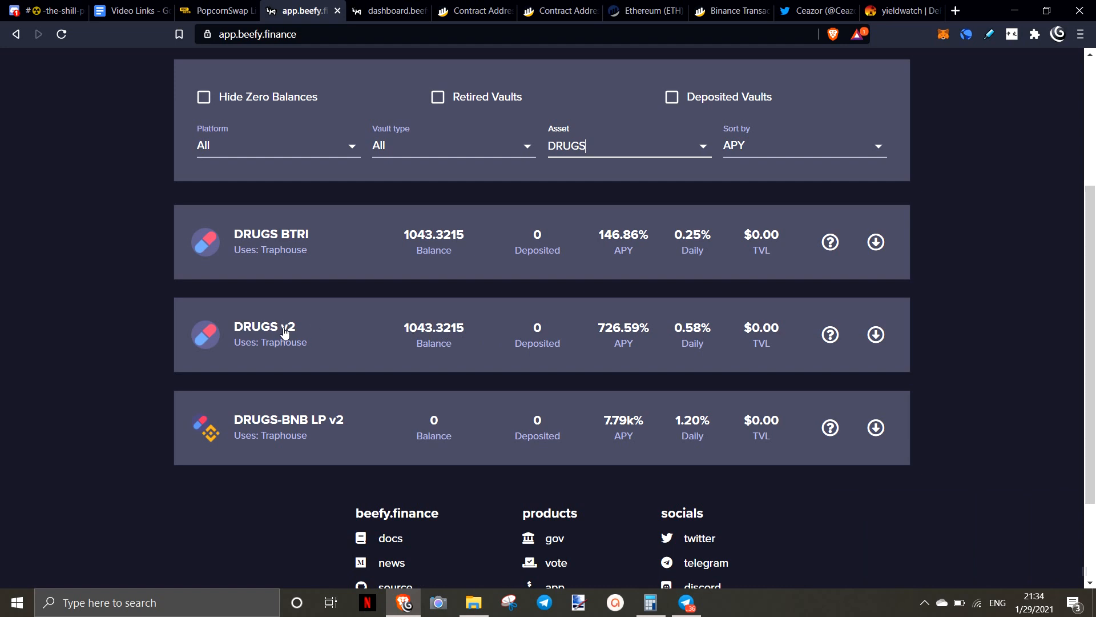
pyautogui.moveTo(731, 326)
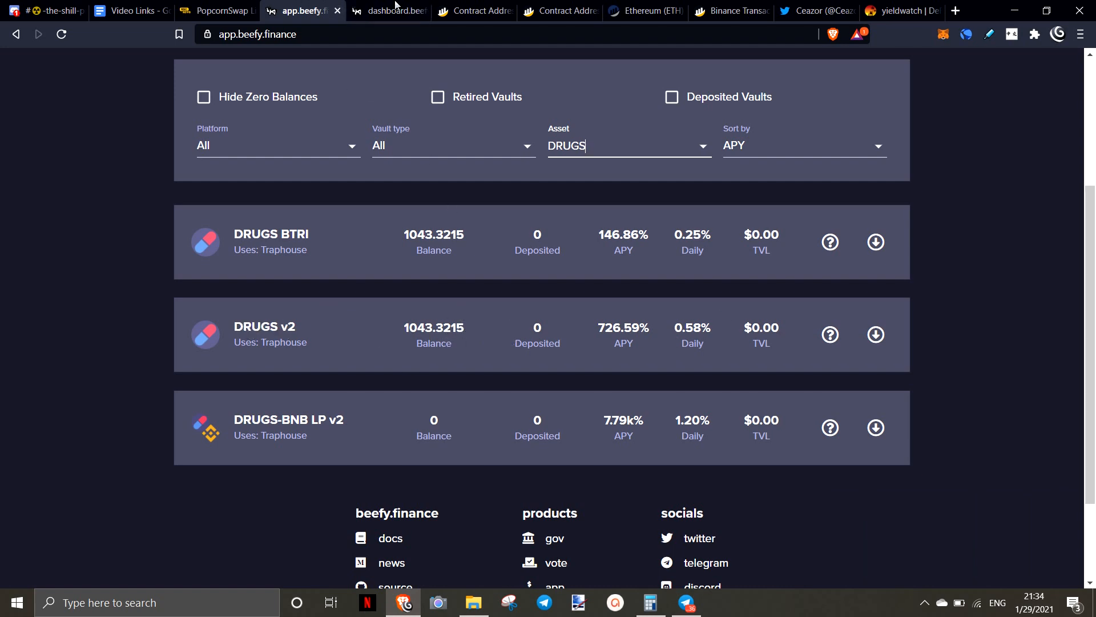
# Step: Call depositAll on the vault, confirm it, and verify Beefy shows 1043.3215 deposited in DRUGS v2
pyautogui.click(473, 10)
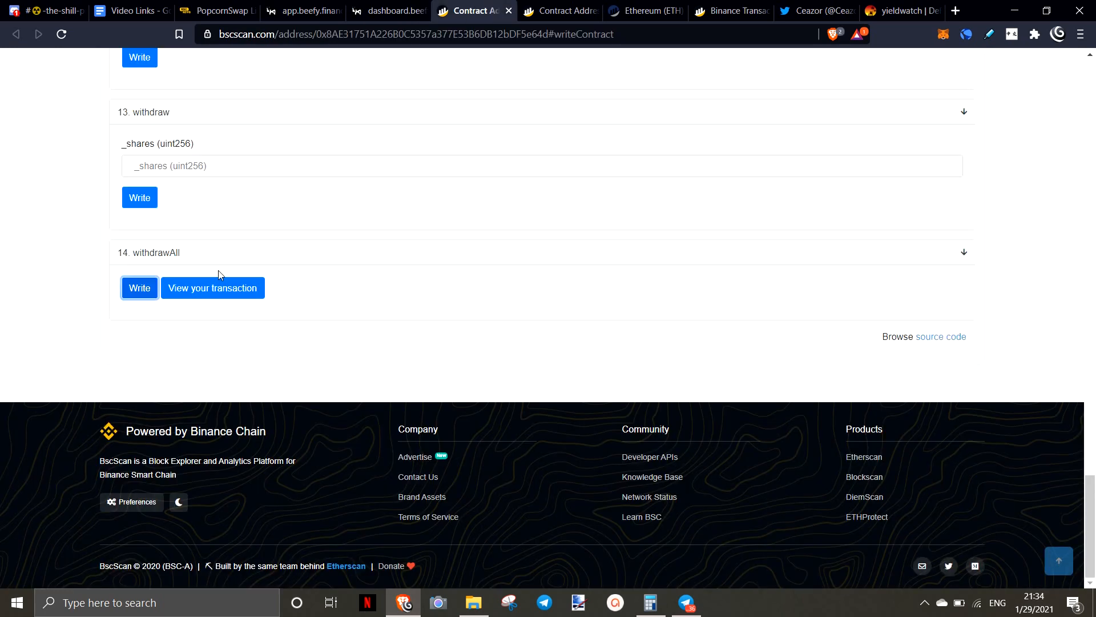
pyautogui.scroll(3)
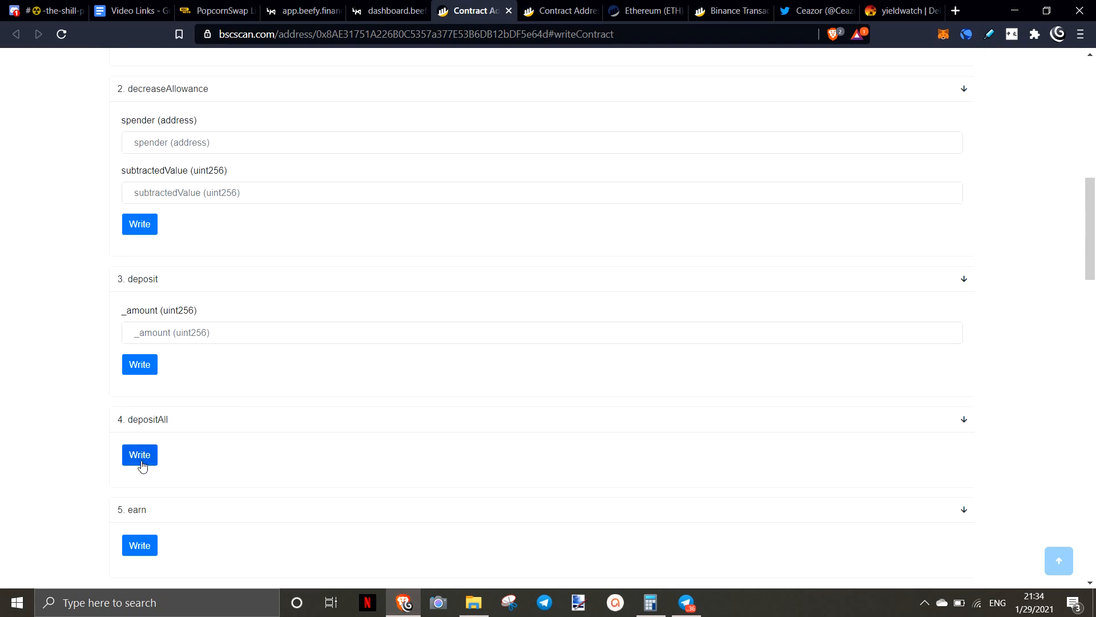
pyautogui.click(140, 455)
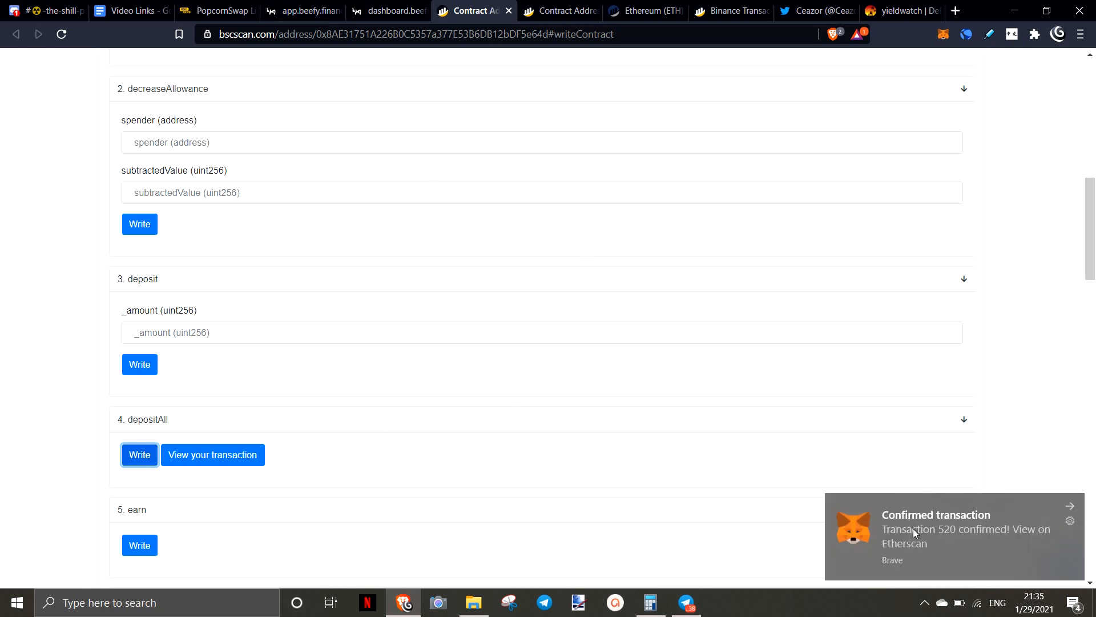
pyautogui.click(300, 10)
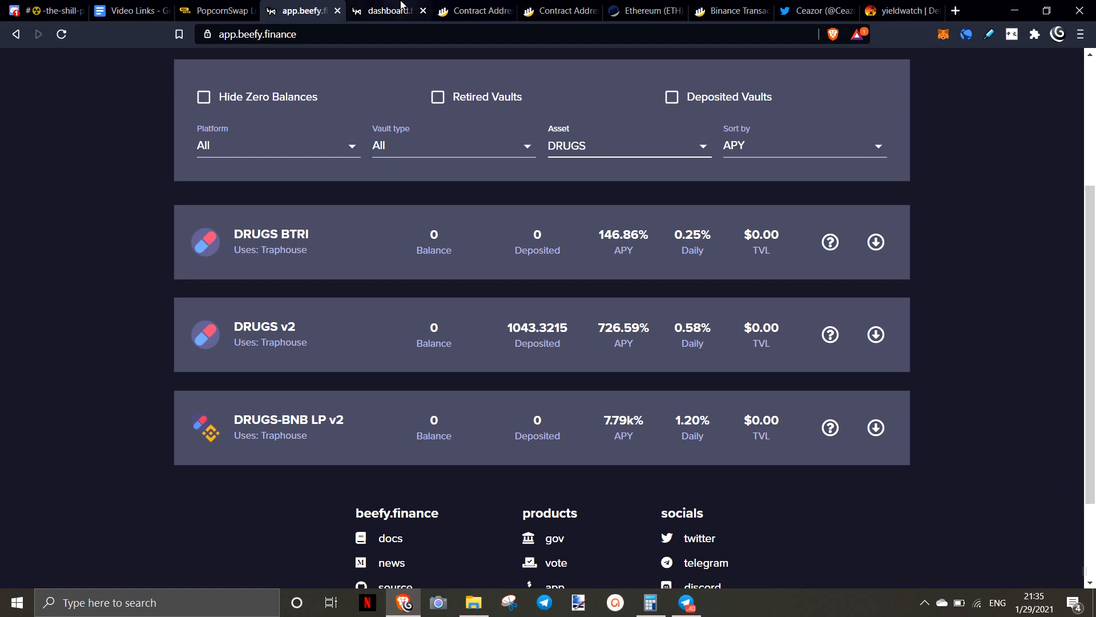
pyautogui.click(473, 11)
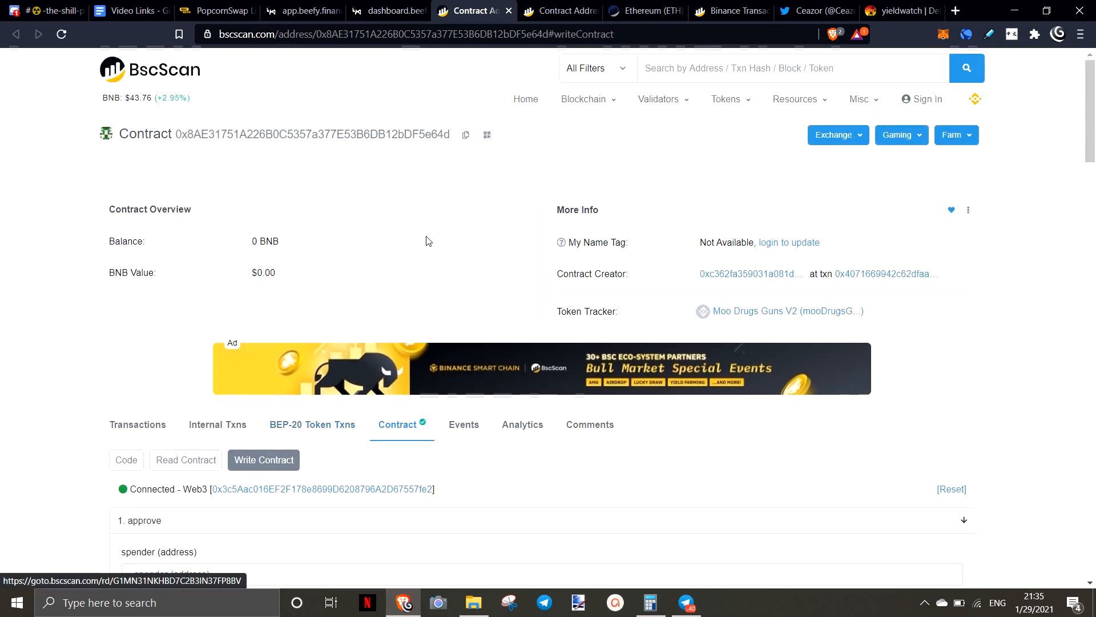
# Step: Scroll through the vault's write functions, then view Beefy's DRUGS v2 with 1043.3230 deposited
pyautogui.scroll(-3)
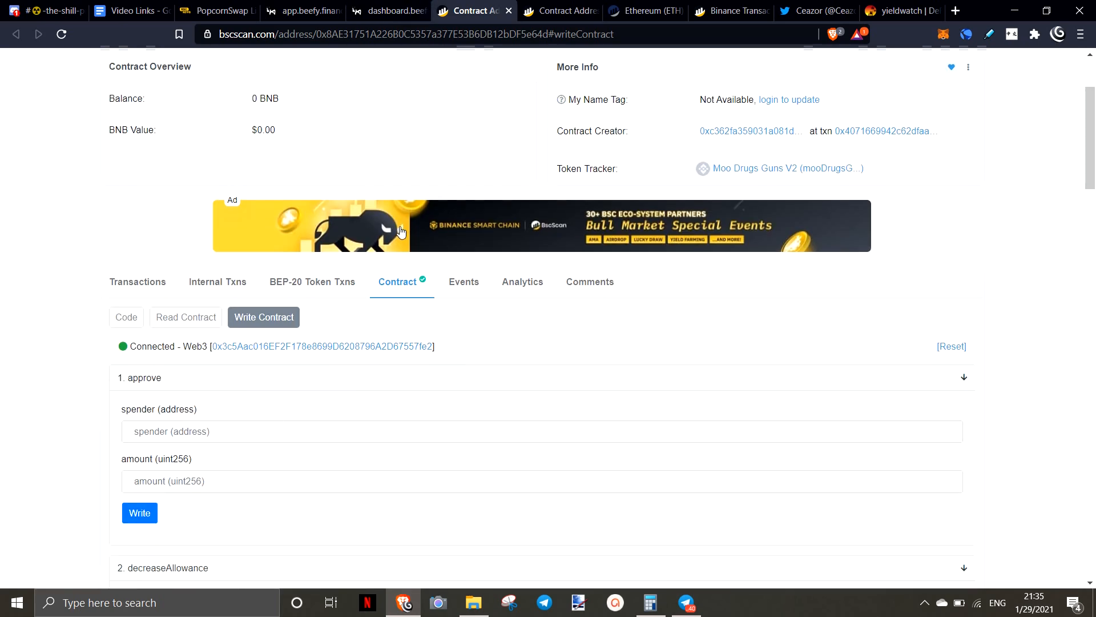
pyautogui.moveTo(623, 295)
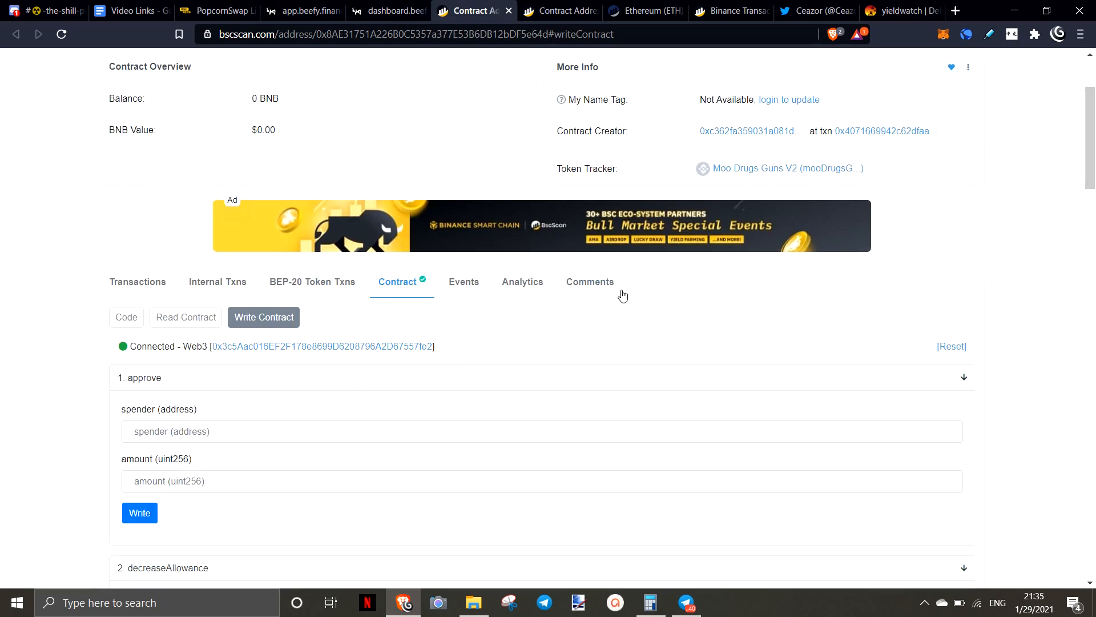
pyautogui.moveTo(614, 290)
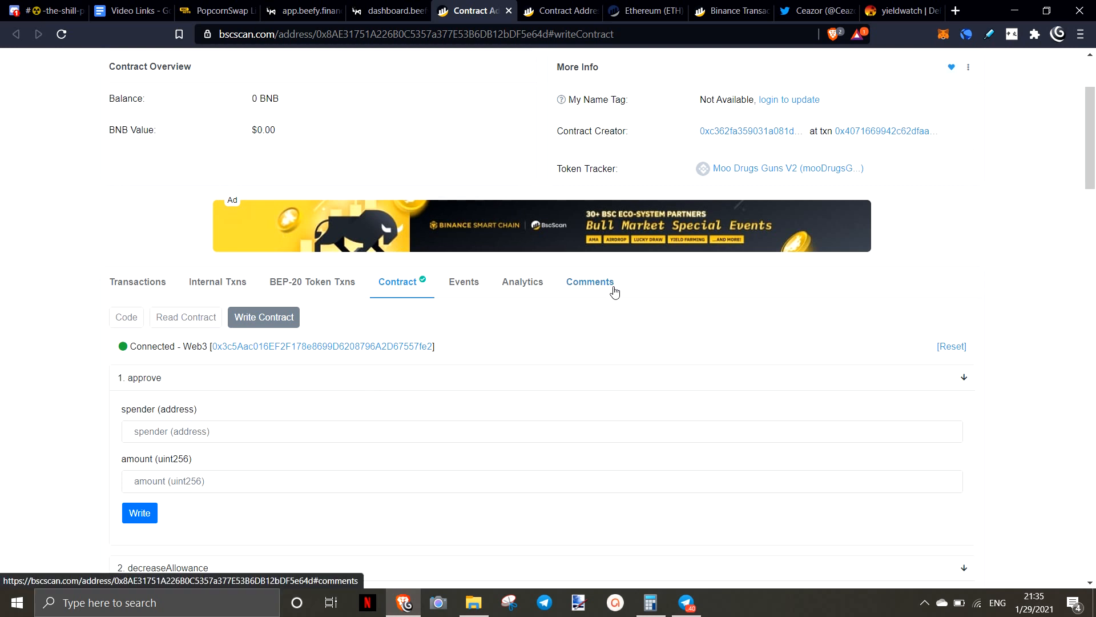
pyautogui.moveTo(611, 292)
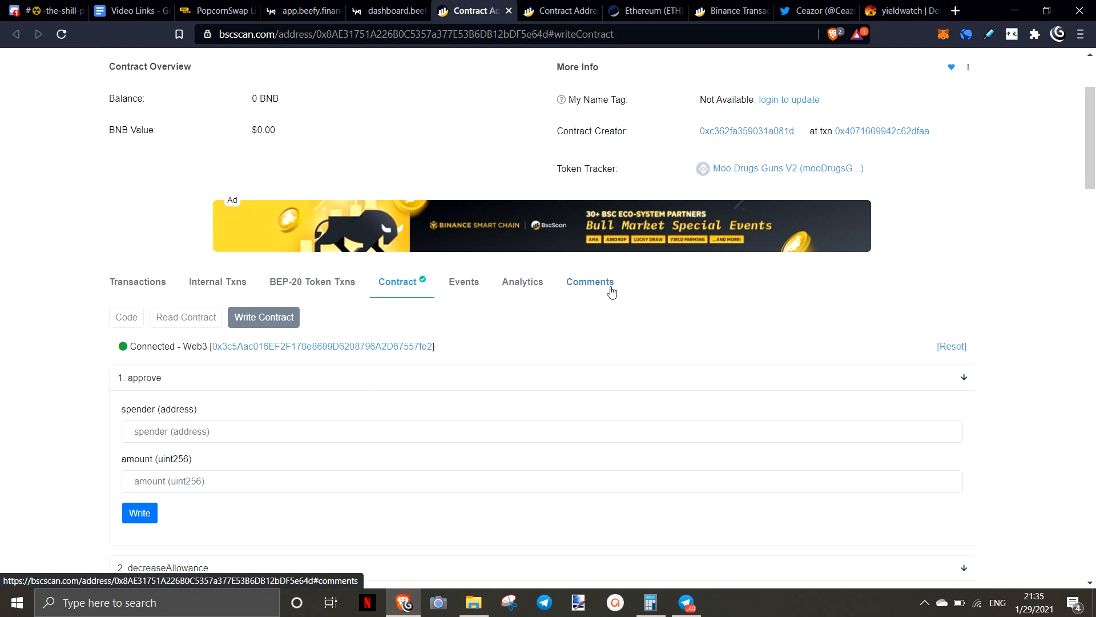
pyautogui.scroll(-3)
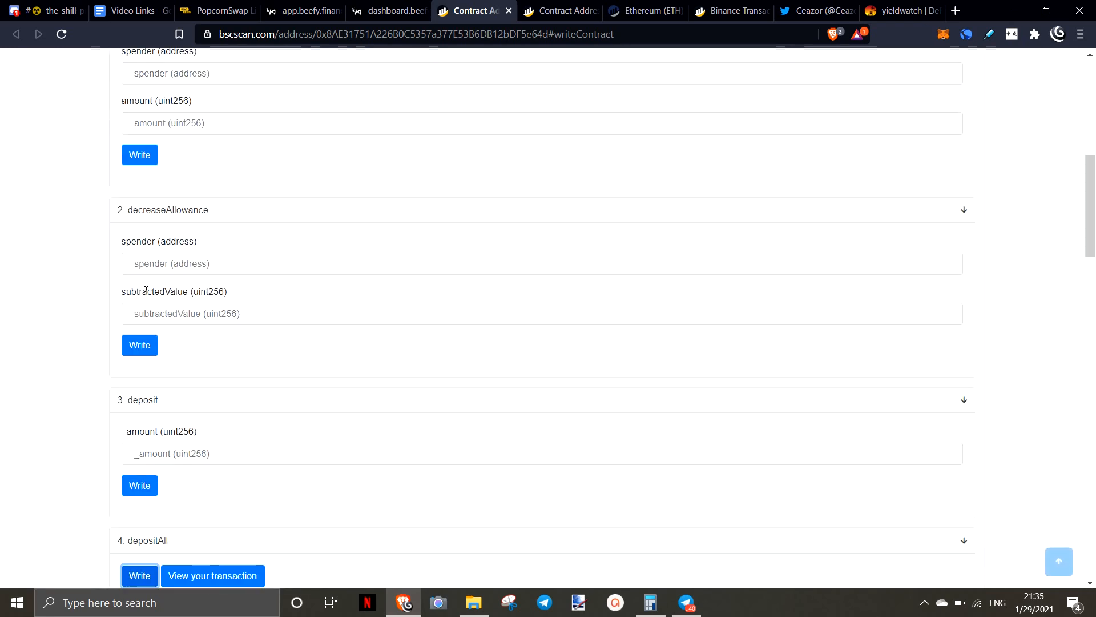
pyautogui.scroll(-3)
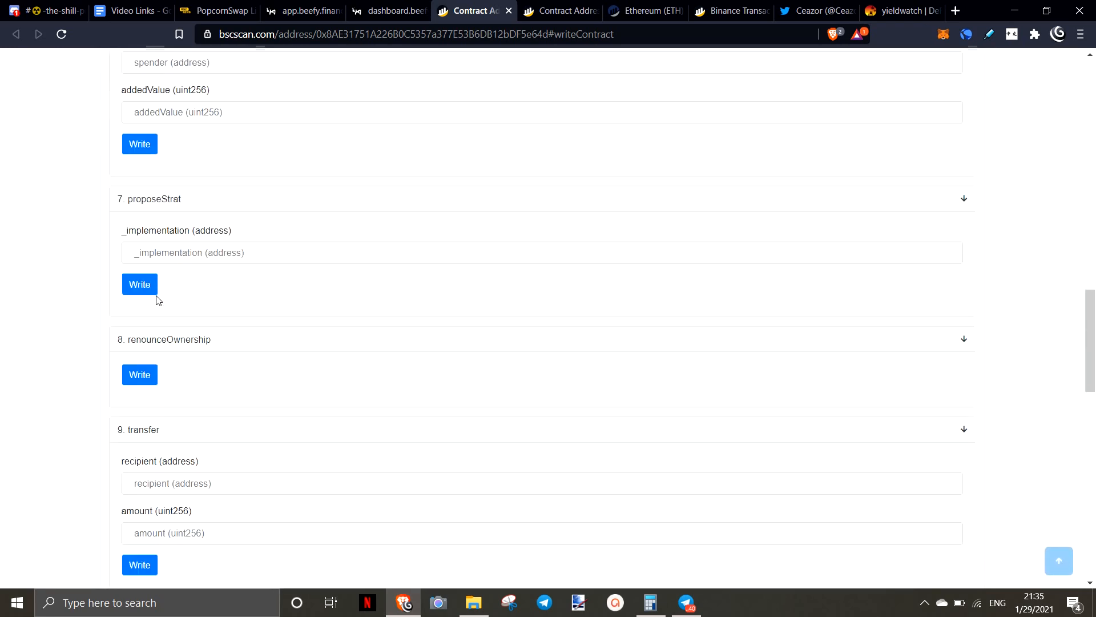
pyautogui.moveTo(163, 296)
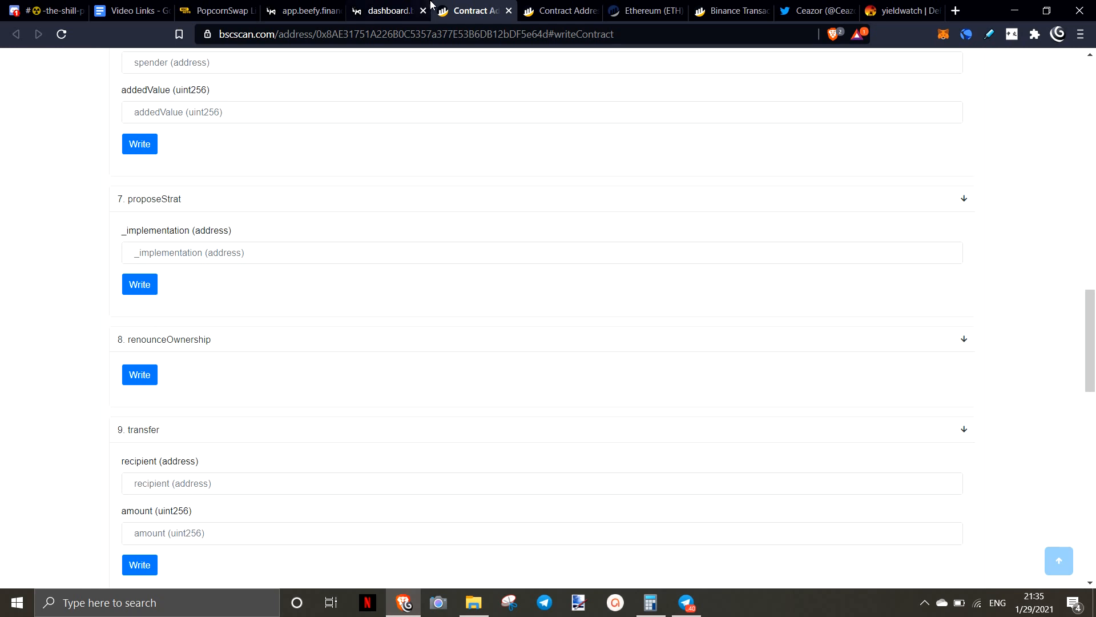
pyautogui.click(318, 10)
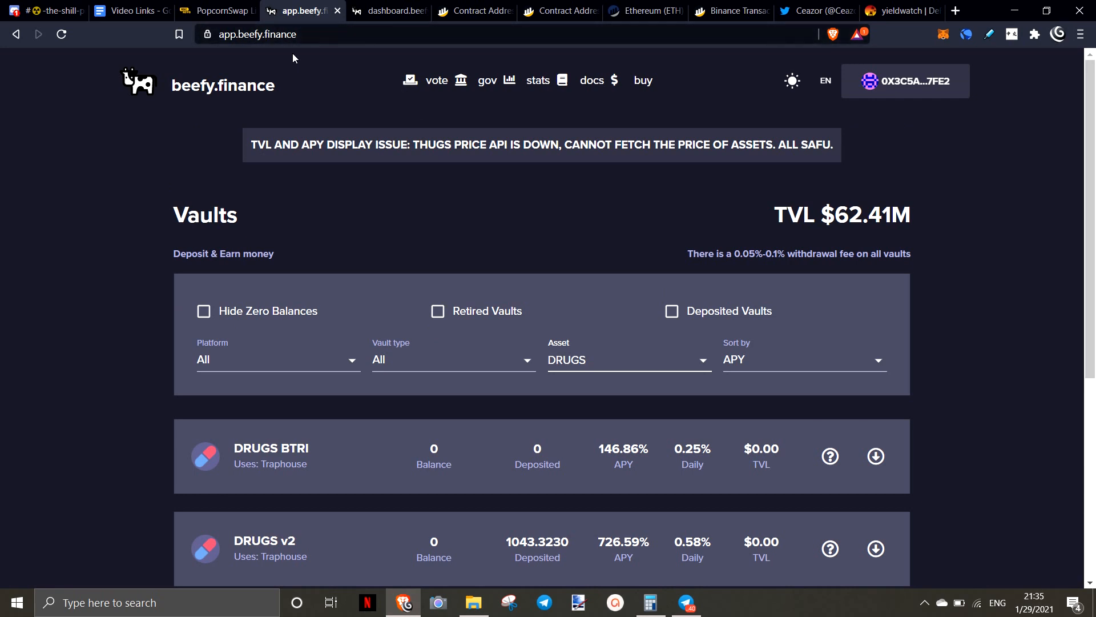
pyautogui.moveTo(585, 172)
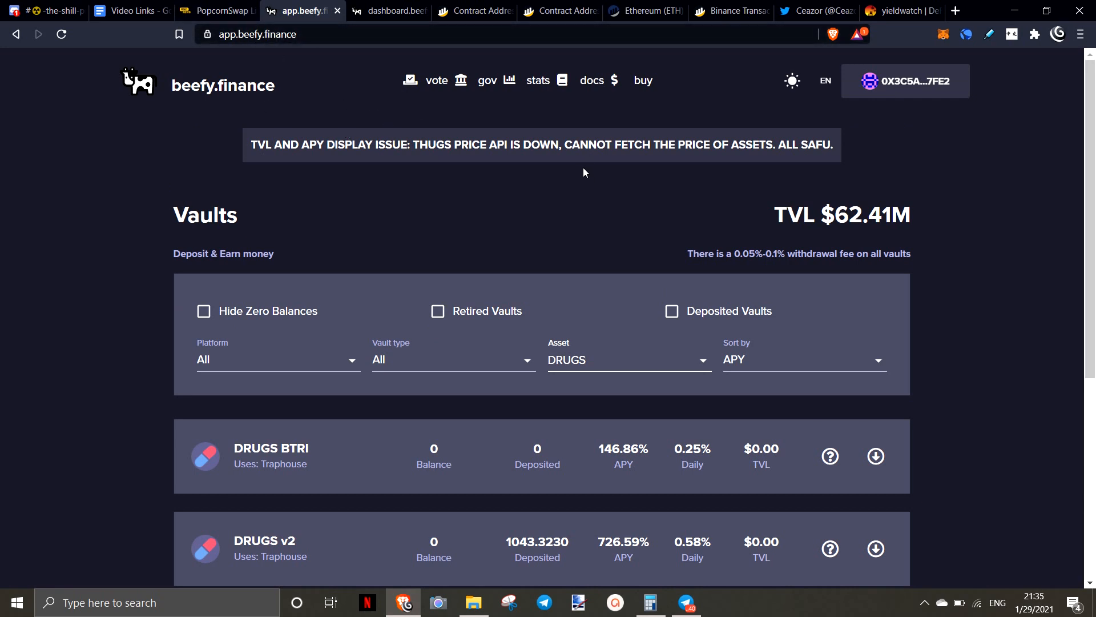
# Step: Review Beefy's vault list, then return to the DRUGS v2 vault's BscScan contract page
pyautogui.scroll(-3)
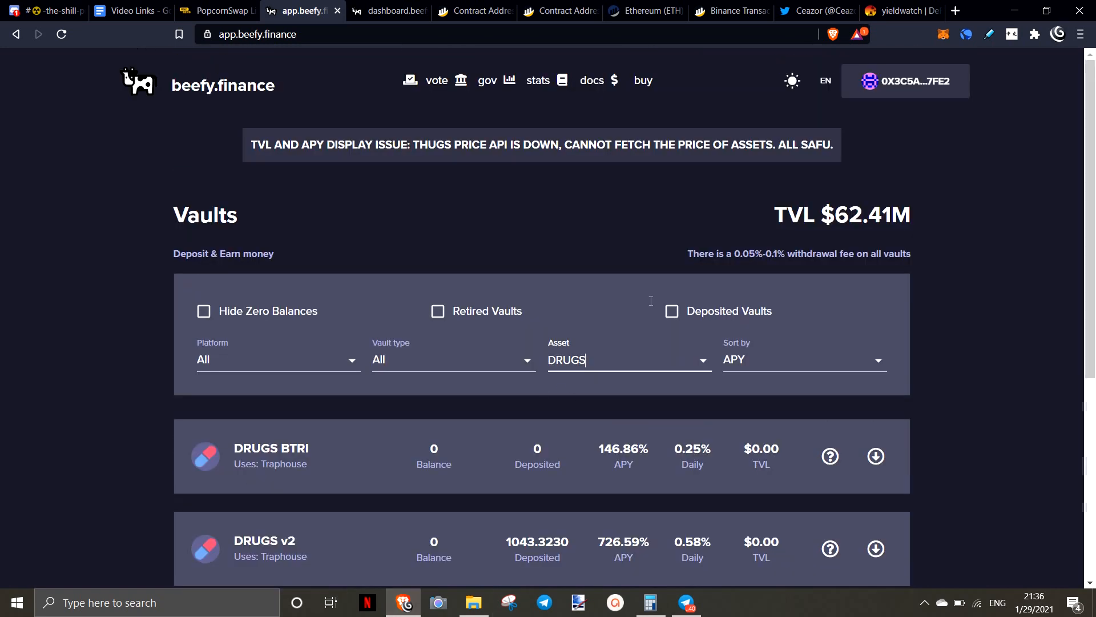
pyautogui.moveTo(507, 247)
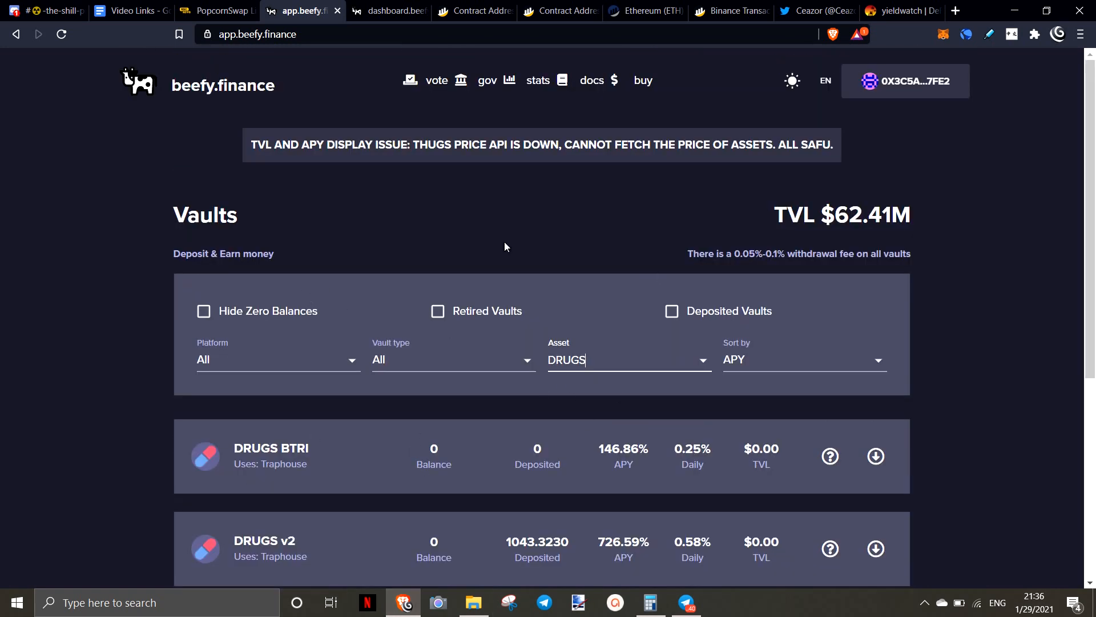
pyautogui.moveTo(588, 344)
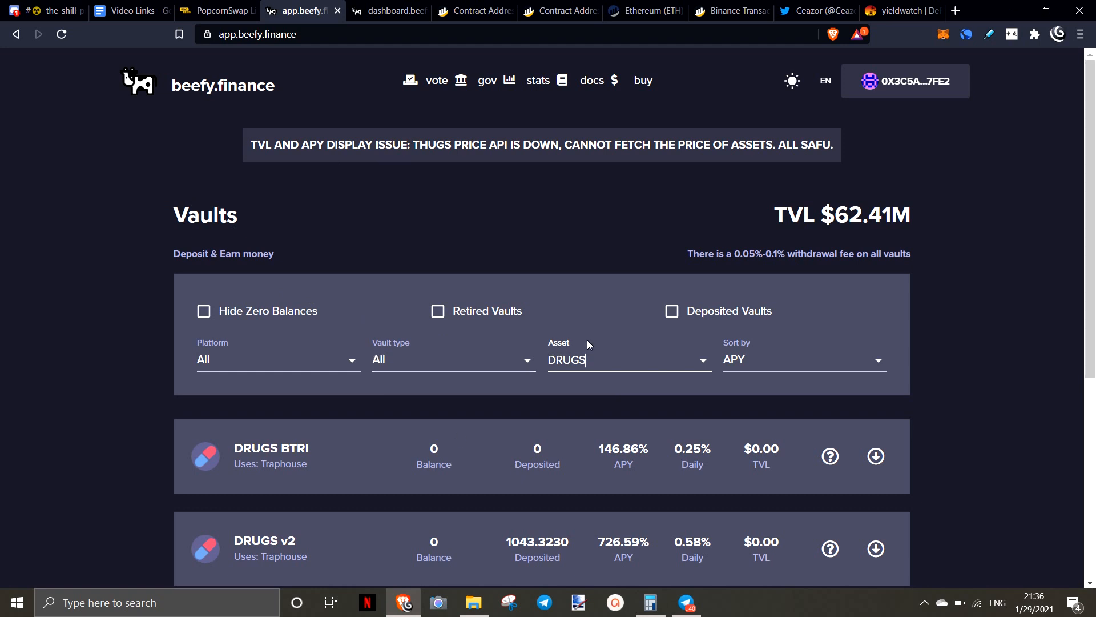
pyautogui.moveTo(701, 263)
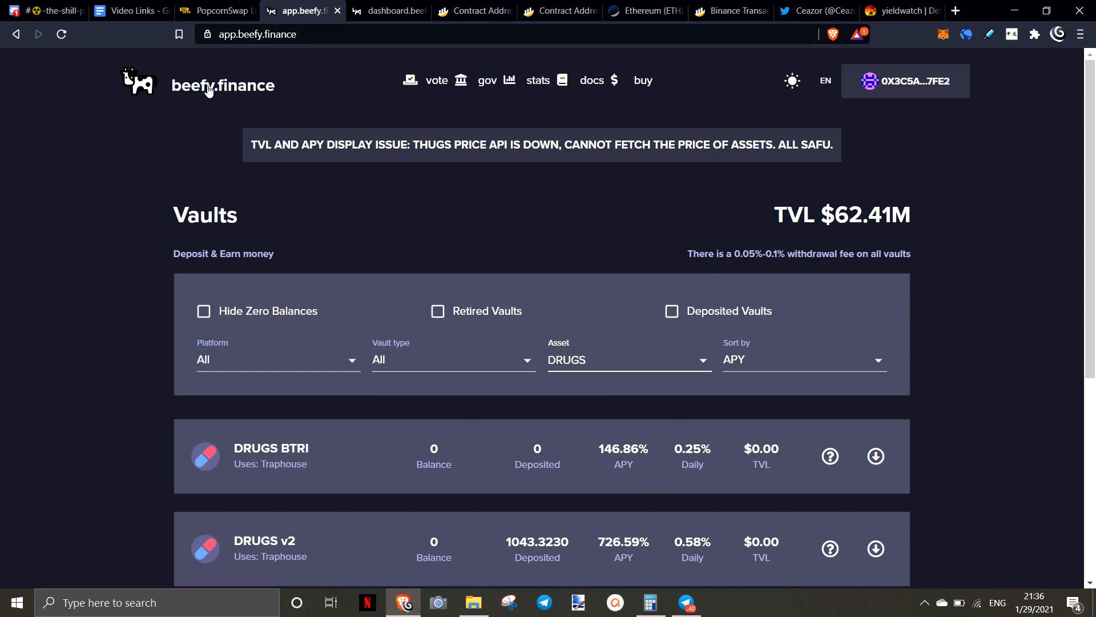
pyautogui.moveTo(557, 262)
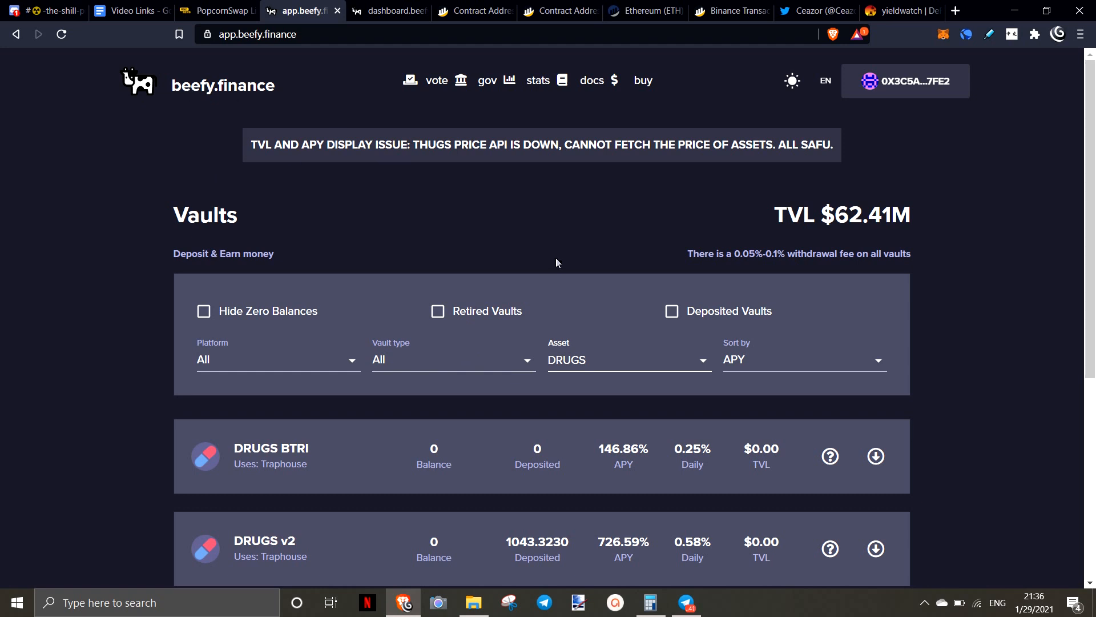
pyautogui.moveTo(596, 291)
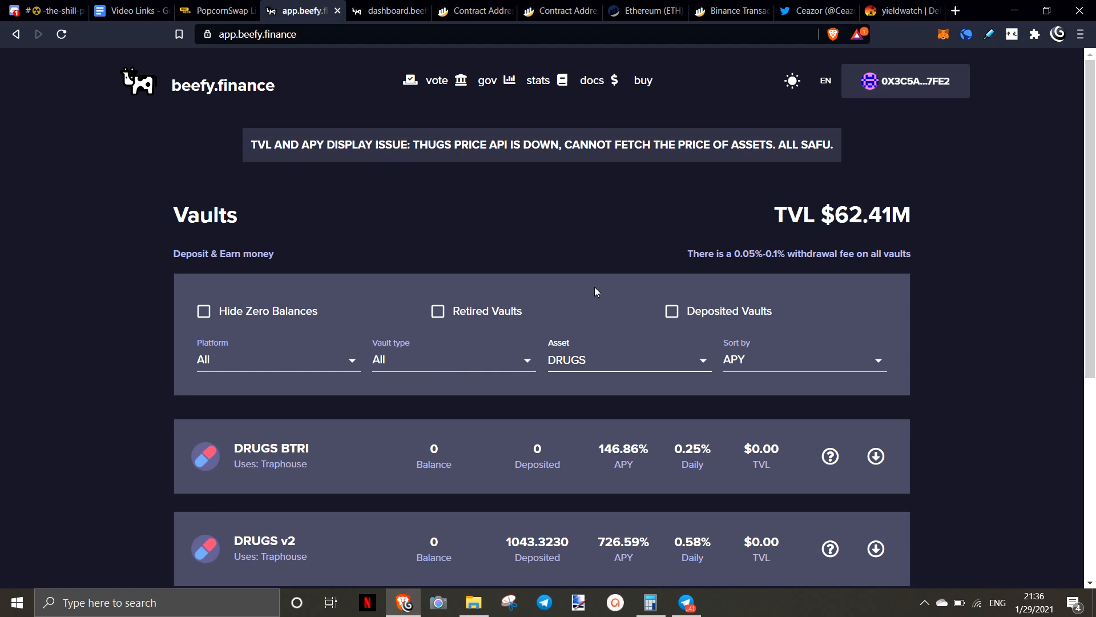
pyautogui.moveTo(557, 167)
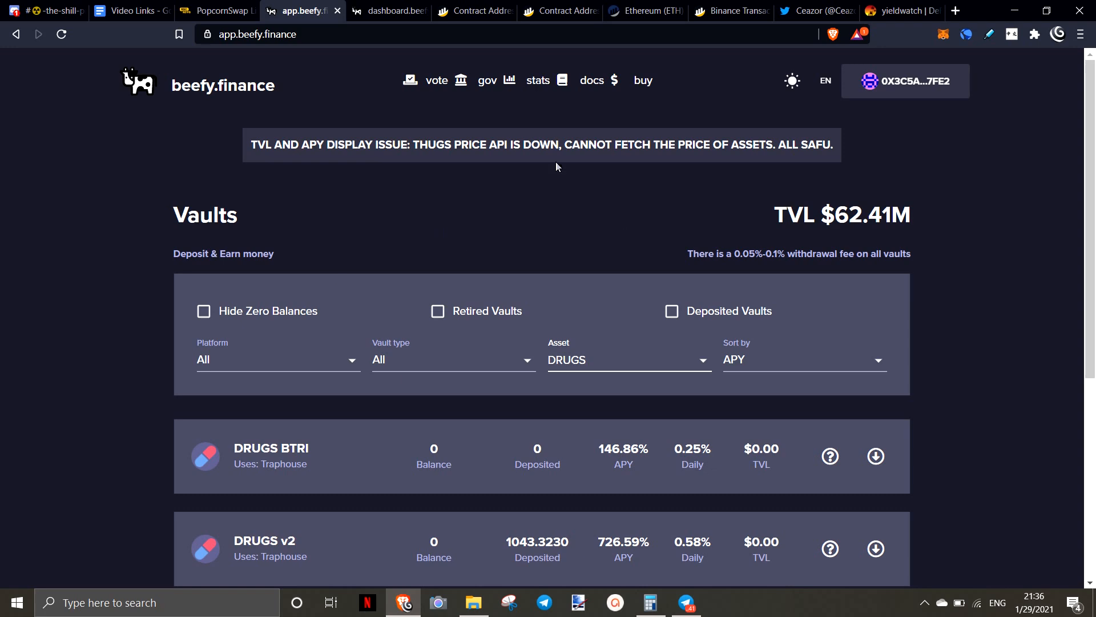
pyautogui.click(474, 10)
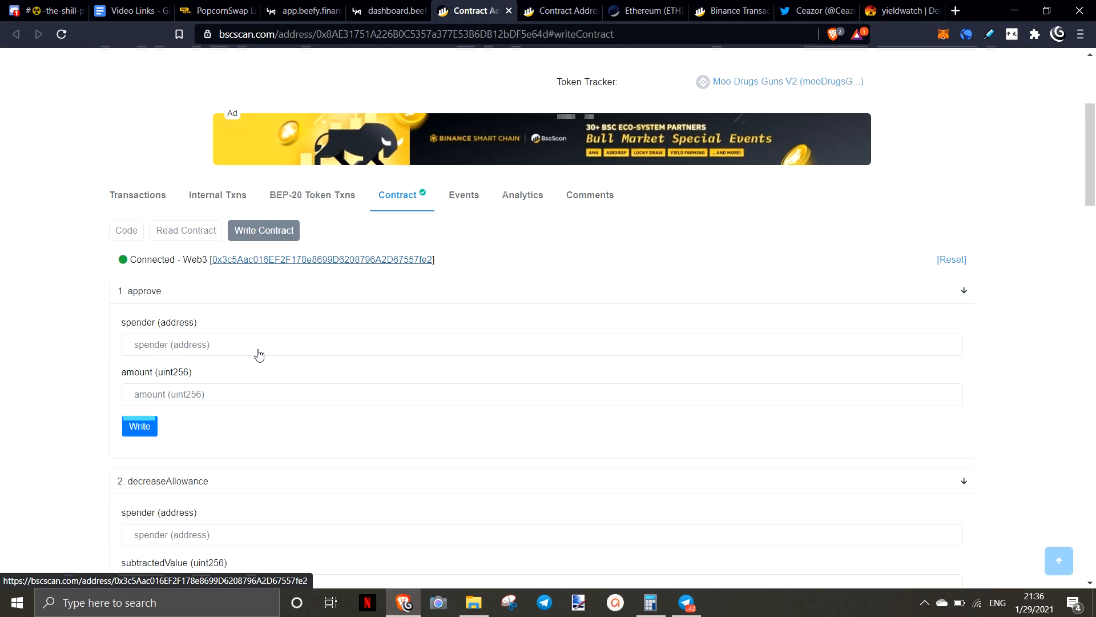
pyautogui.scroll(-3)
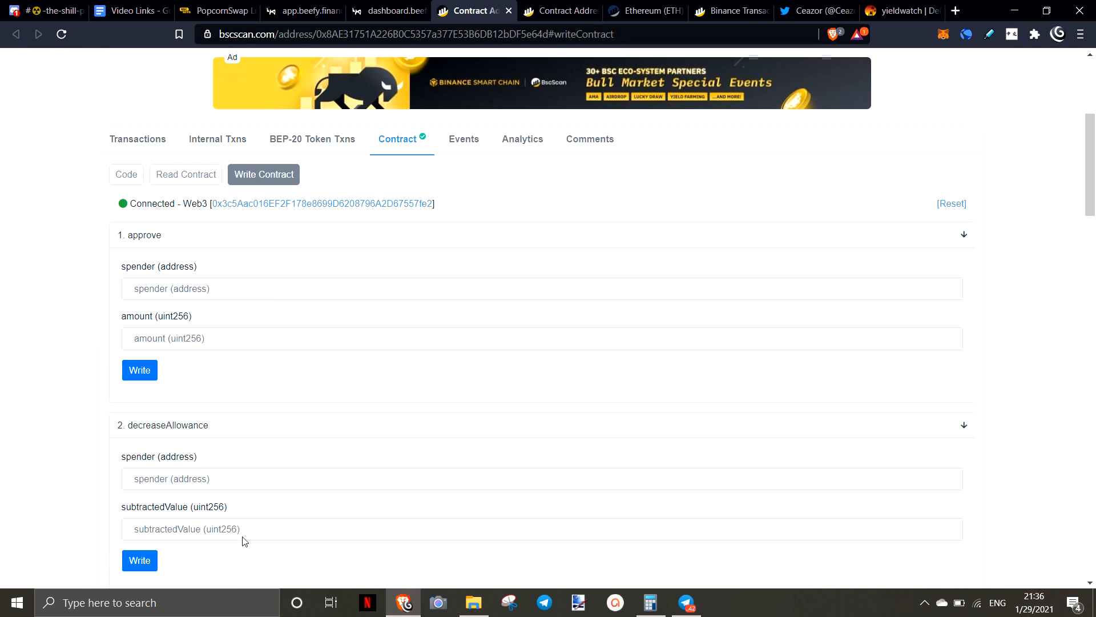
pyautogui.scroll(-3)
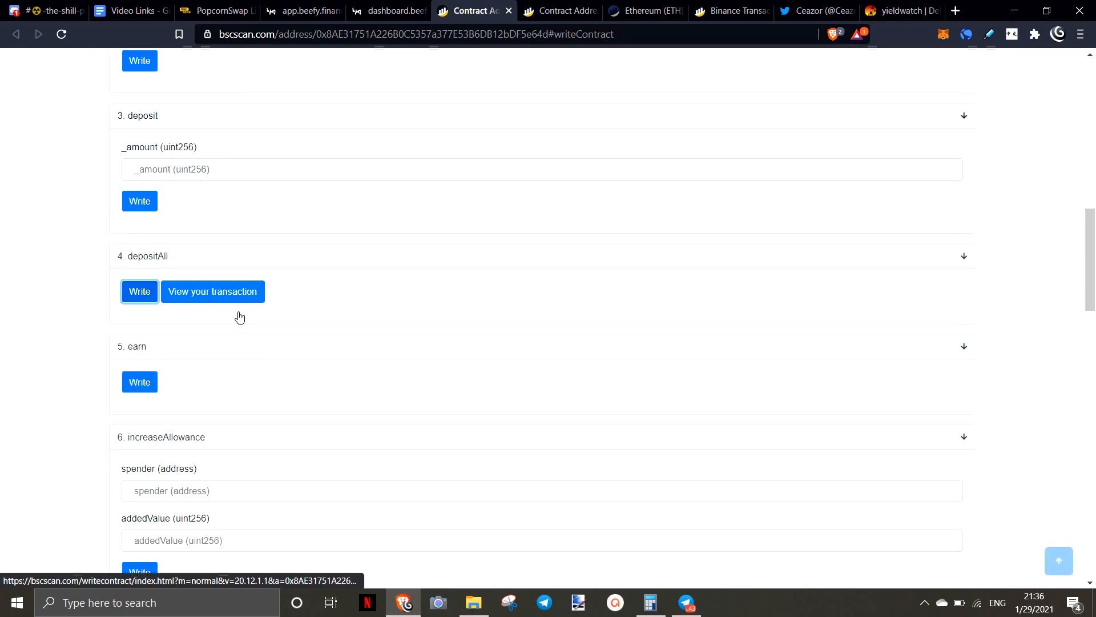
pyautogui.scroll(3)
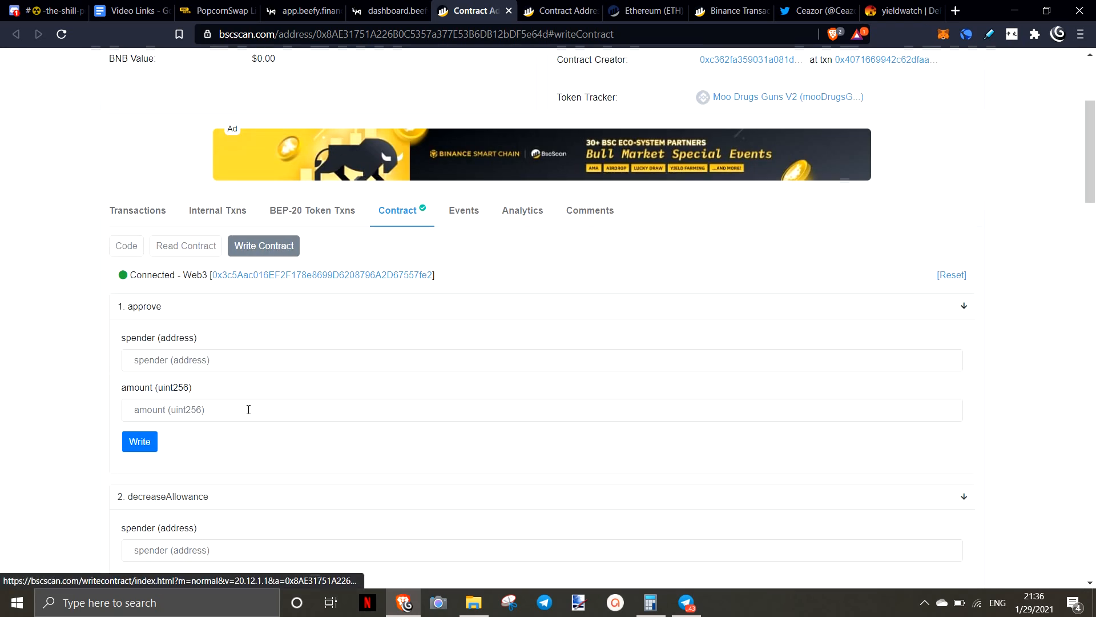
pyautogui.click(302, 10)
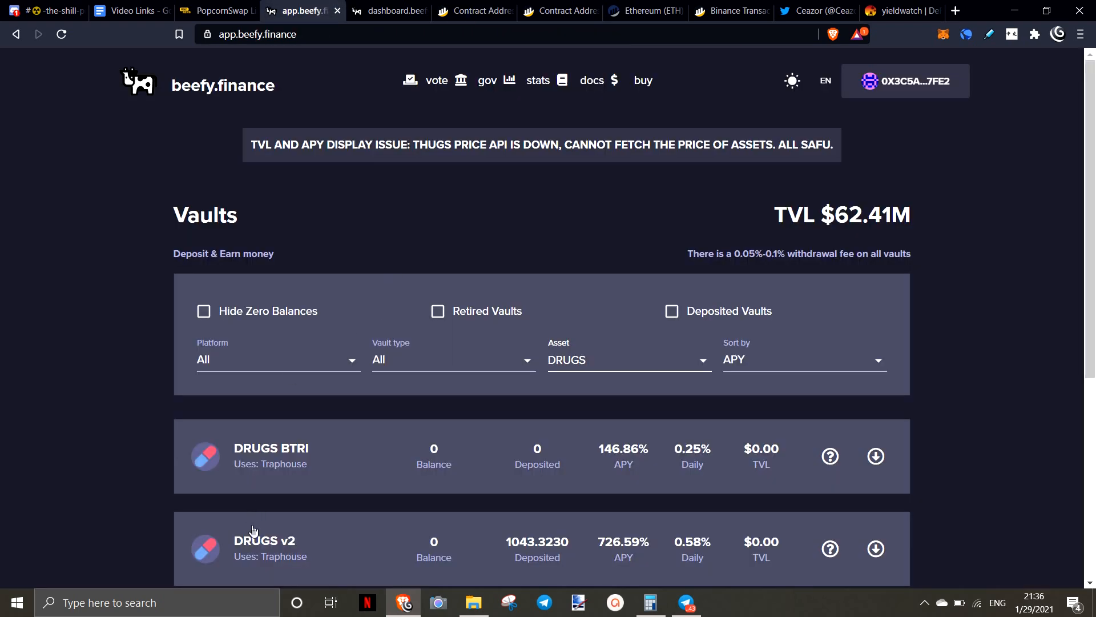
pyautogui.click(389, 10)
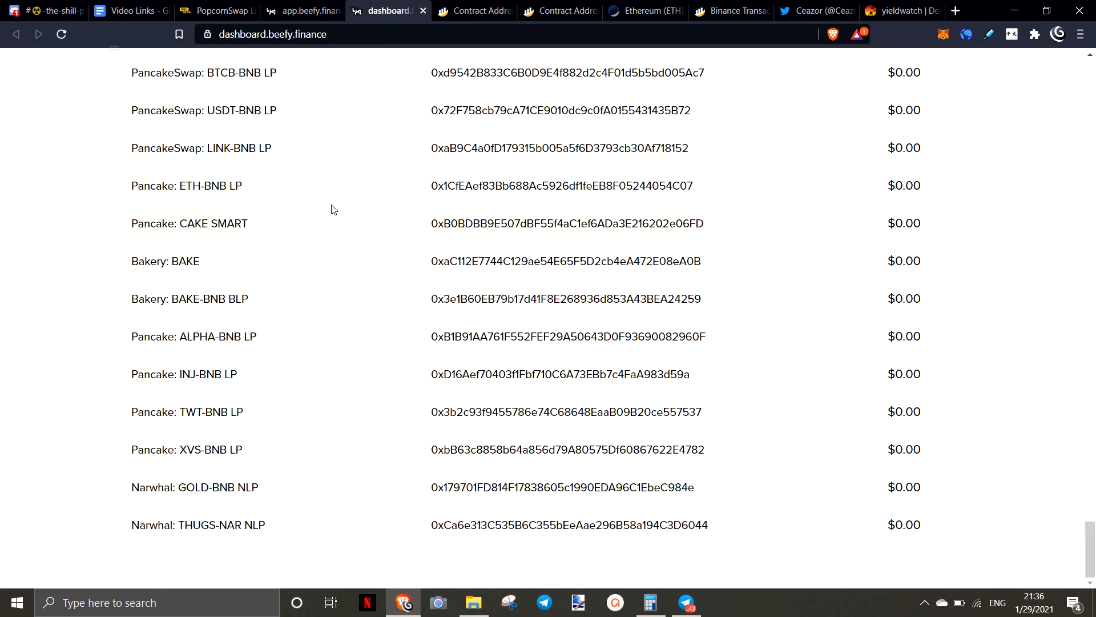
pyautogui.click(473, 10)
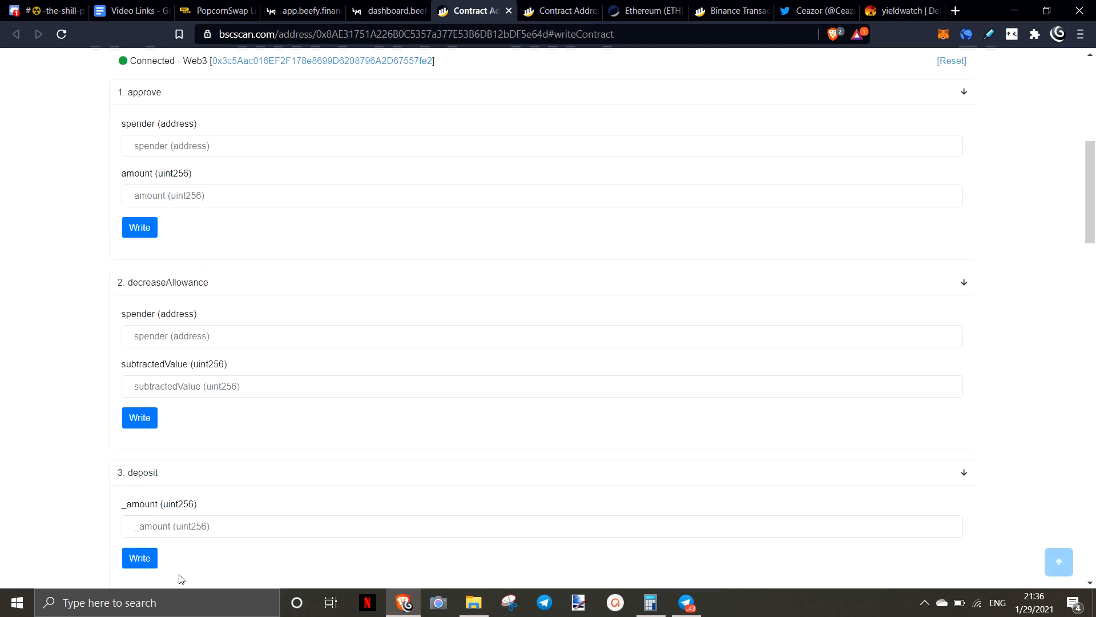
# Step: View Beefy's DRUGS-filtered vault list with DRUGS v2 at 1043.3230 deposited
pyautogui.click(307, 10)
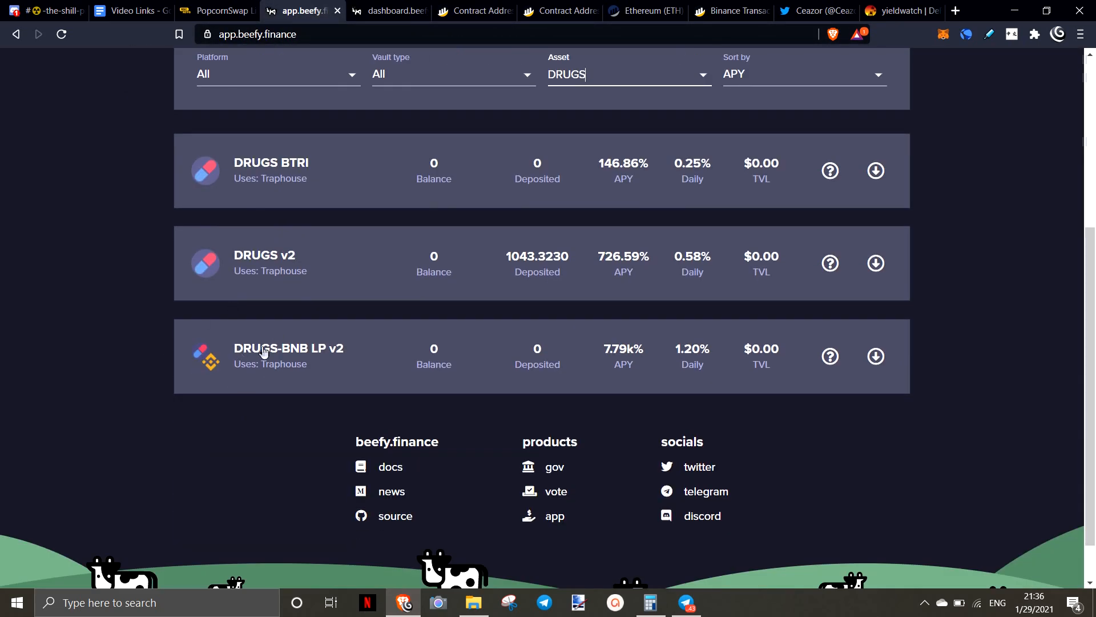
pyautogui.moveTo(507, 365)
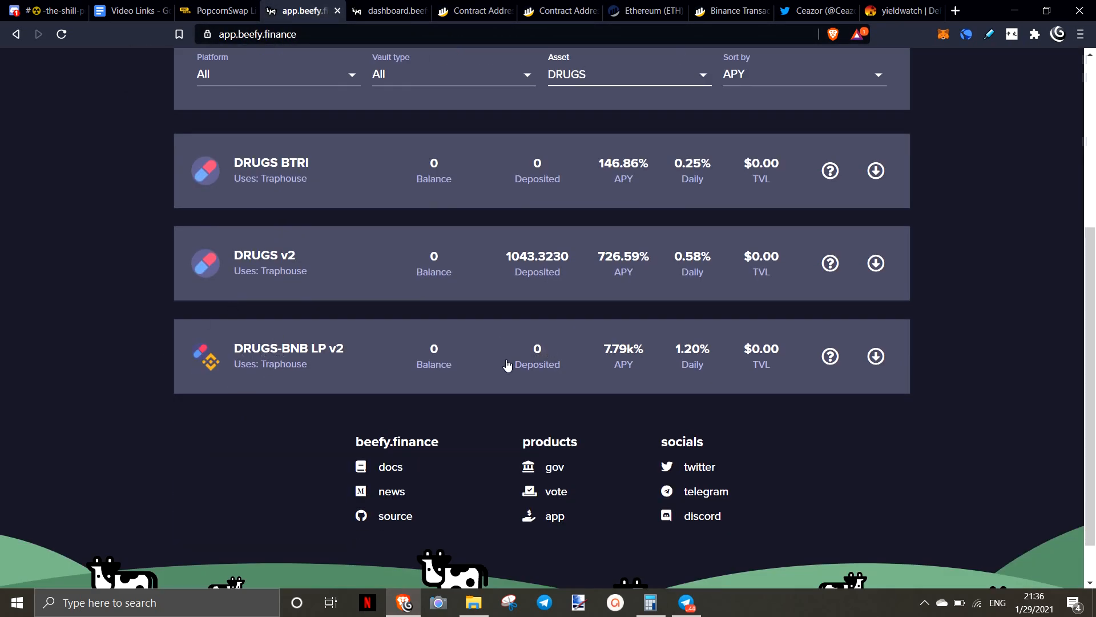
pyautogui.moveTo(333, 356)
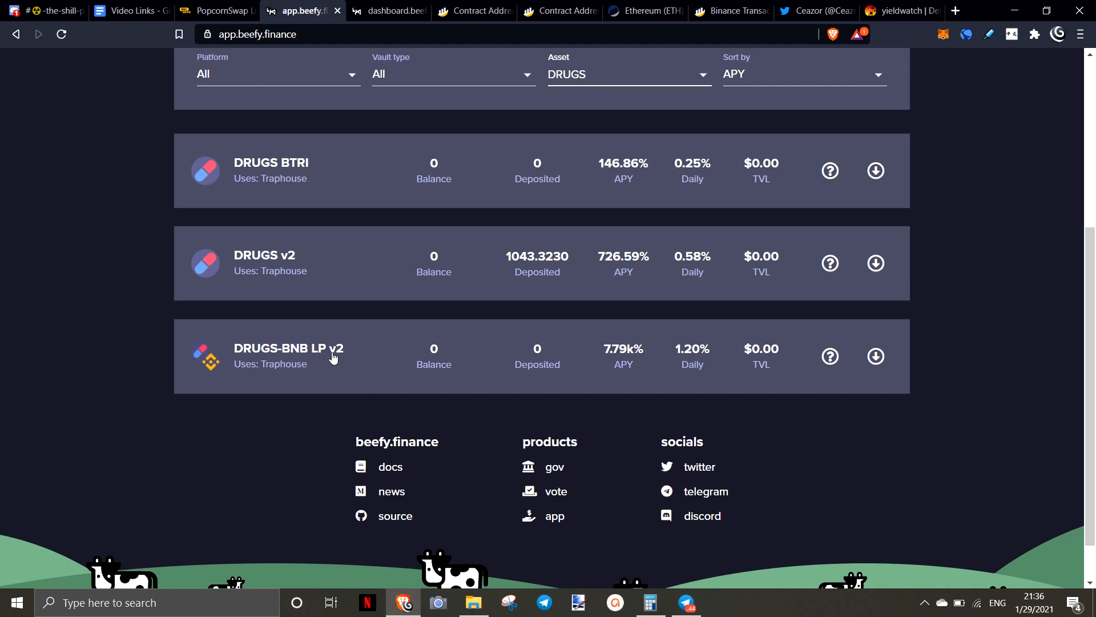
pyautogui.moveTo(83, 484)
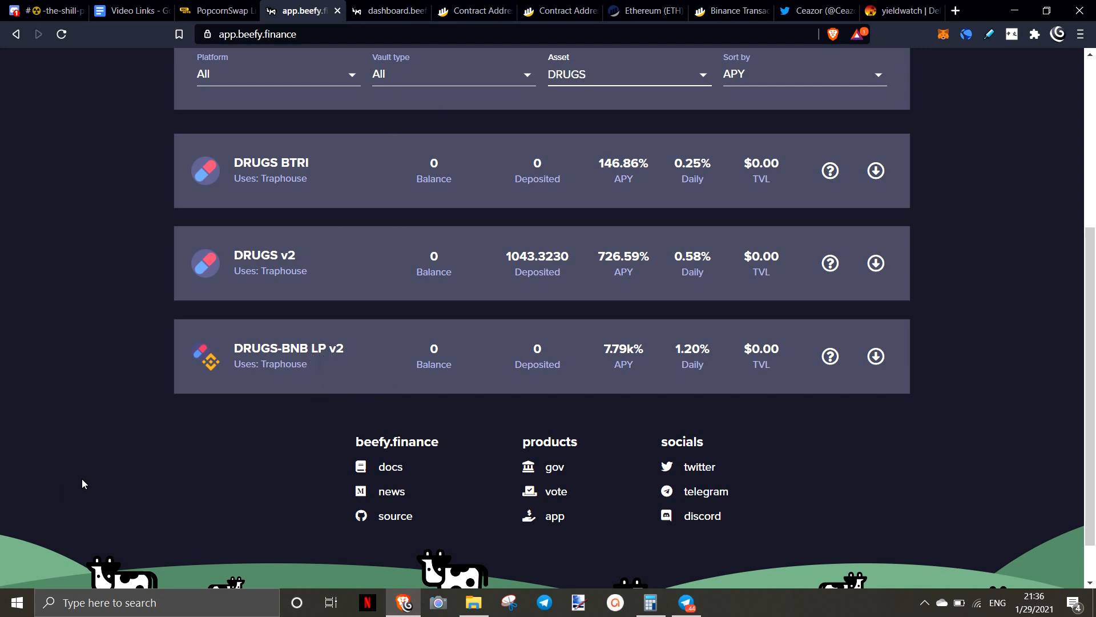
pyautogui.moveTo(285, 371)
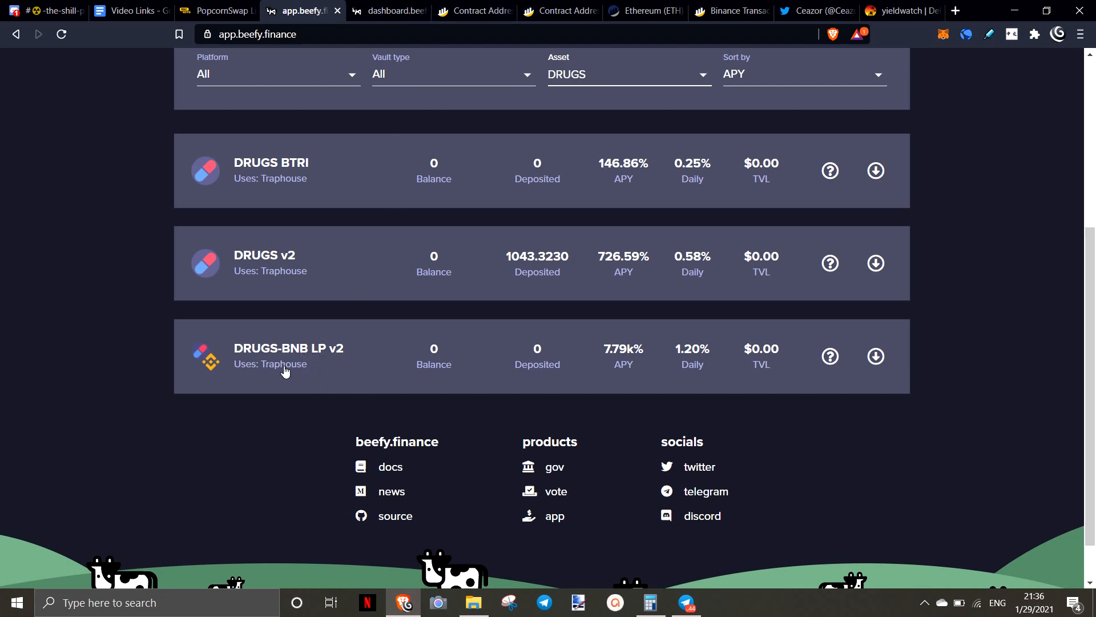
pyautogui.moveTo(265, 382)
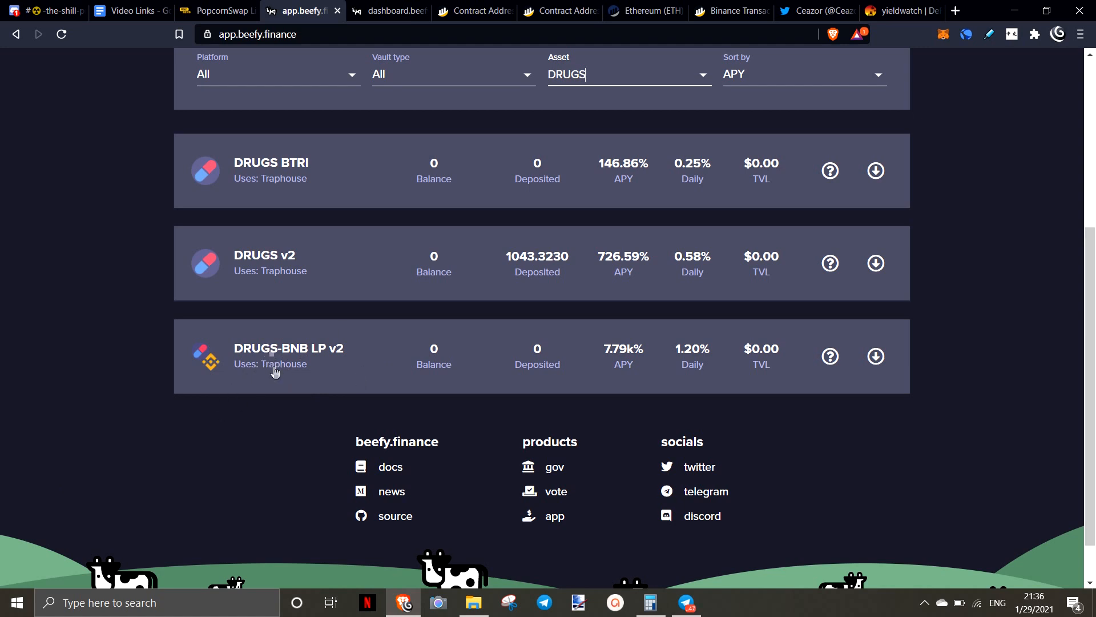
pyautogui.moveTo(268, 357)
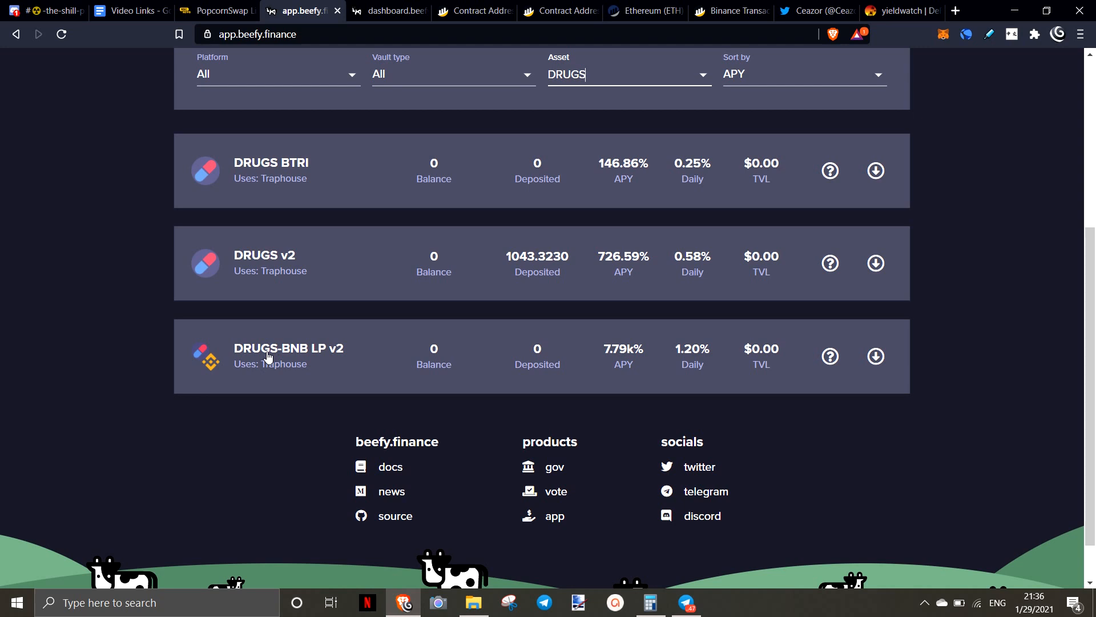
pyautogui.moveTo(754, 192)
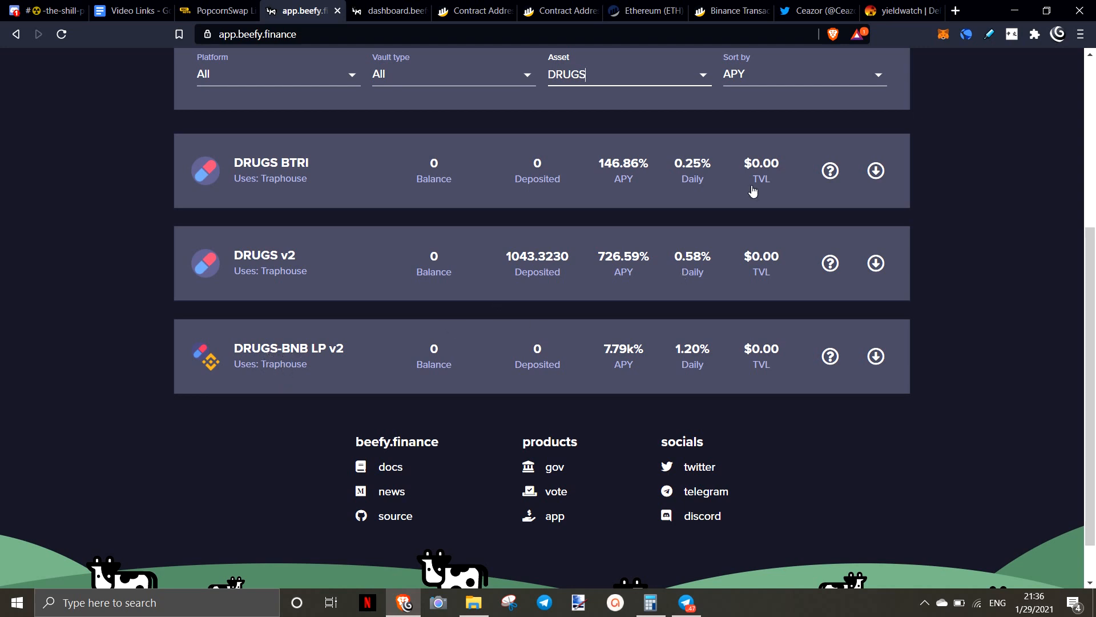
pyautogui.moveTo(430, 291)
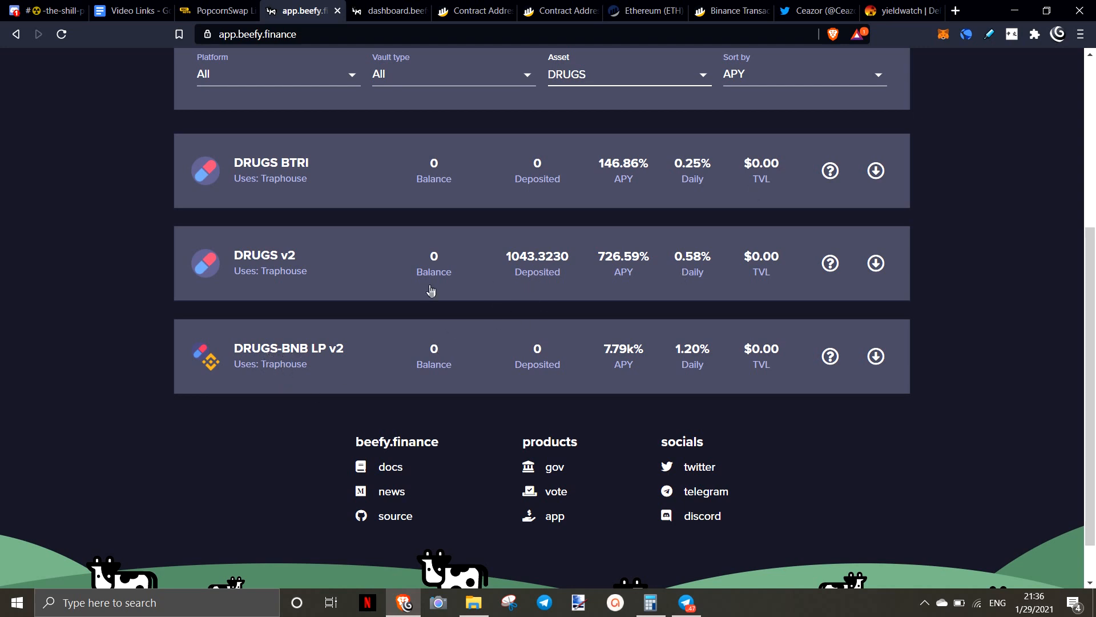
# Step: Check DRUGS v2 deposit at 1043.3403 in Beefy, then scroll BscScan's write functions to depositAll and earn
pyautogui.click(474, 10)
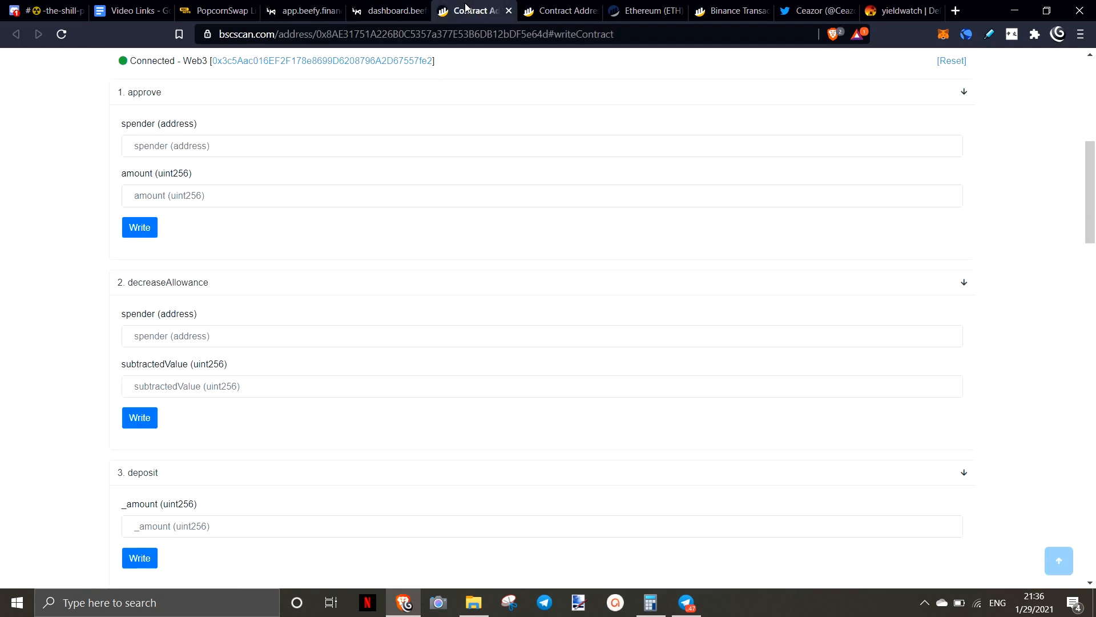
pyautogui.click(302, 11)
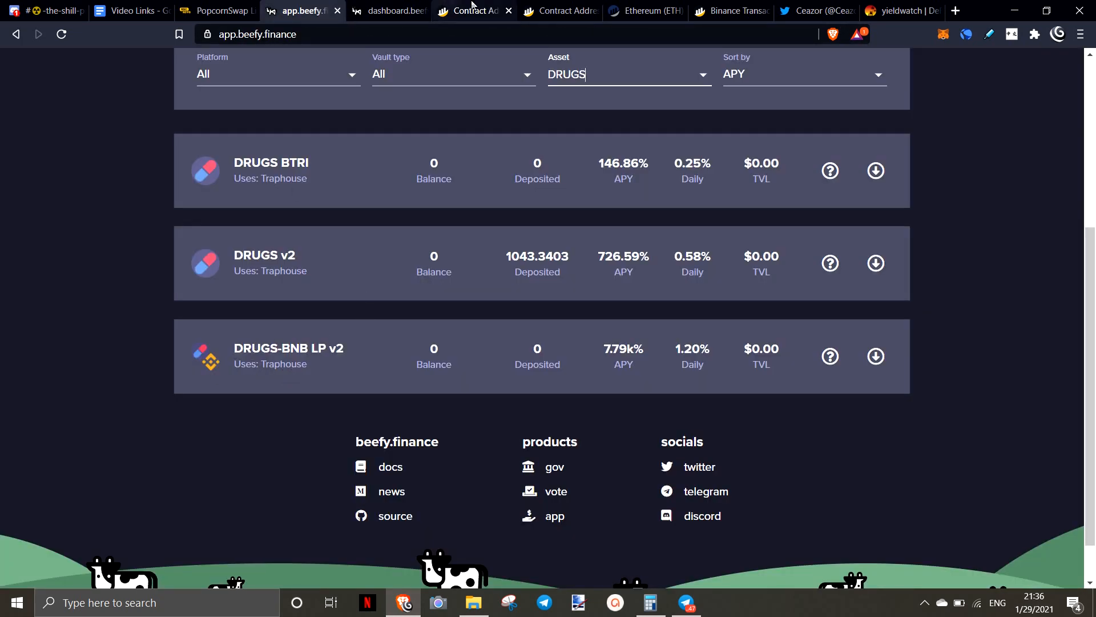
pyautogui.click(469, 12)
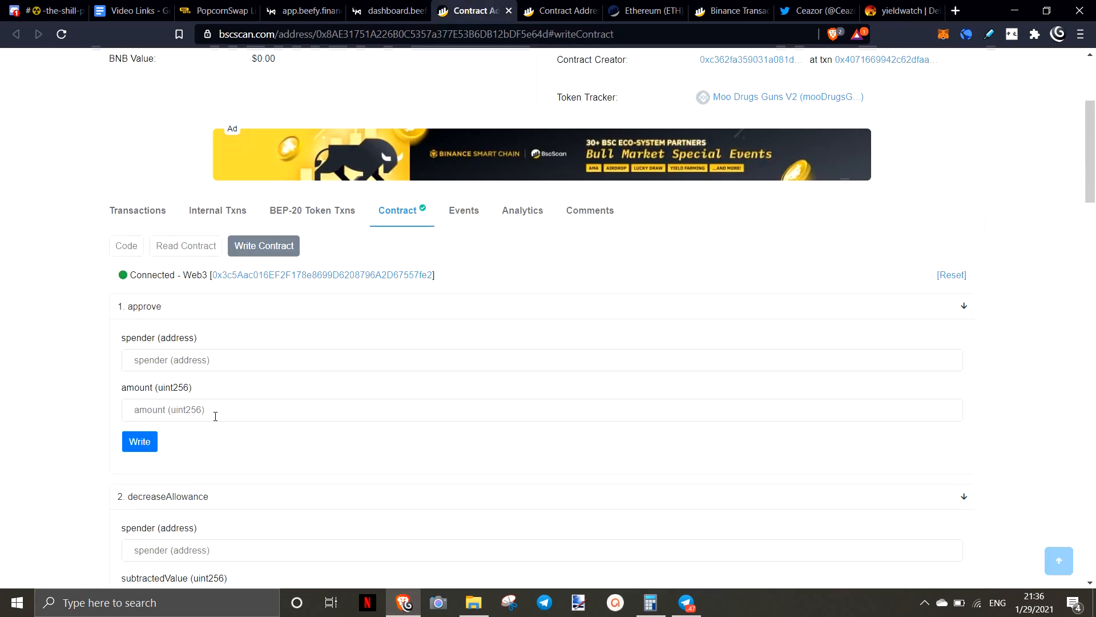
pyautogui.scroll(-3)
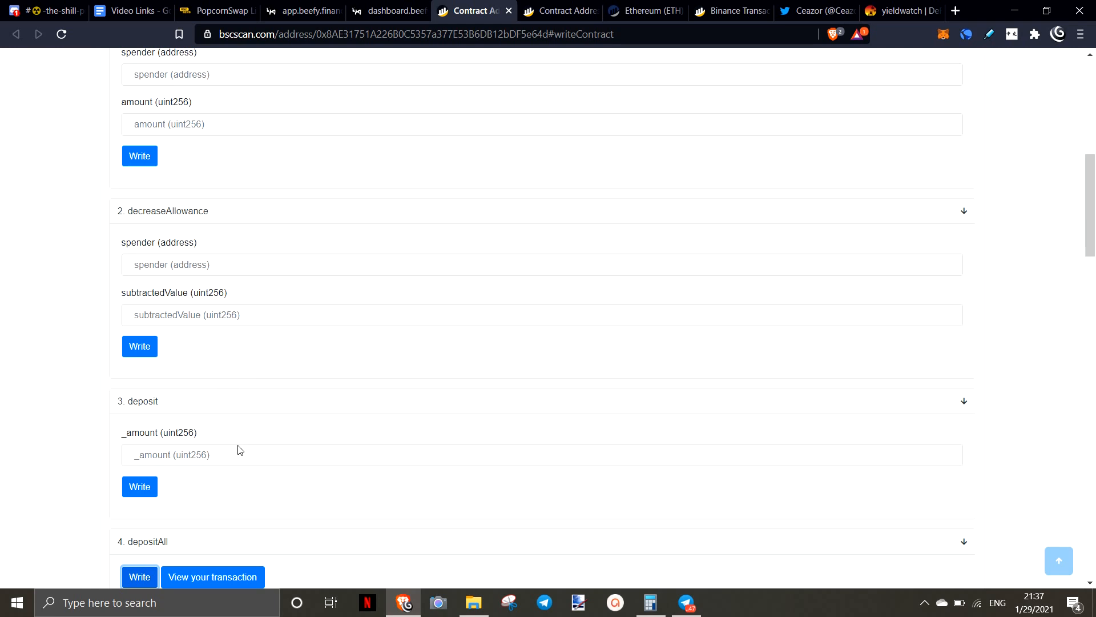
pyautogui.scroll(-3)
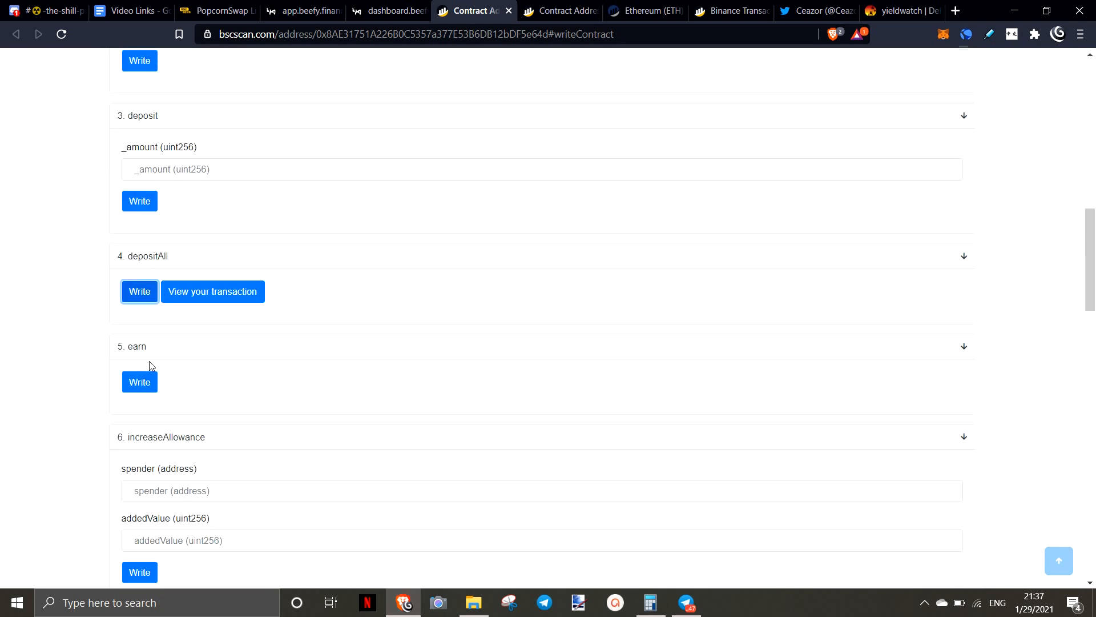
pyautogui.moveTo(291, 292)
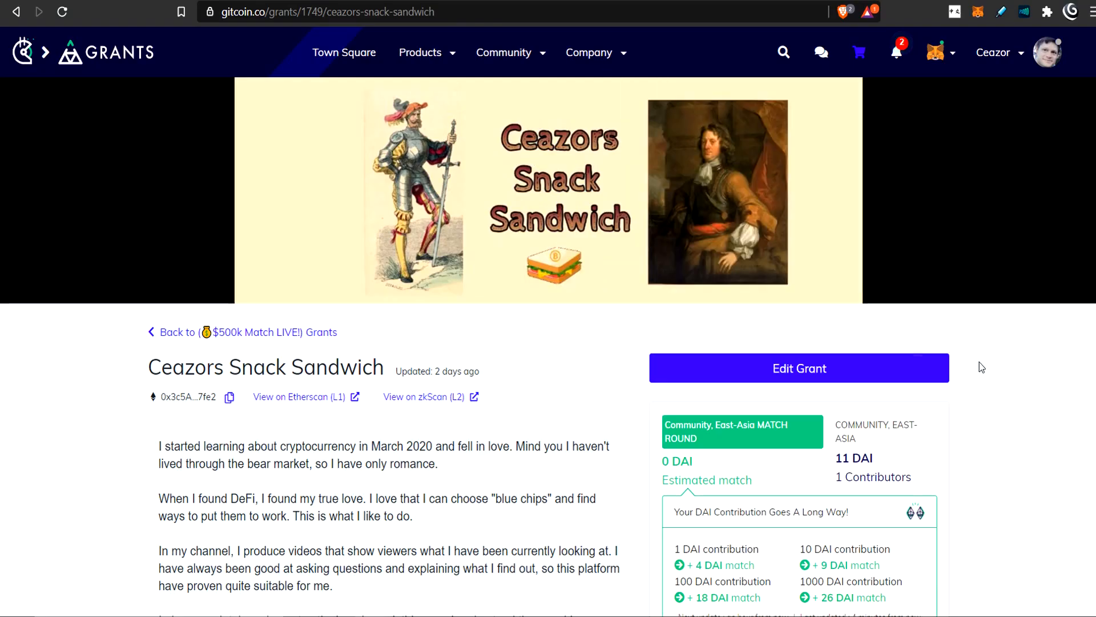
pyautogui.moveTo(657, 167)
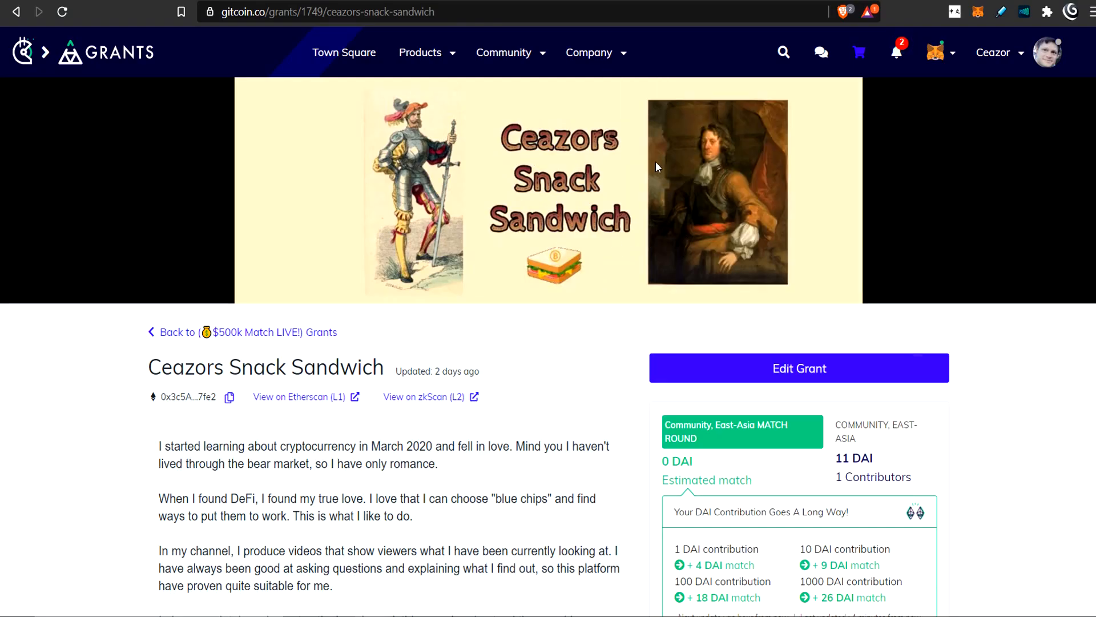
pyautogui.moveTo(530, 100)
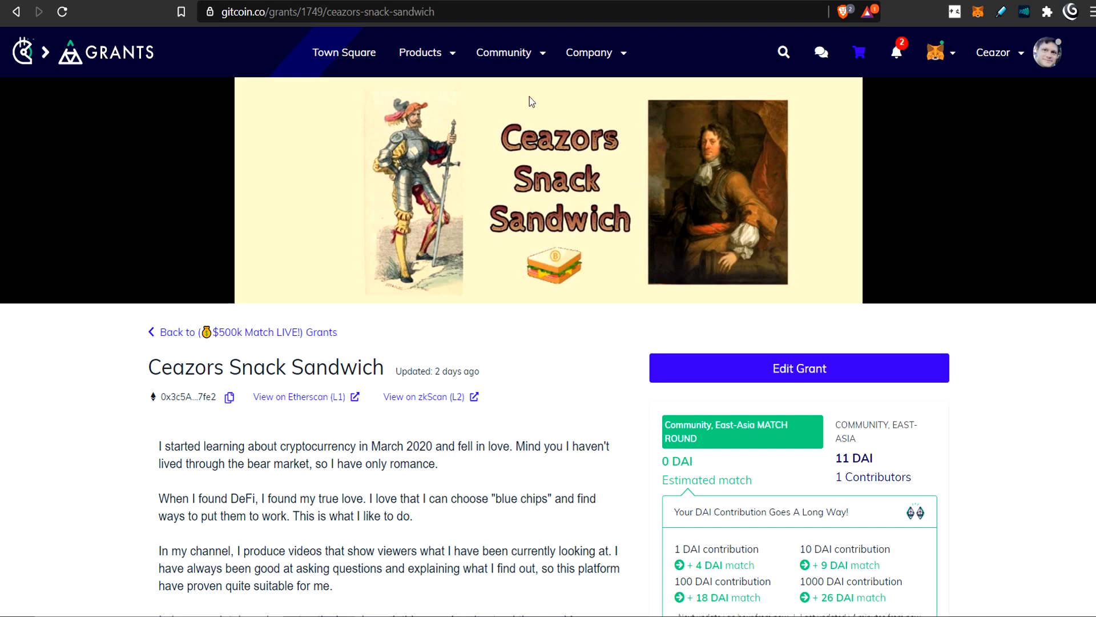
pyautogui.moveTo(691, 237)
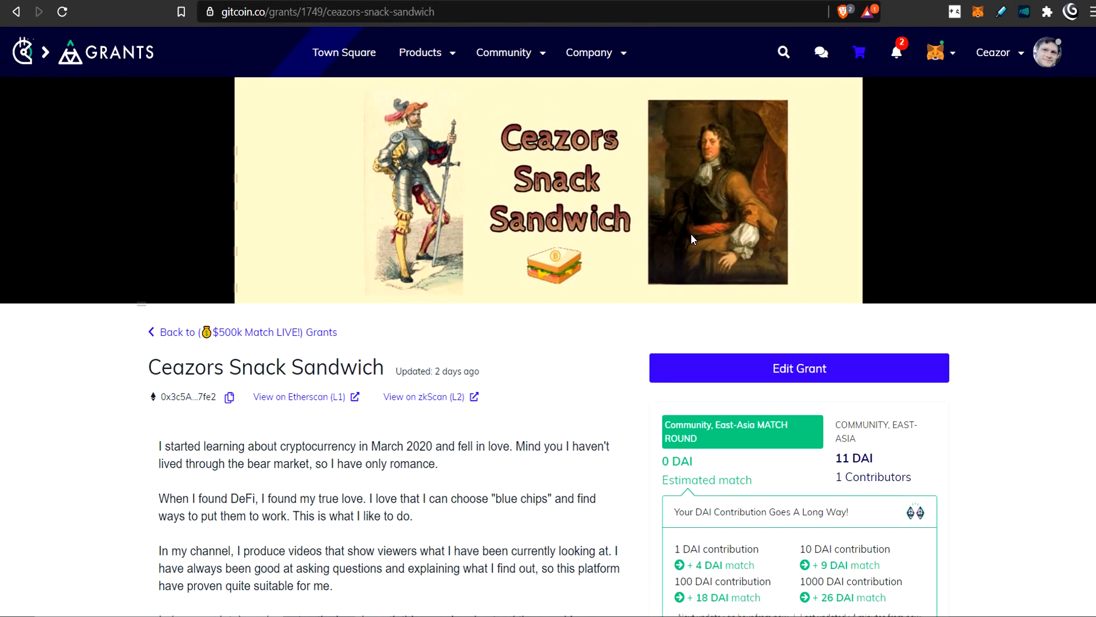
# Step: Read the Ceazors Snack Sandwich grant description and DAI match panel, then reach the Yearn yGift page
pyautogui.scroll(-3)
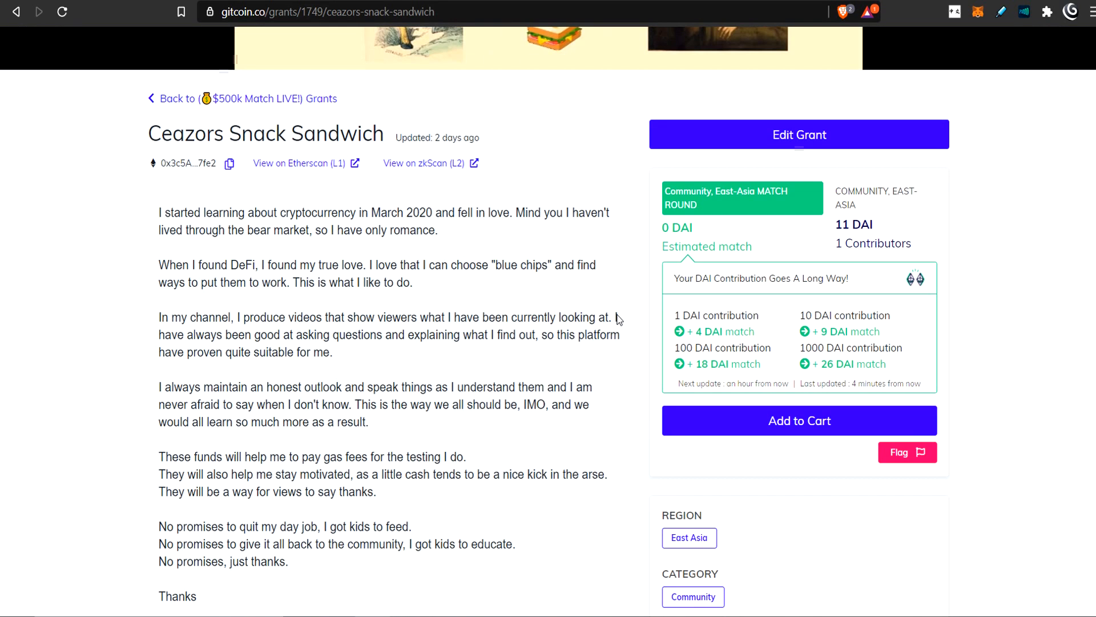
pyautogui.moveTo(763, 335)
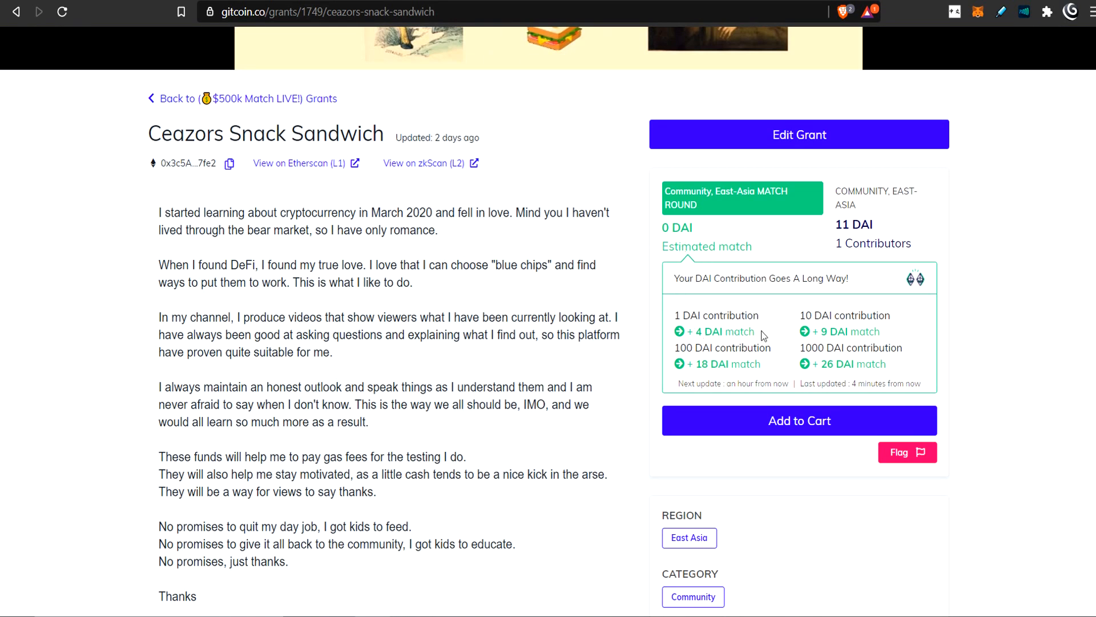
pyautogui.moveTo(756, 338)
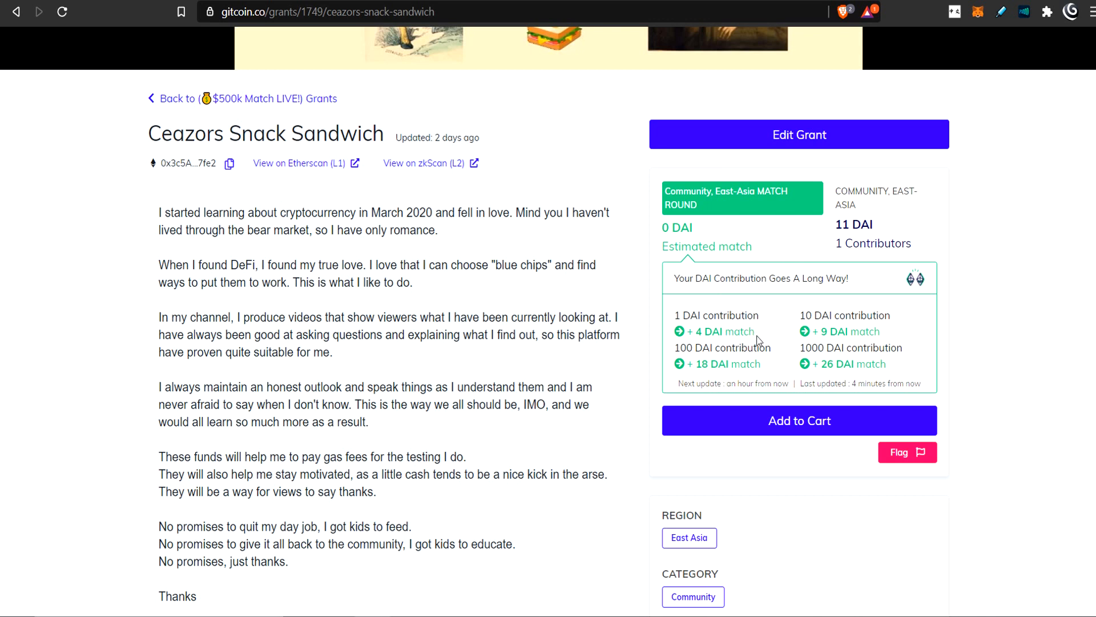
pyautogui.scroll(-3)
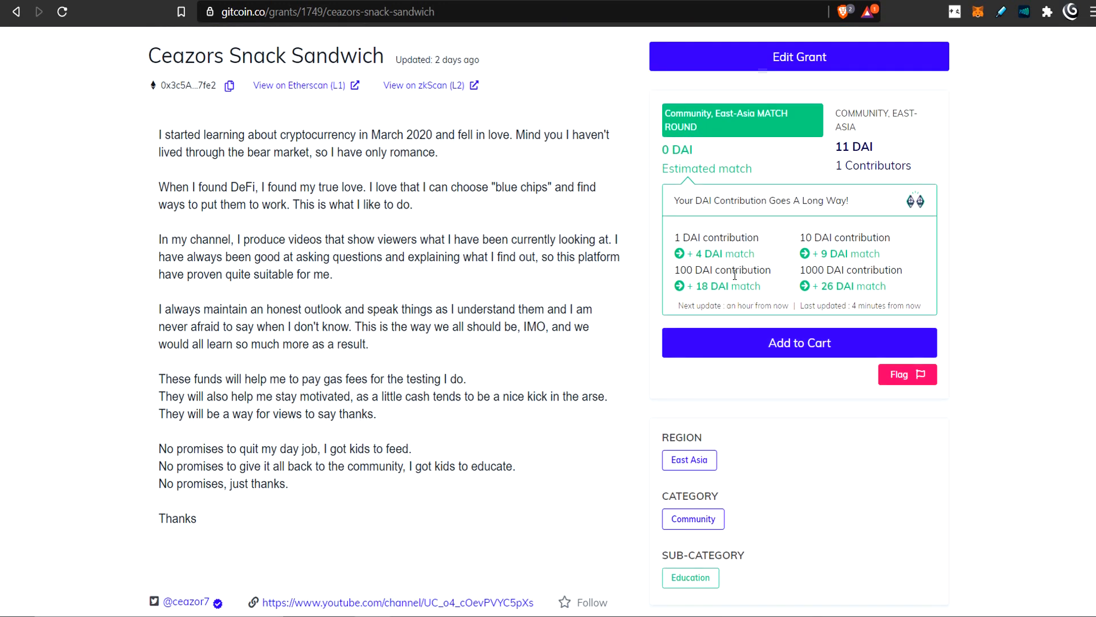
pyautogui.doubleClick(686, 237)
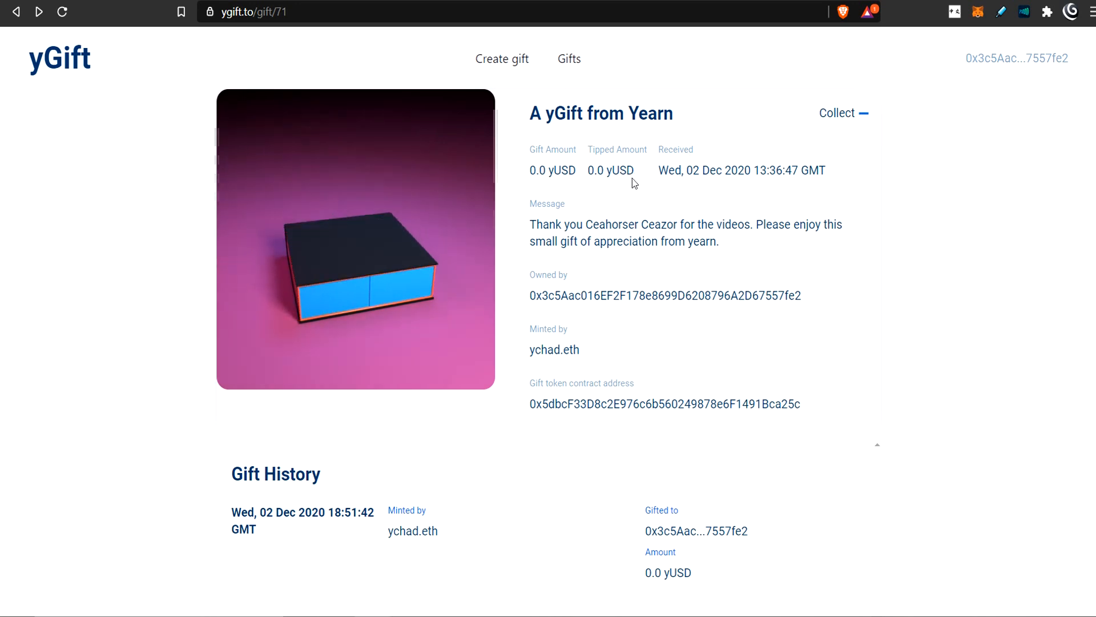
# Step: View the Yearn yGift of 0.0 yUSD with its thank-you message and gift history
pyautogui.doubleClick(619, 170)
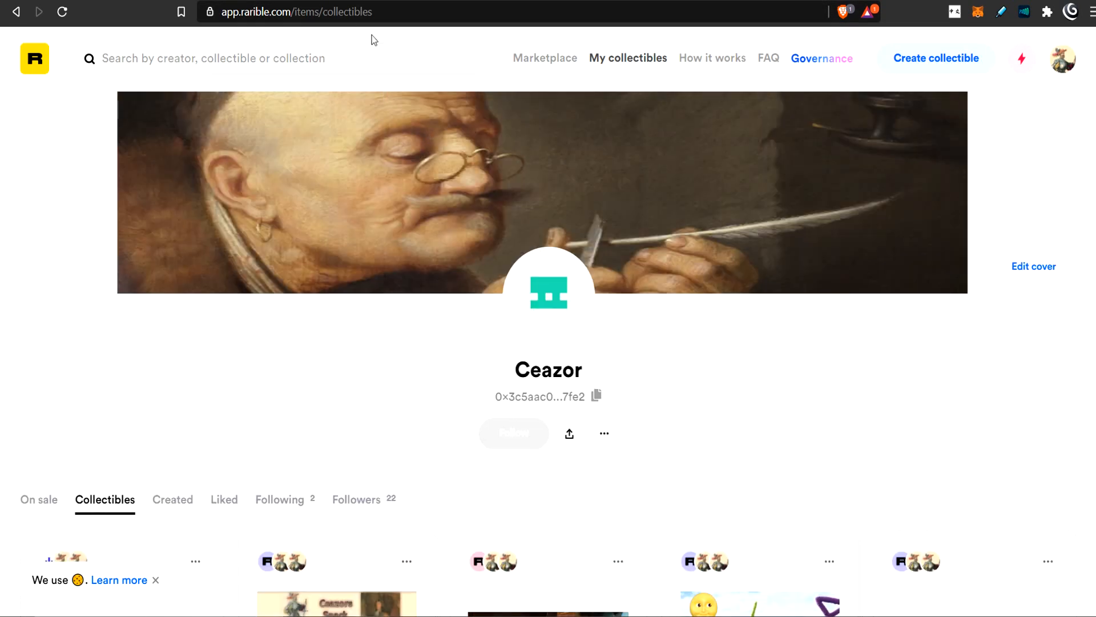
# Step: Scroll to Ceazor's Rarible collectibles: Support Ceazor at 0.01 ETH, Magik Defi, INDEXubbies, Beefy World
pyautogui.scroll(-3)
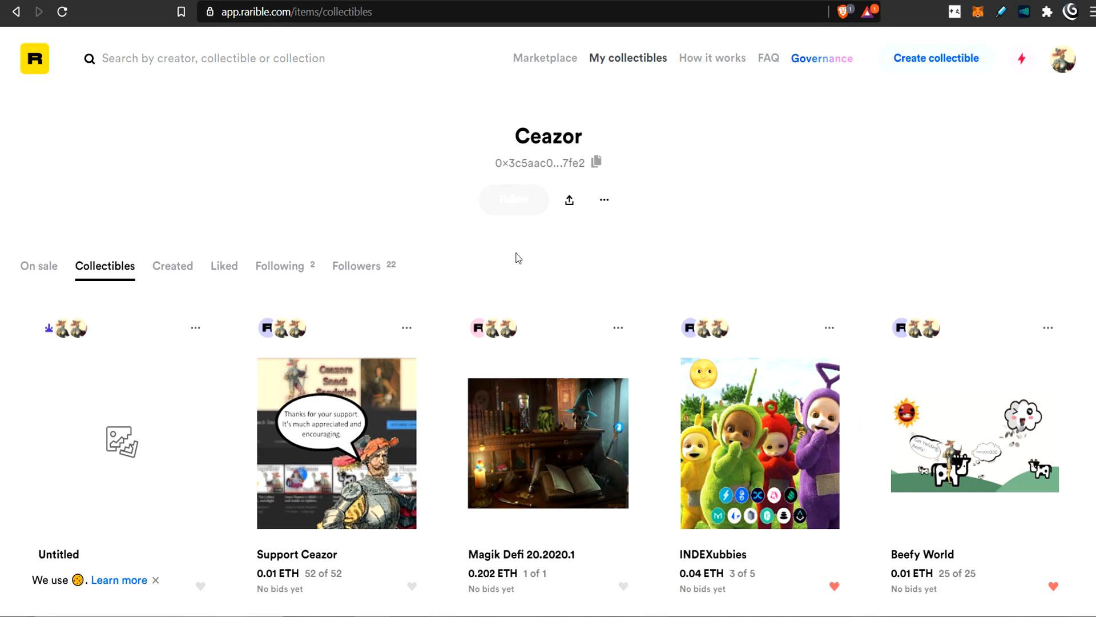